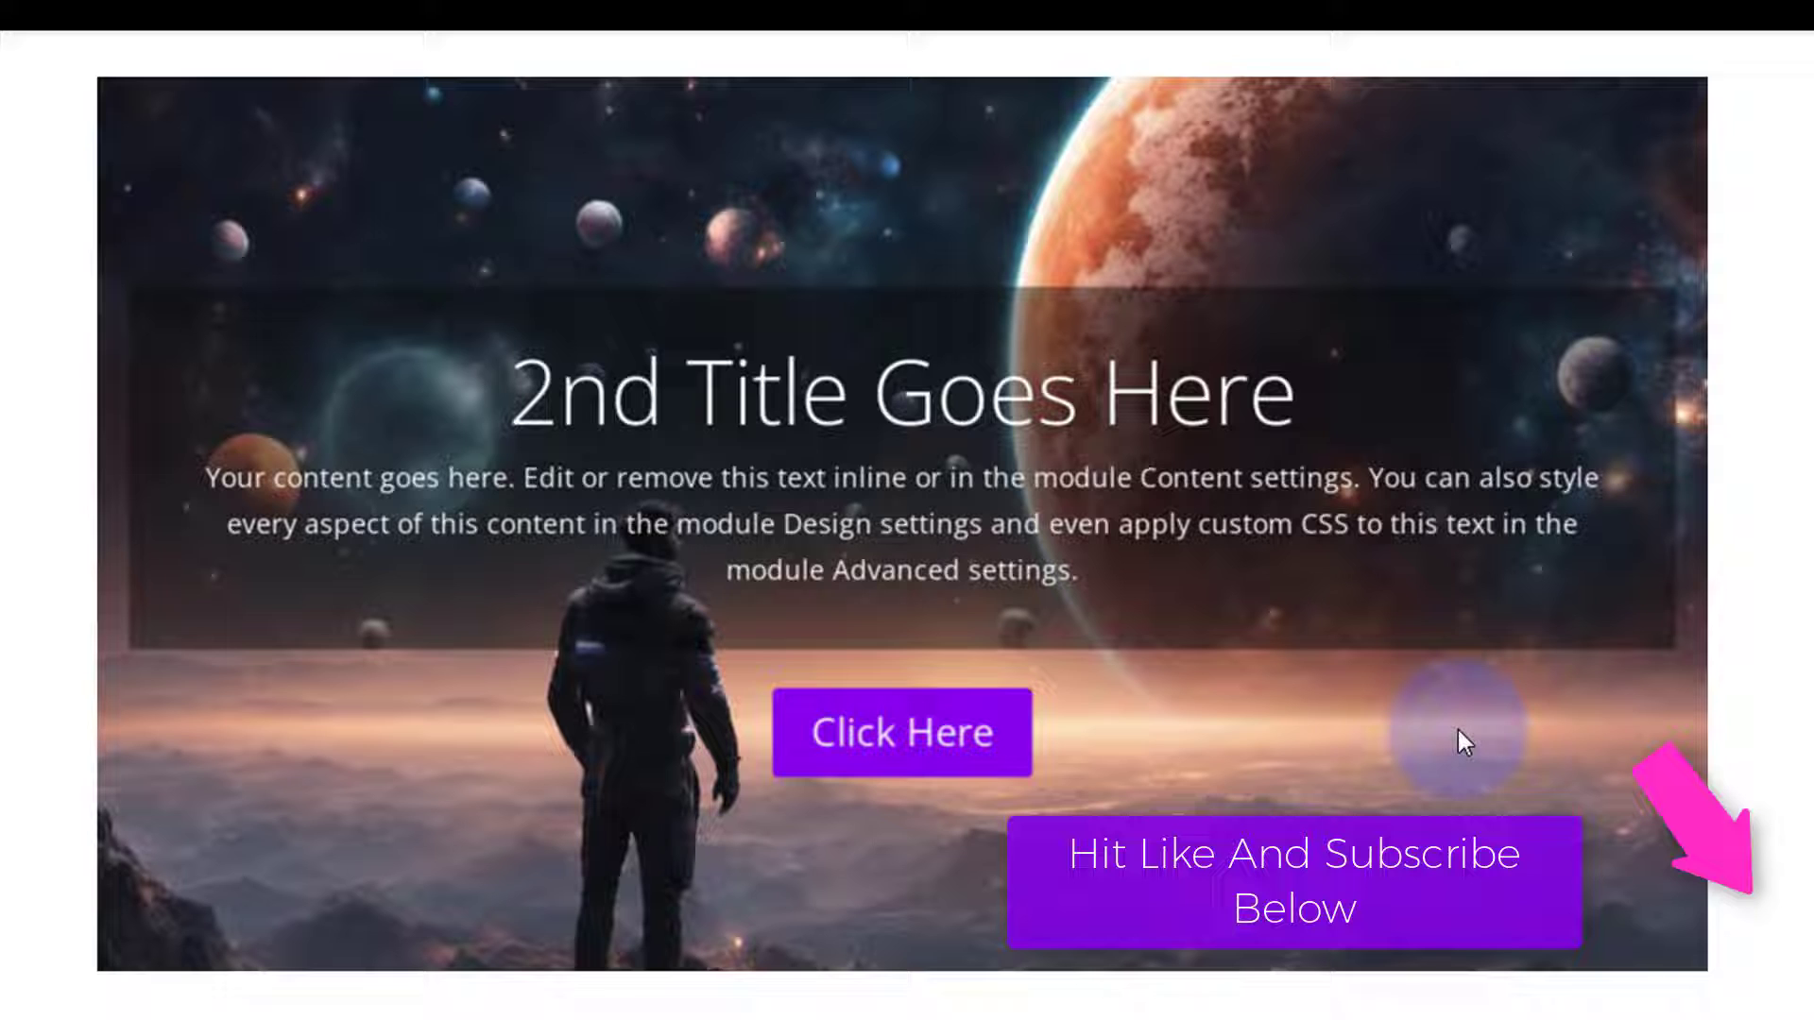
mouse_move(1444, 739)
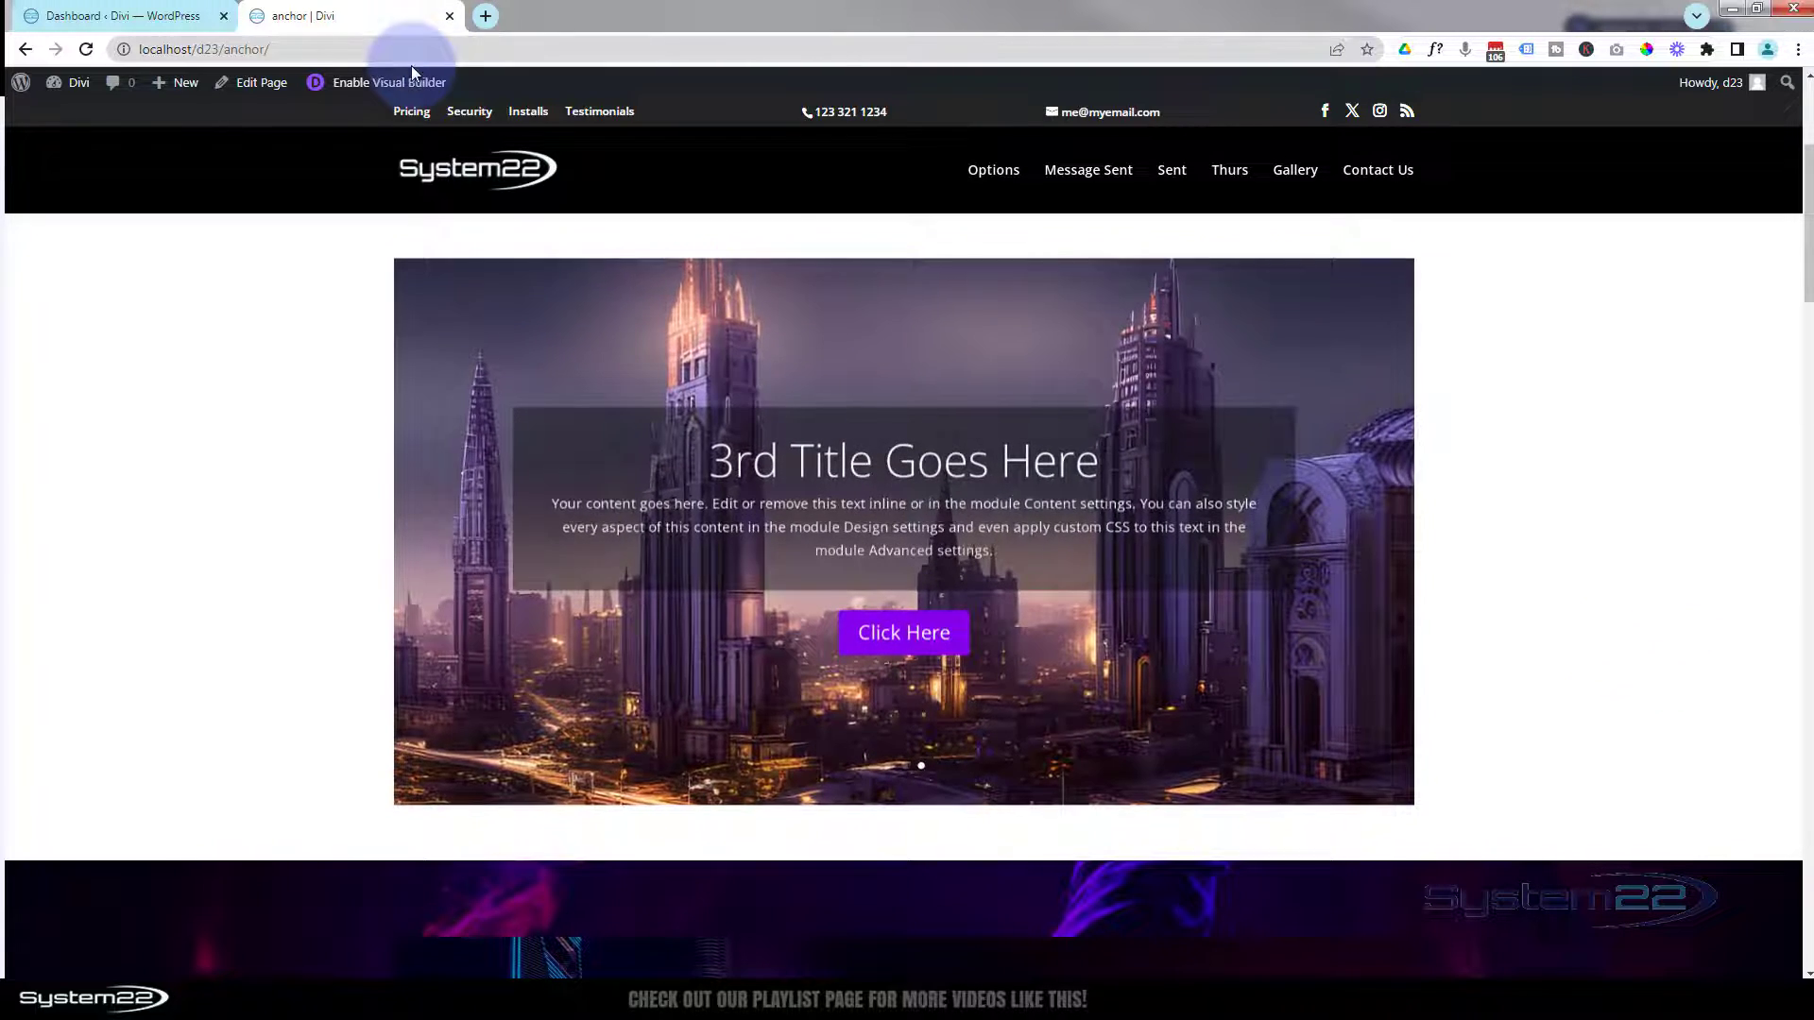
Enable the Visual Builder and add a single-column row to the empty section
left_click(397, 82)
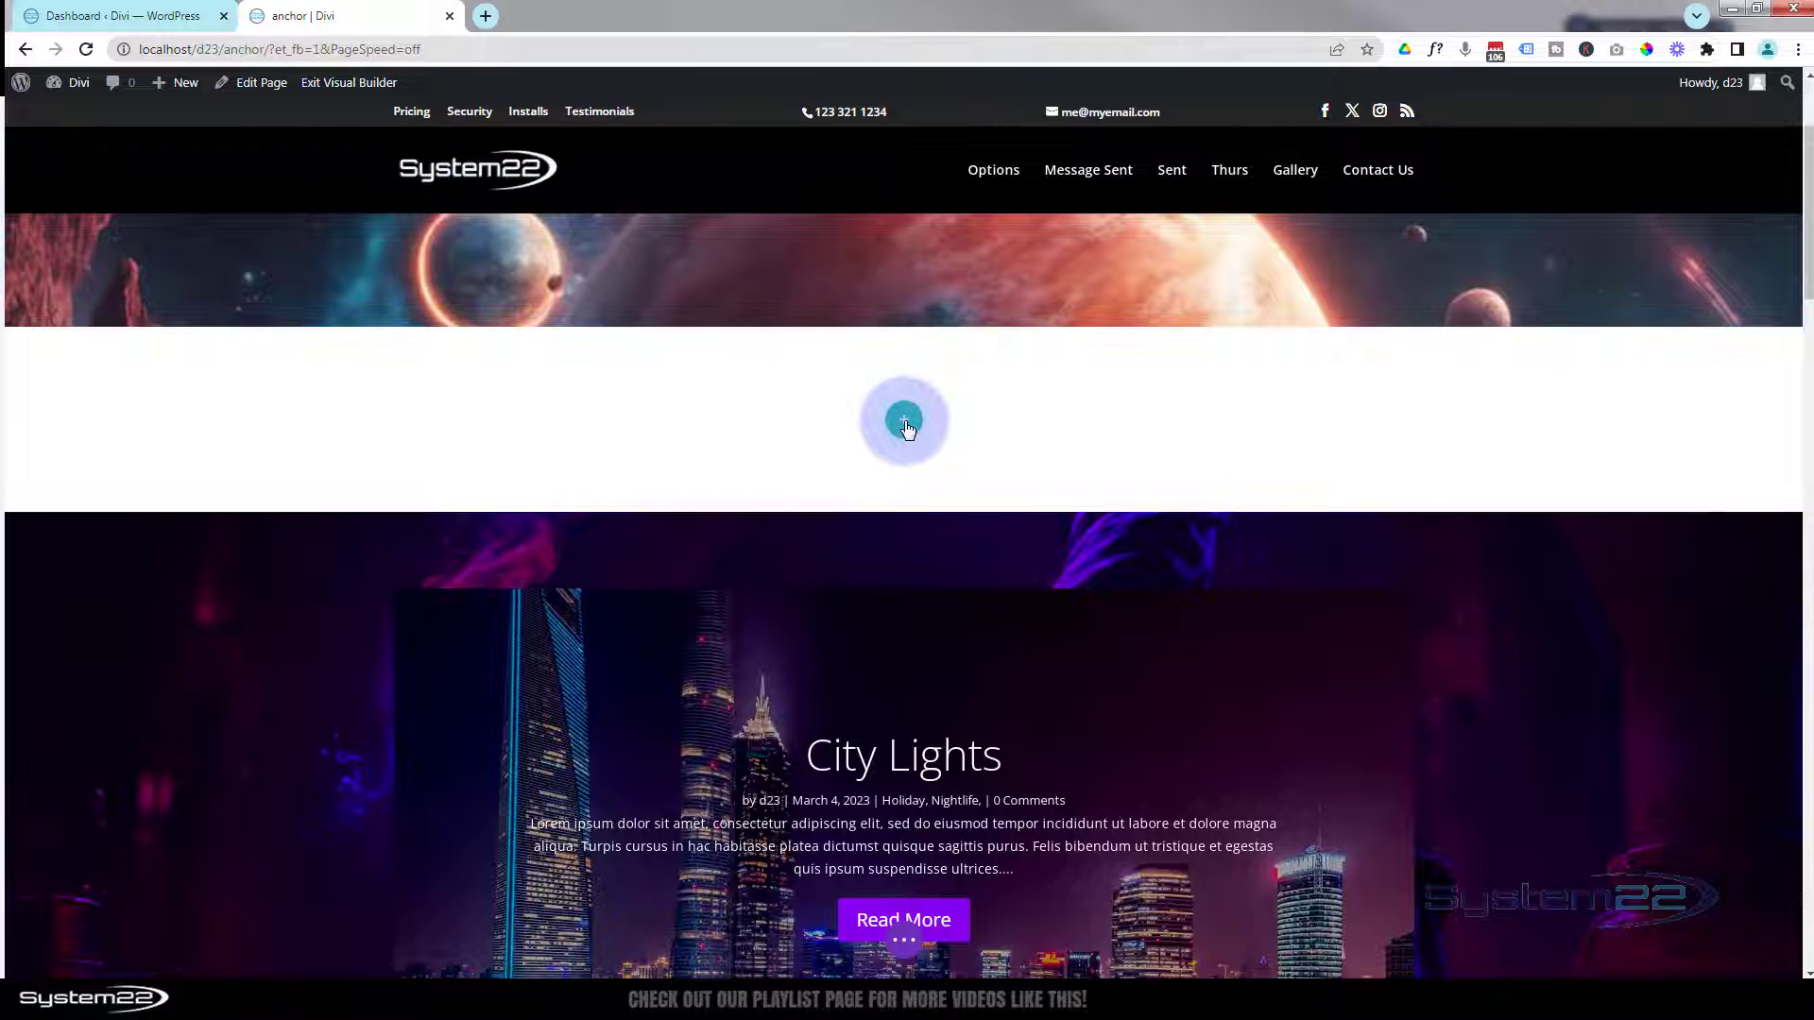
left_click(903, 420)
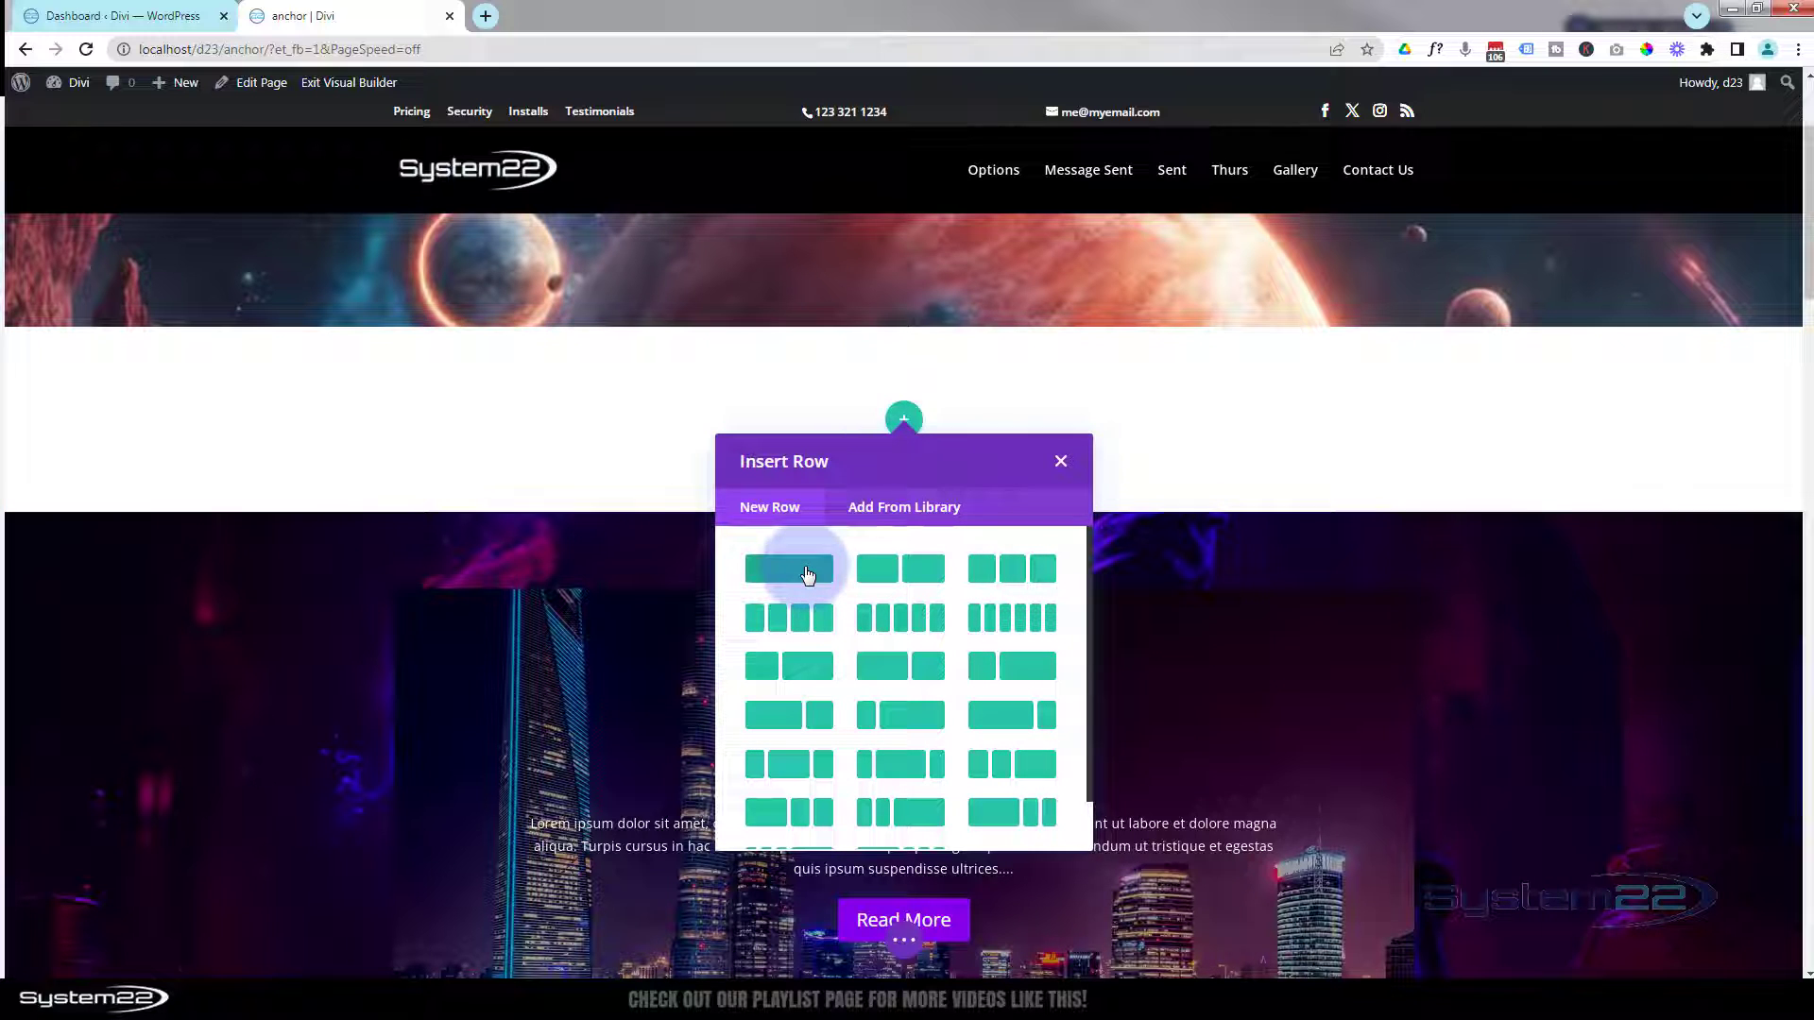
left_click(790, 568)
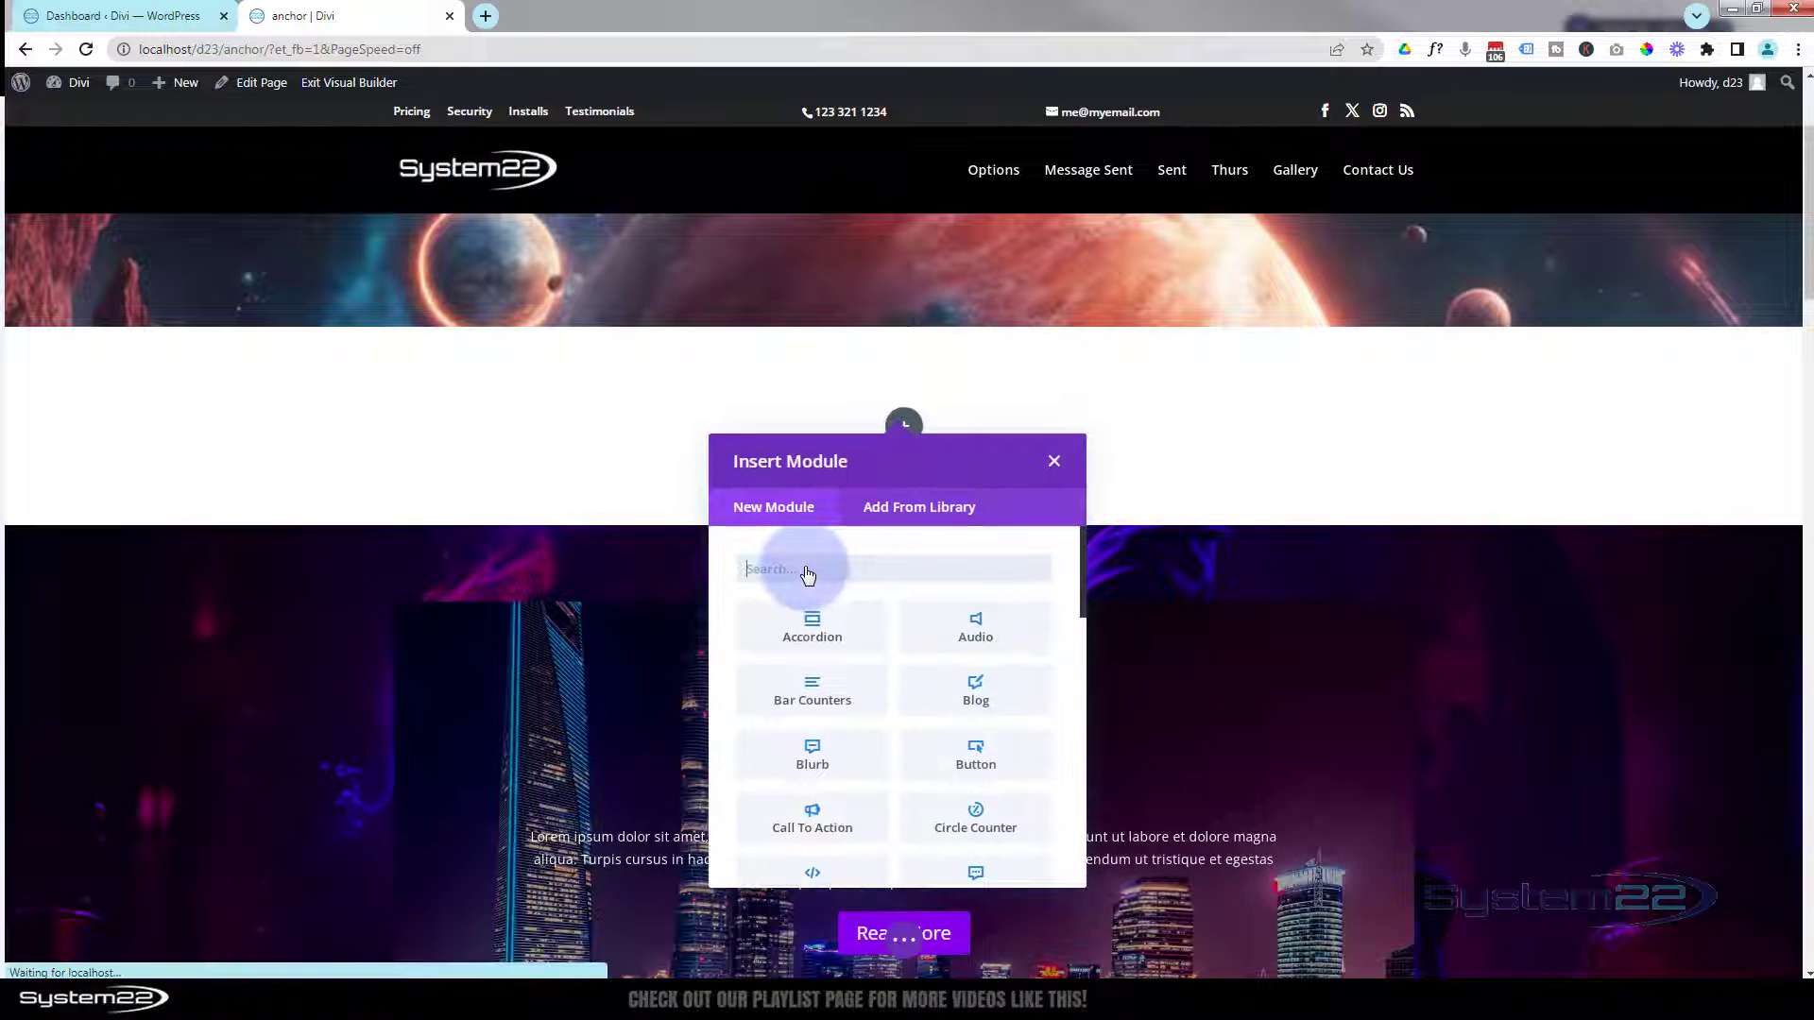
mouse_move(899, 652)
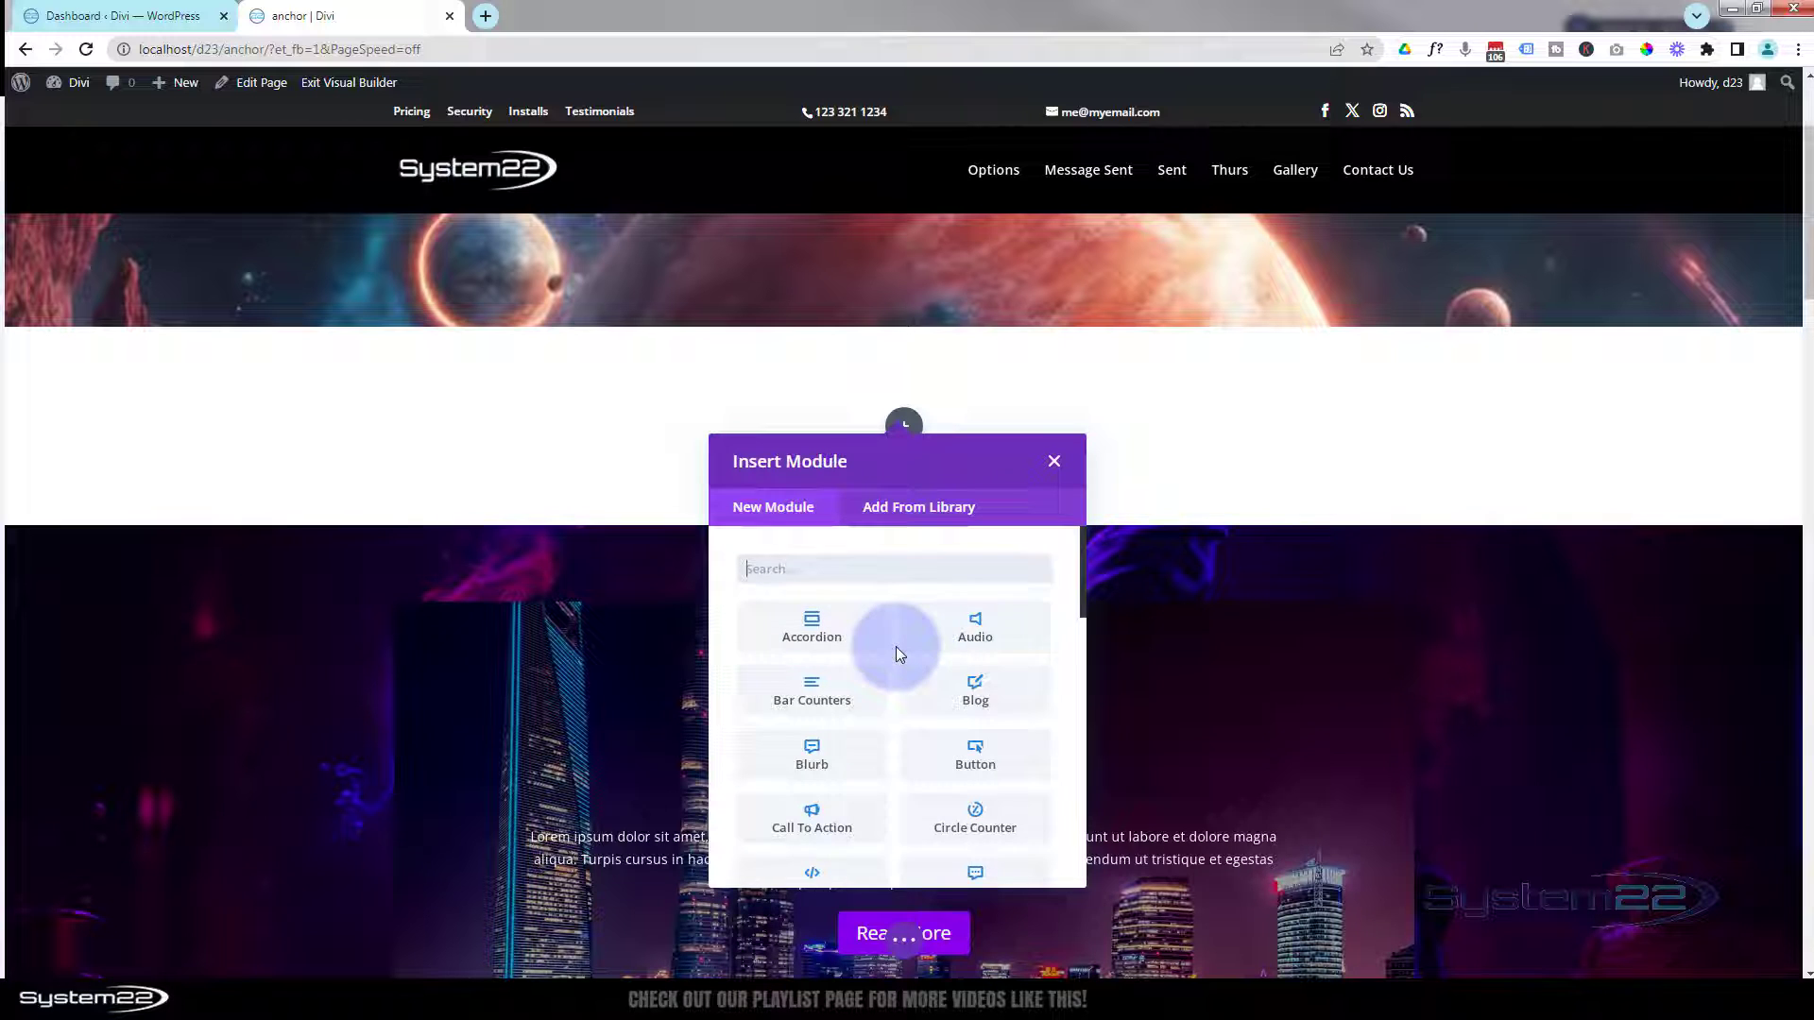
Insert a Slider module into the new row
scroll("down", 3)
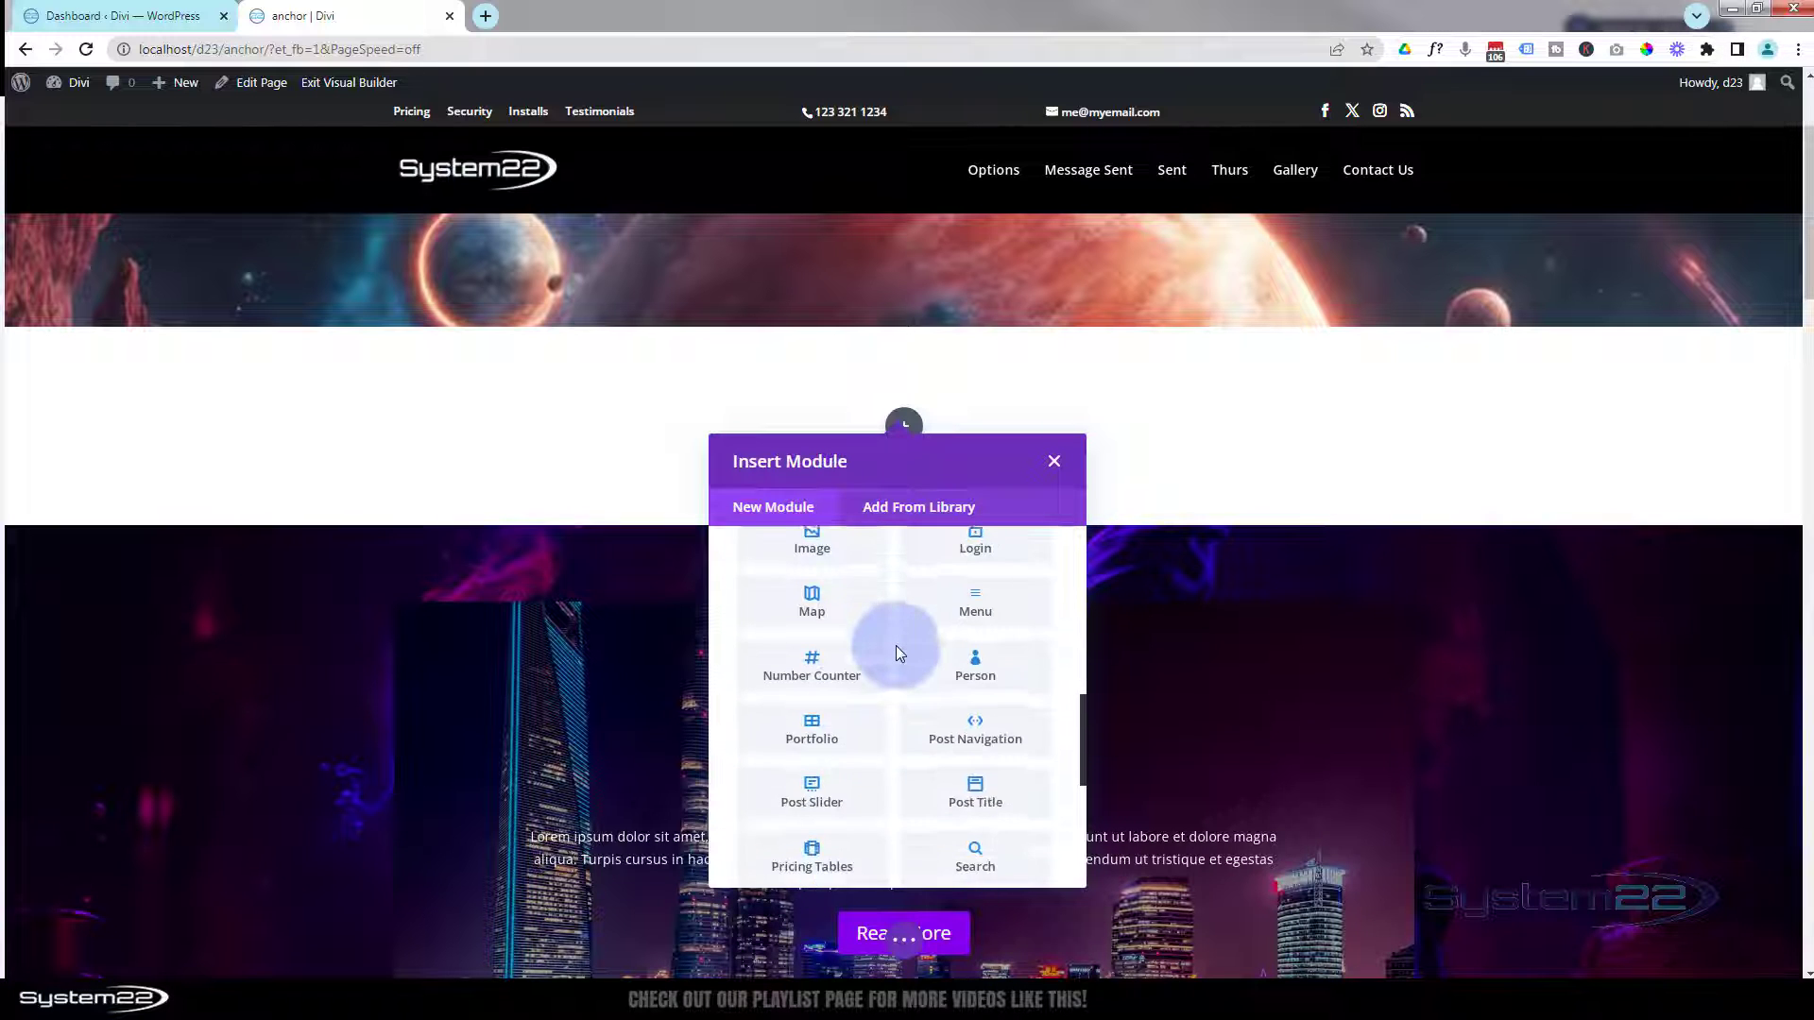
scroll("down", 3)
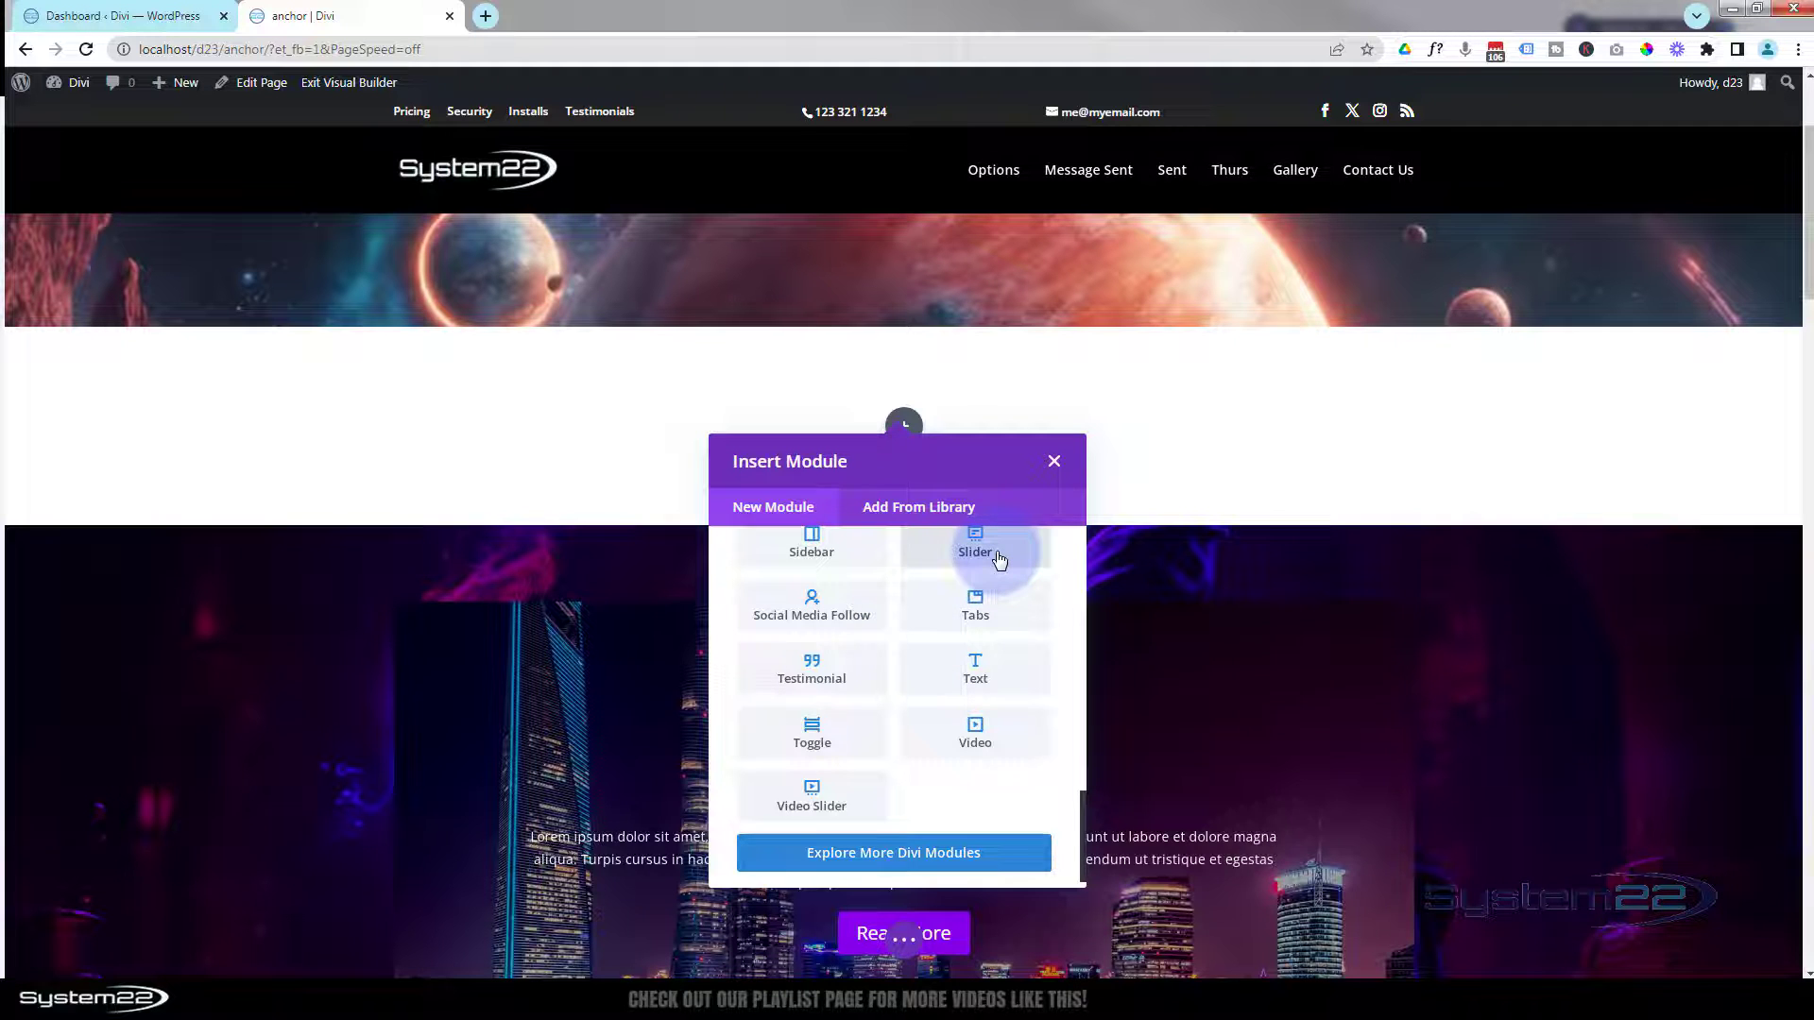
left_click(975, 552)
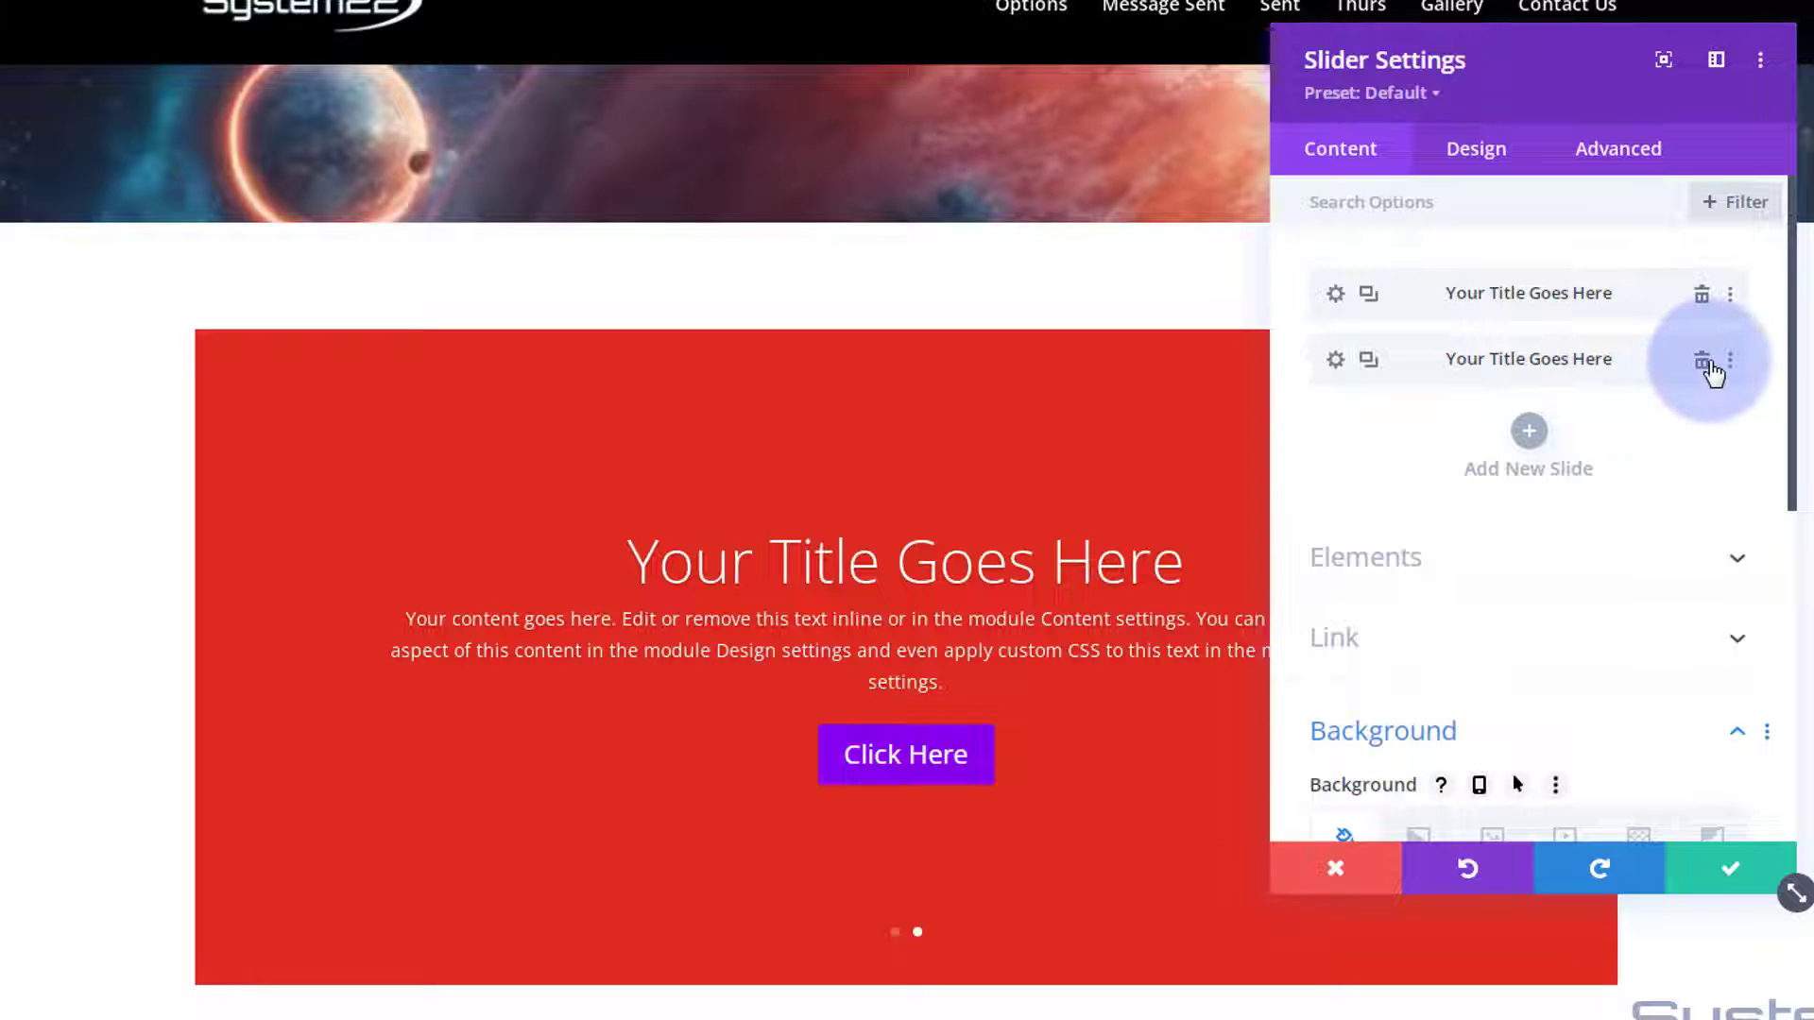
Delete the second slide and edit the remaining slide's title to '1st Title Goes Here'
left_click(1701, 359)
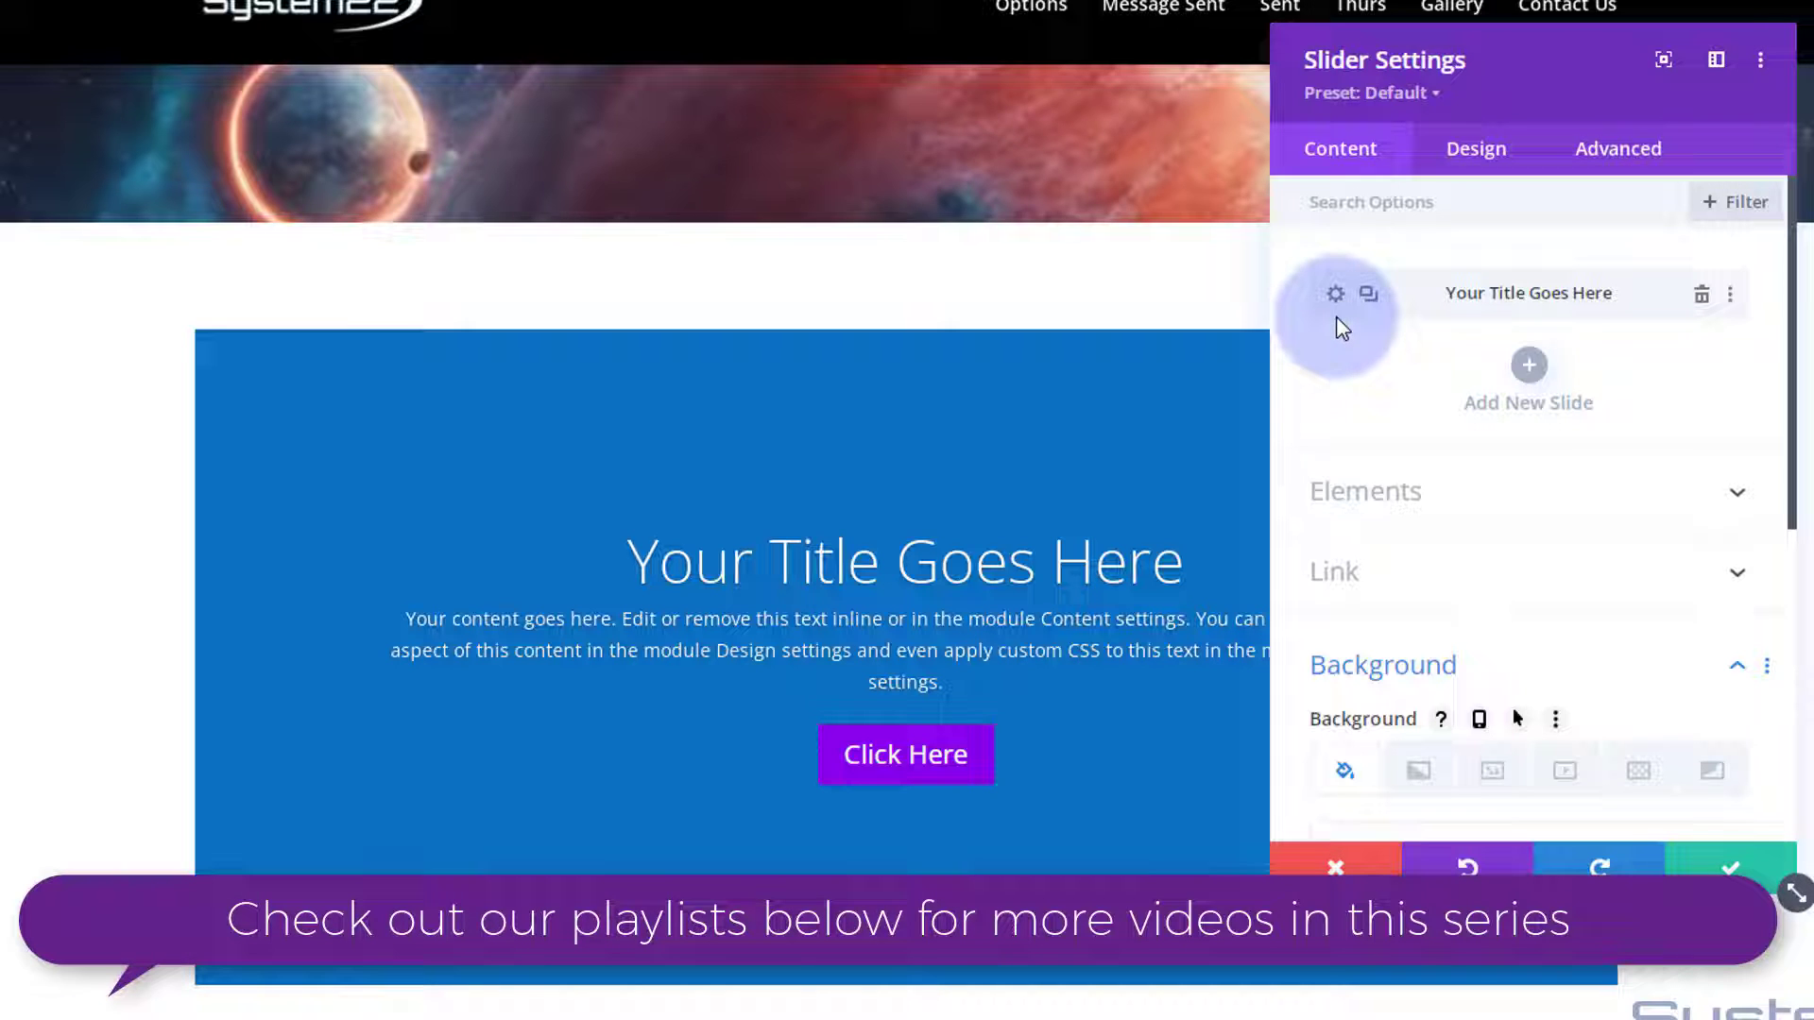
mouse_move(1399, 291)
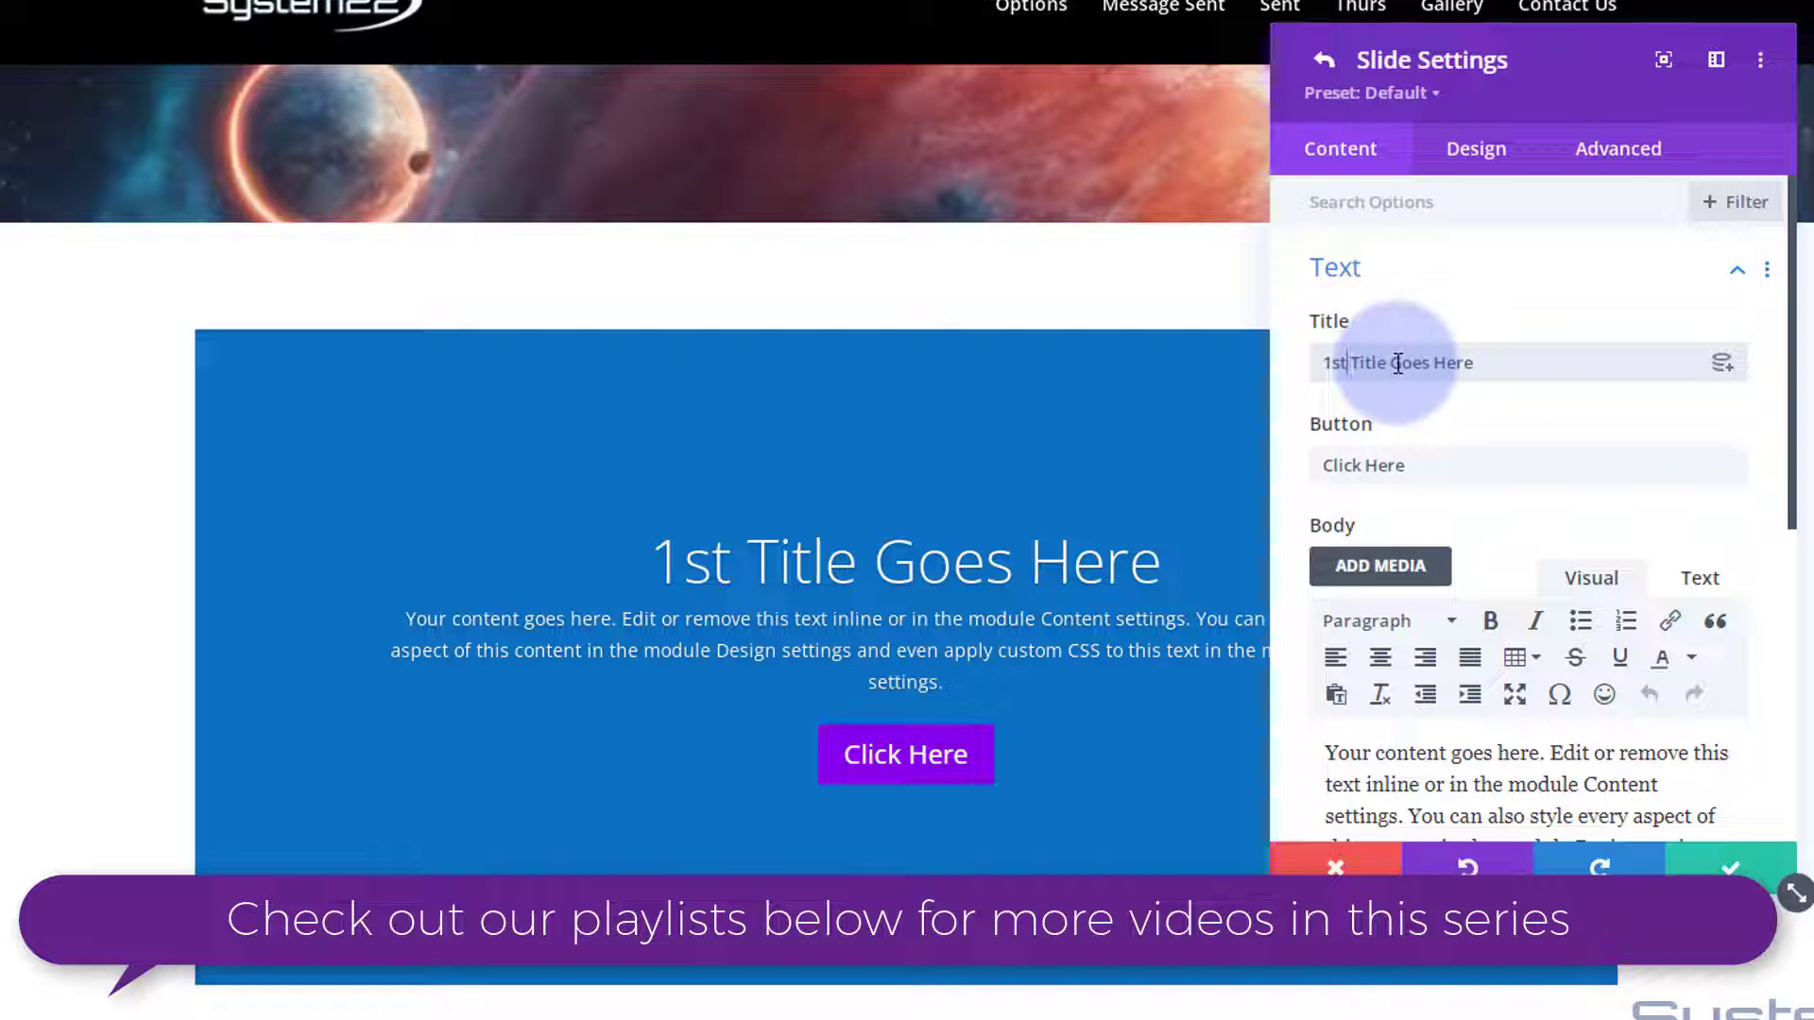
left_click(1399, 465)
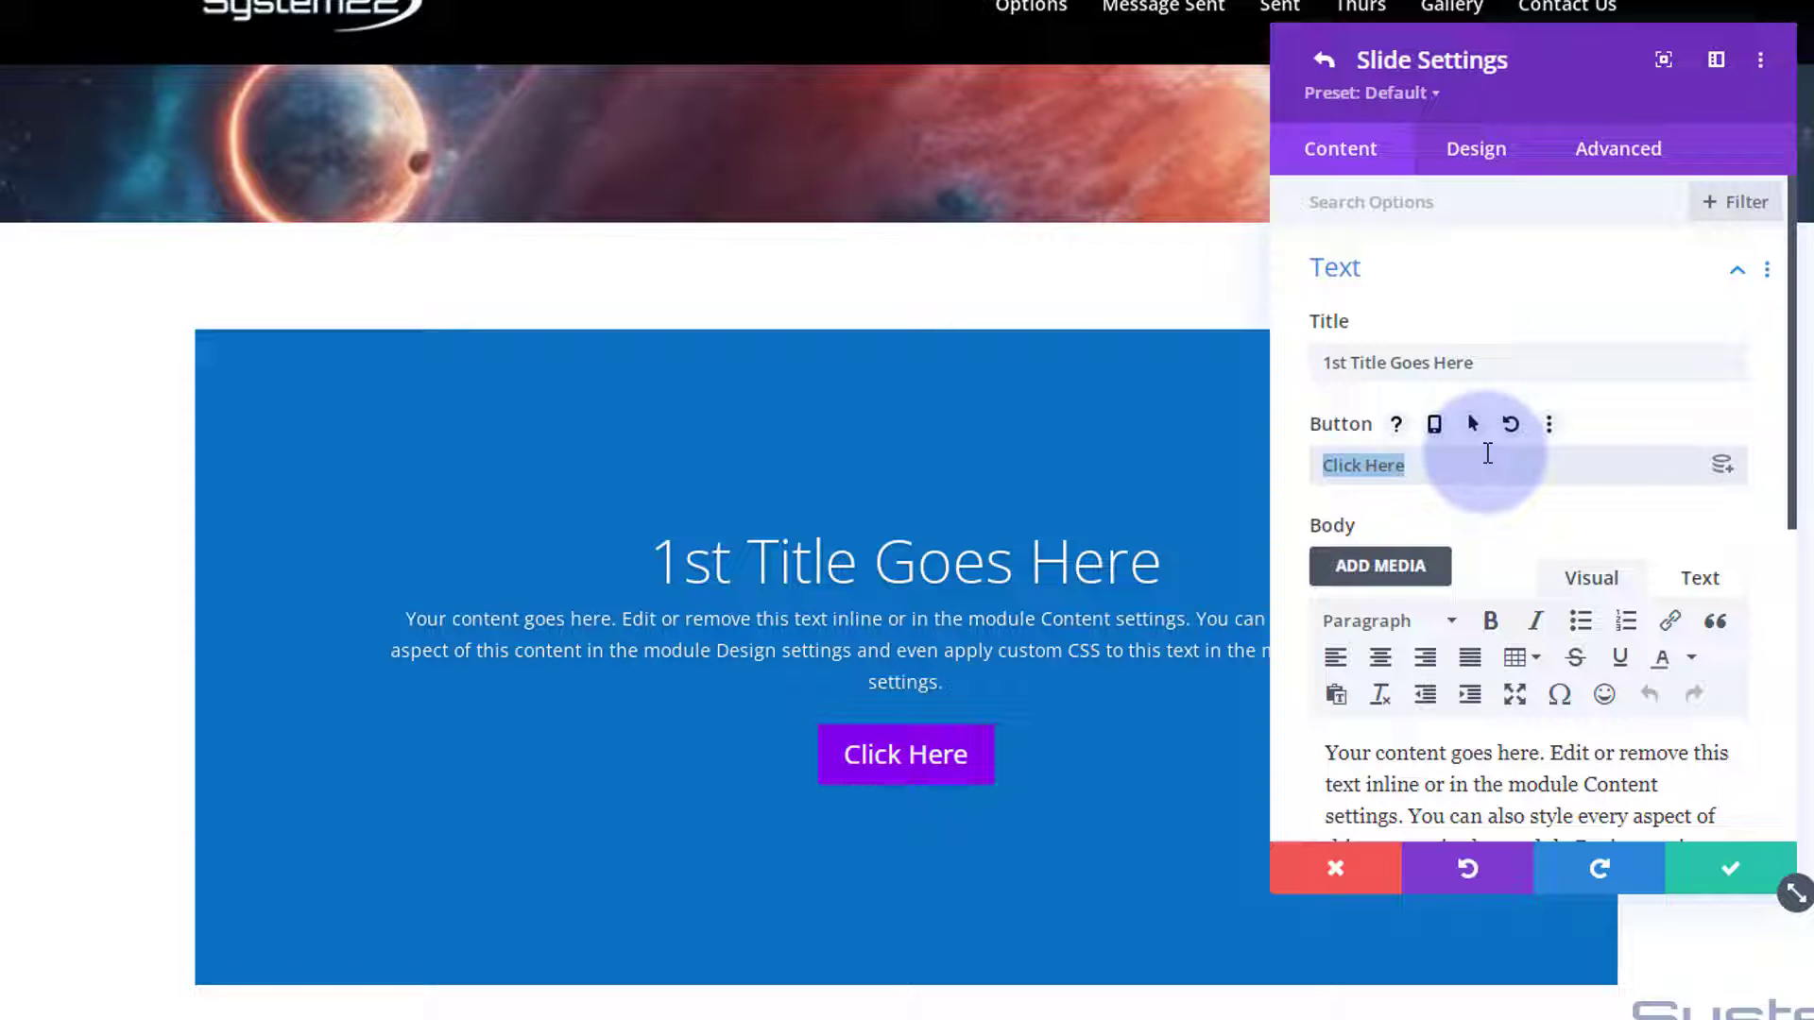
scroll("down", 3)
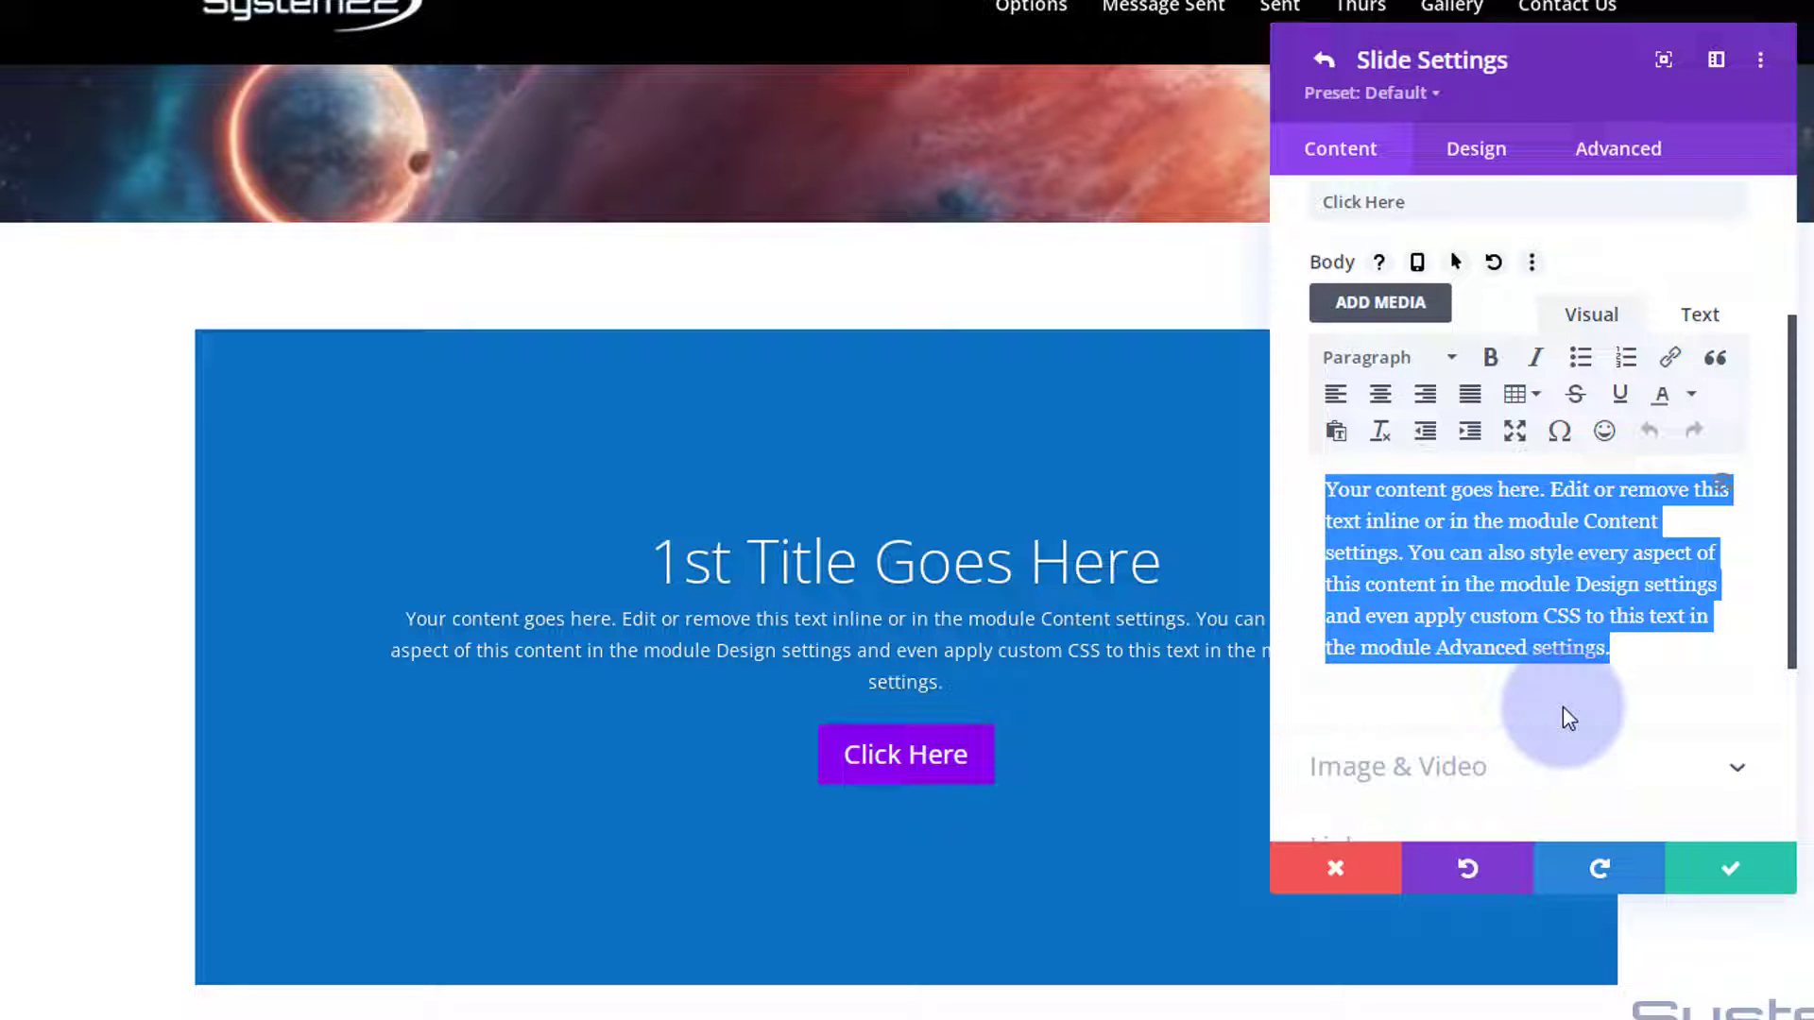
Expand the slide's Image & Video options
scroll("down", 3)
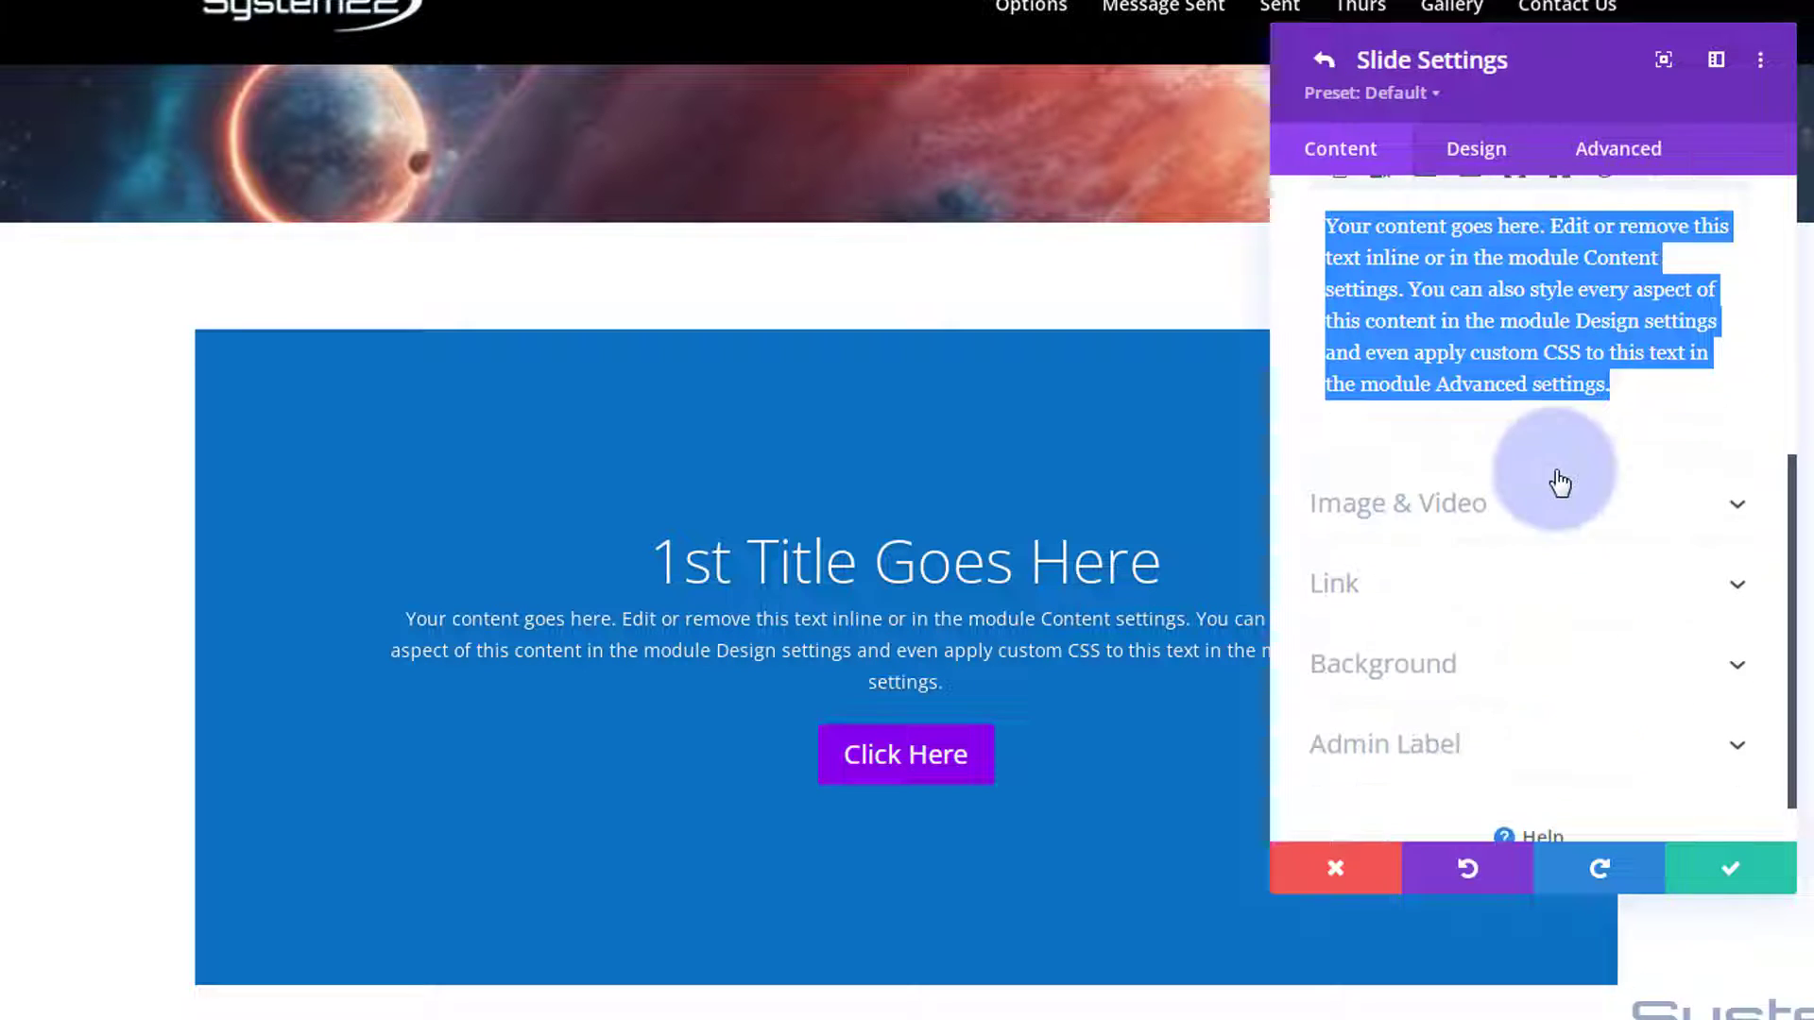
left_click(1399, 502)
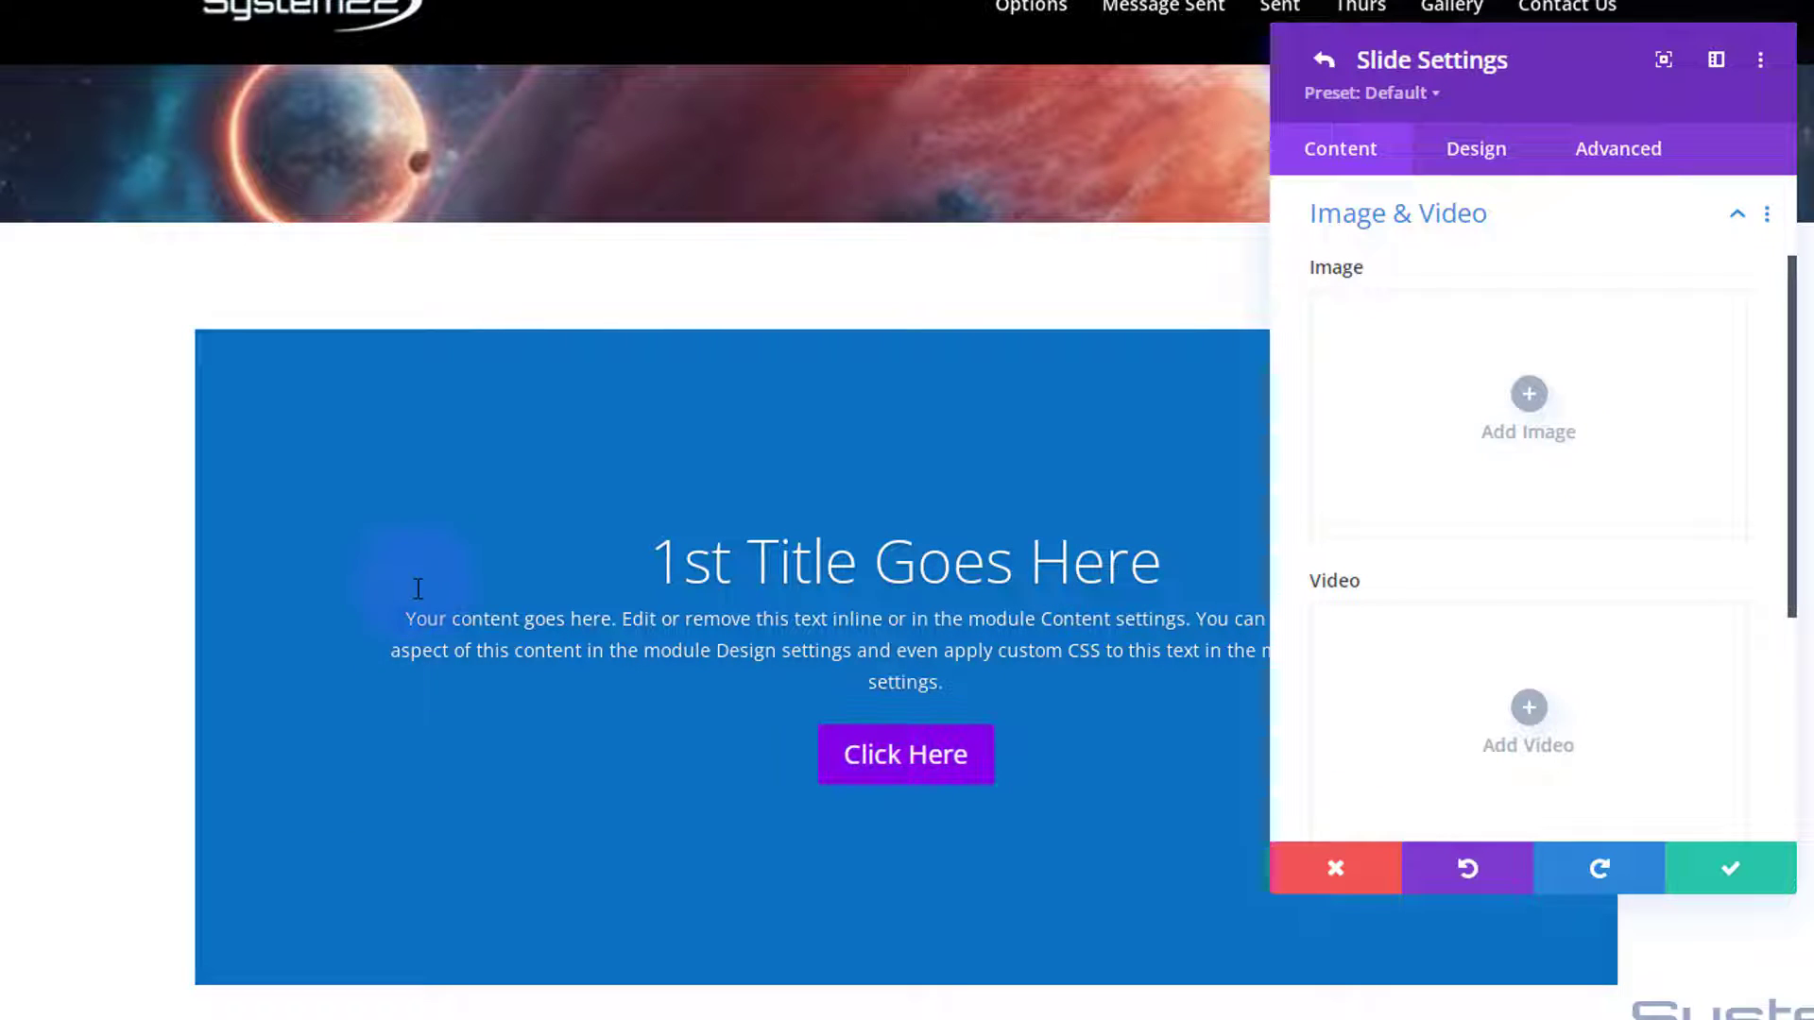
scroll("down", 3)
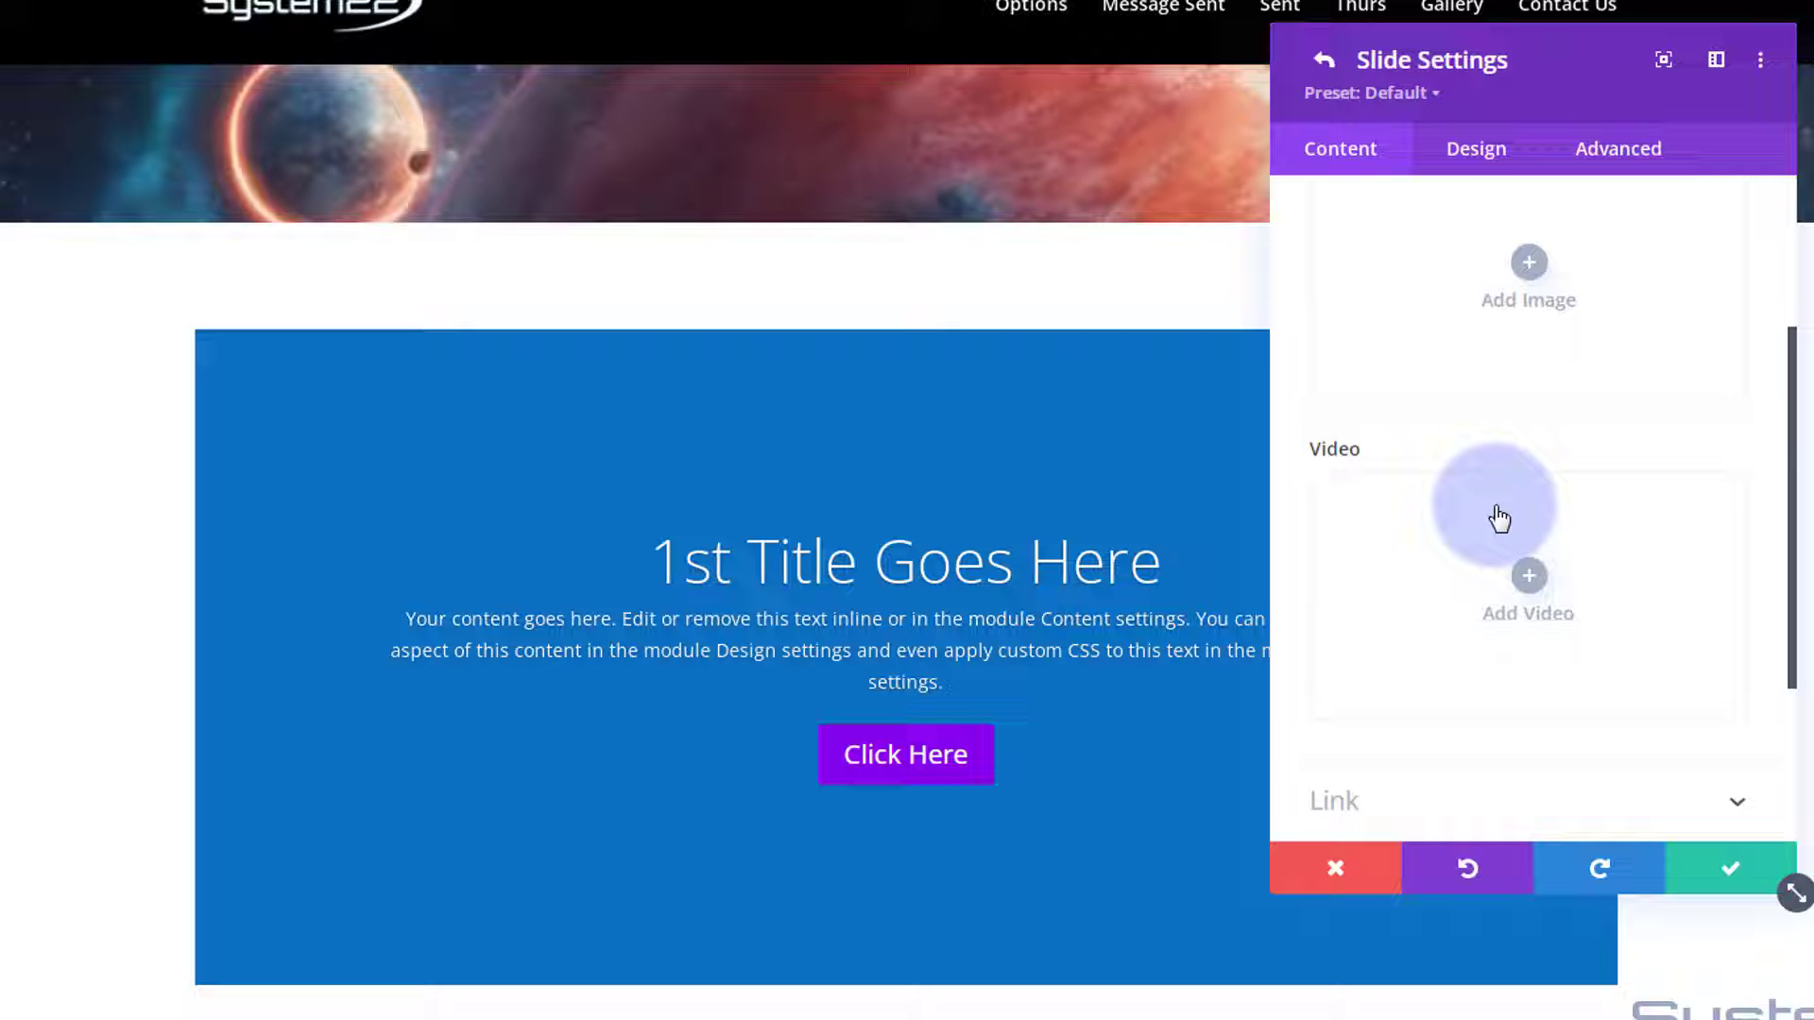
Expand the slide's Link options and list the Module Link Target choices without setting one
left_click(1335, 801)
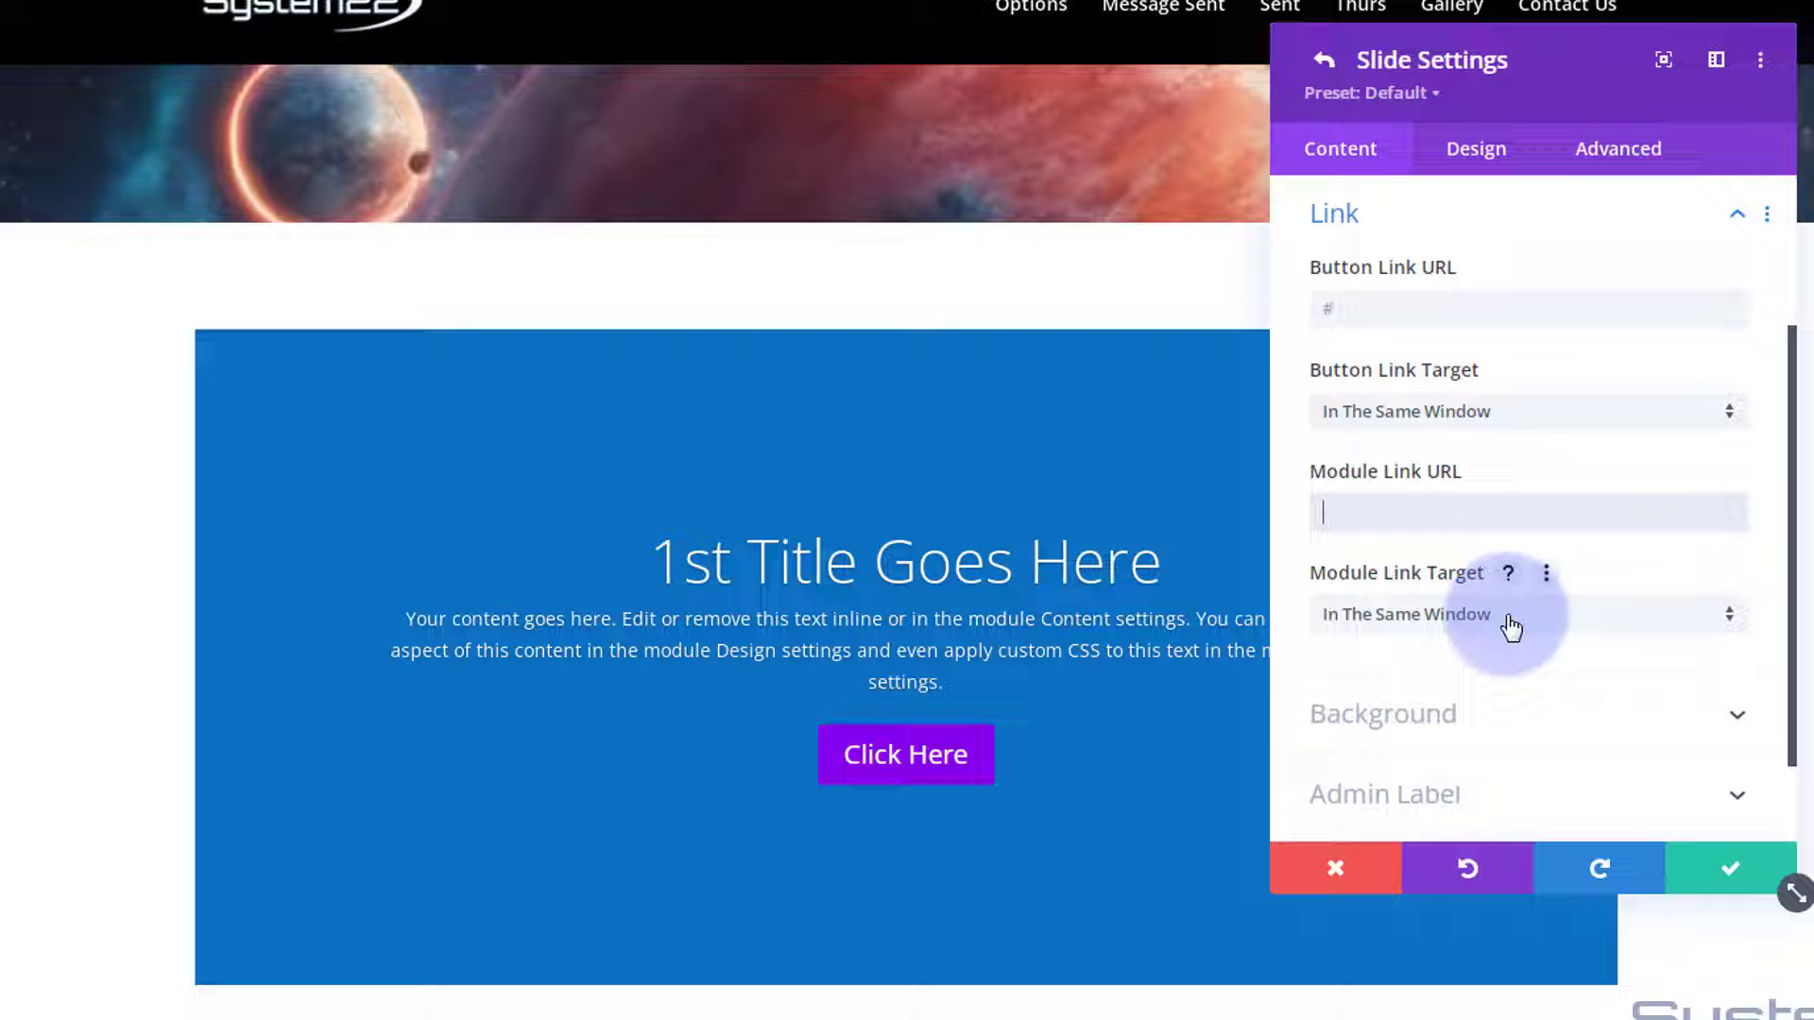
left_click(1527, 614)
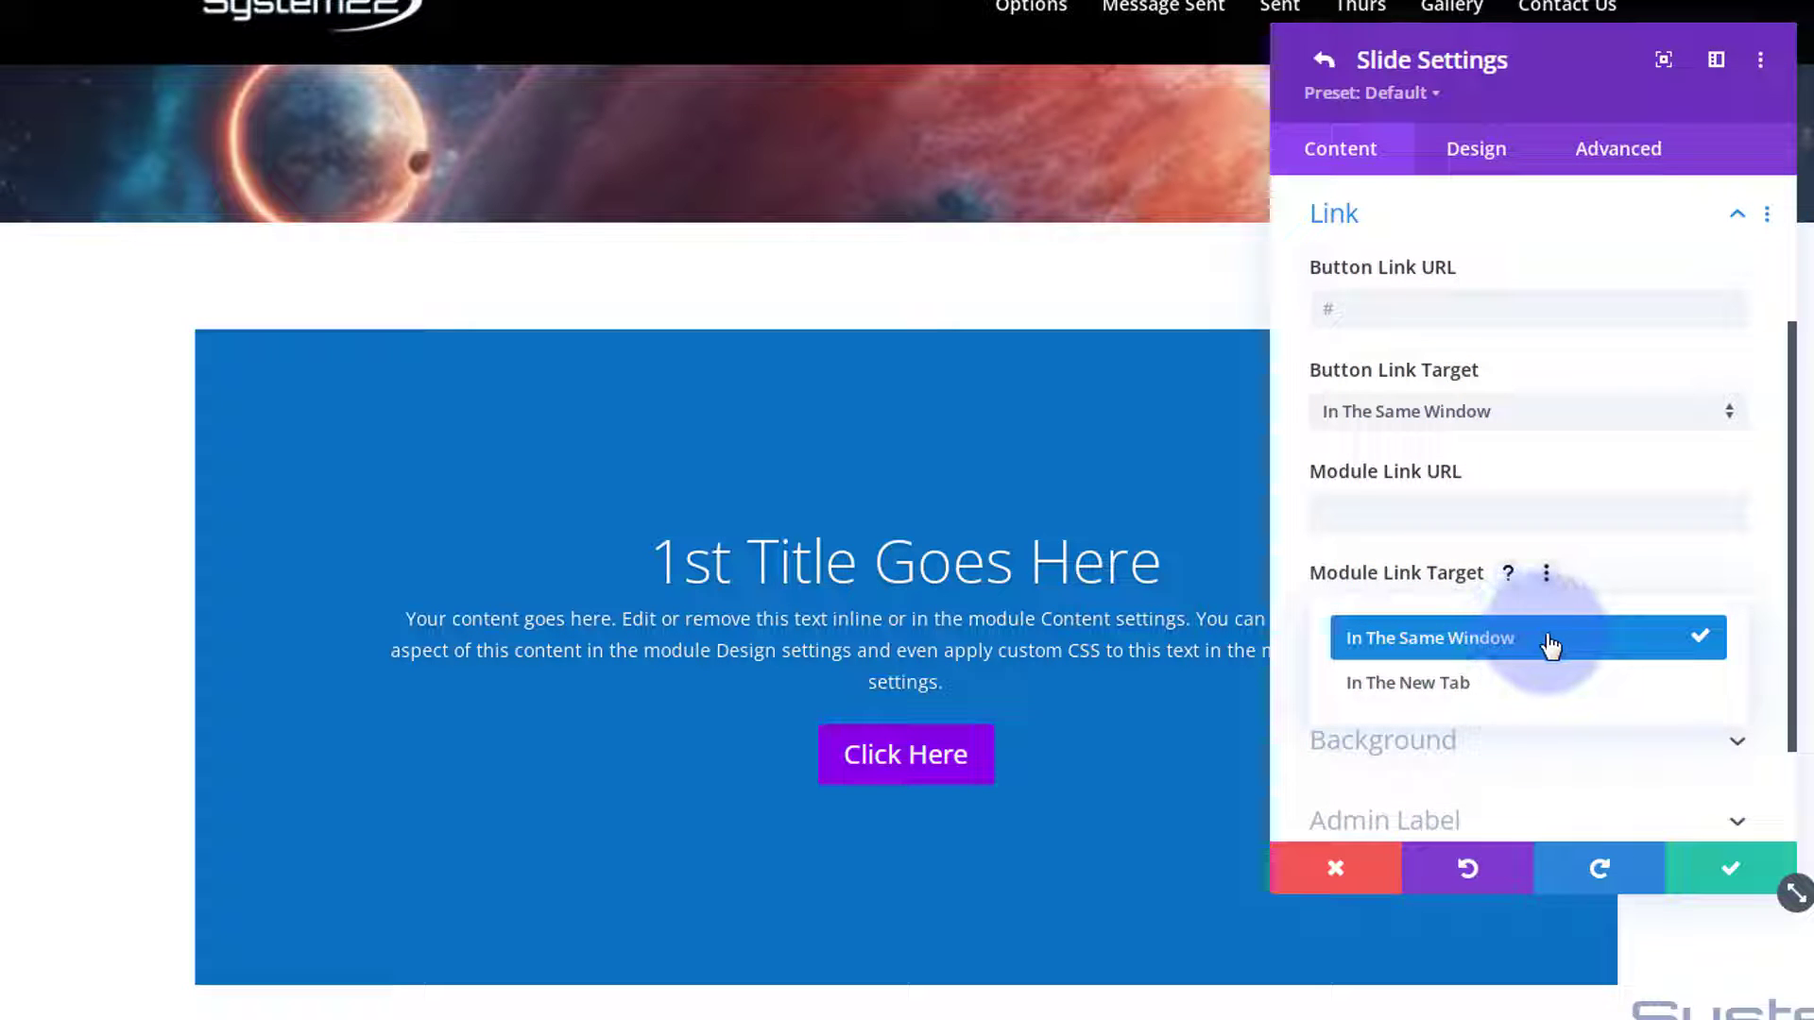
mouse_move(1499, 695)
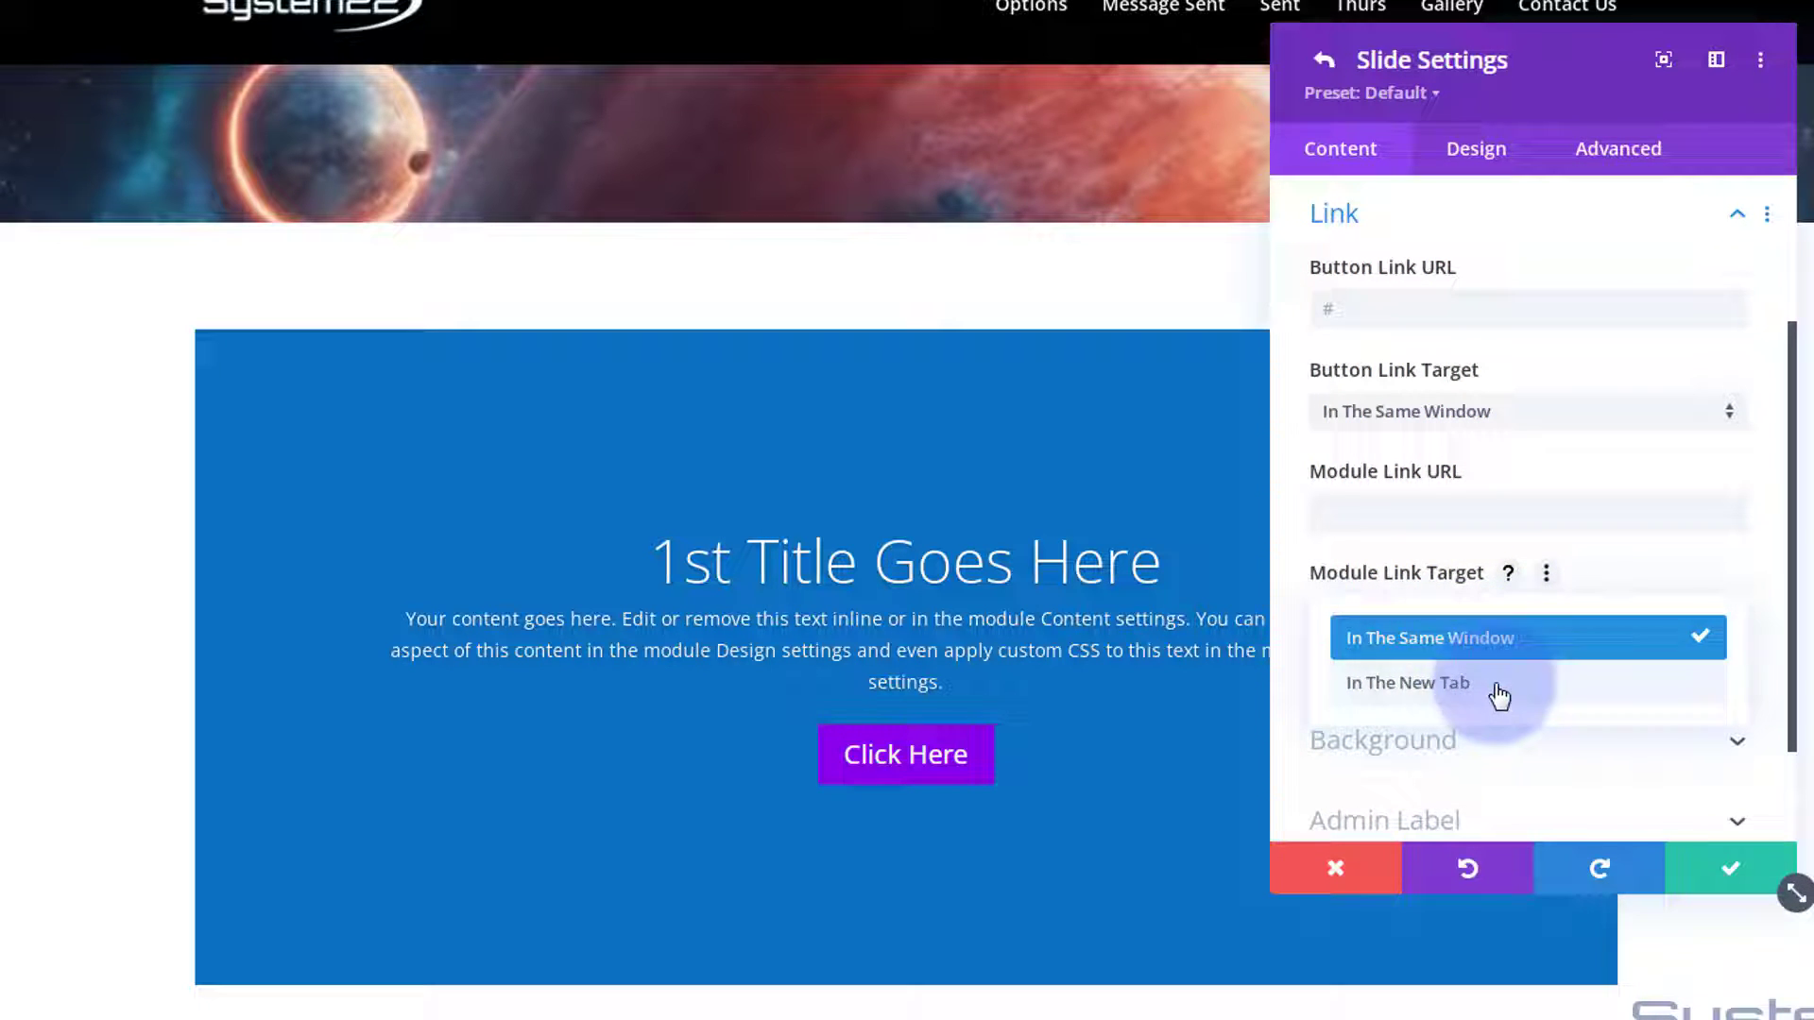
mouse_move(1489, 694)
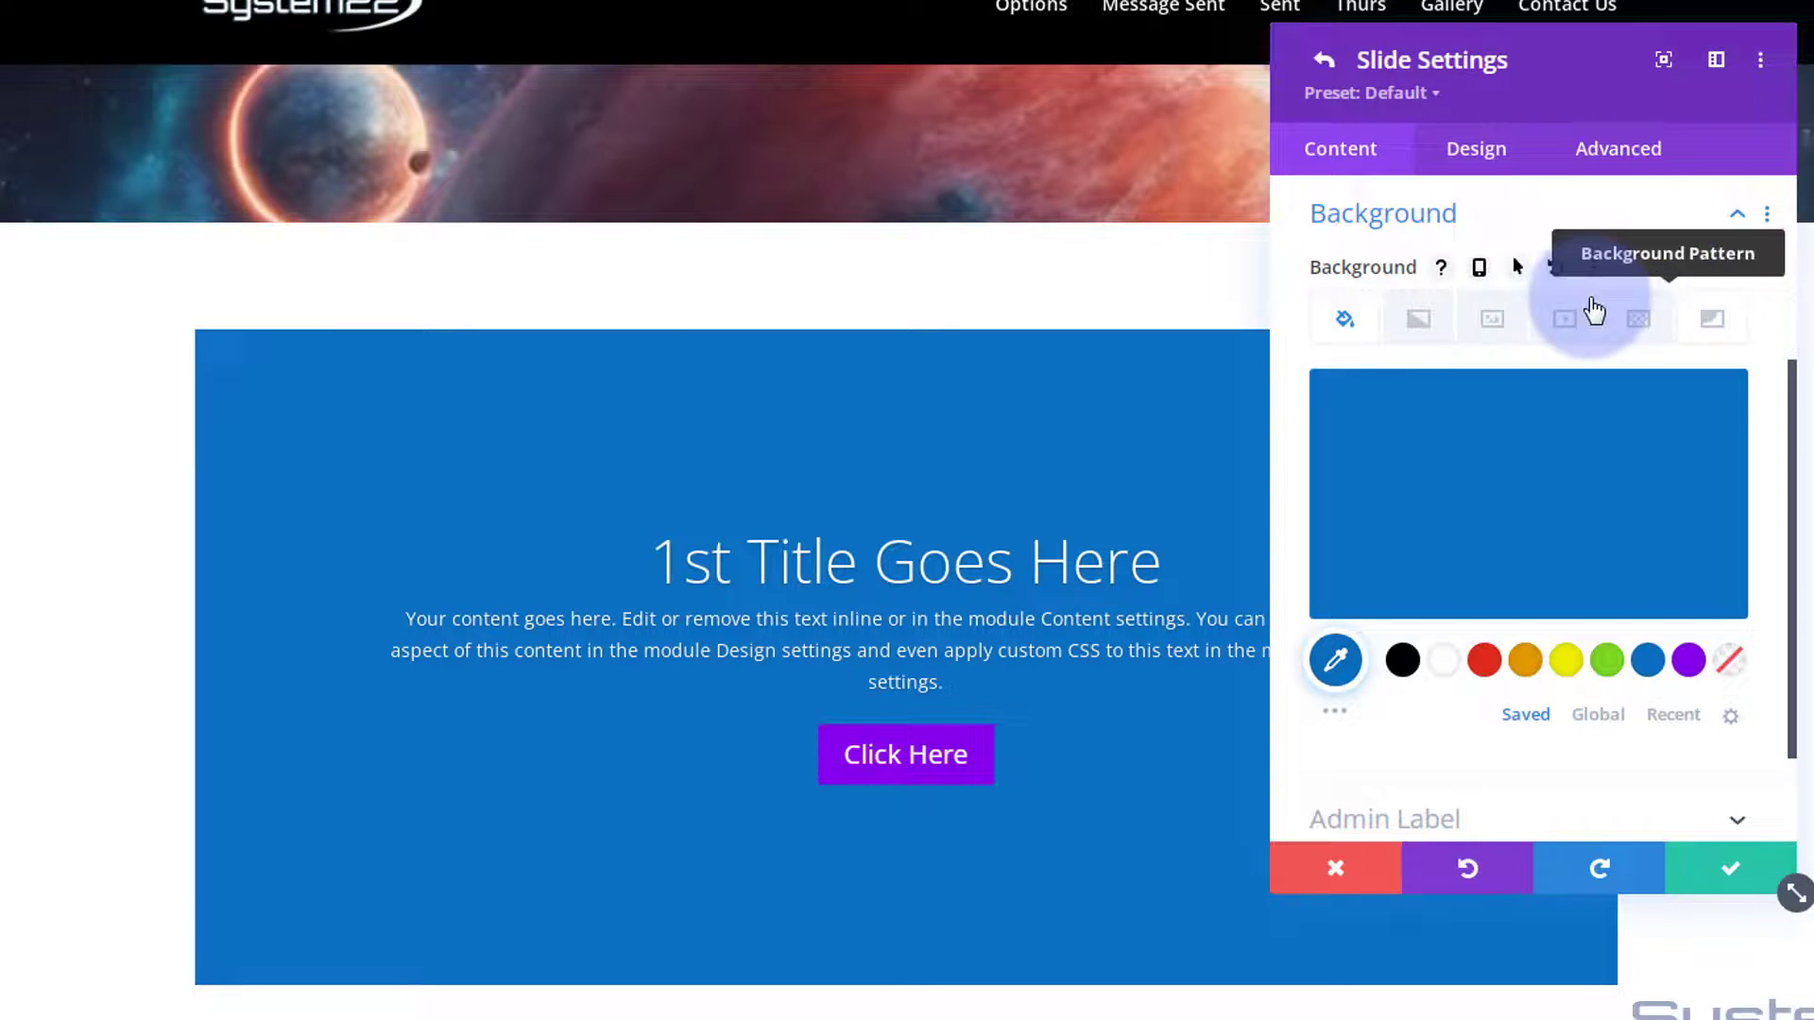
Set the witch in the purple hat picture as the first slide's background image
left_click(1478, 326)
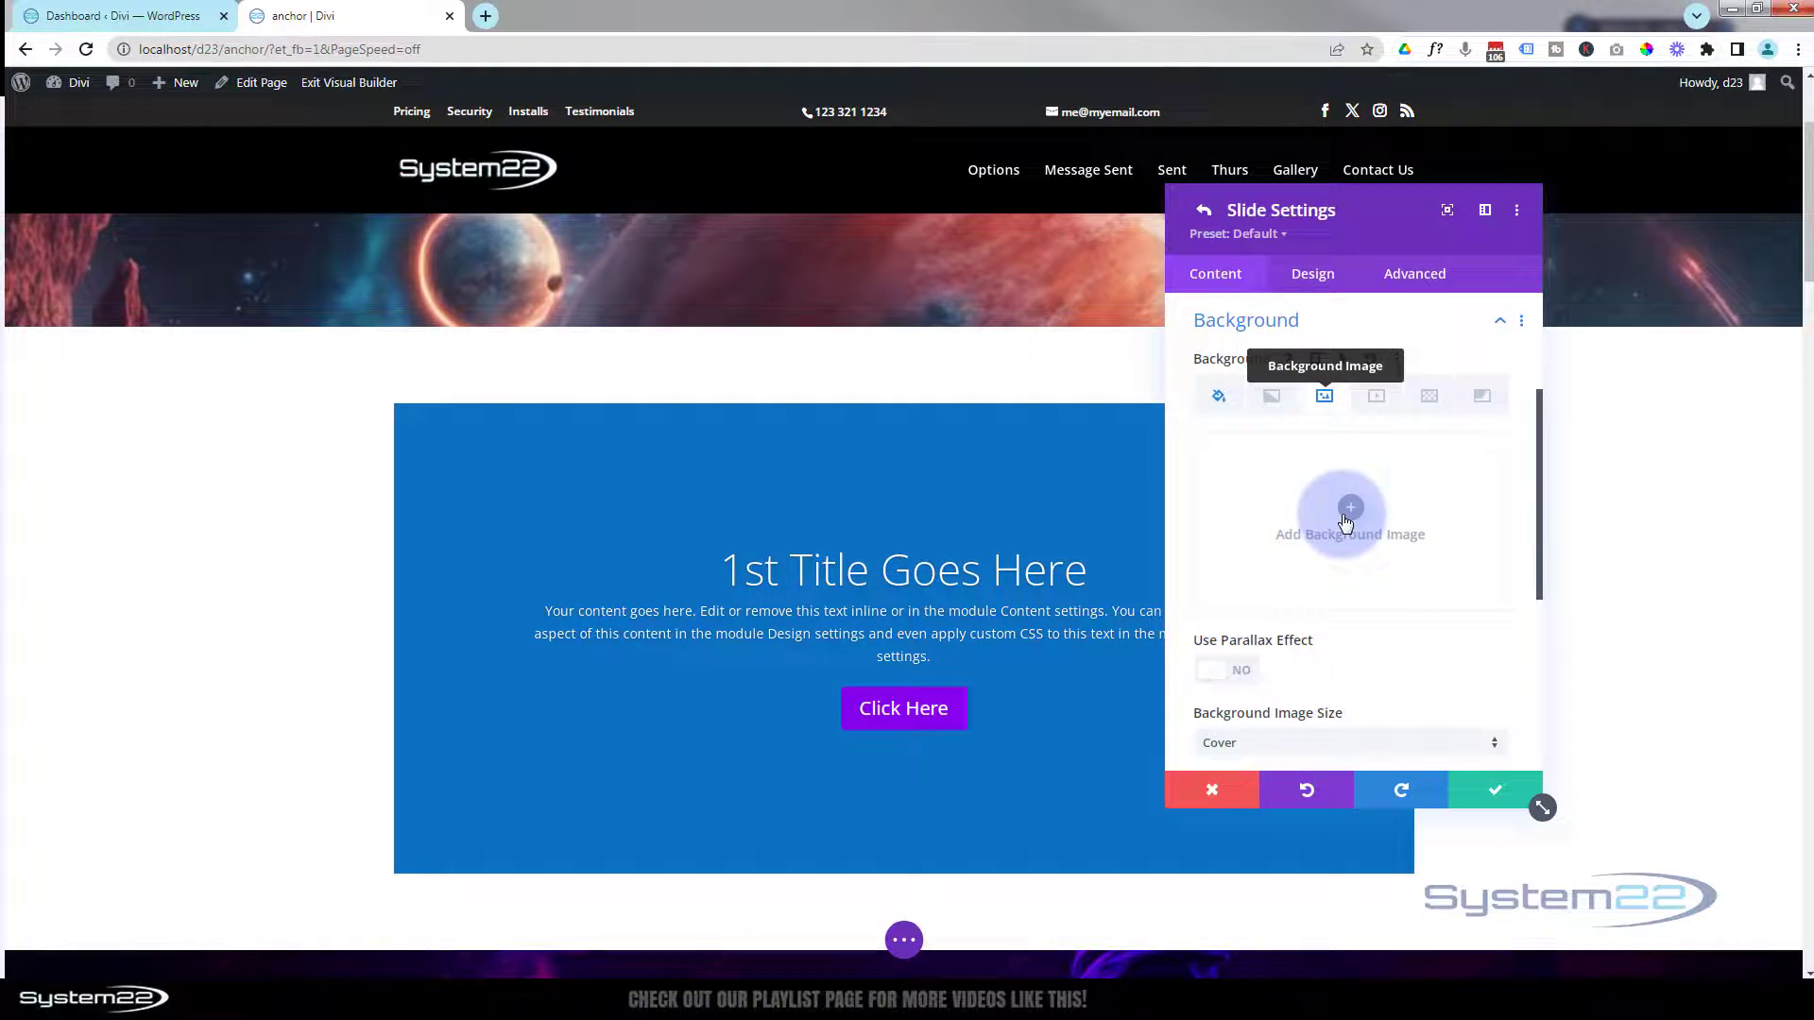
left_click(1349, 522)
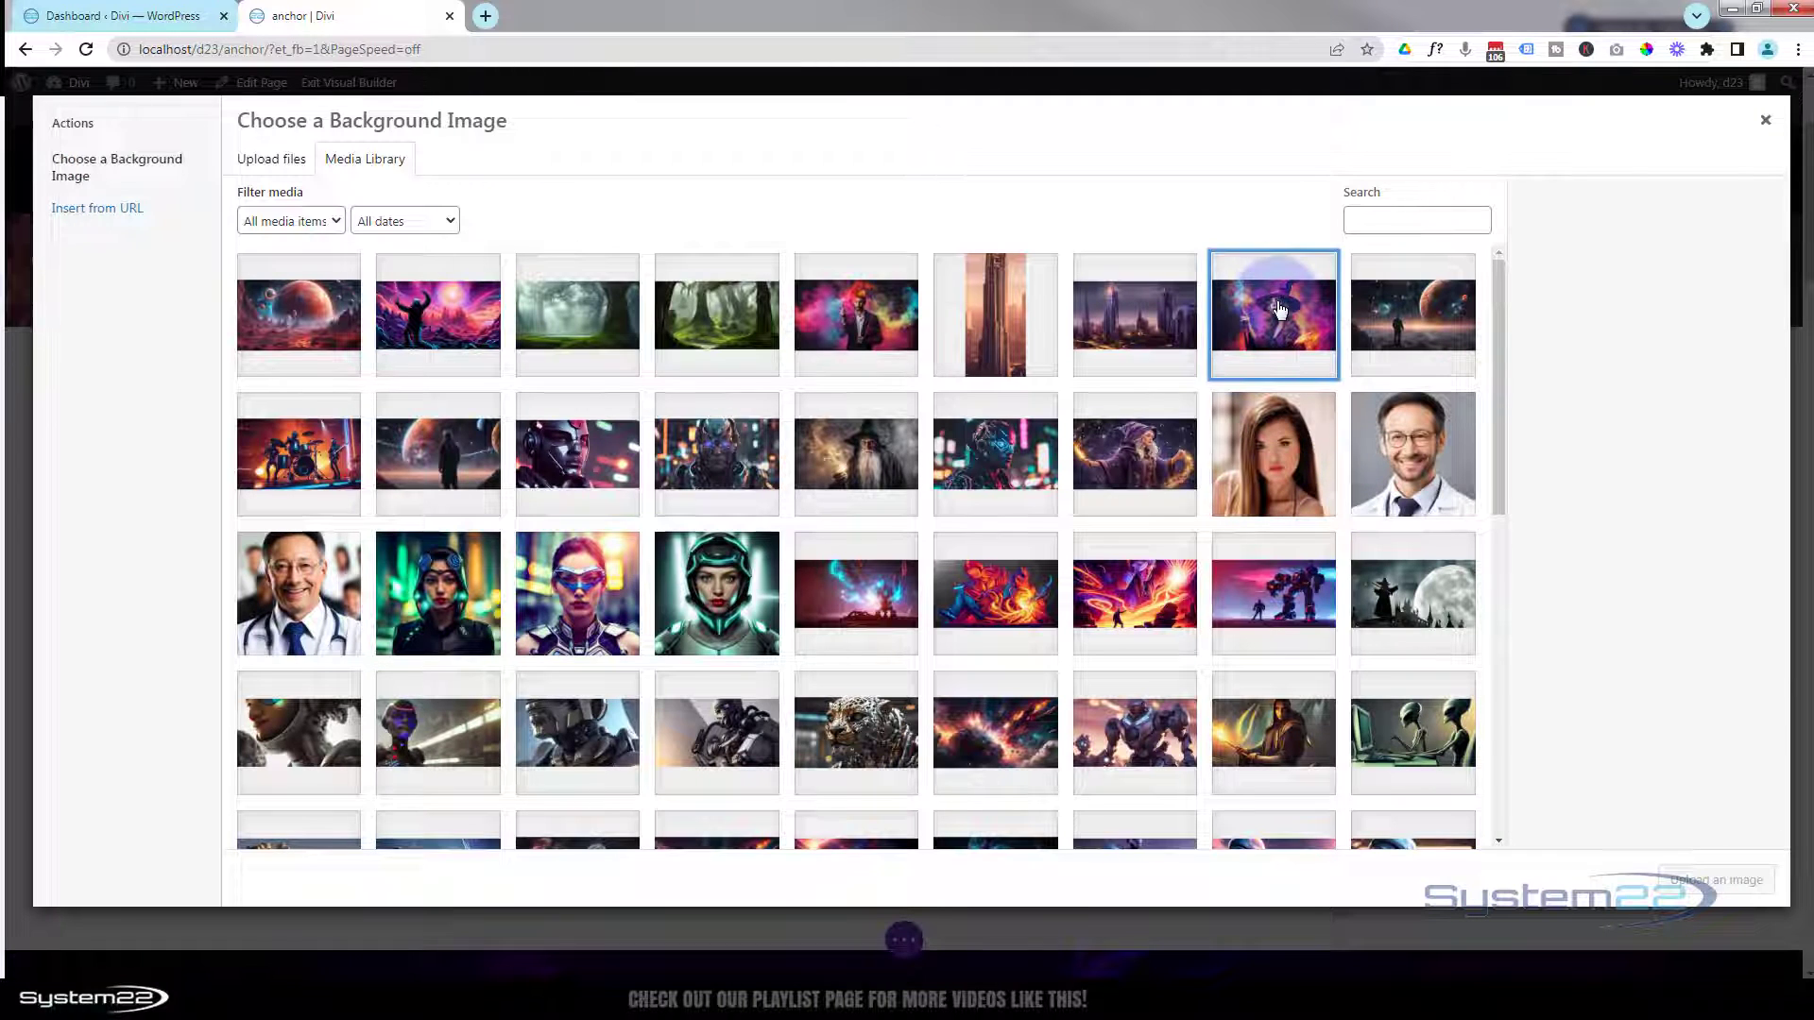
left_click(1274, 314)
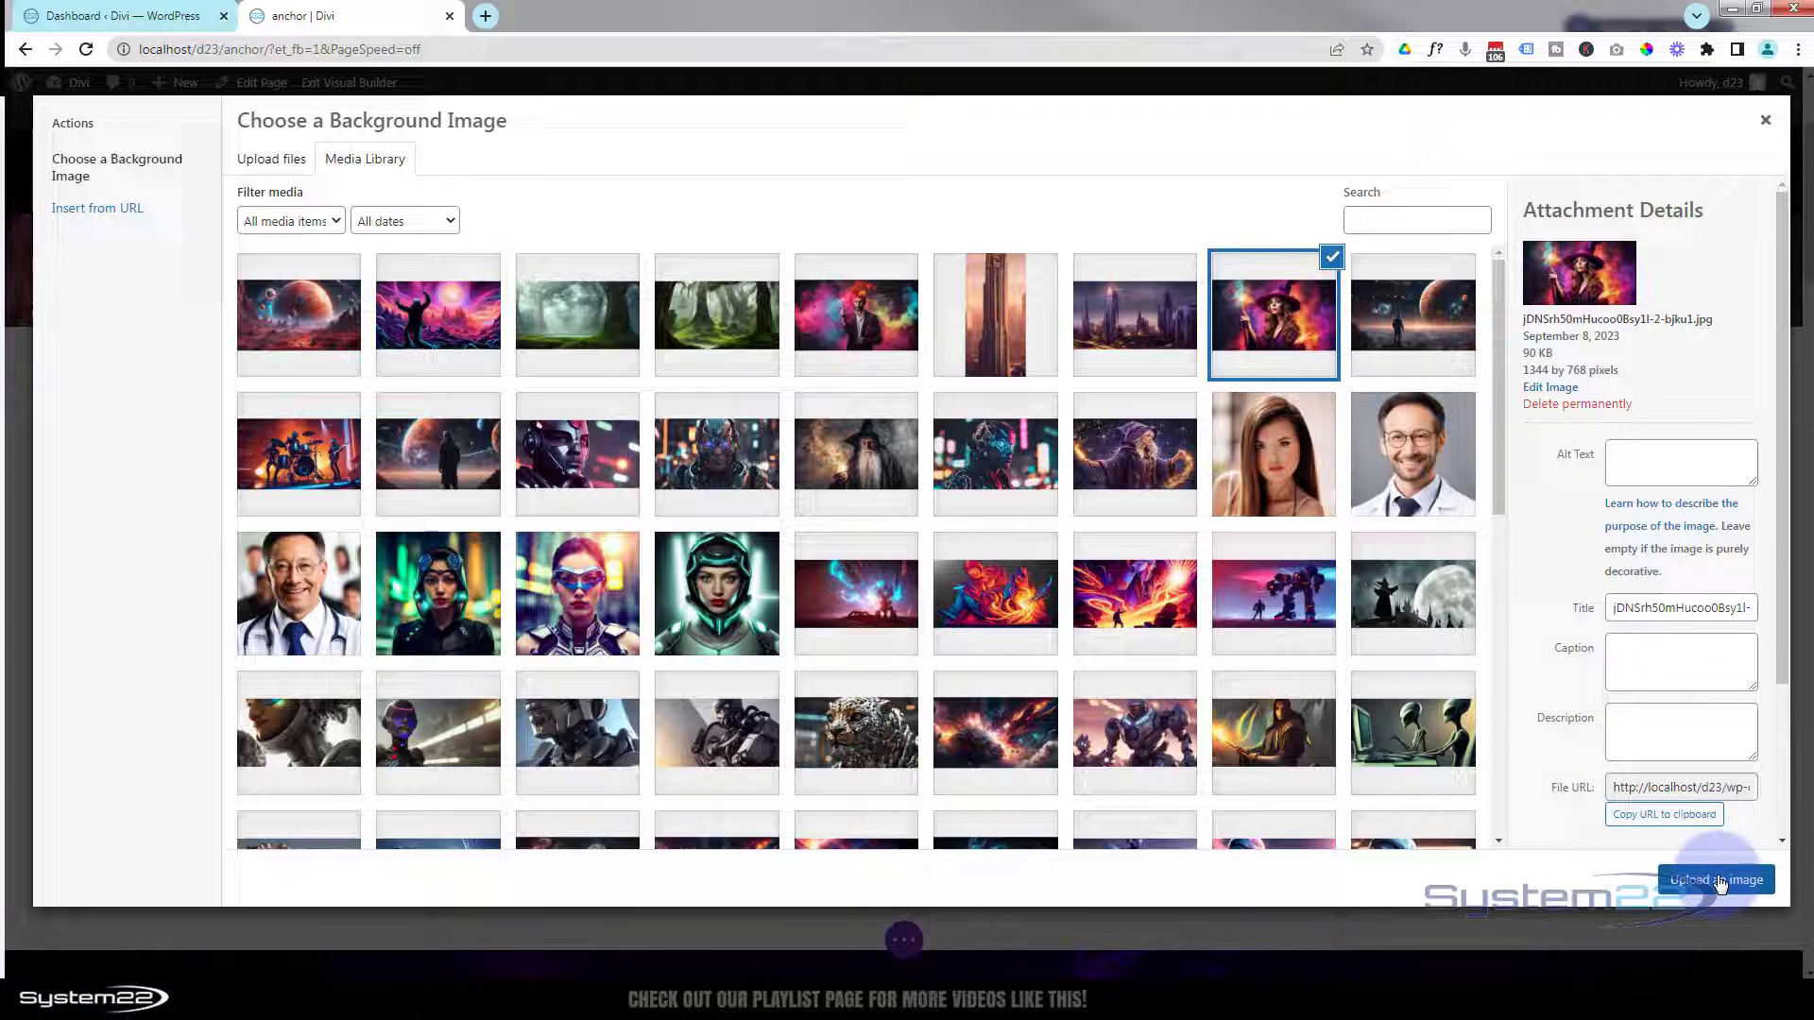
left_click(1716, 879)
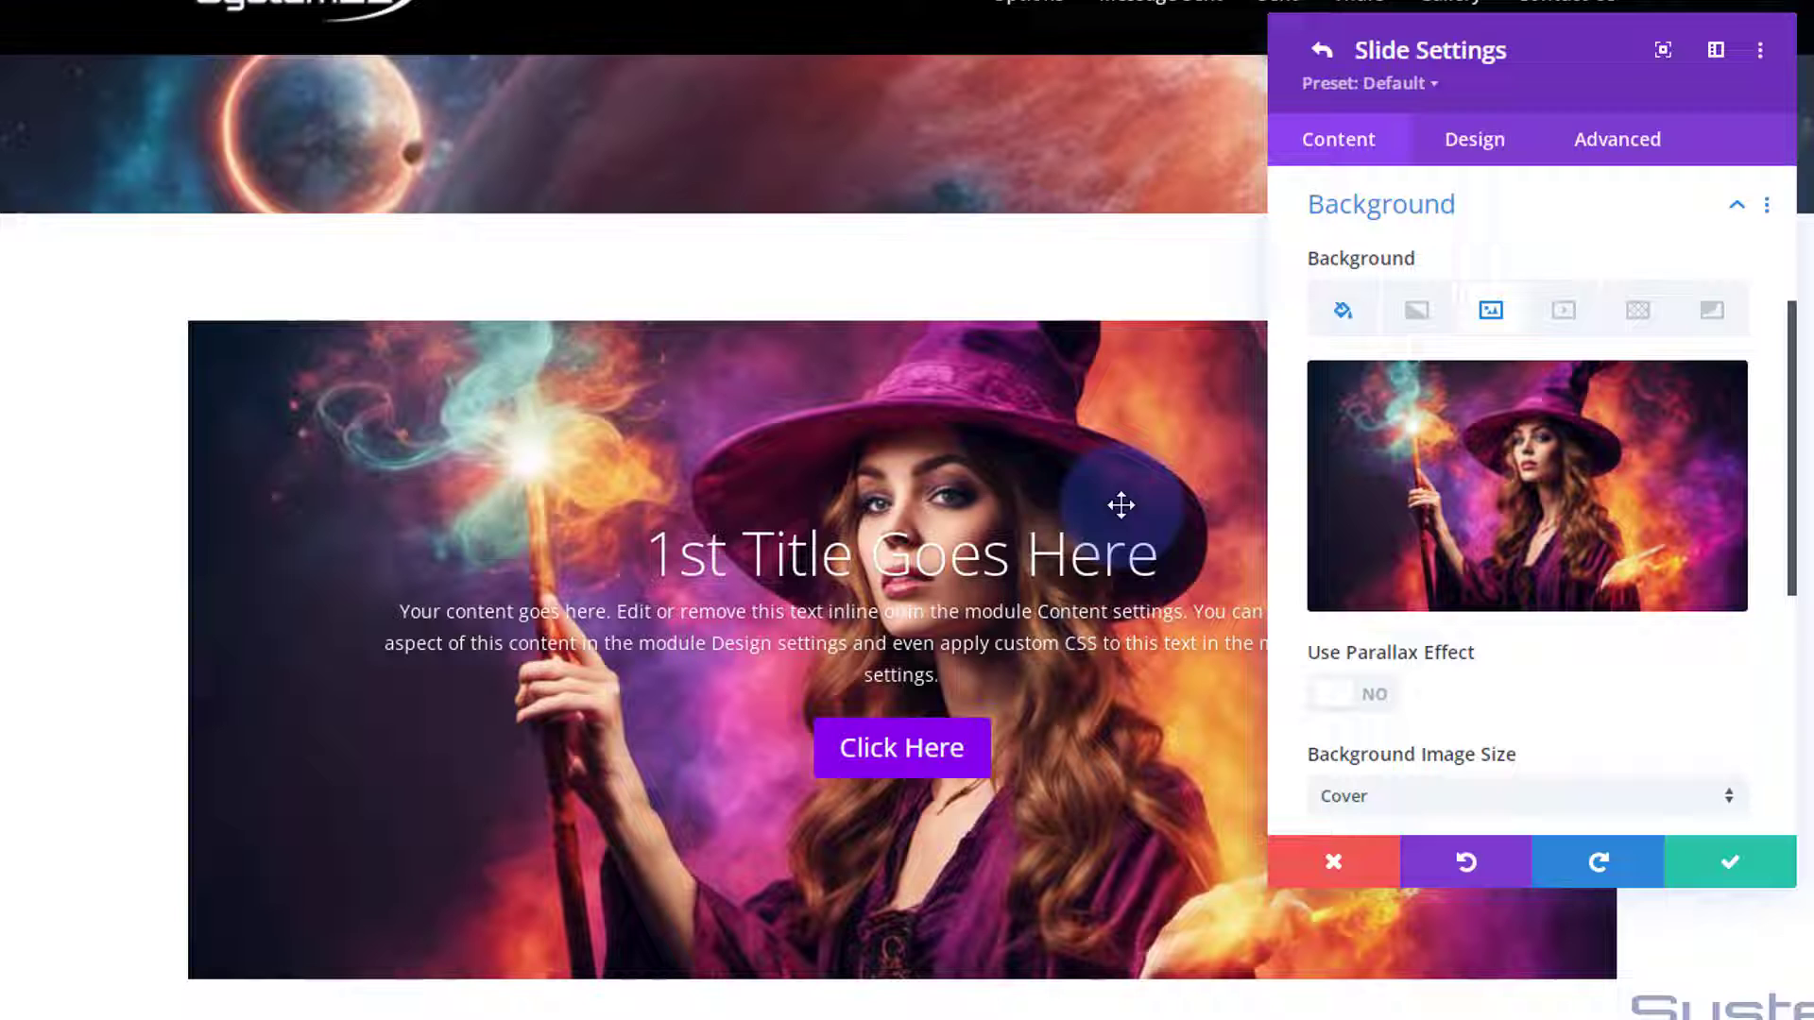
mouse_move(465, 469)
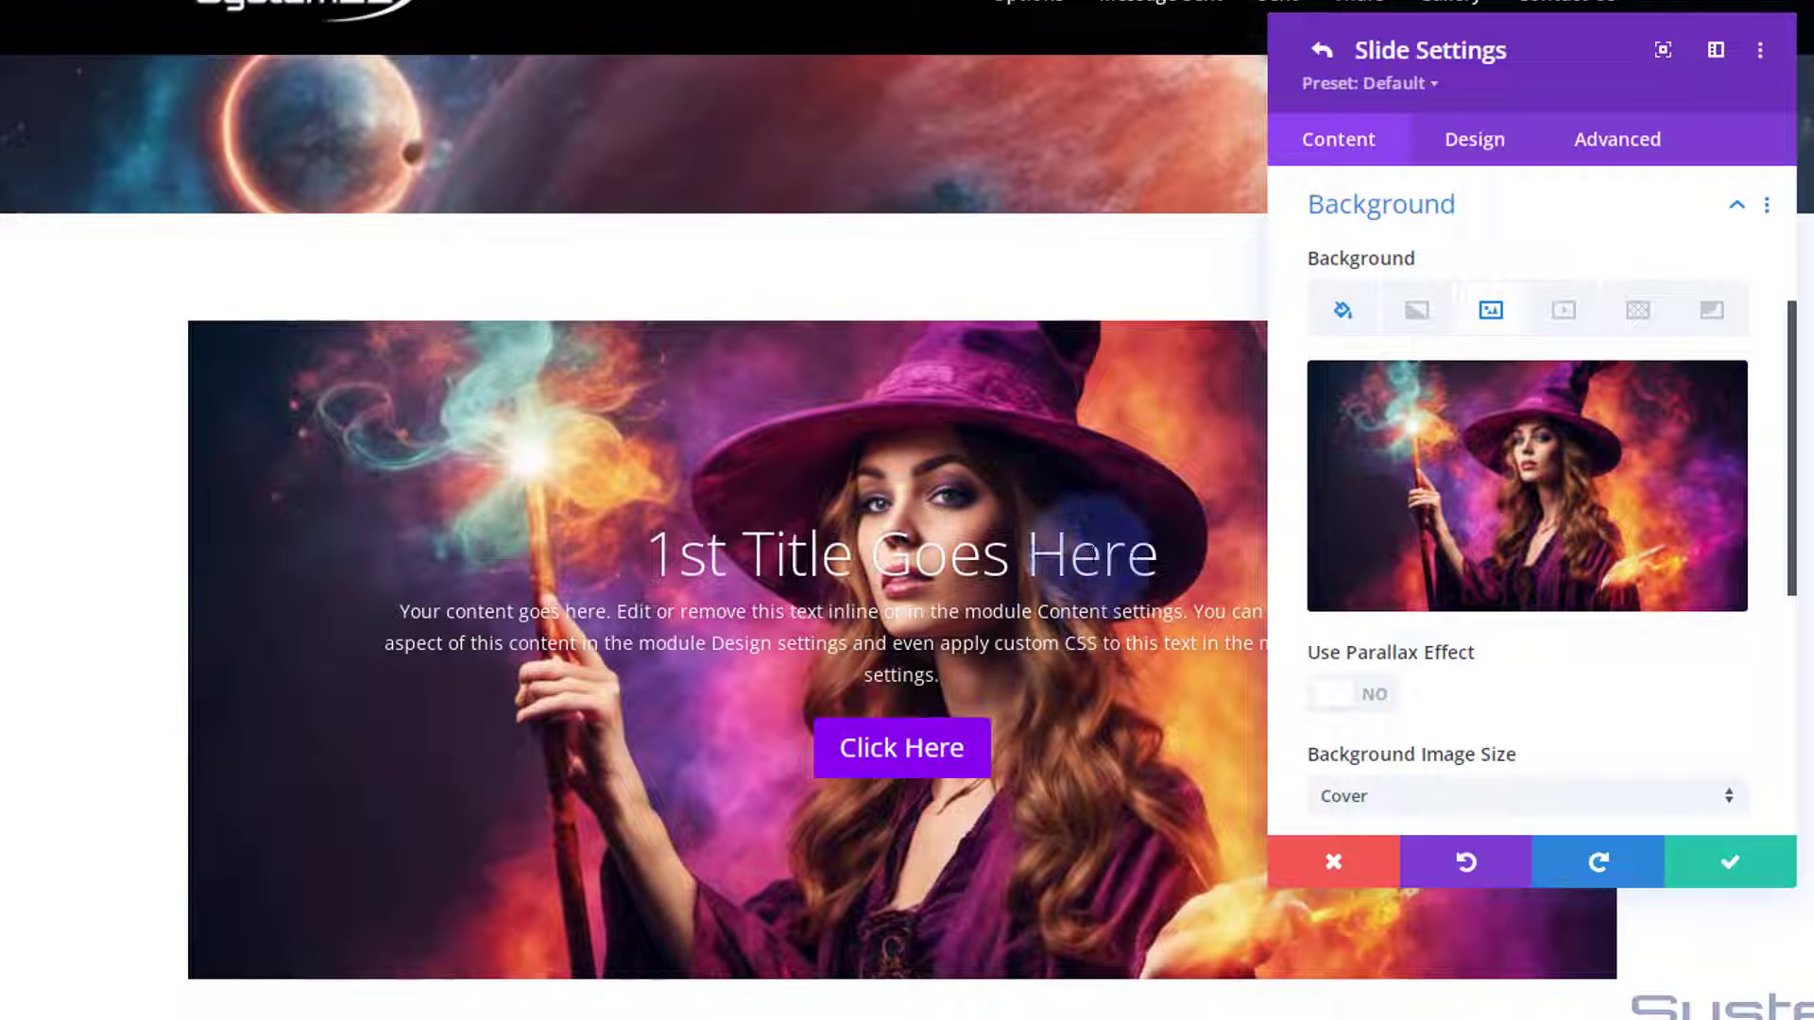
mouse_move(1610, 218)
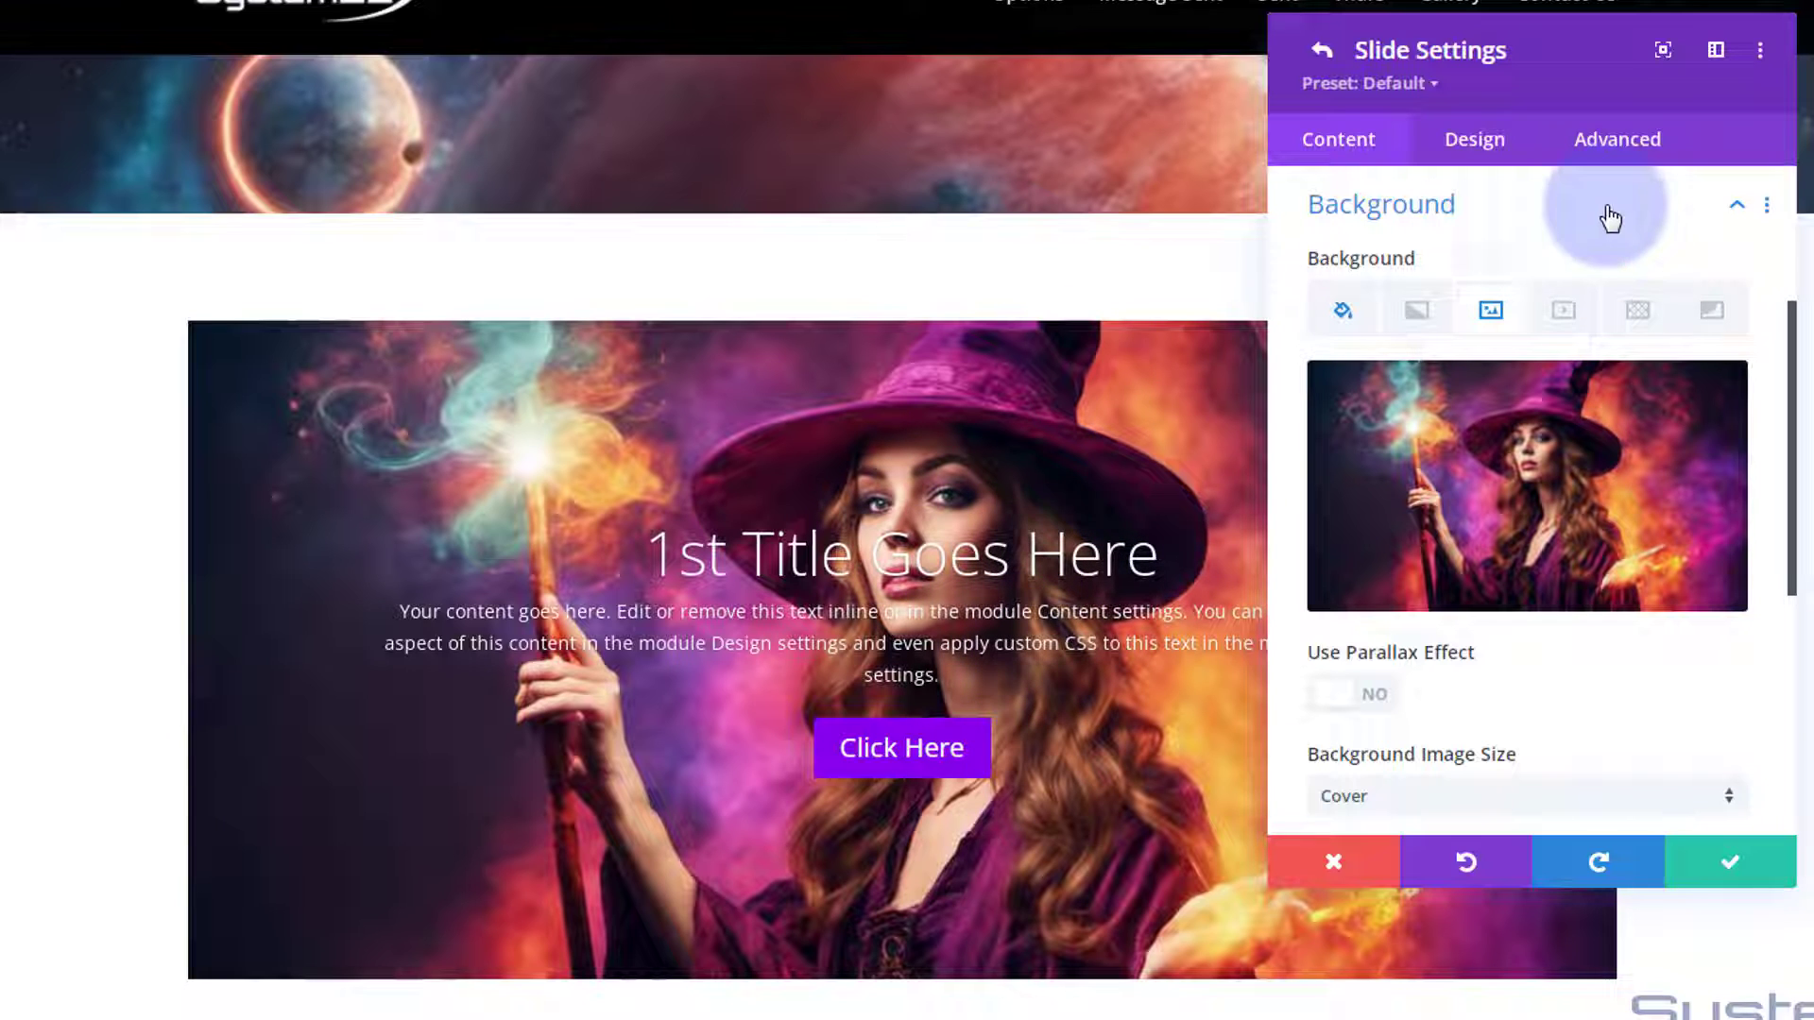
In Design > Overlay, enable a dark background overlay on the slide with a chosen colour
left_click(1474, 140)
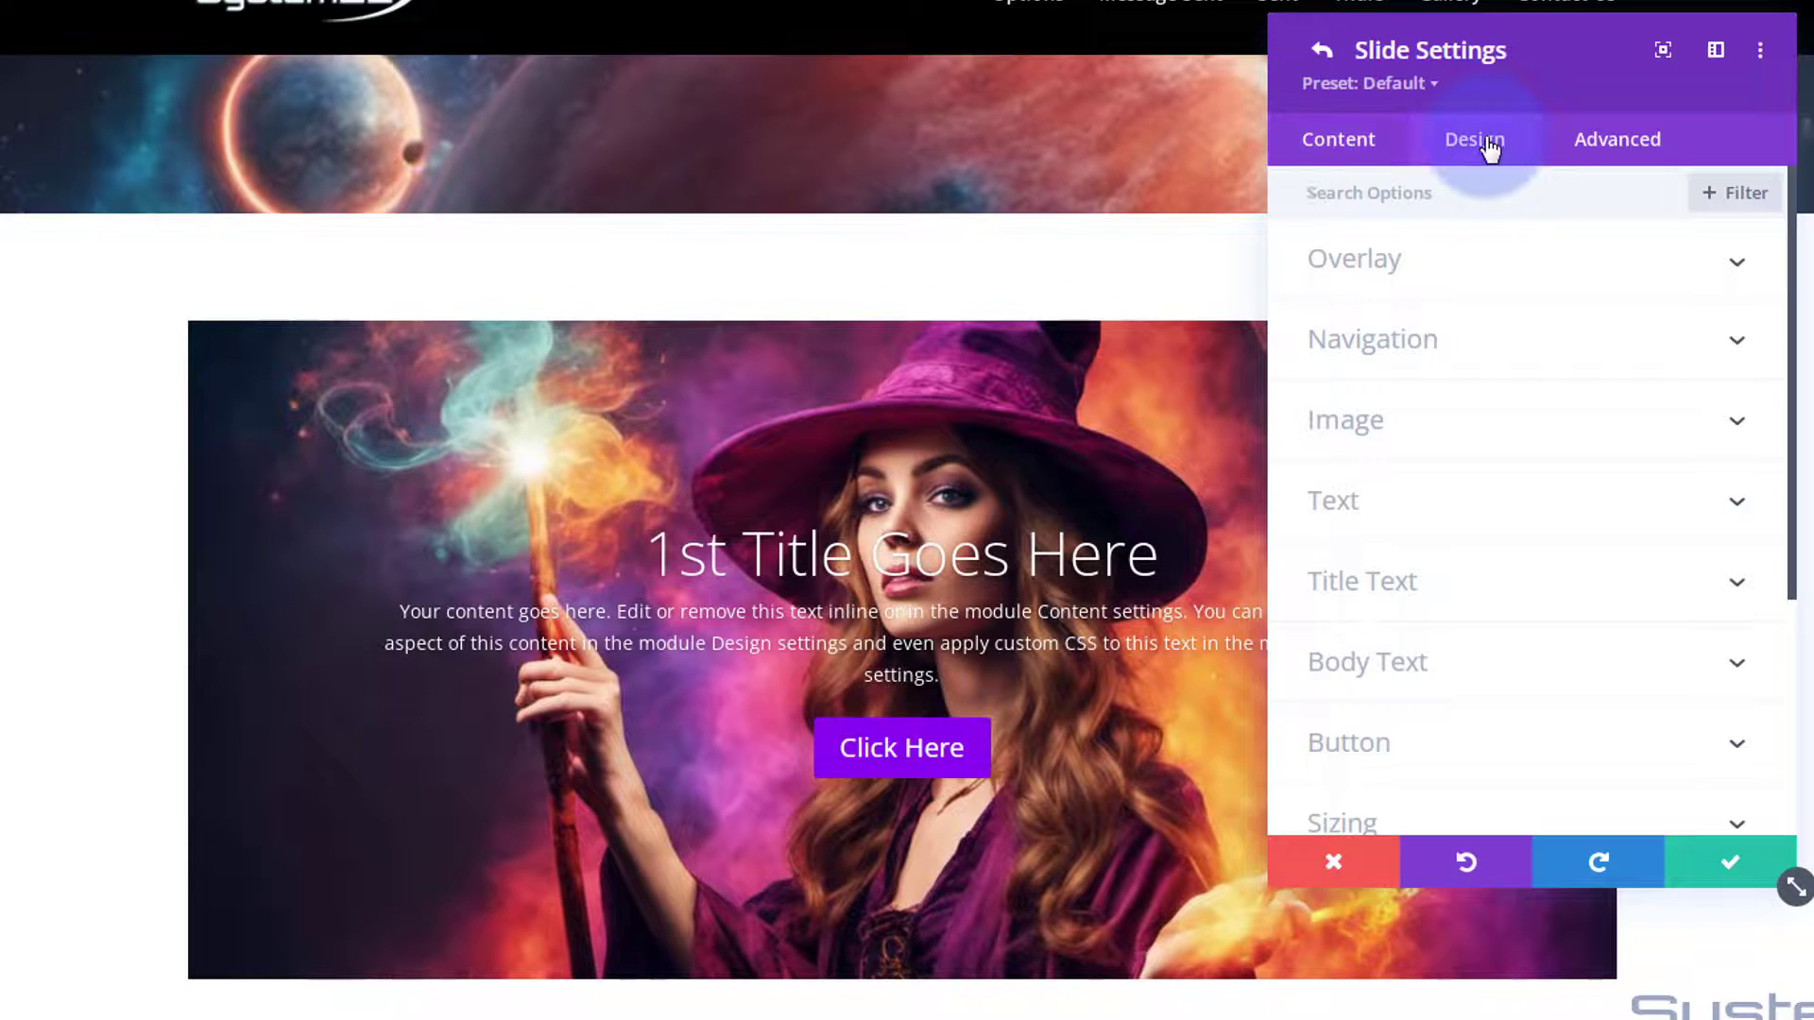
left_click(1474, 140)
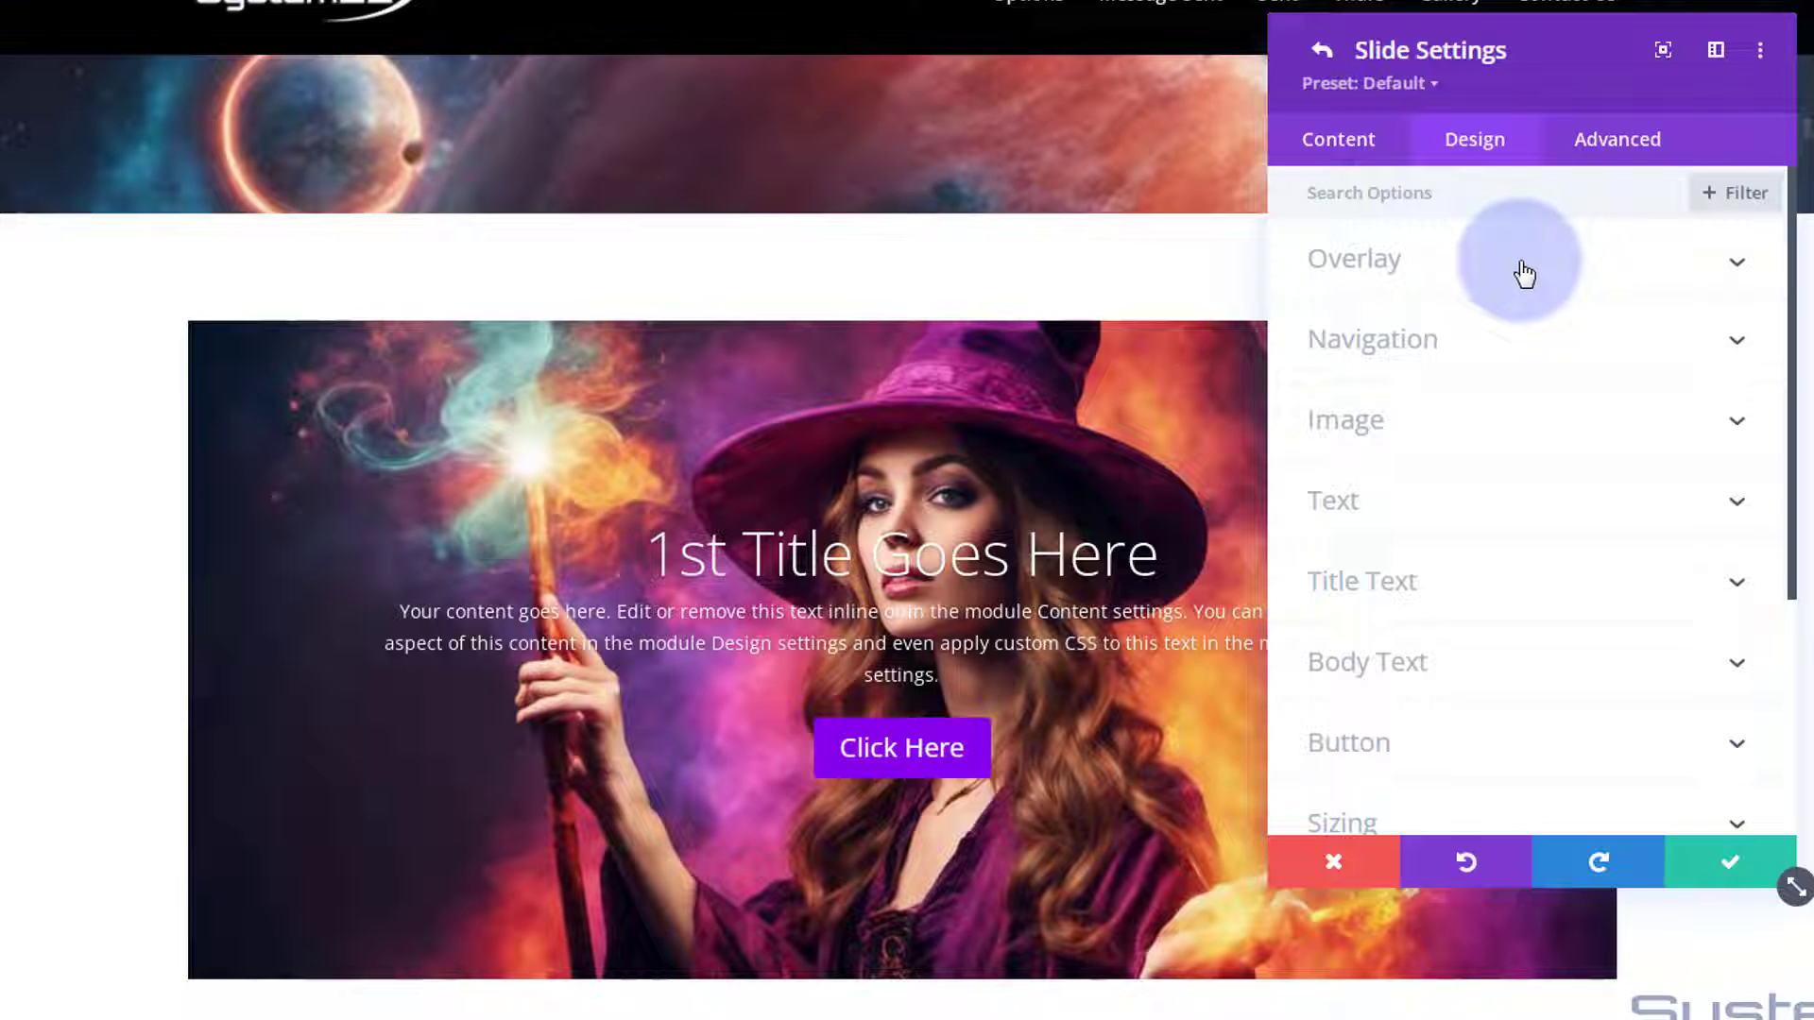
left_click(1353, 257)
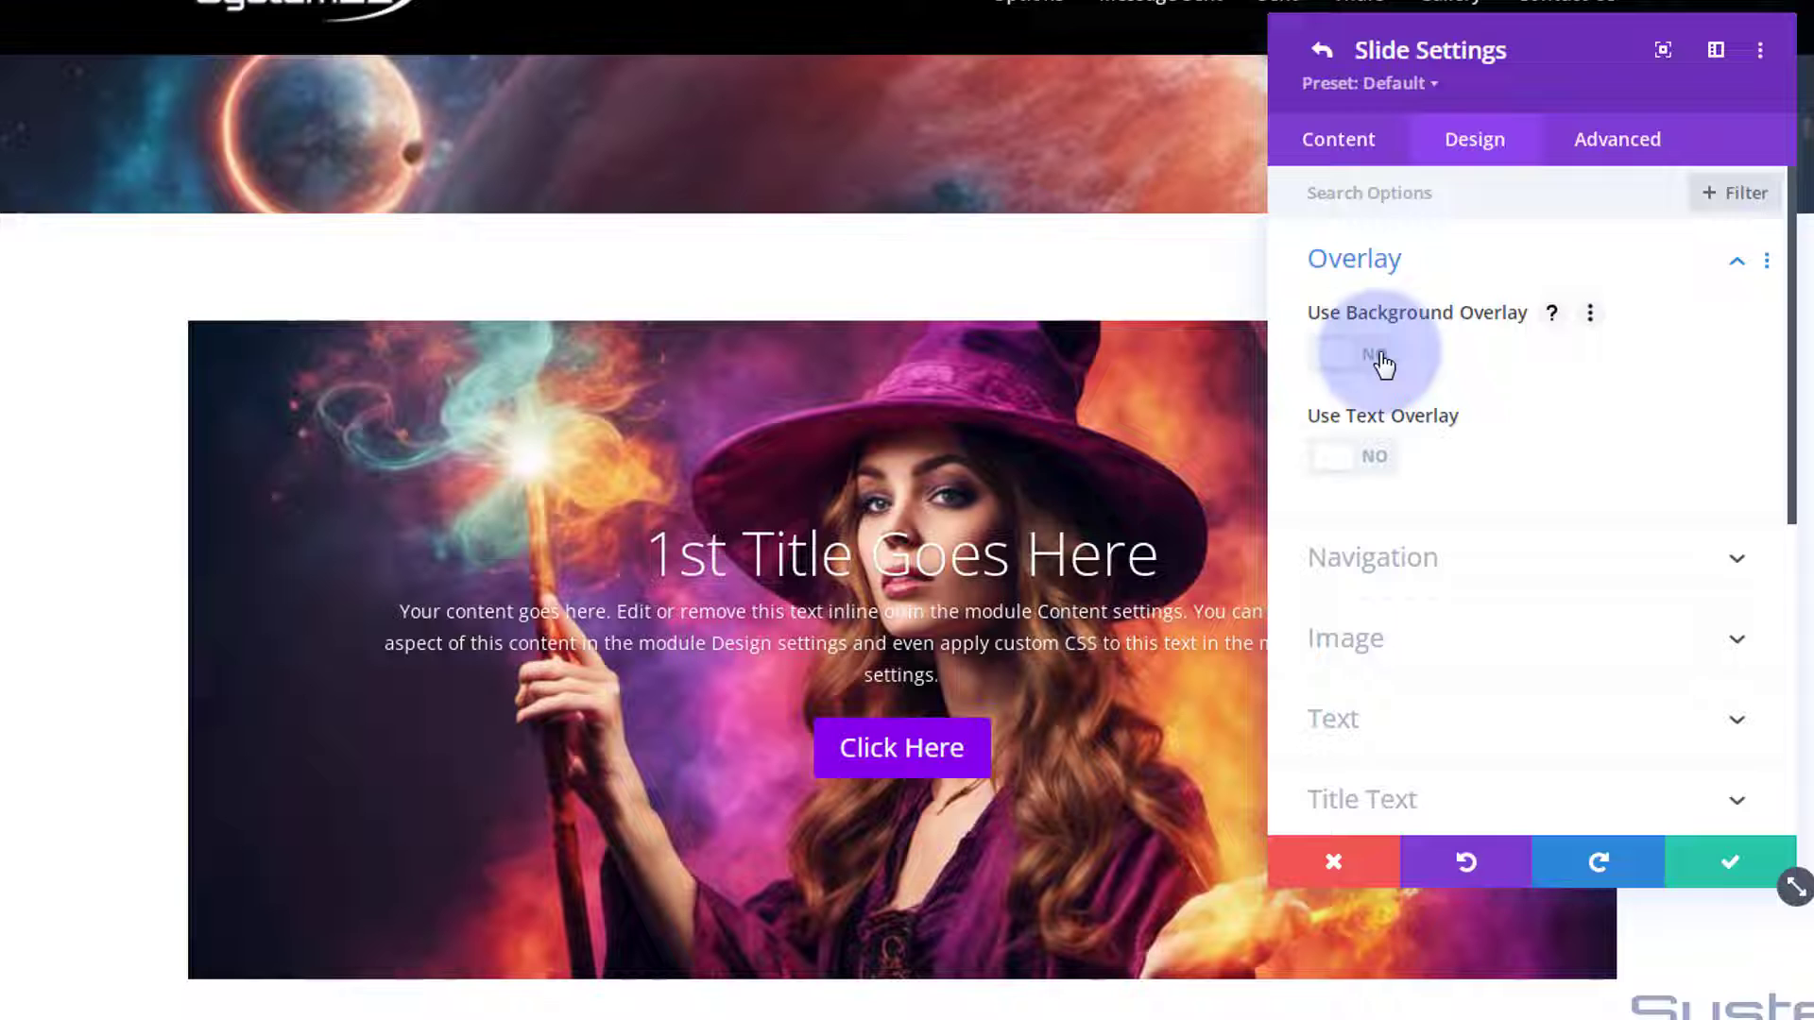
left_click(1353, 355)
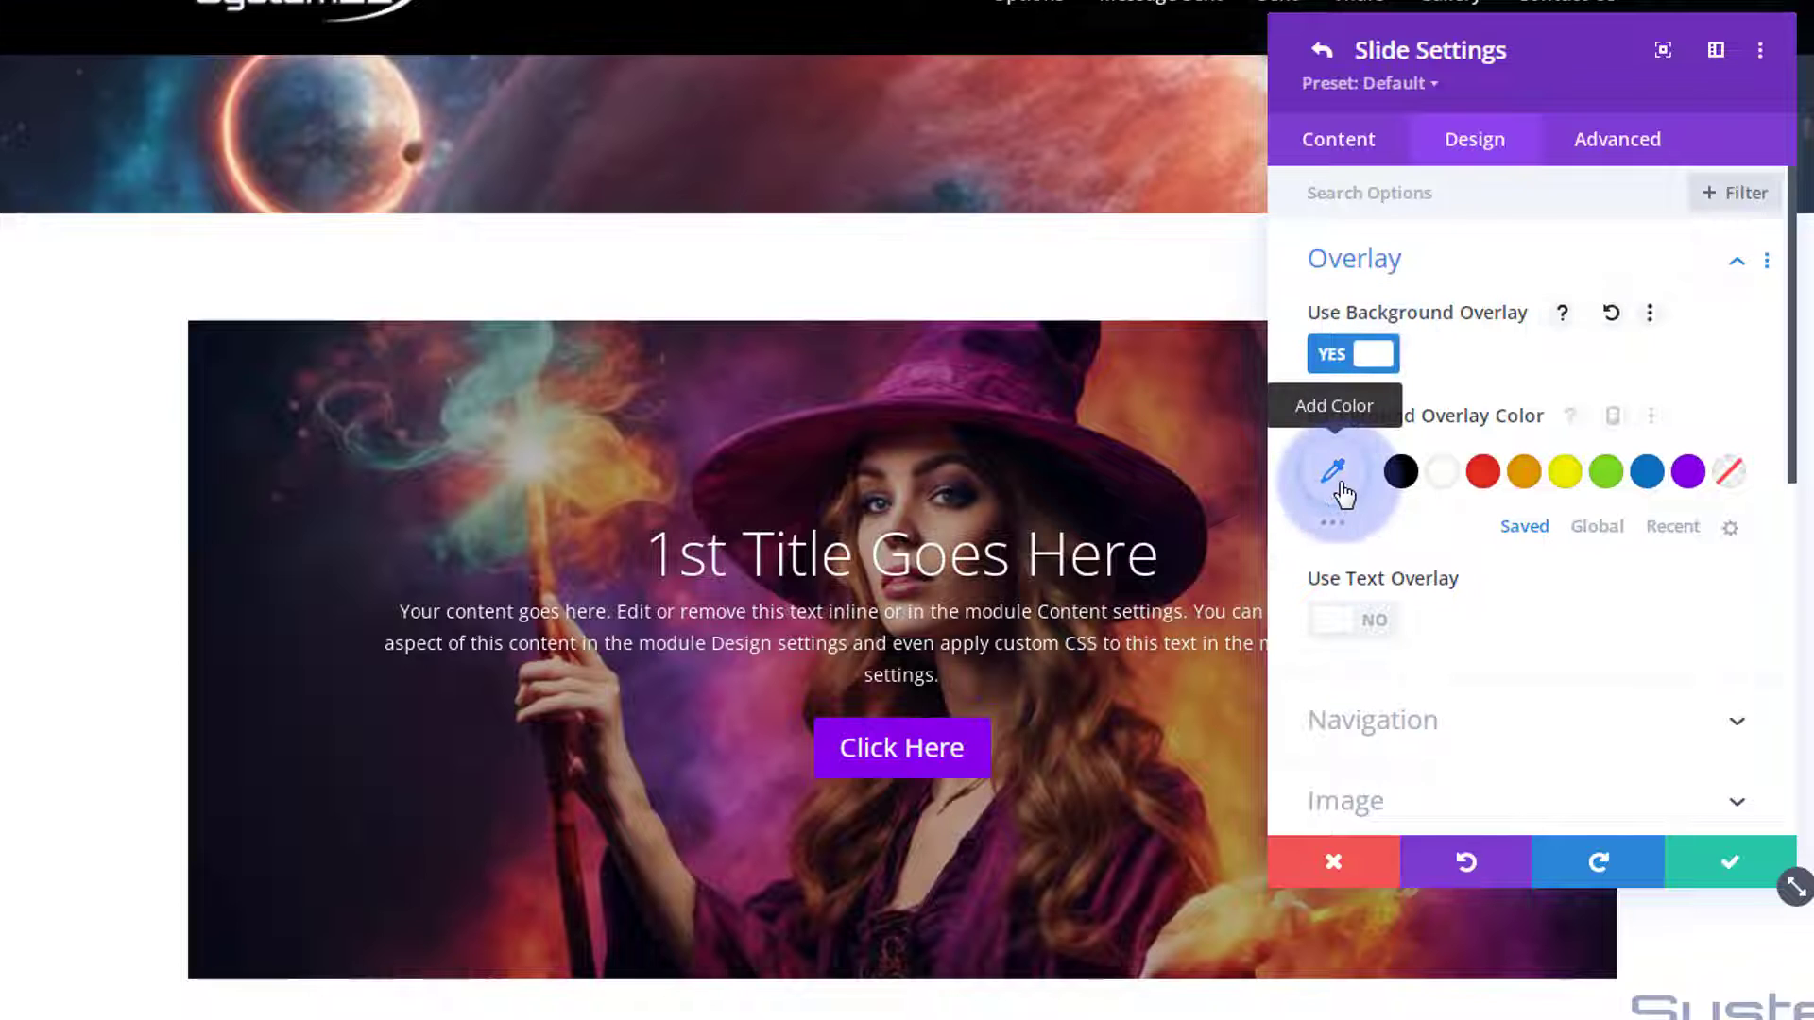
left_click(1335, 472)
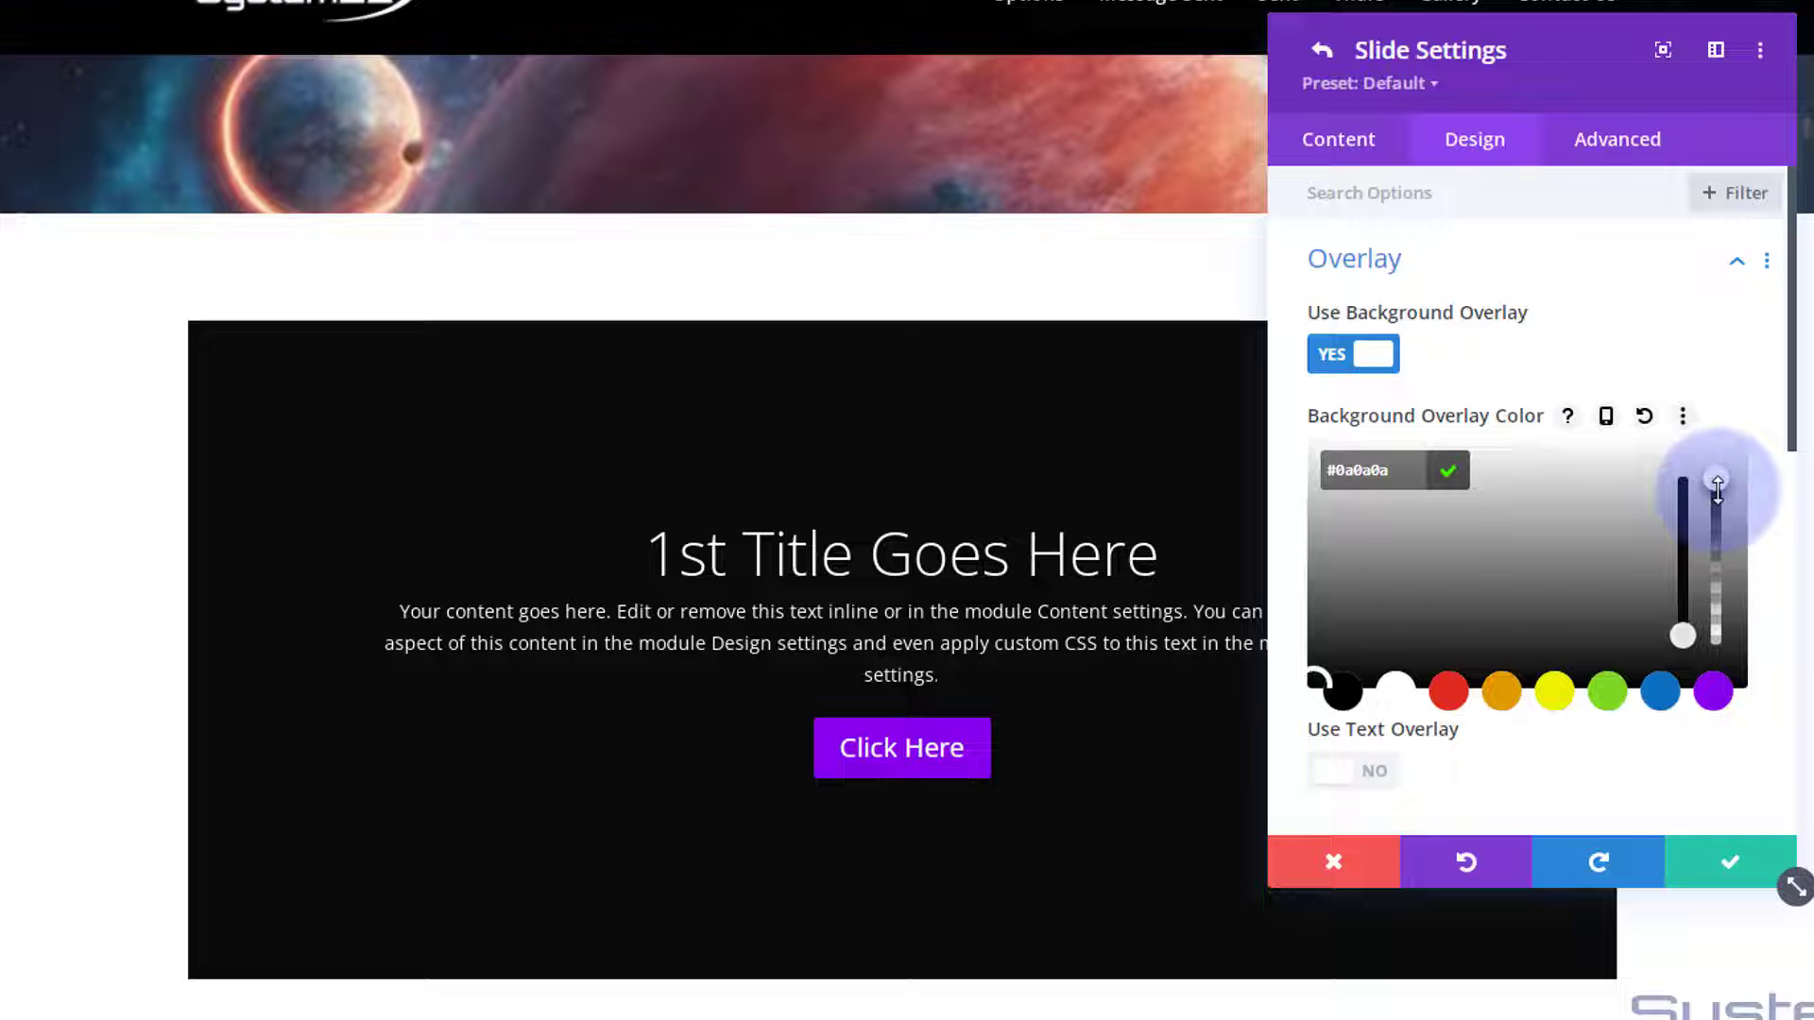
Lower the overlay opacity to about 0.48, then switch the background overlay off again
left_click_drag(1718, 486, 1718, 497)
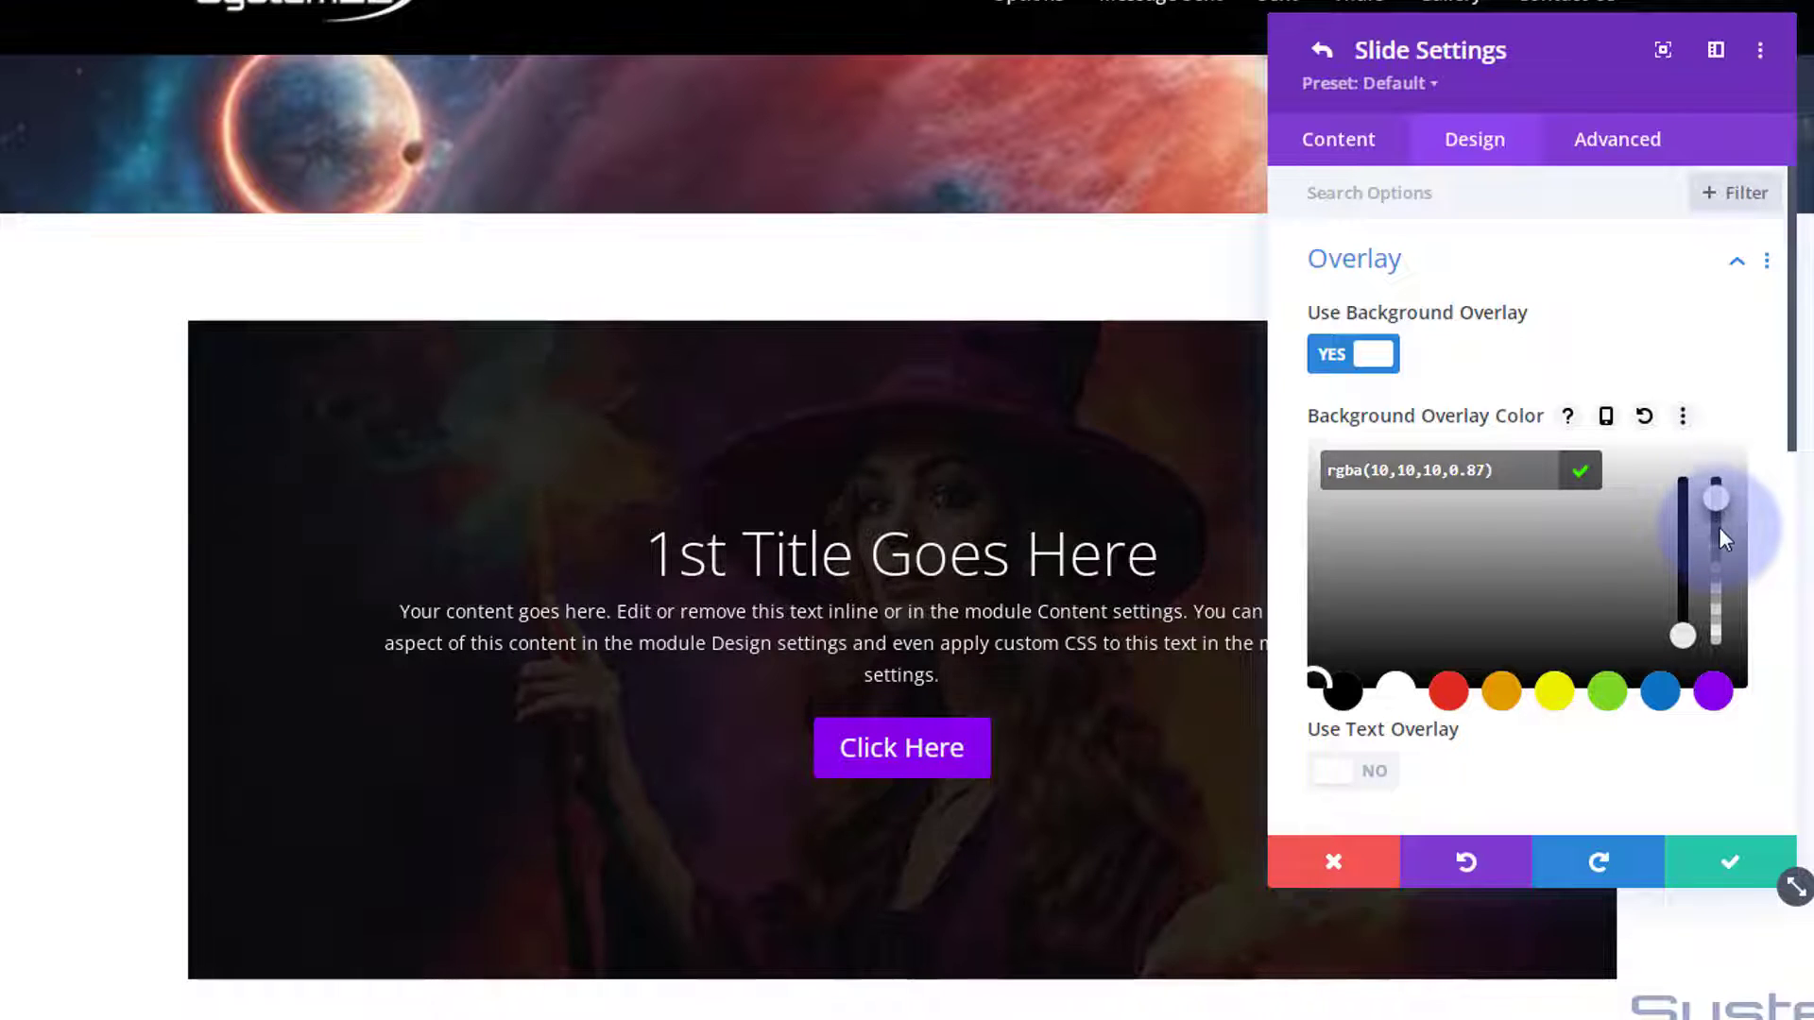
left_click_drag(1715, 497, 1716, 540)
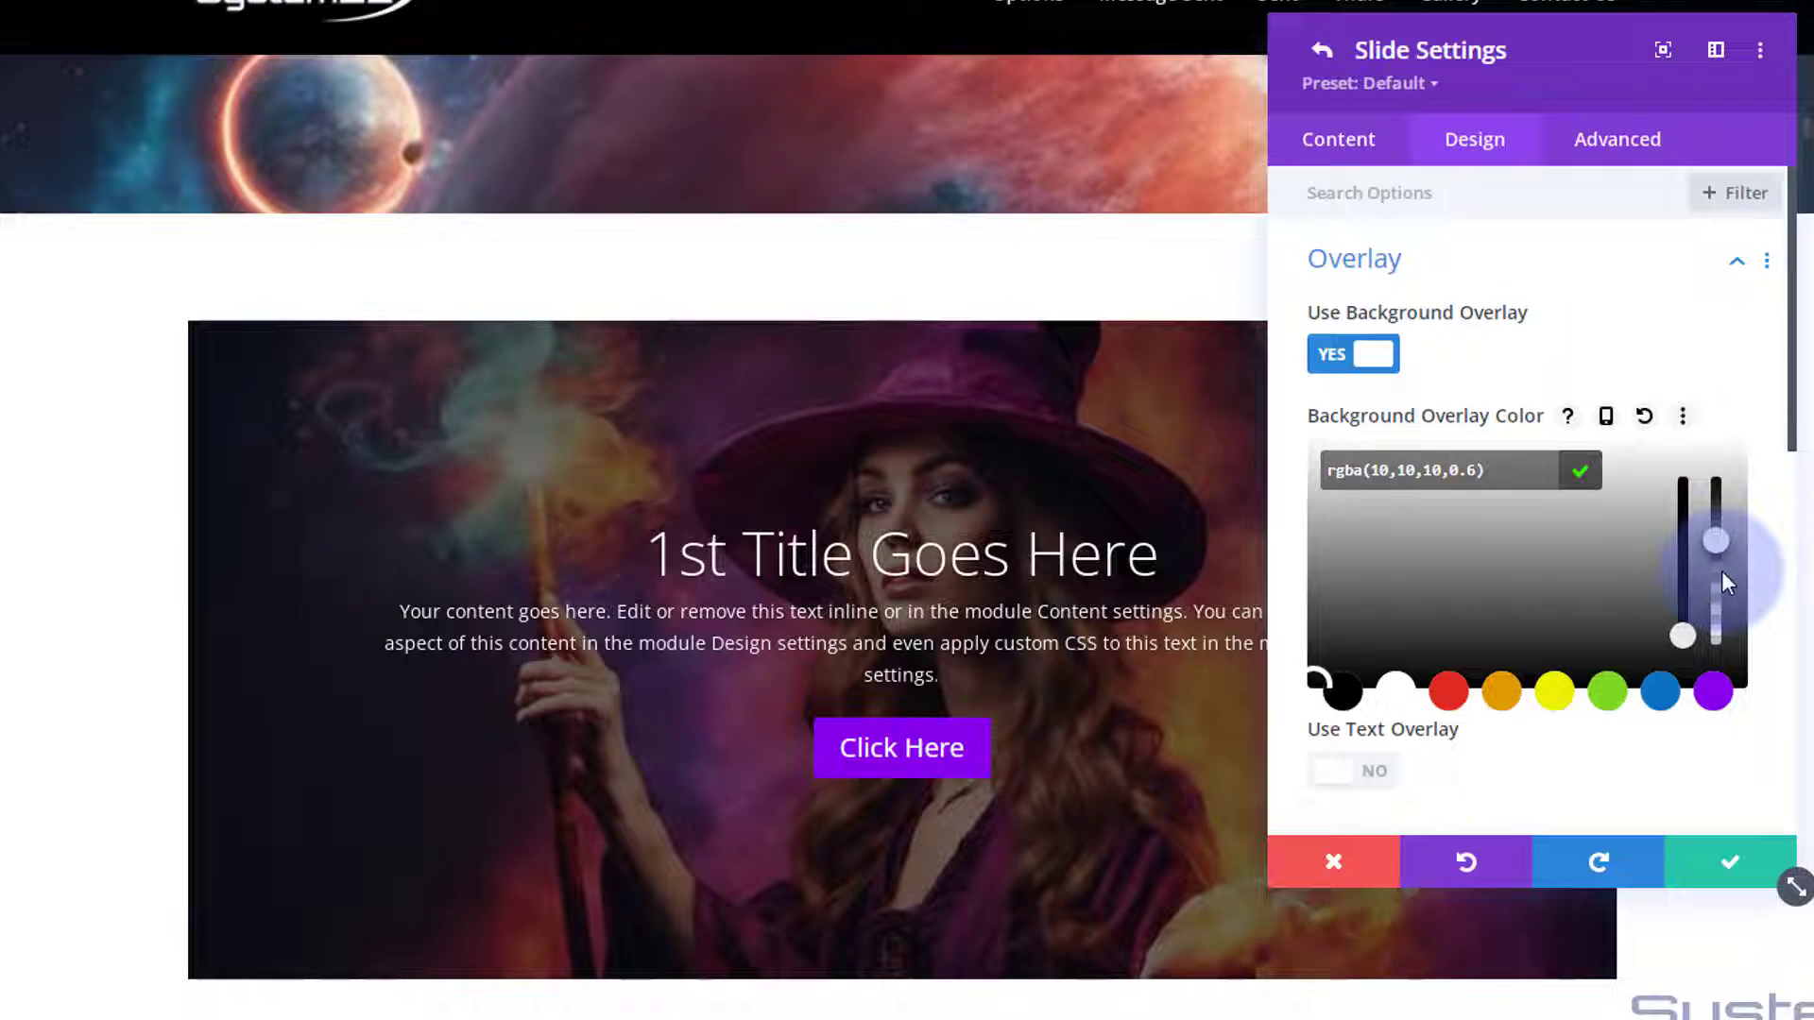
left_click_drag(1716, 540, 1716, 554)
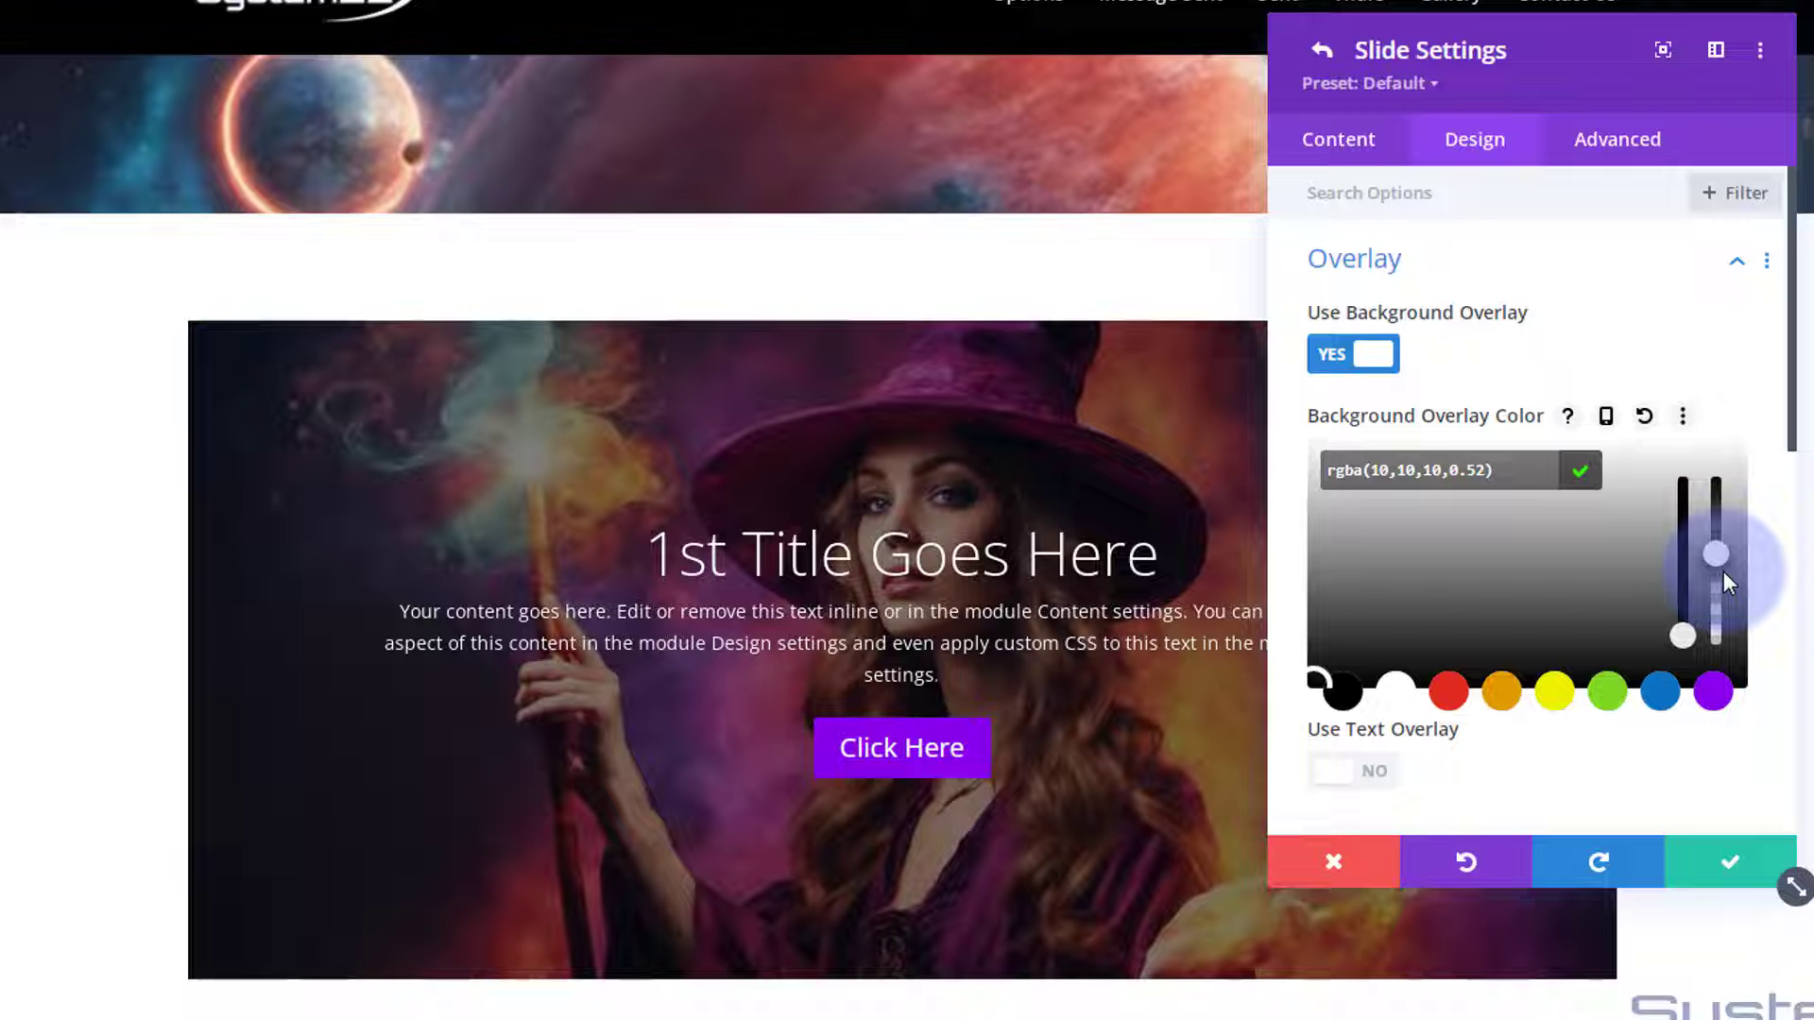
left_click_drag(1716, 552, 1716, 559)
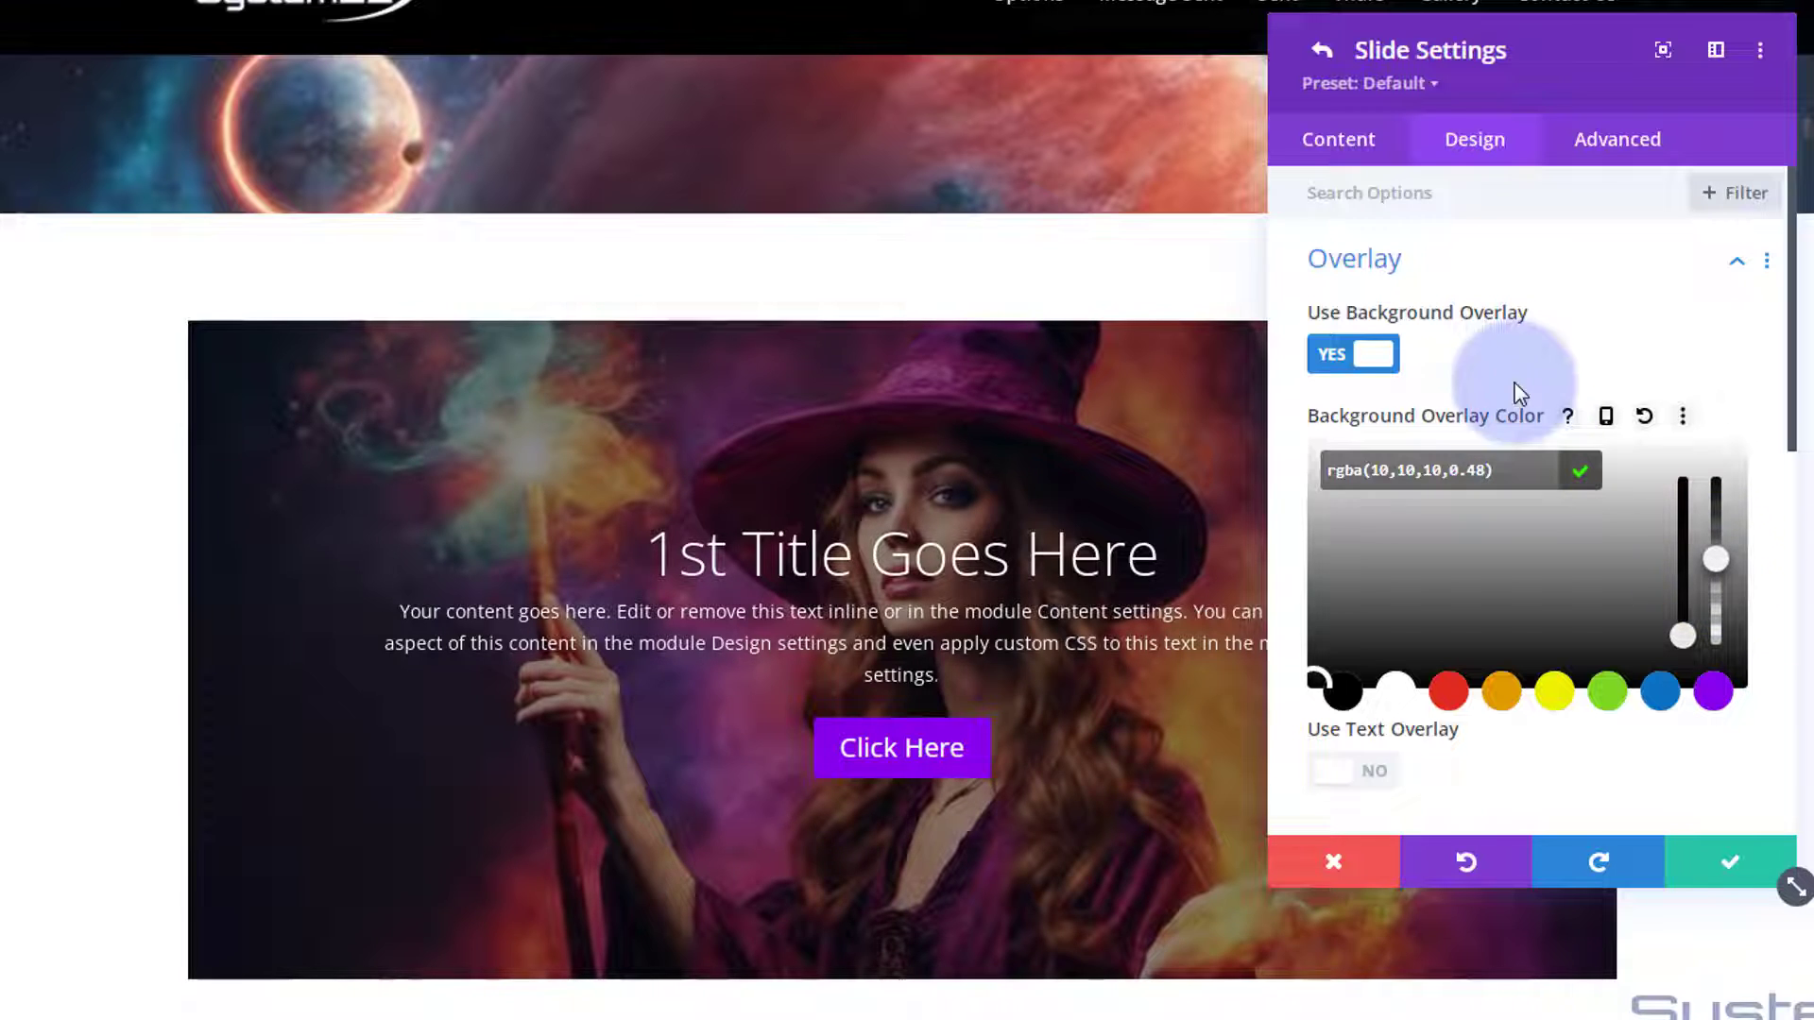
left_click(1342, 355)
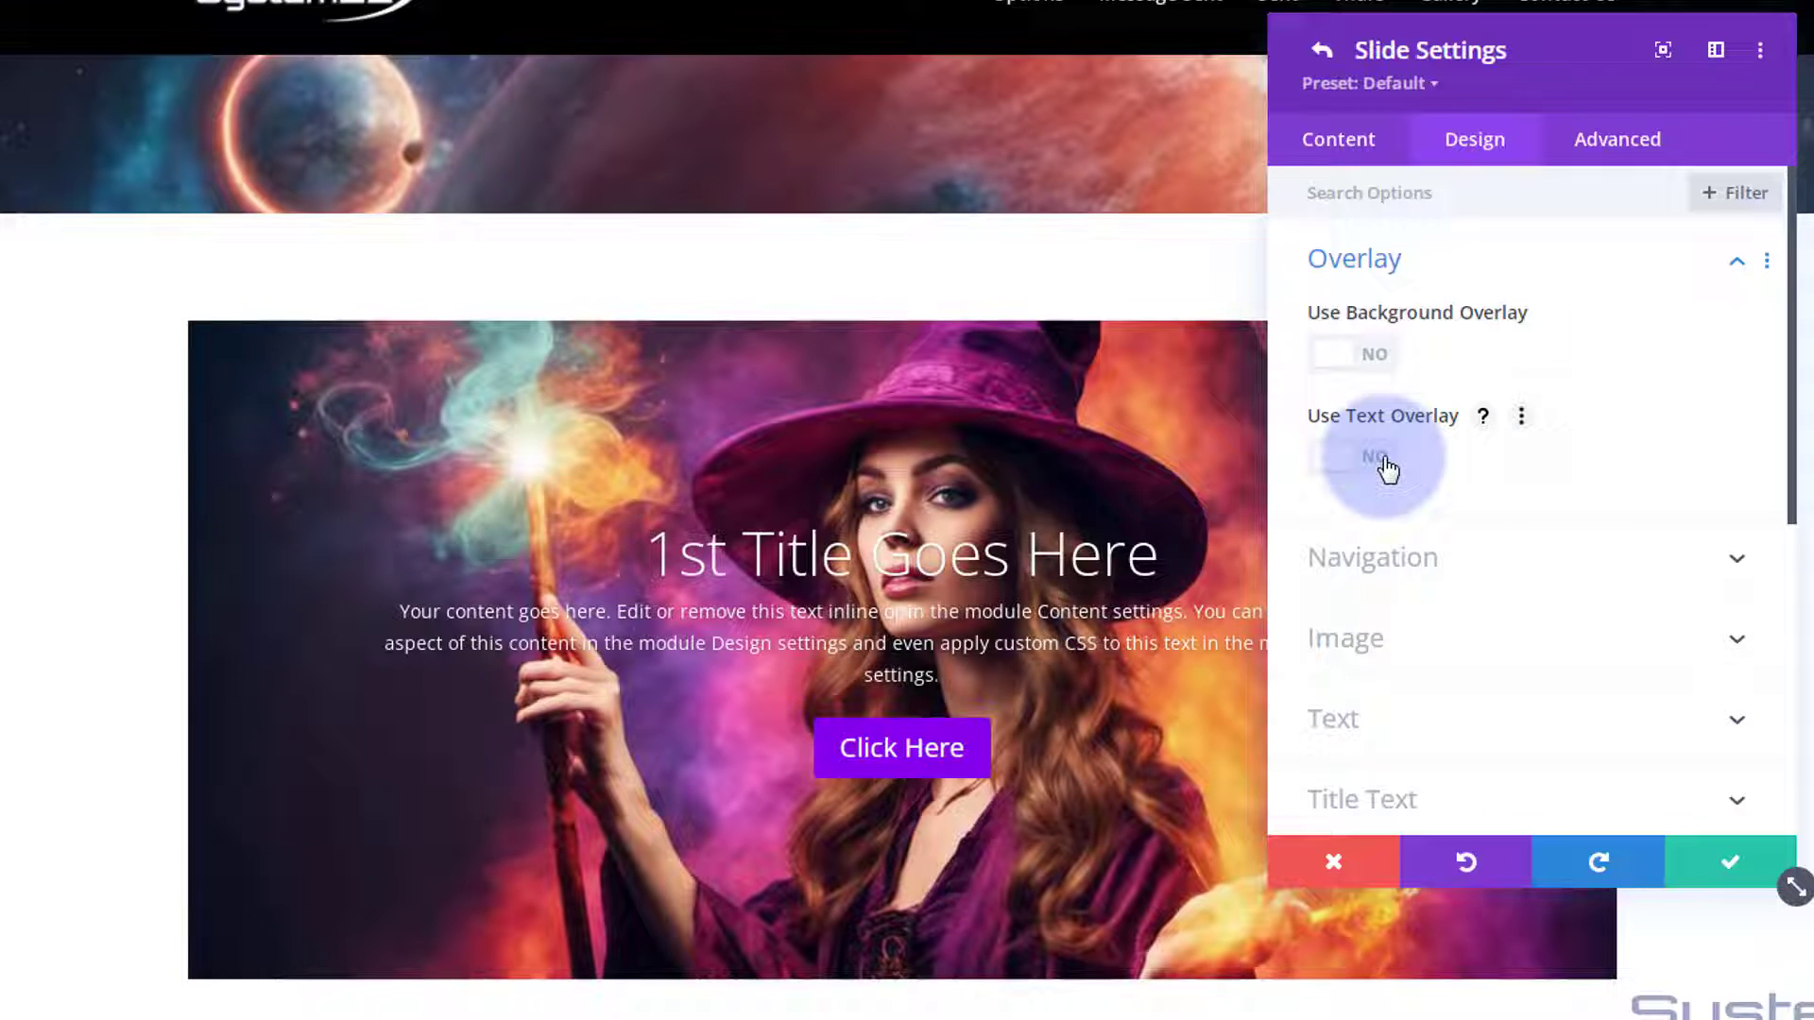
Enable a text overlay and set its colour to black at rgba(0,0,0,0.51)
left_click(1352, 455)
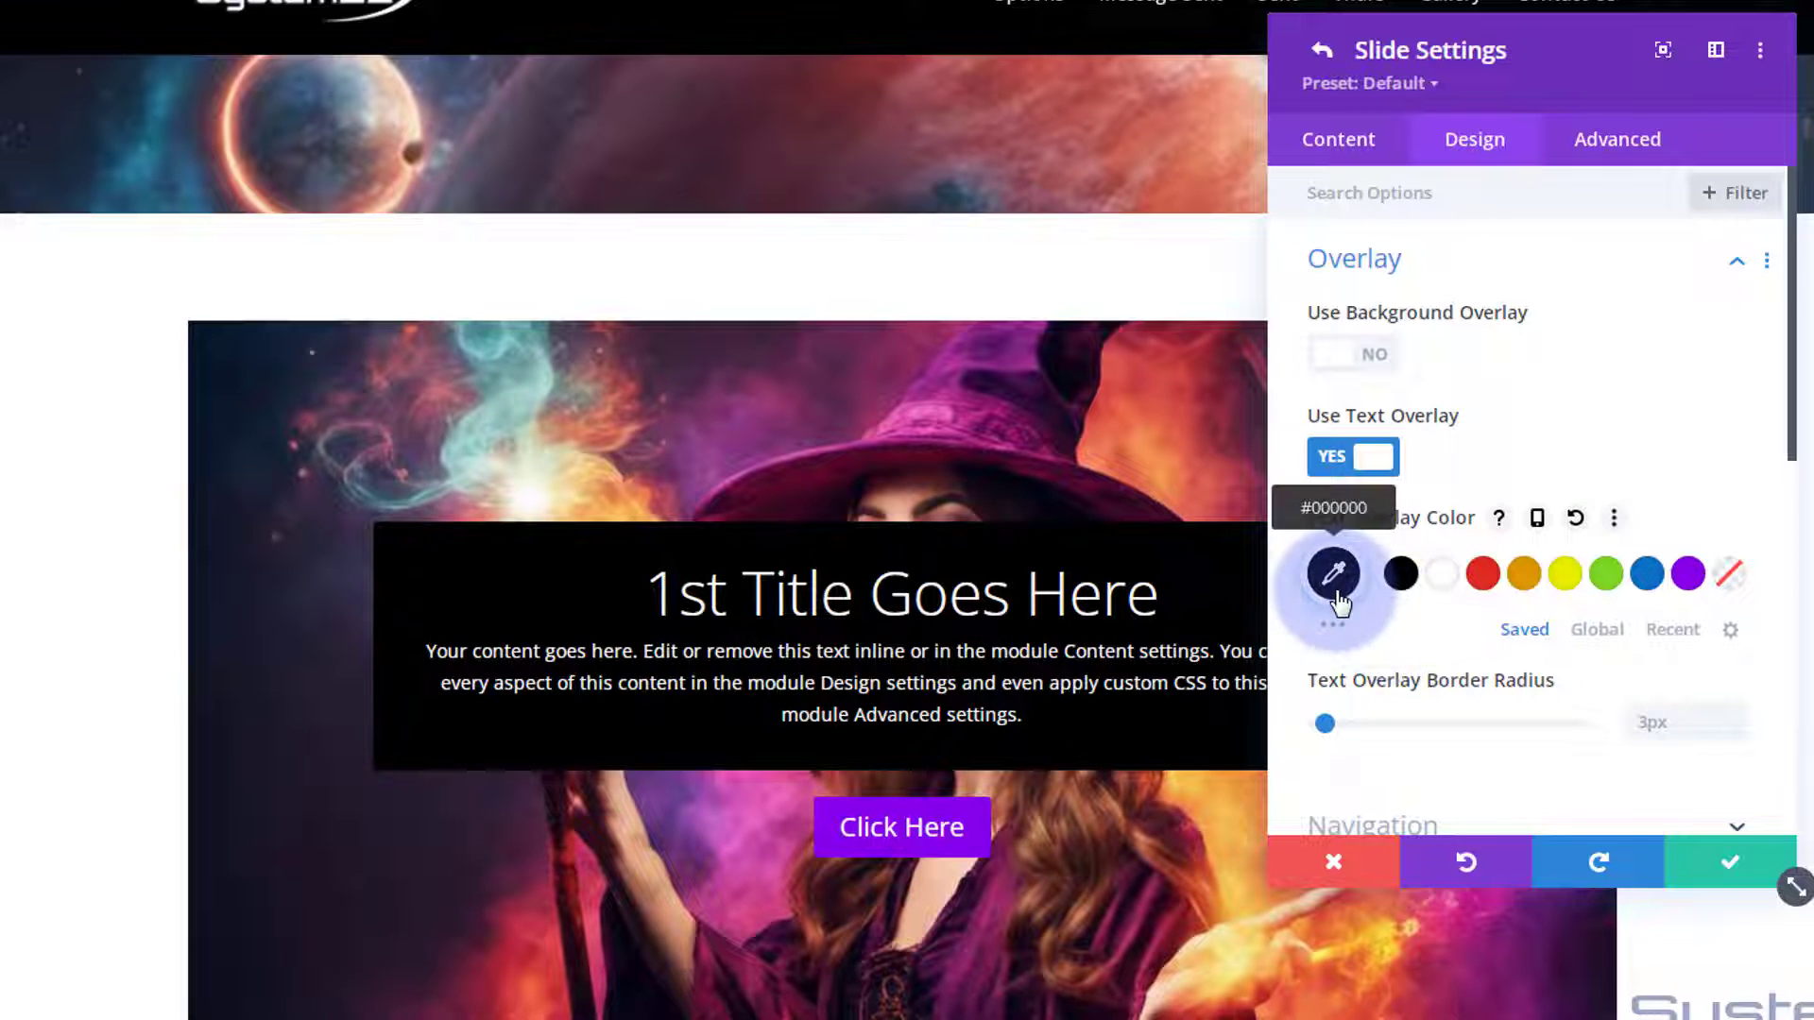
left_click(1334, 575)
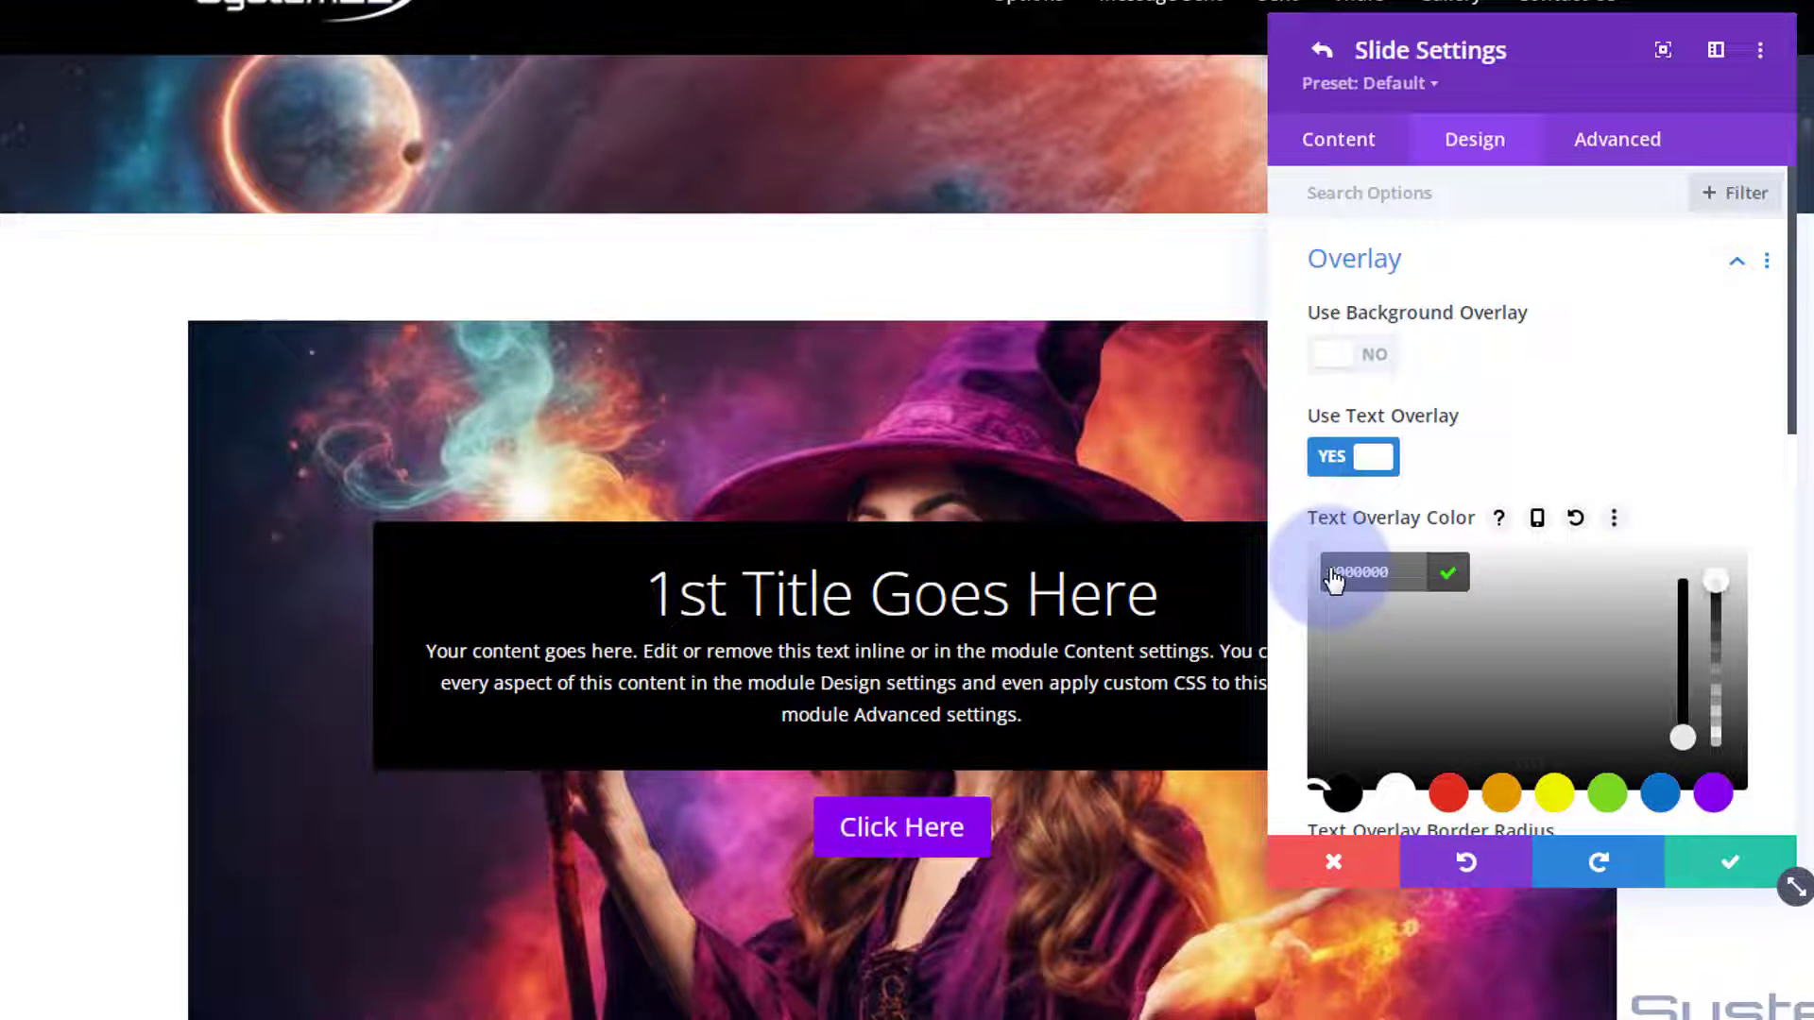
mouse_move(1716, 582)
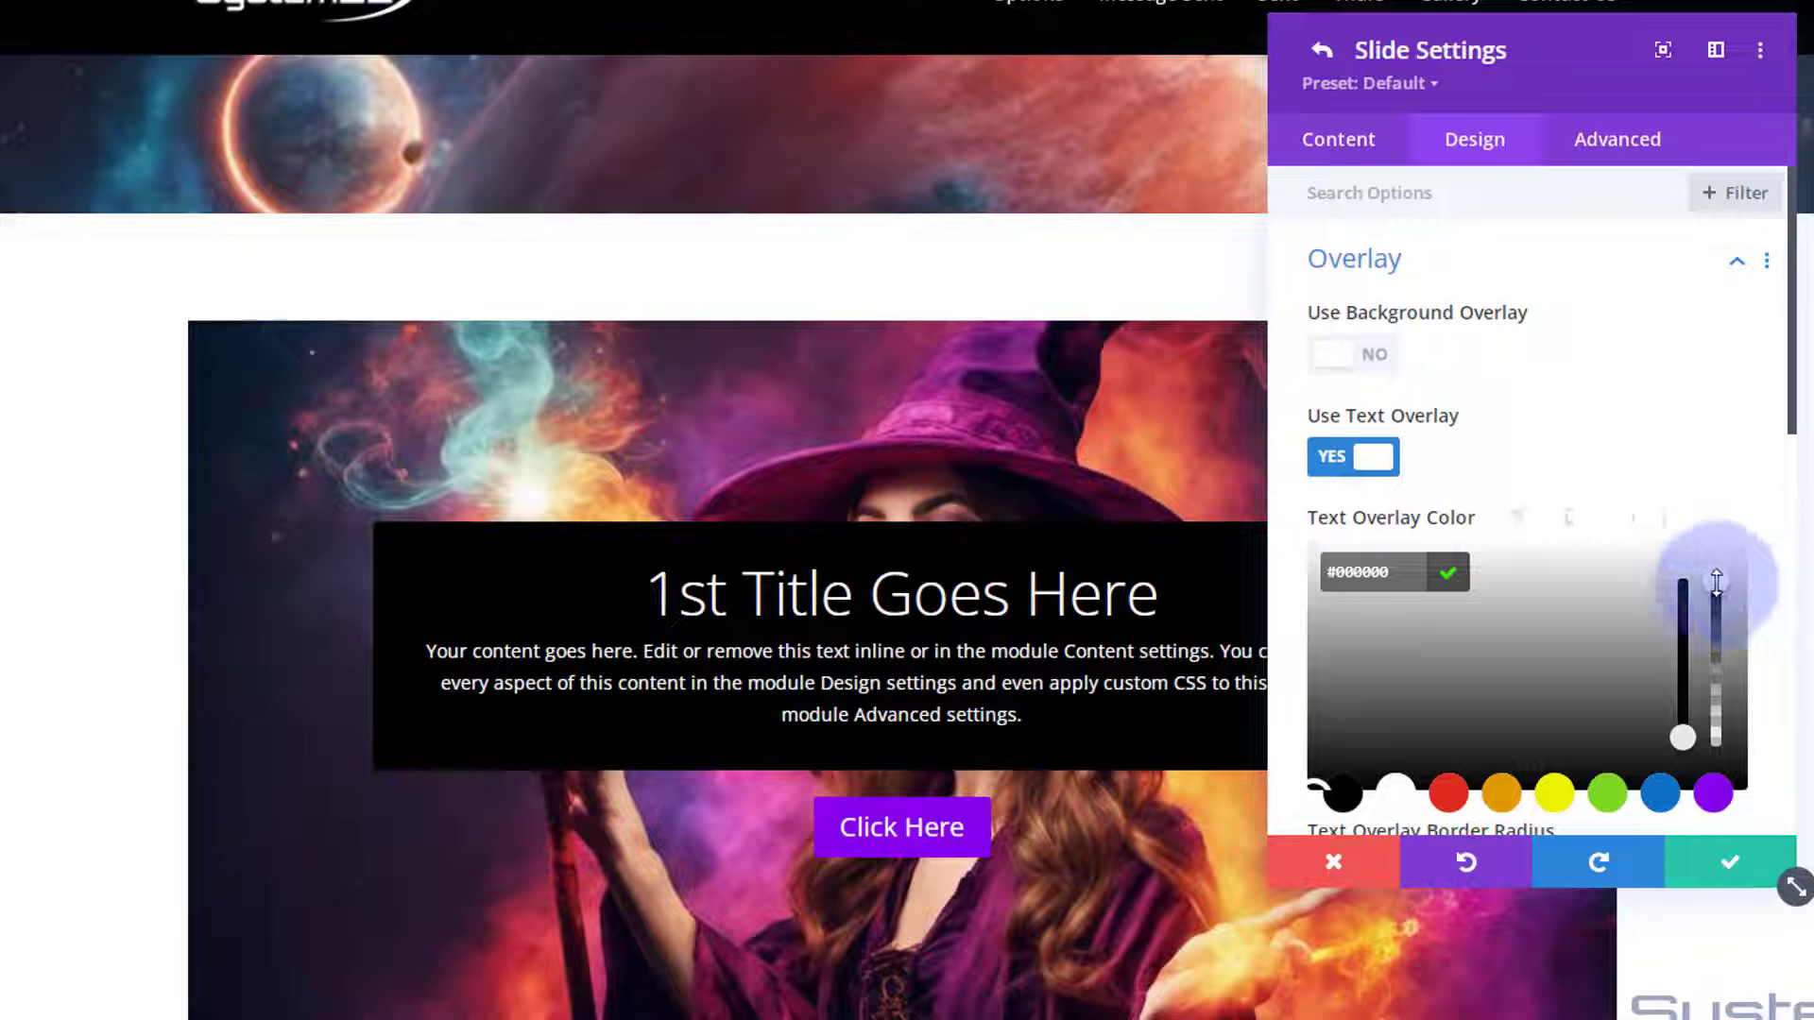
left_click_drag(1718, 578, 1718, 641)
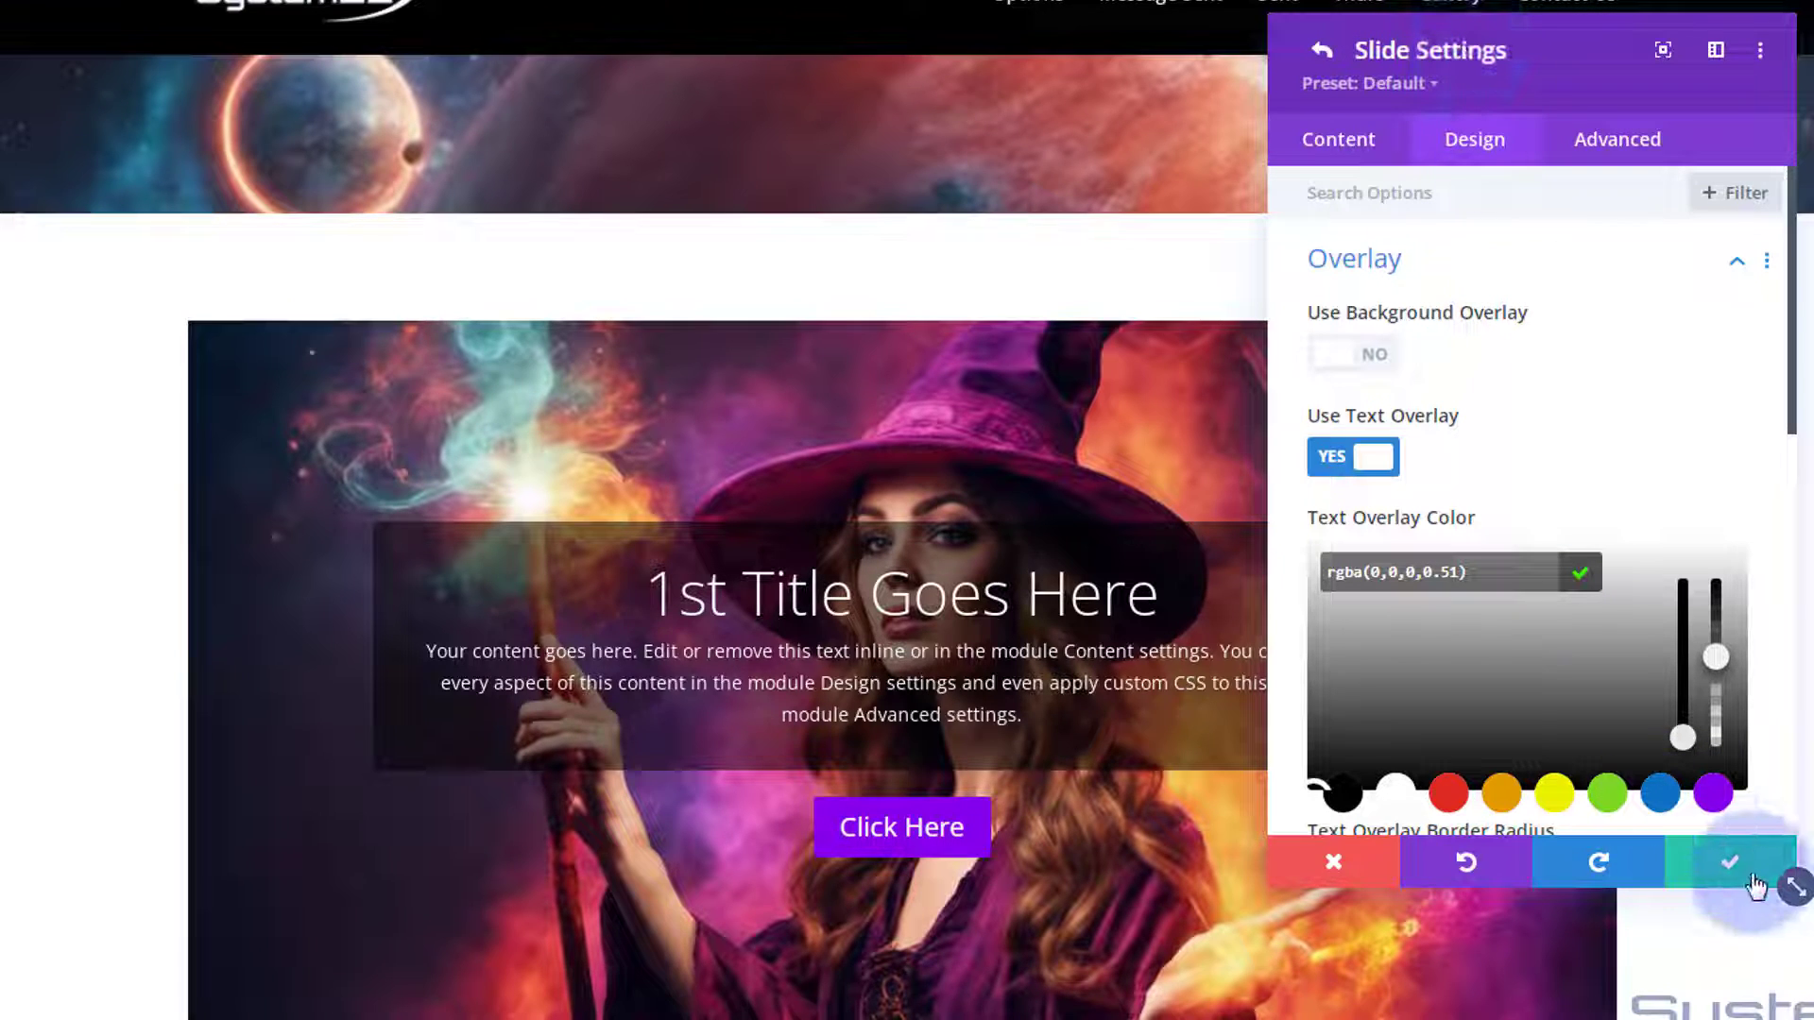
Save the slide settings and duplicate the first slide twice to get three slides
left_click(1731, 862)
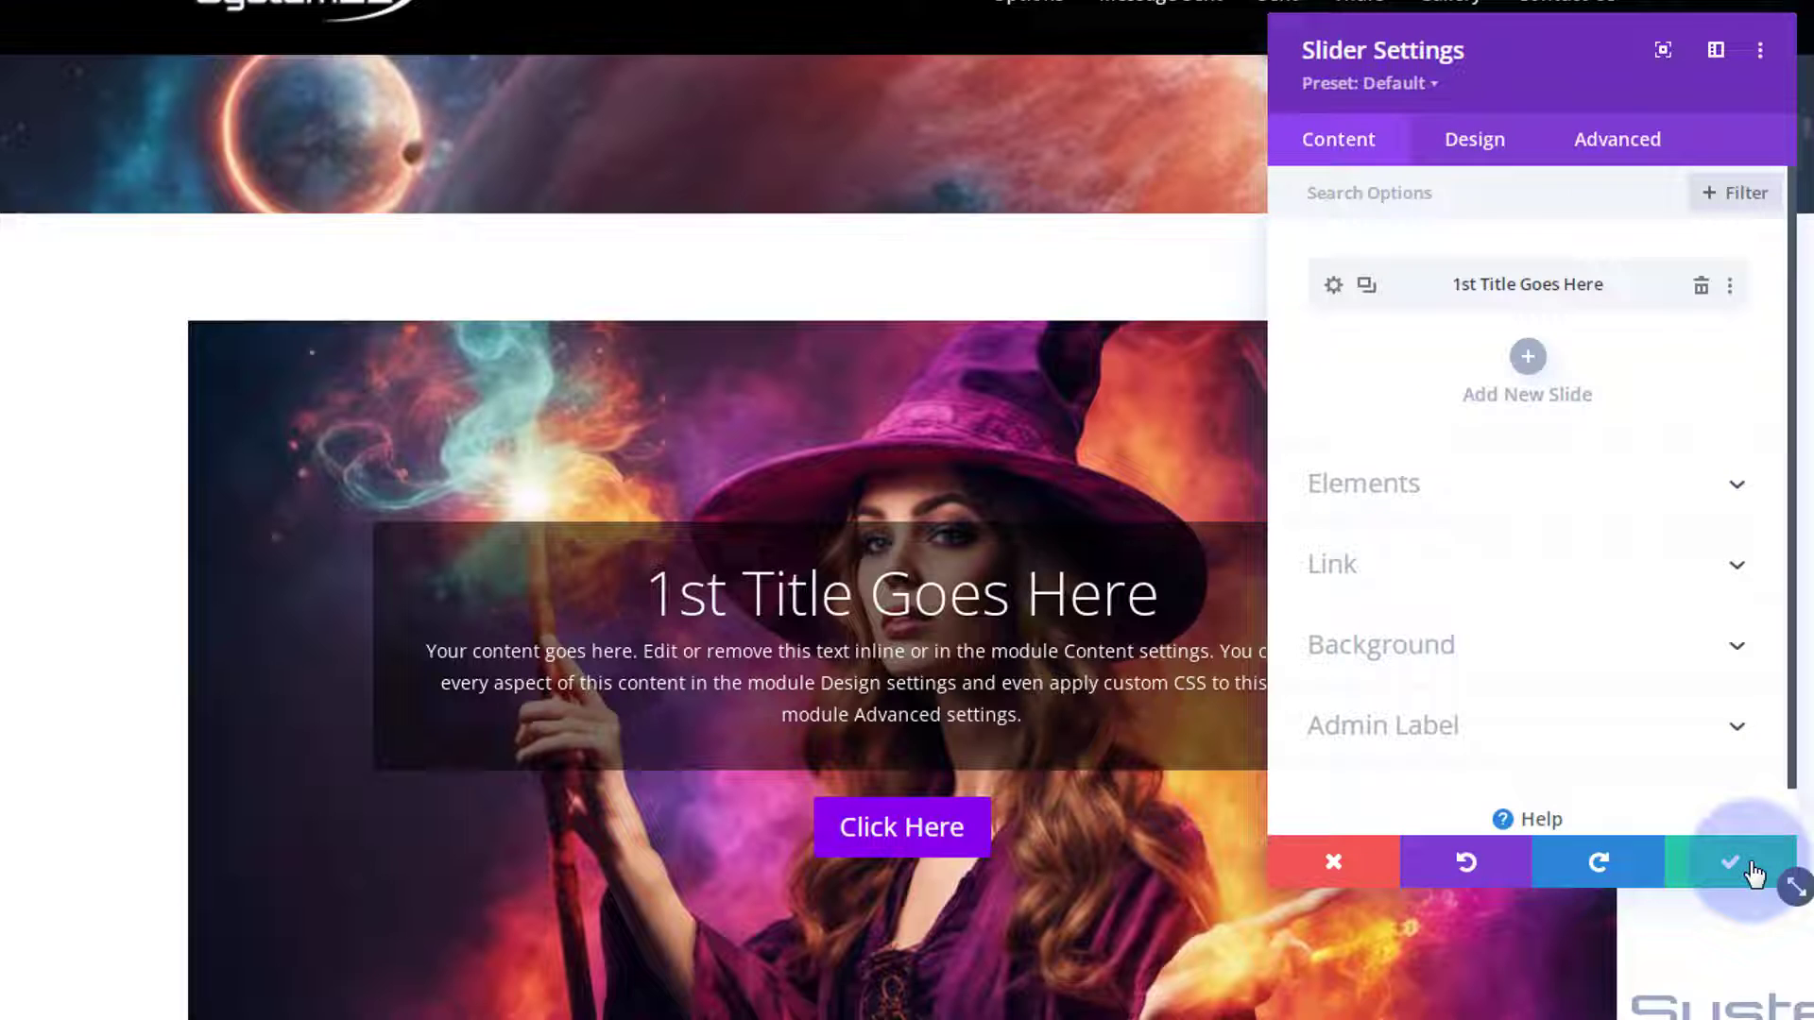
mouse_move(1369, 285)
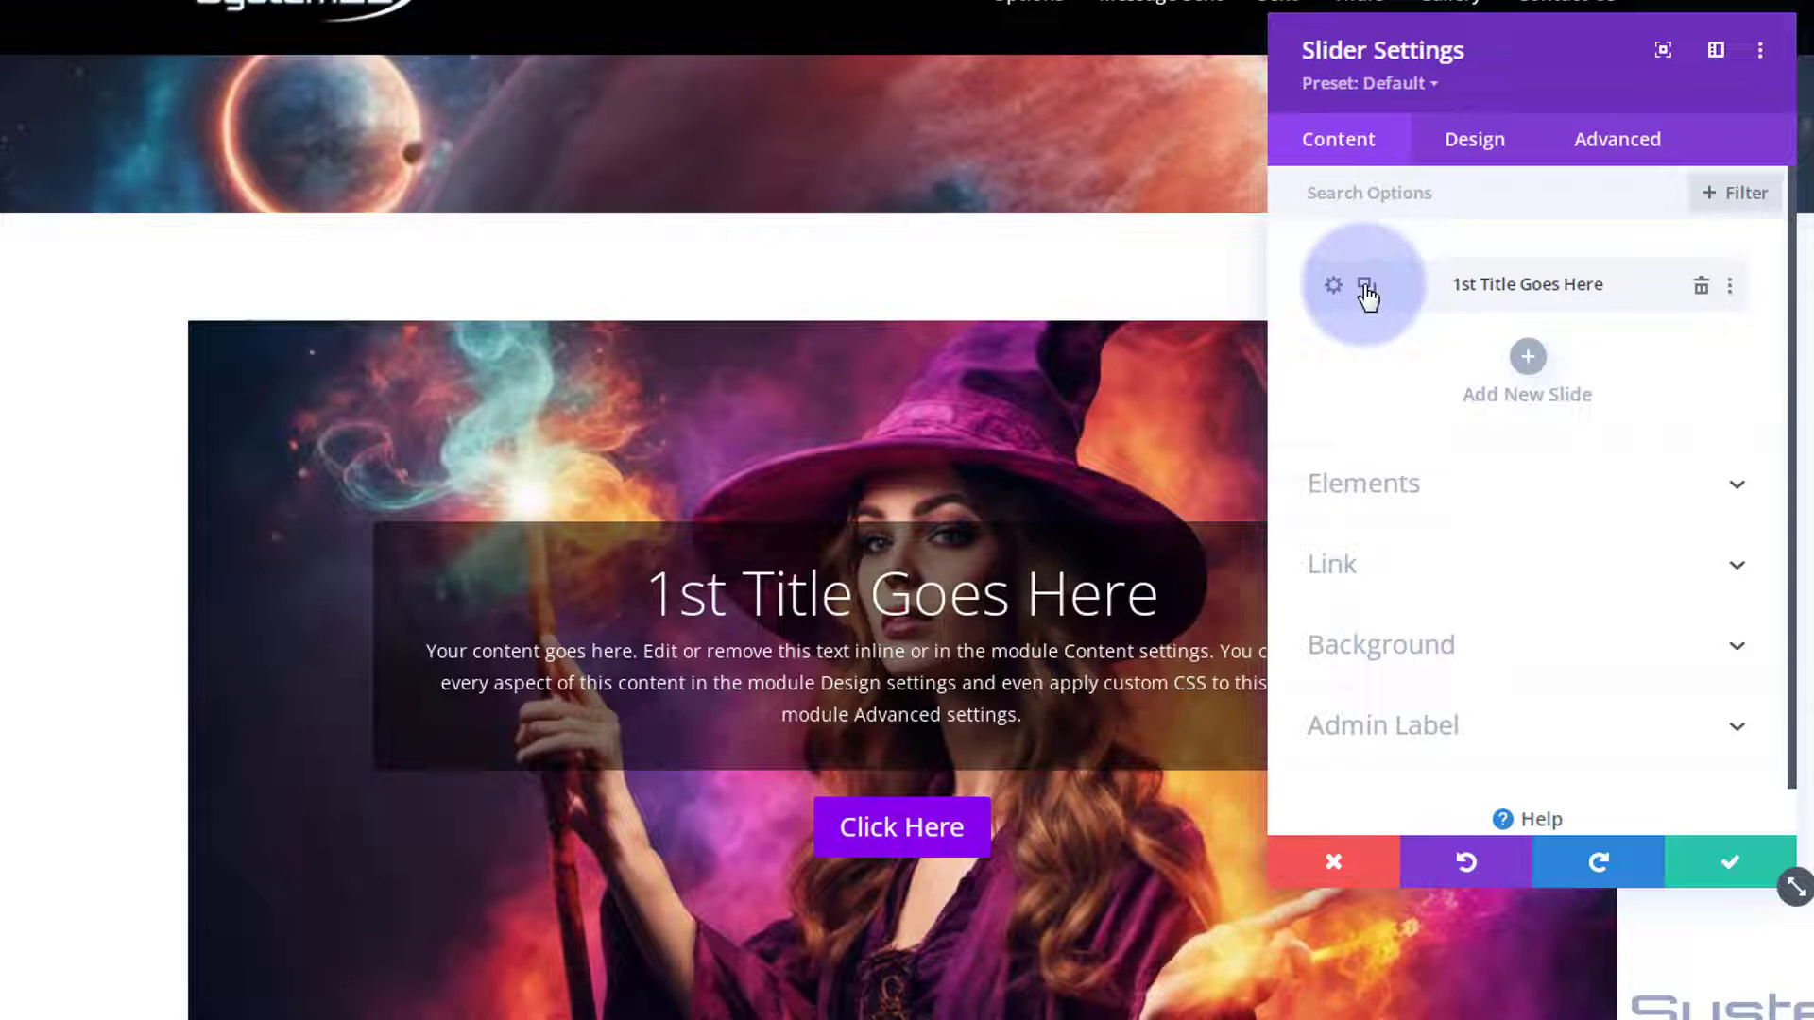
left_click(1367, 285)
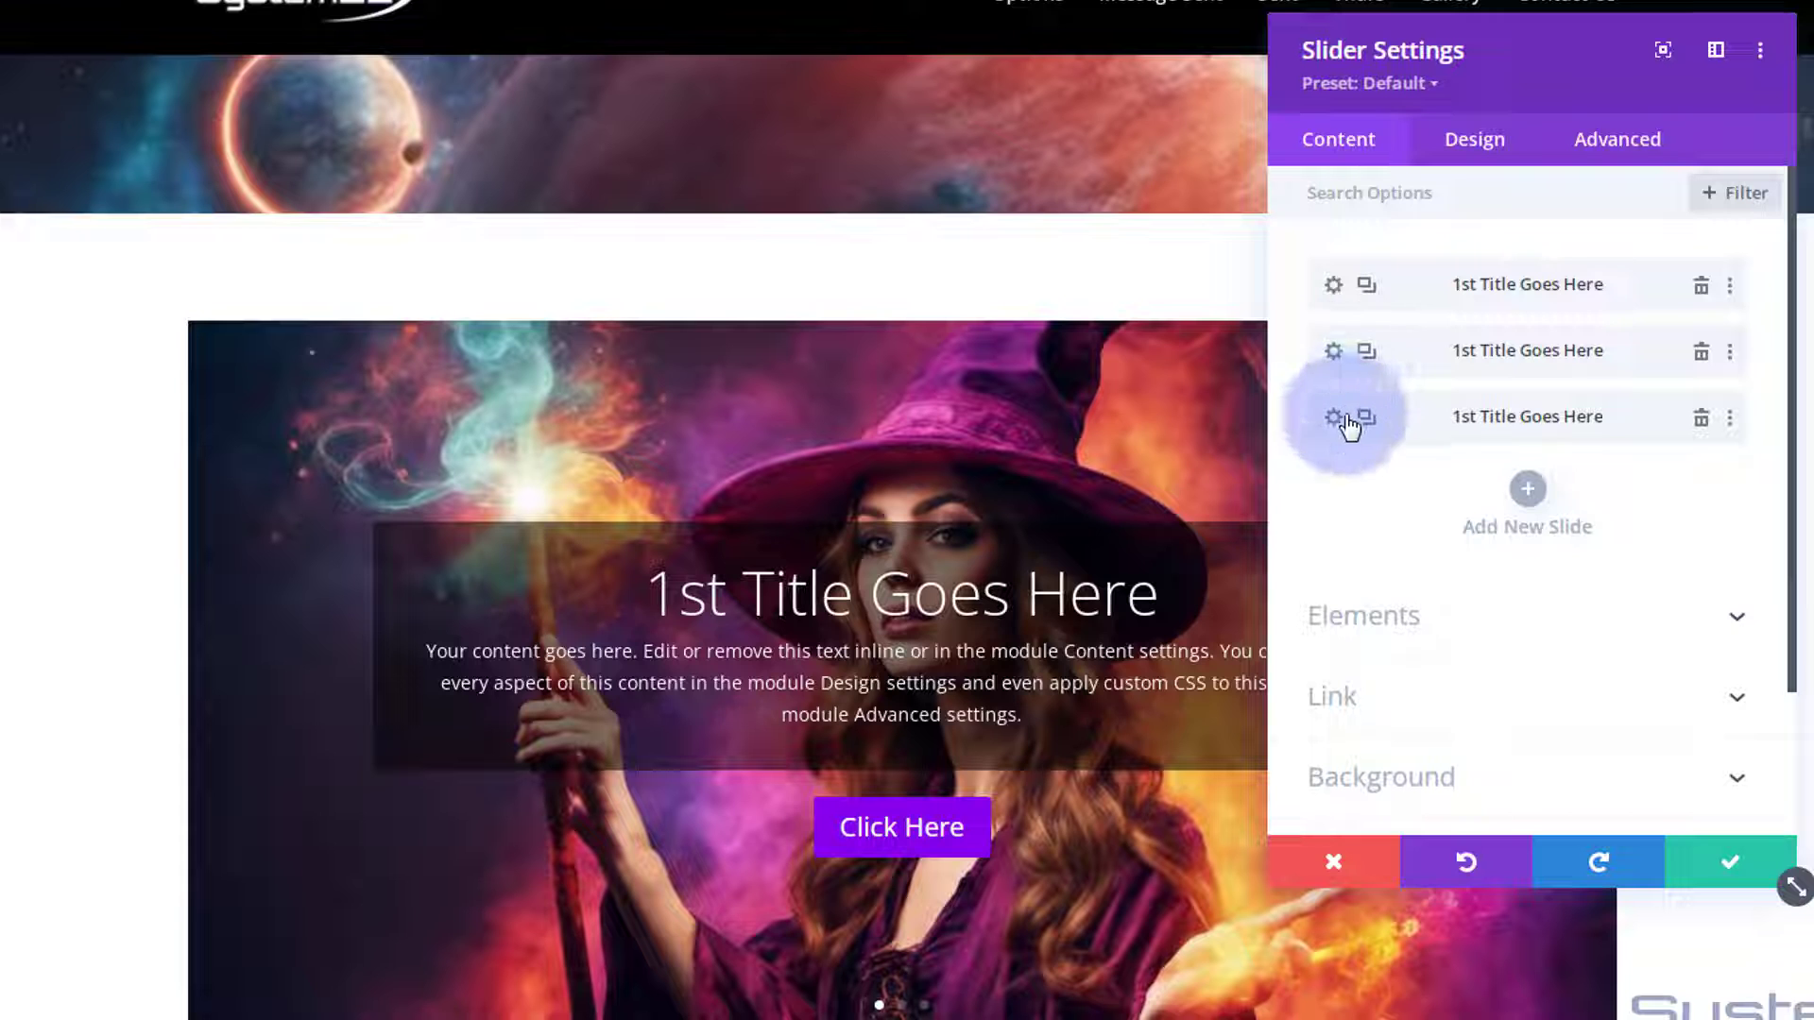
left_click(1334, 416)
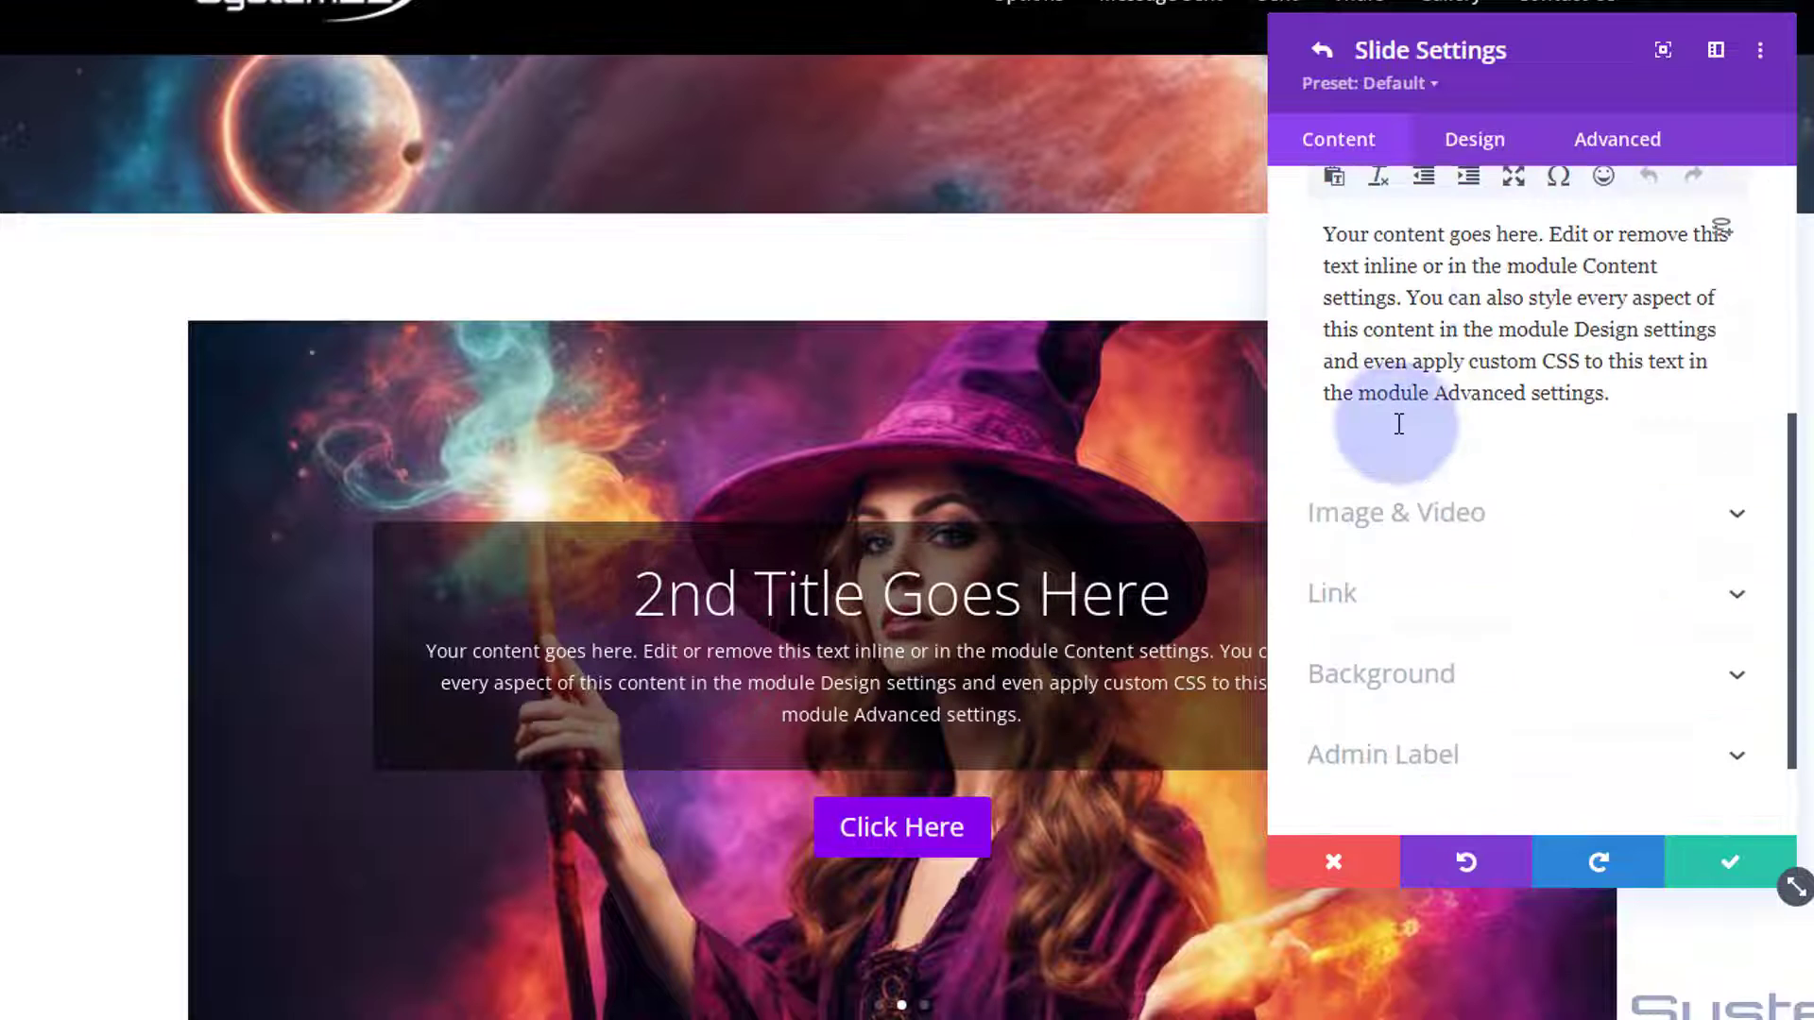
Give the second slide the futuristic night-city picture as its background image
scroll("down", 3)
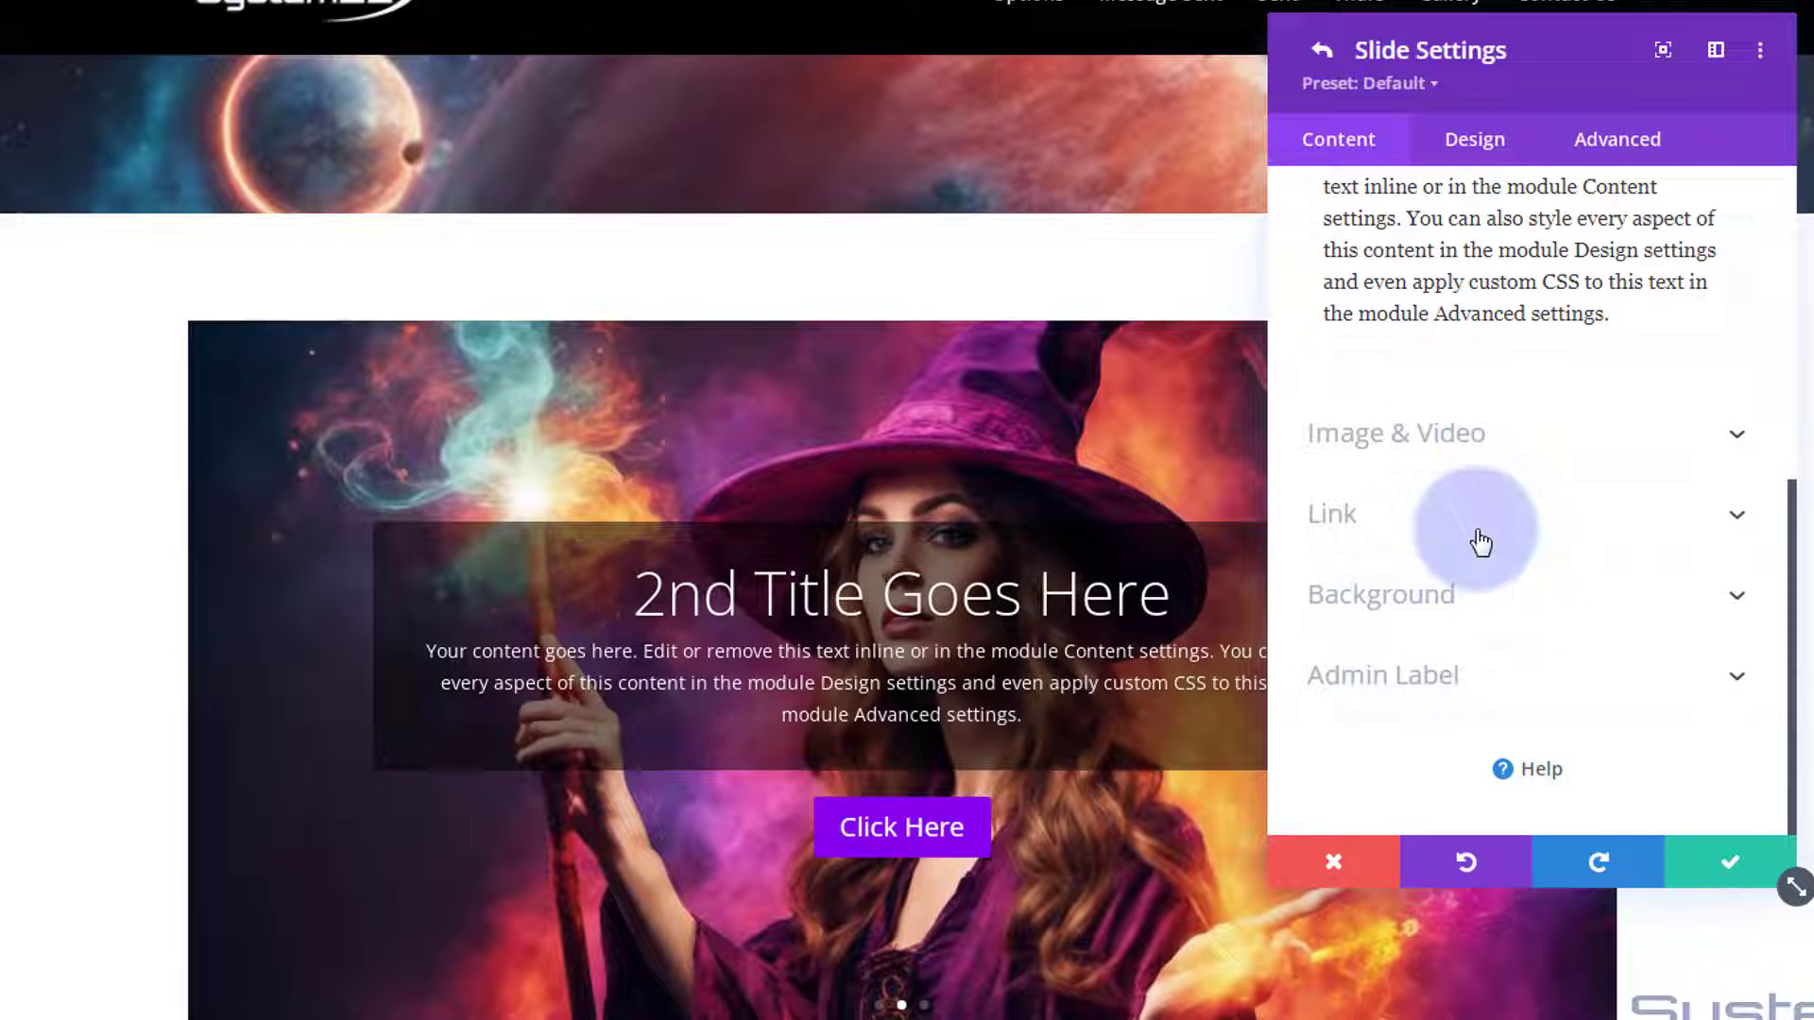
left_click(1382, 594)
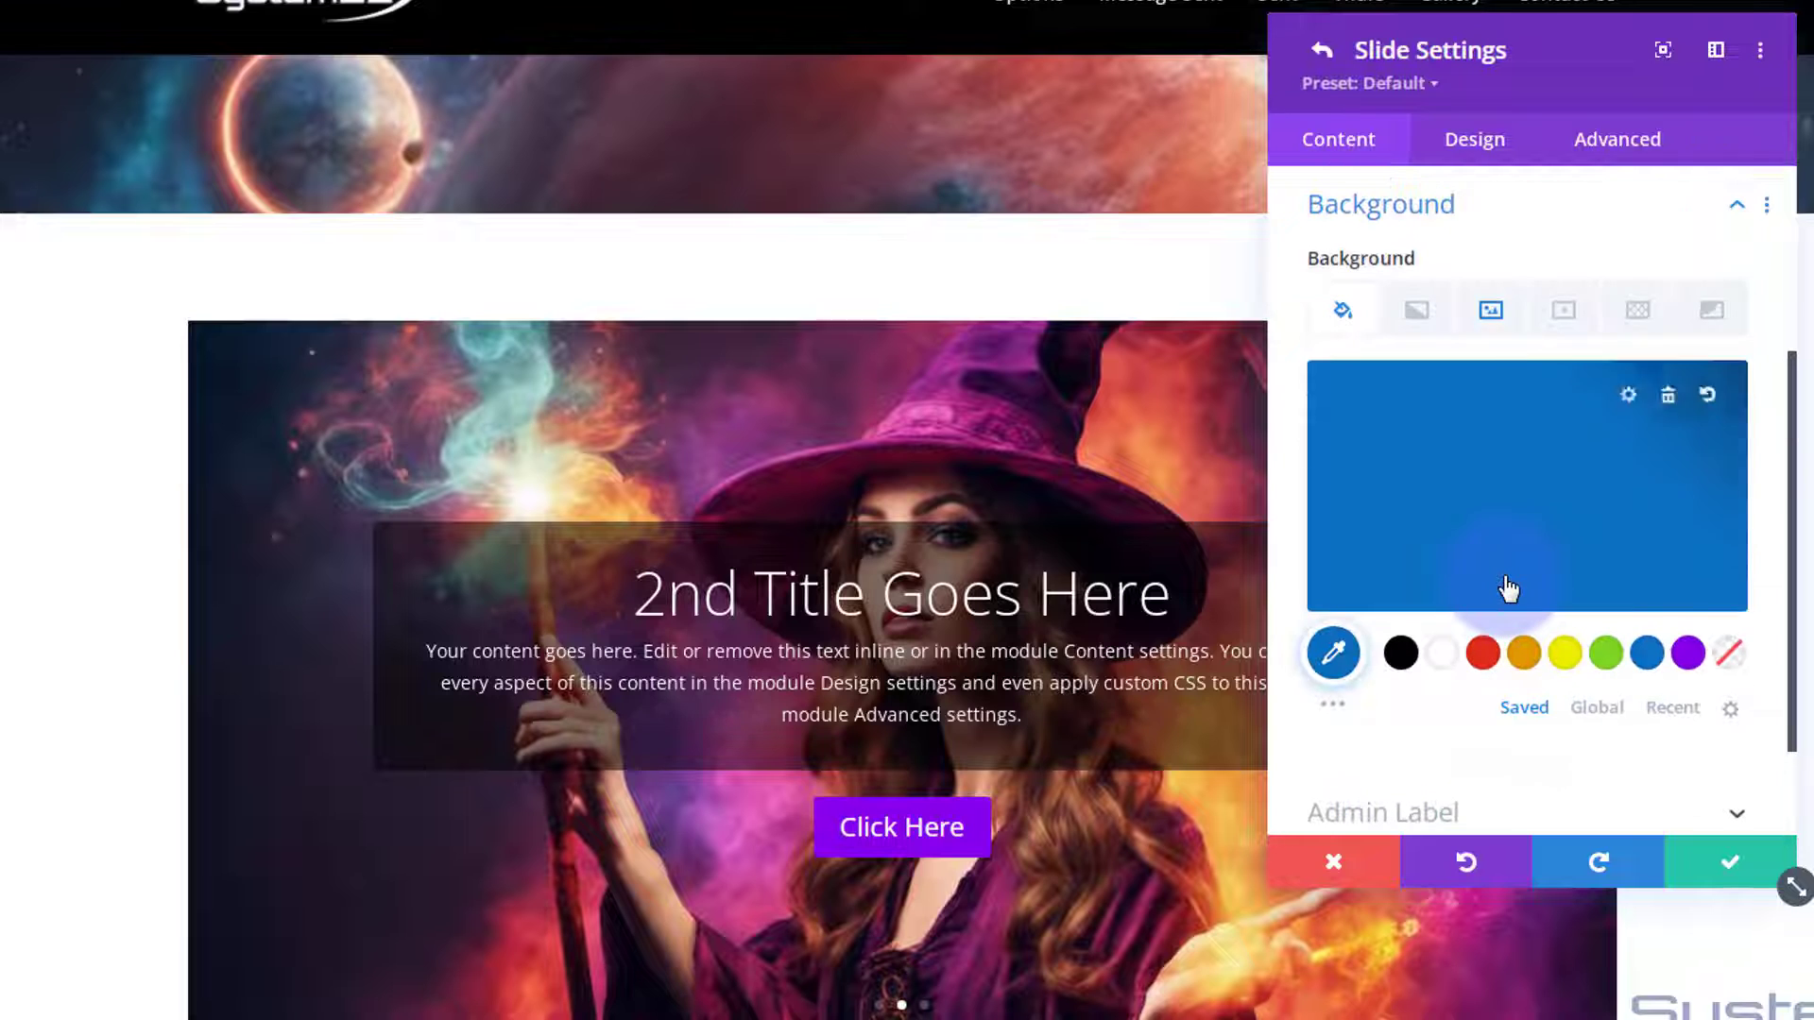
left_click(1489, 310)
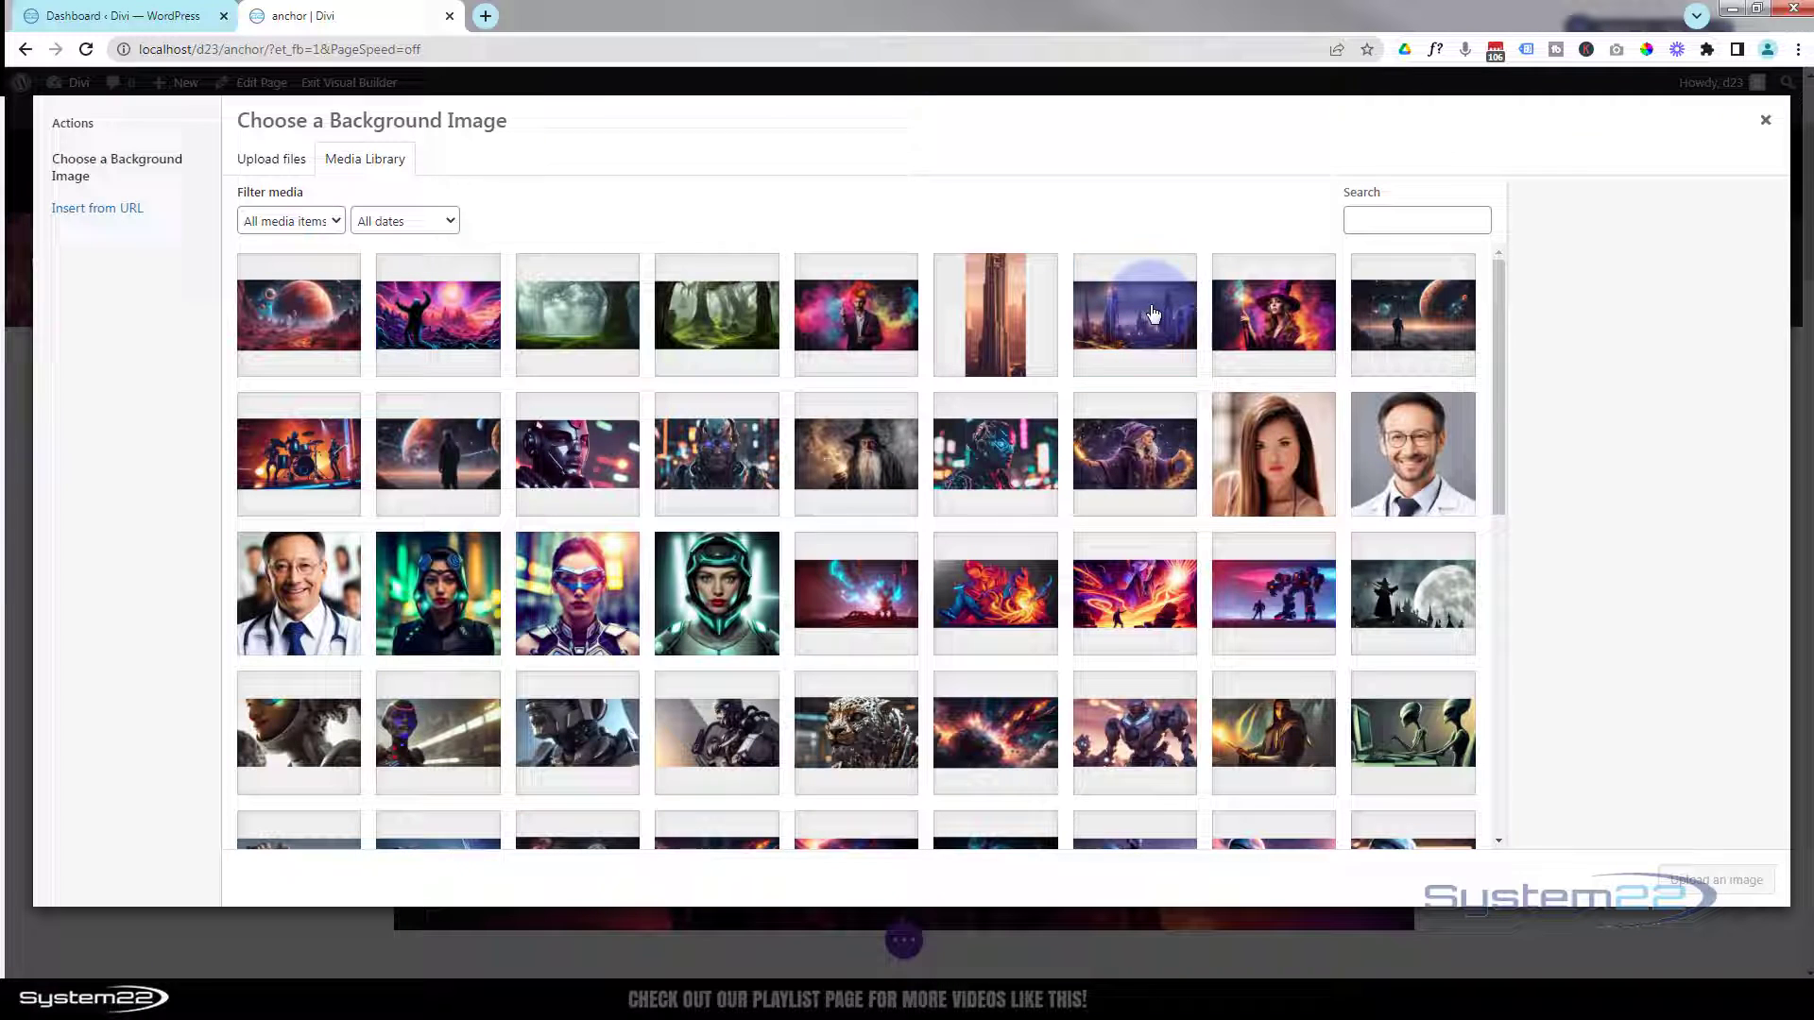
left_click(1134, 314)
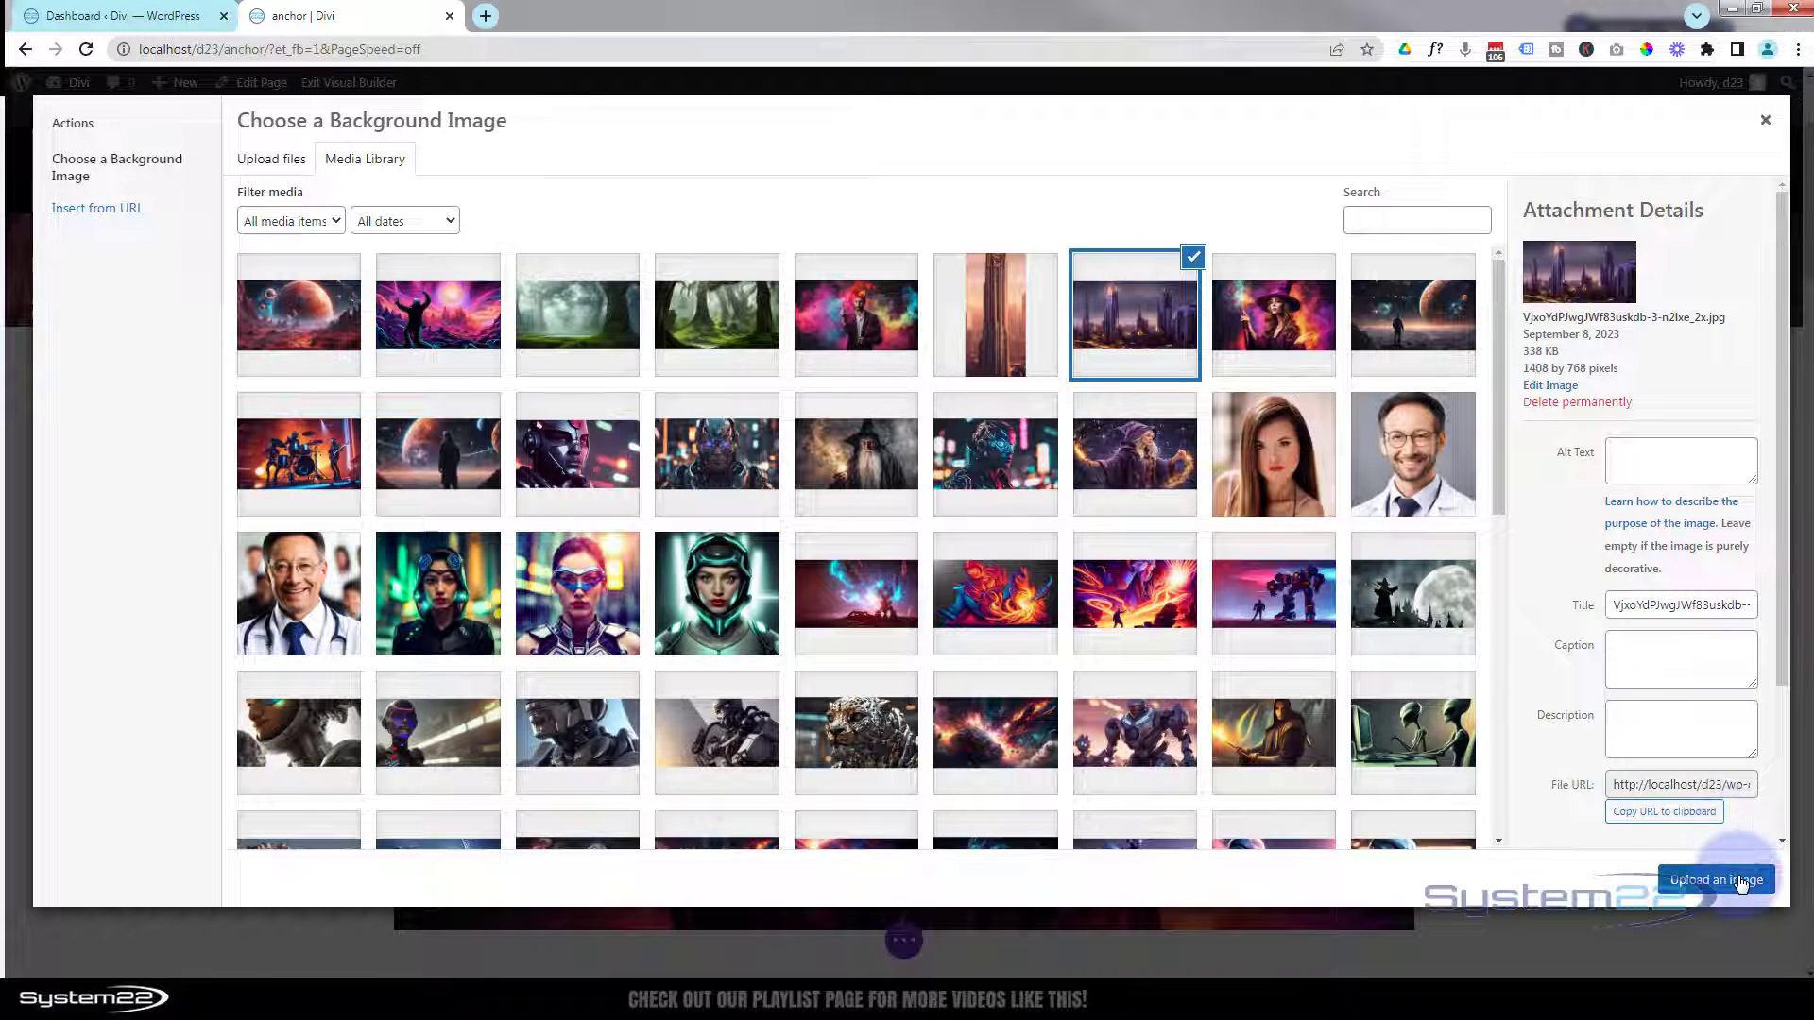
left_click(1714, 879)
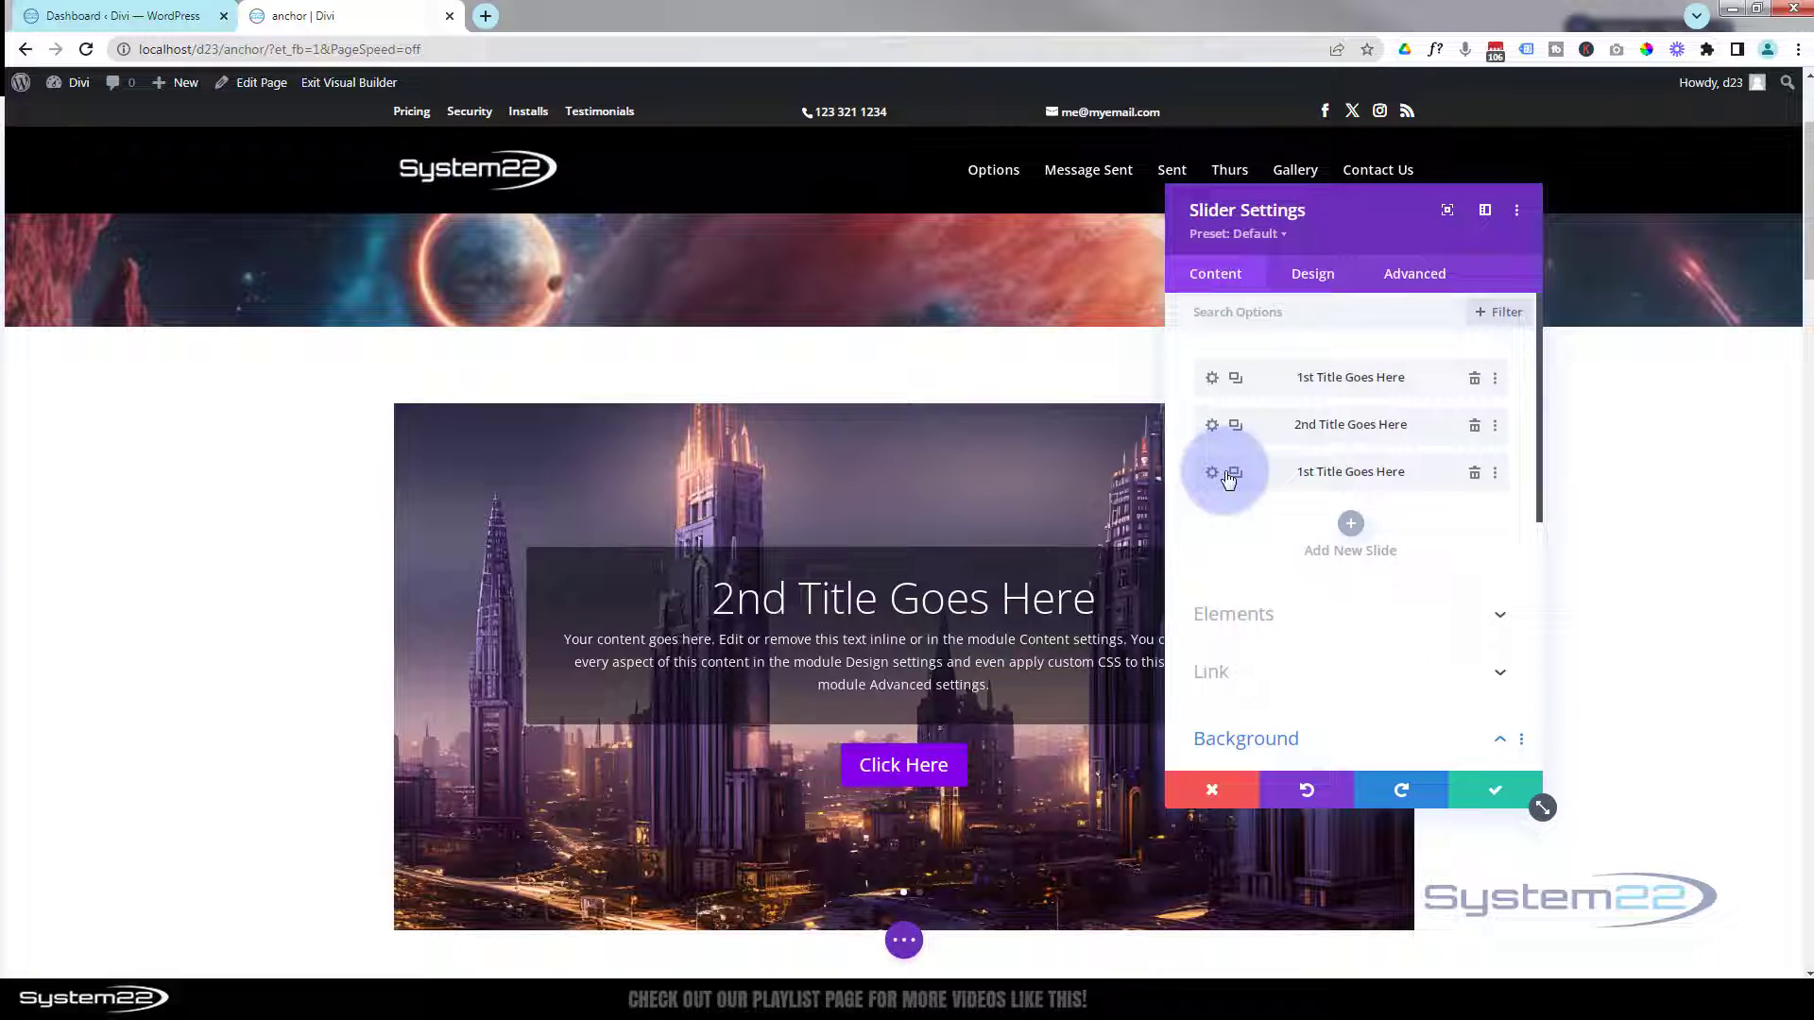
Set the astronaut-and-ringed-planet image from the Media Library as the third slide's background
left_click(1212, 473)
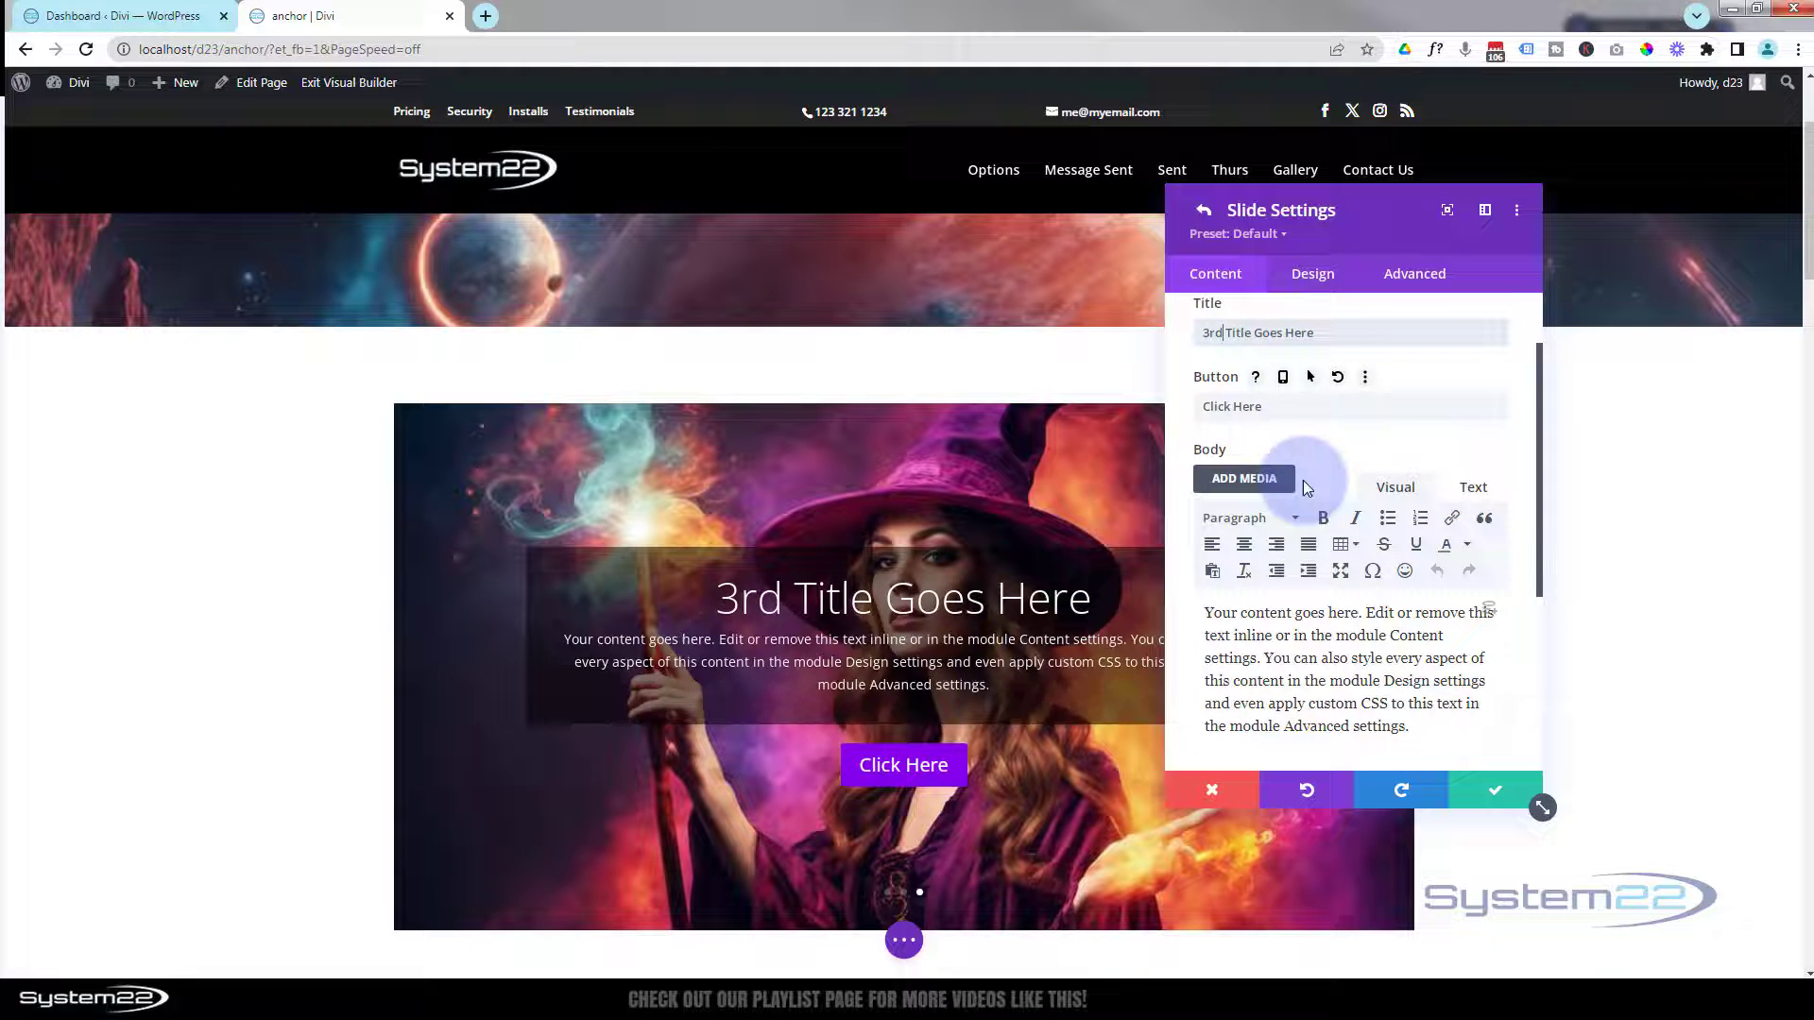
scroll("down", 3)
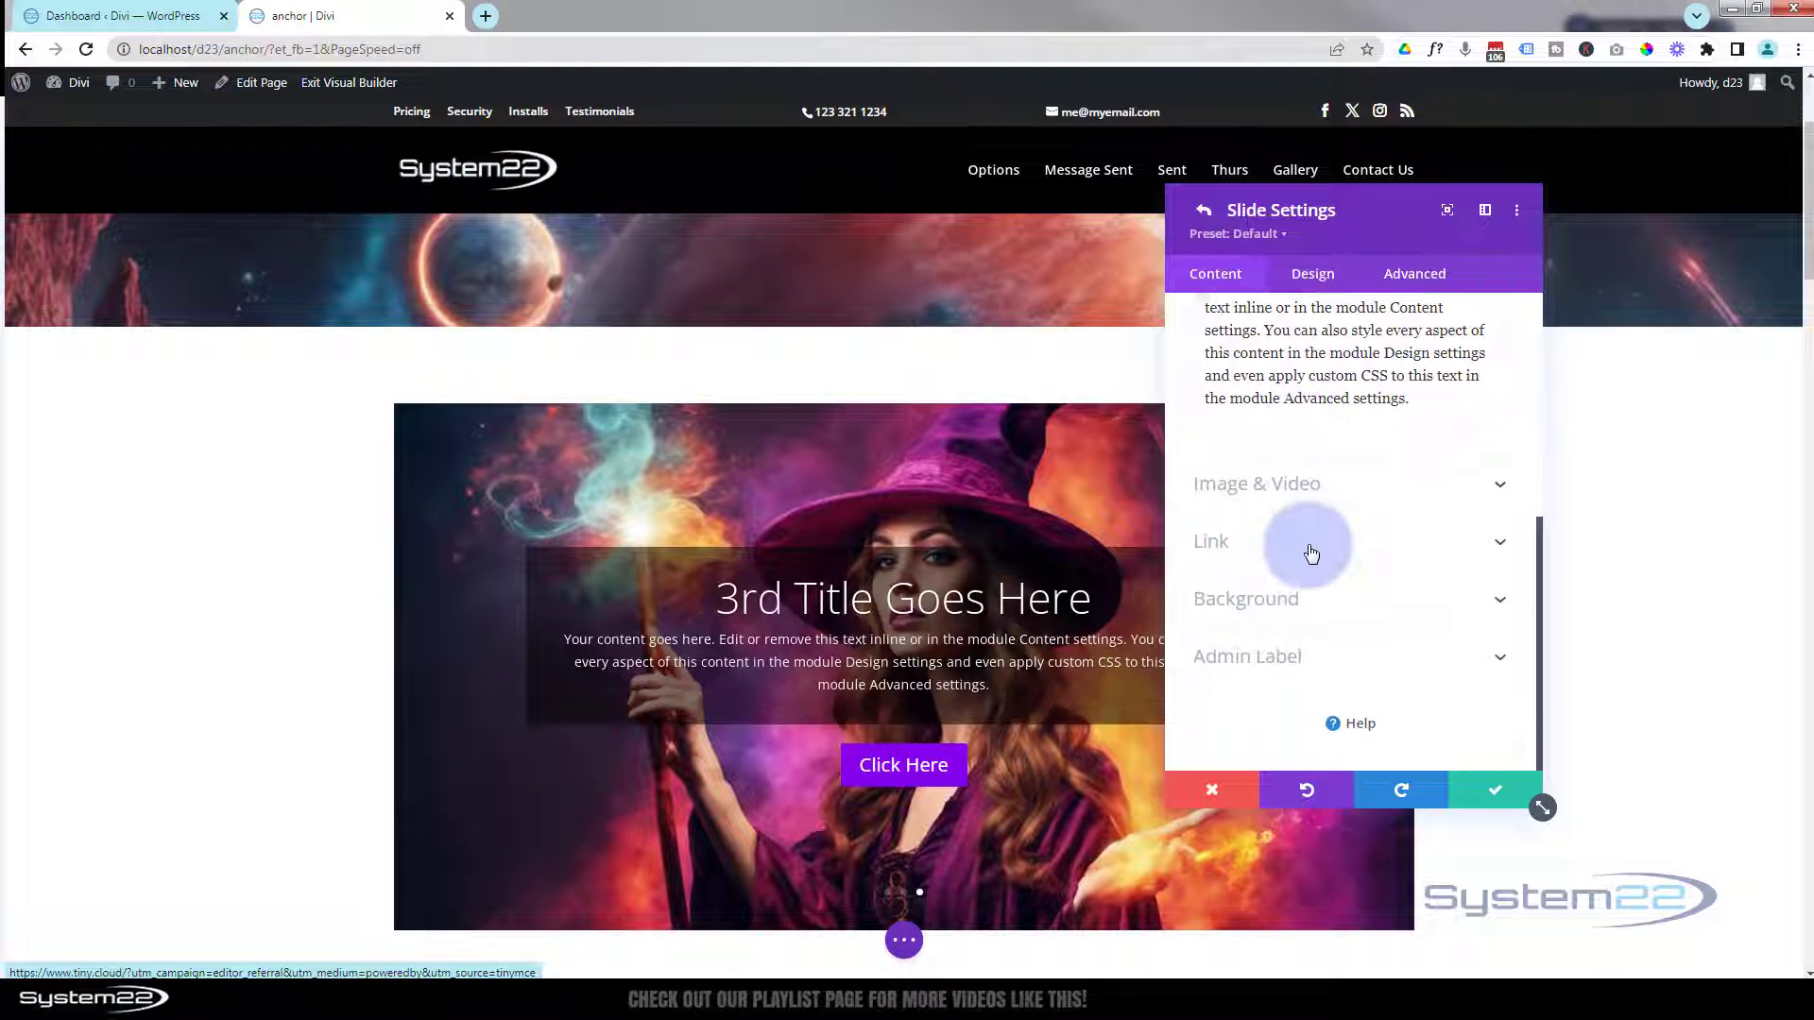
left_click(1248, 599)
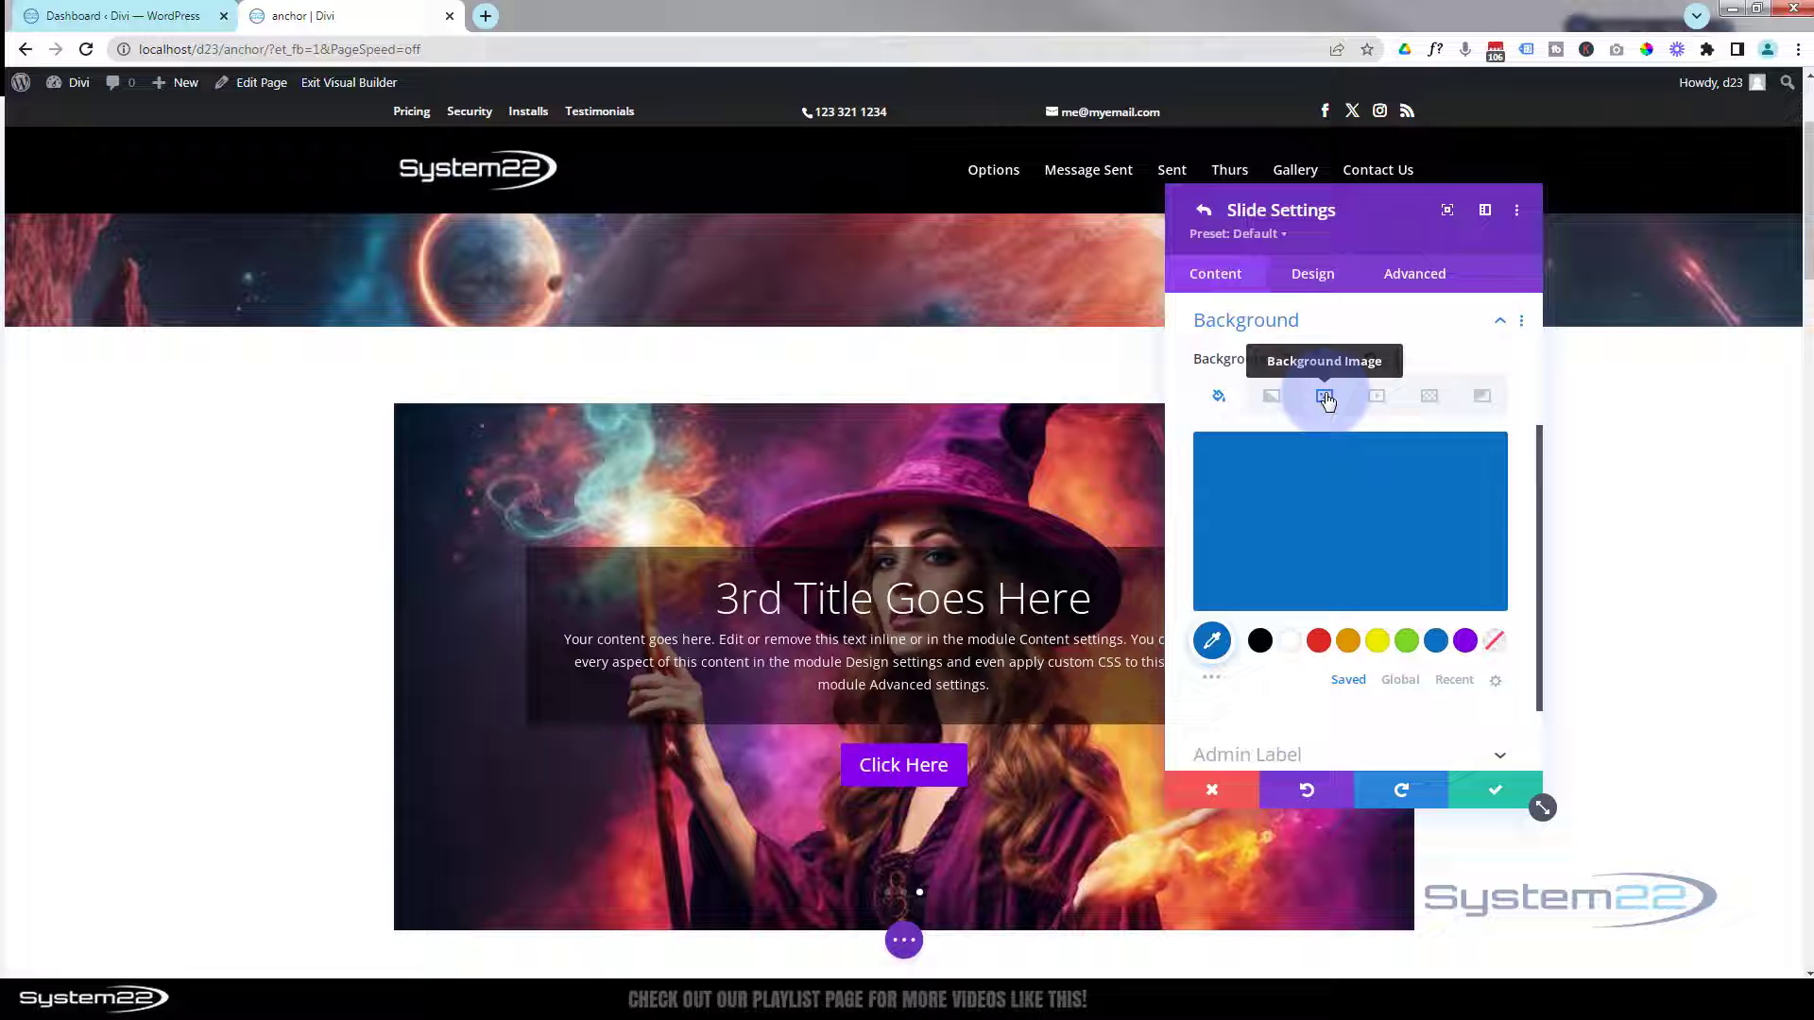
left_click(1326, 397)
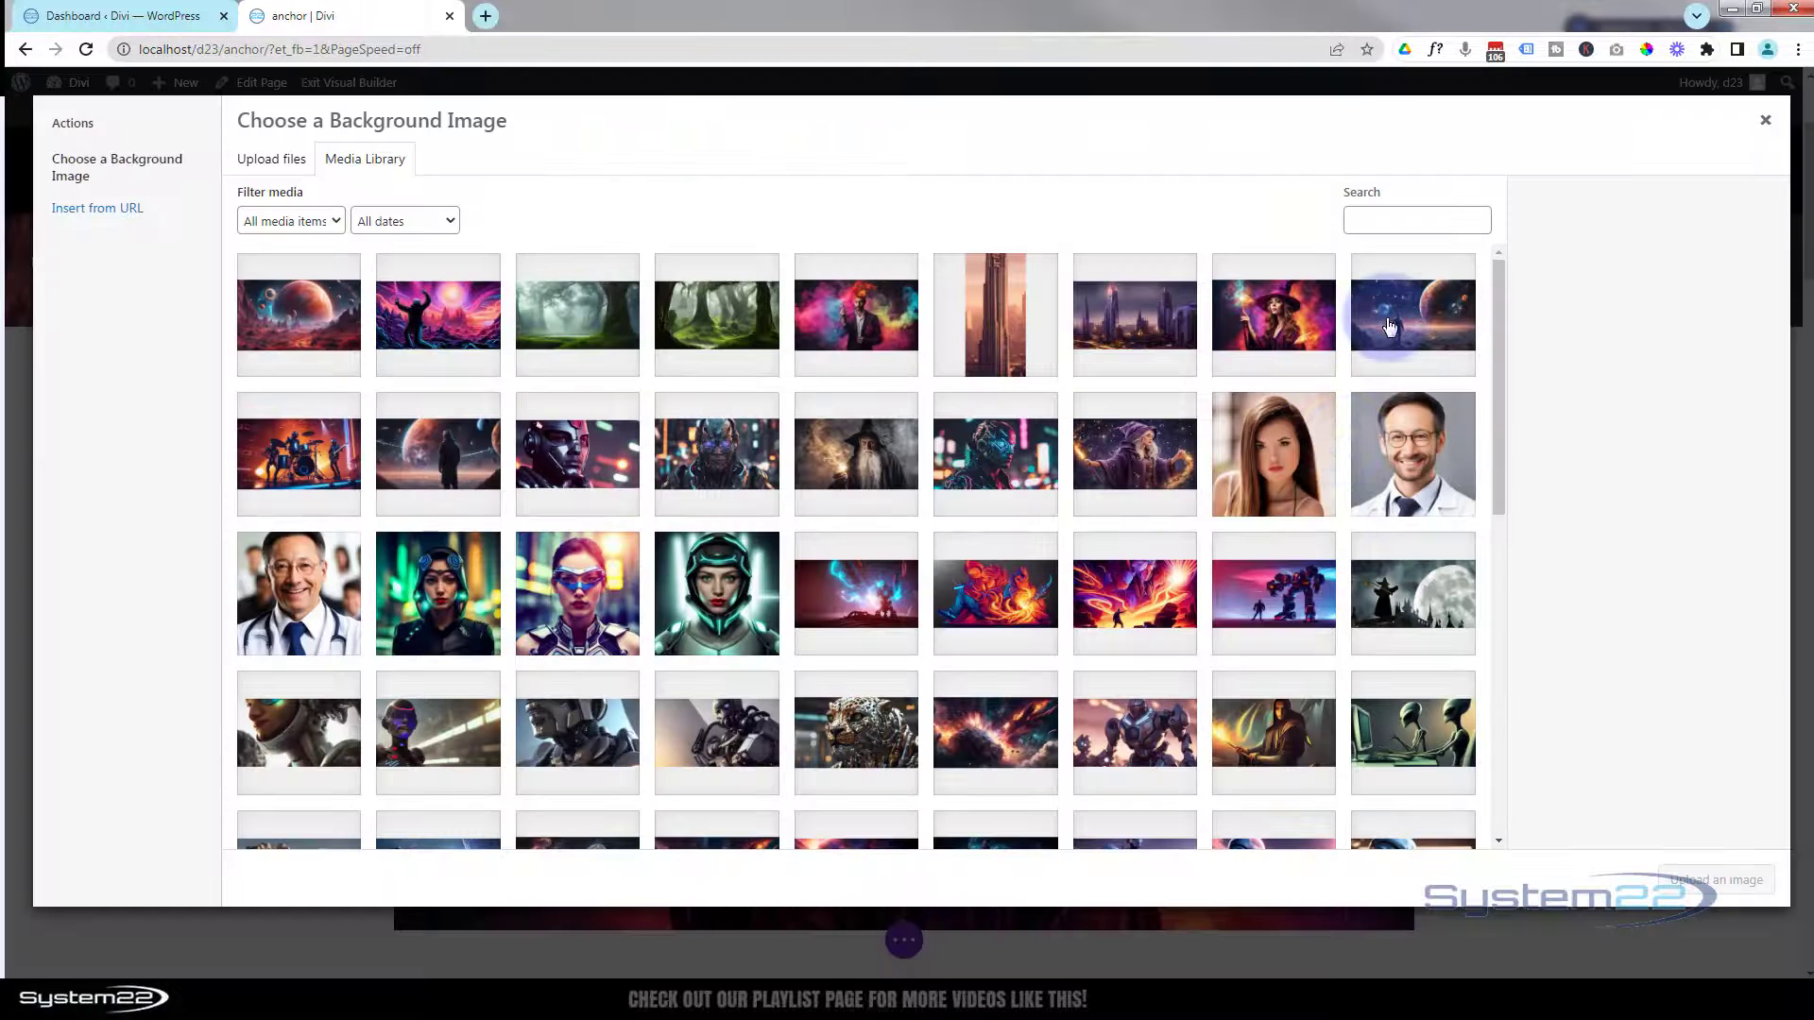
left_click(1414, 316)
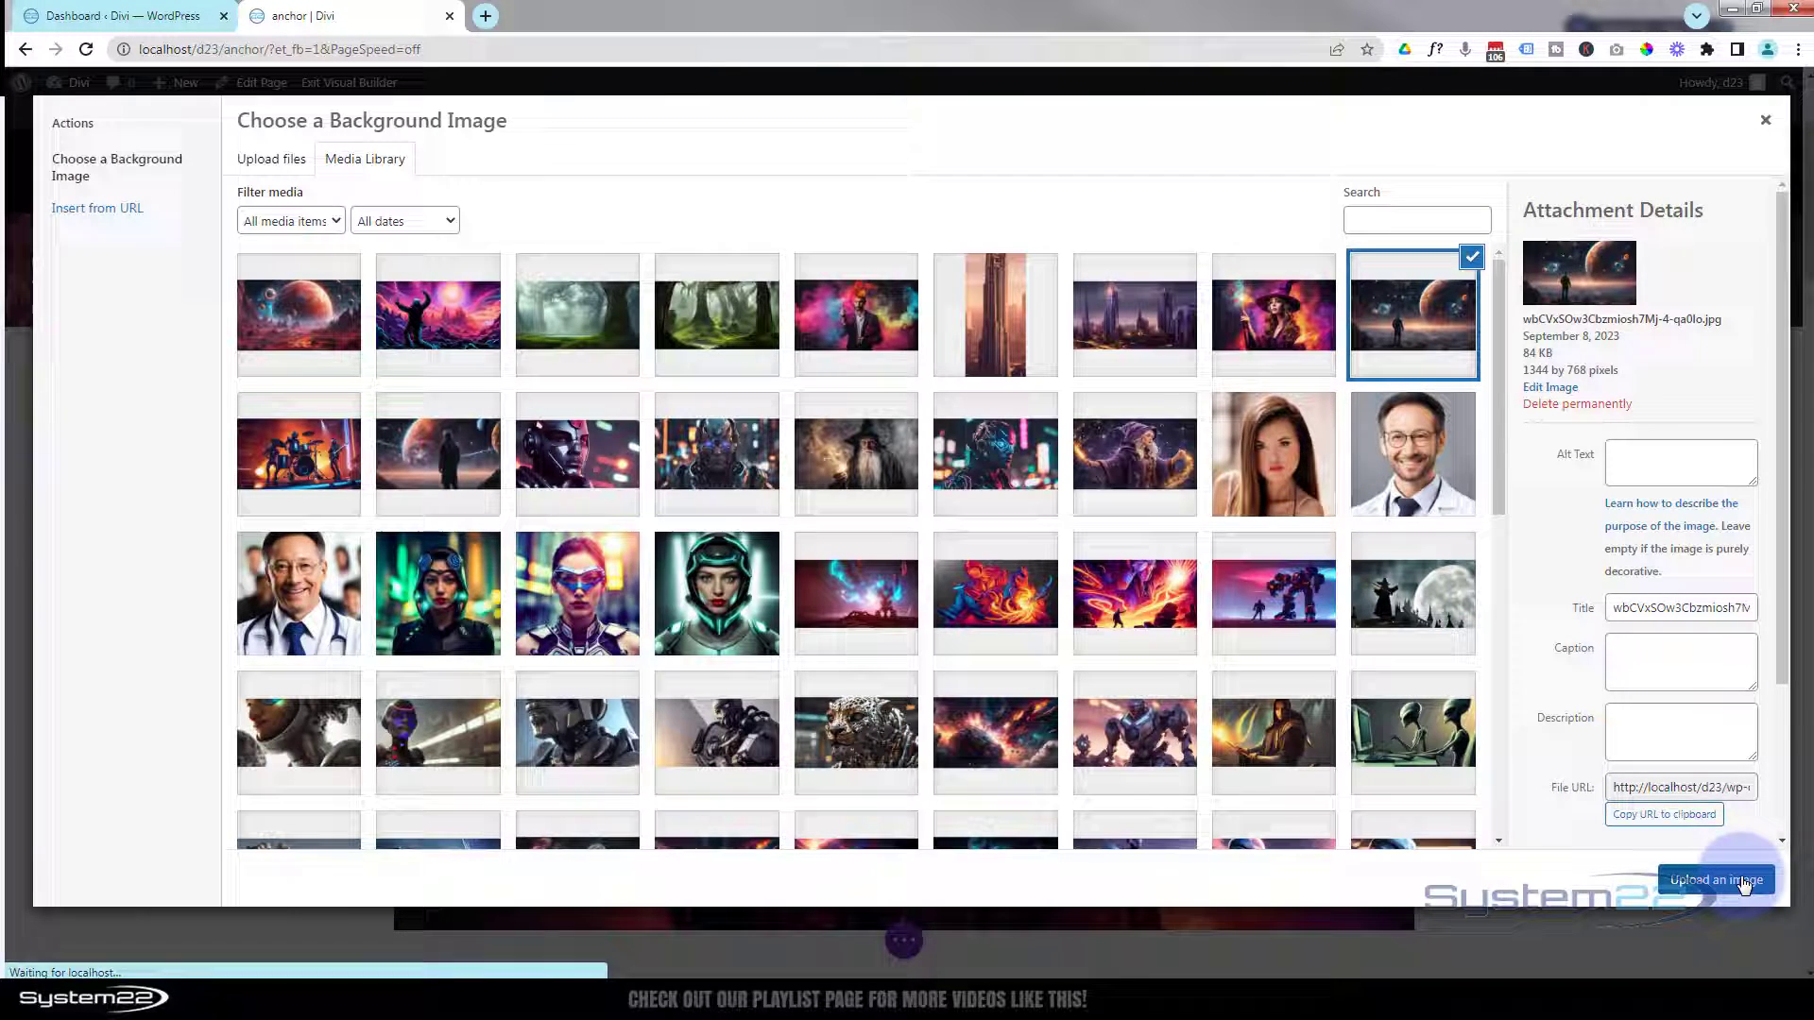
left_click(1715, 878)
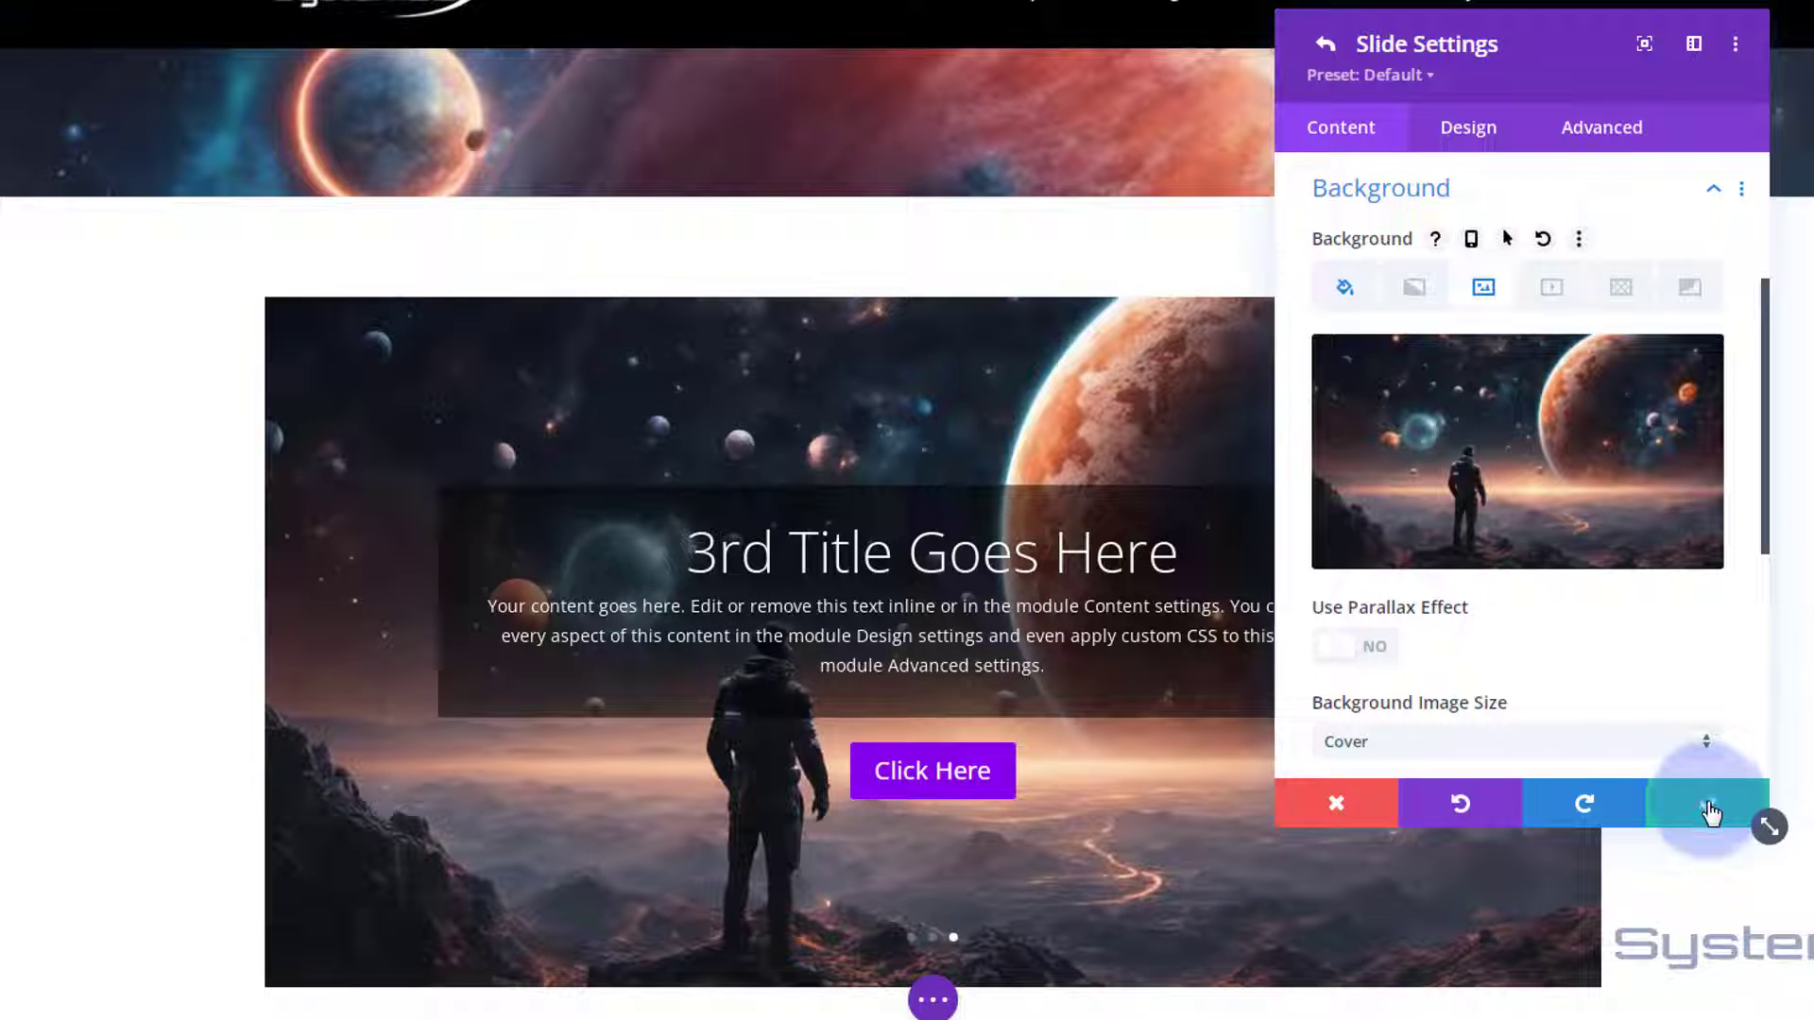
mouse_move(1704, 805)
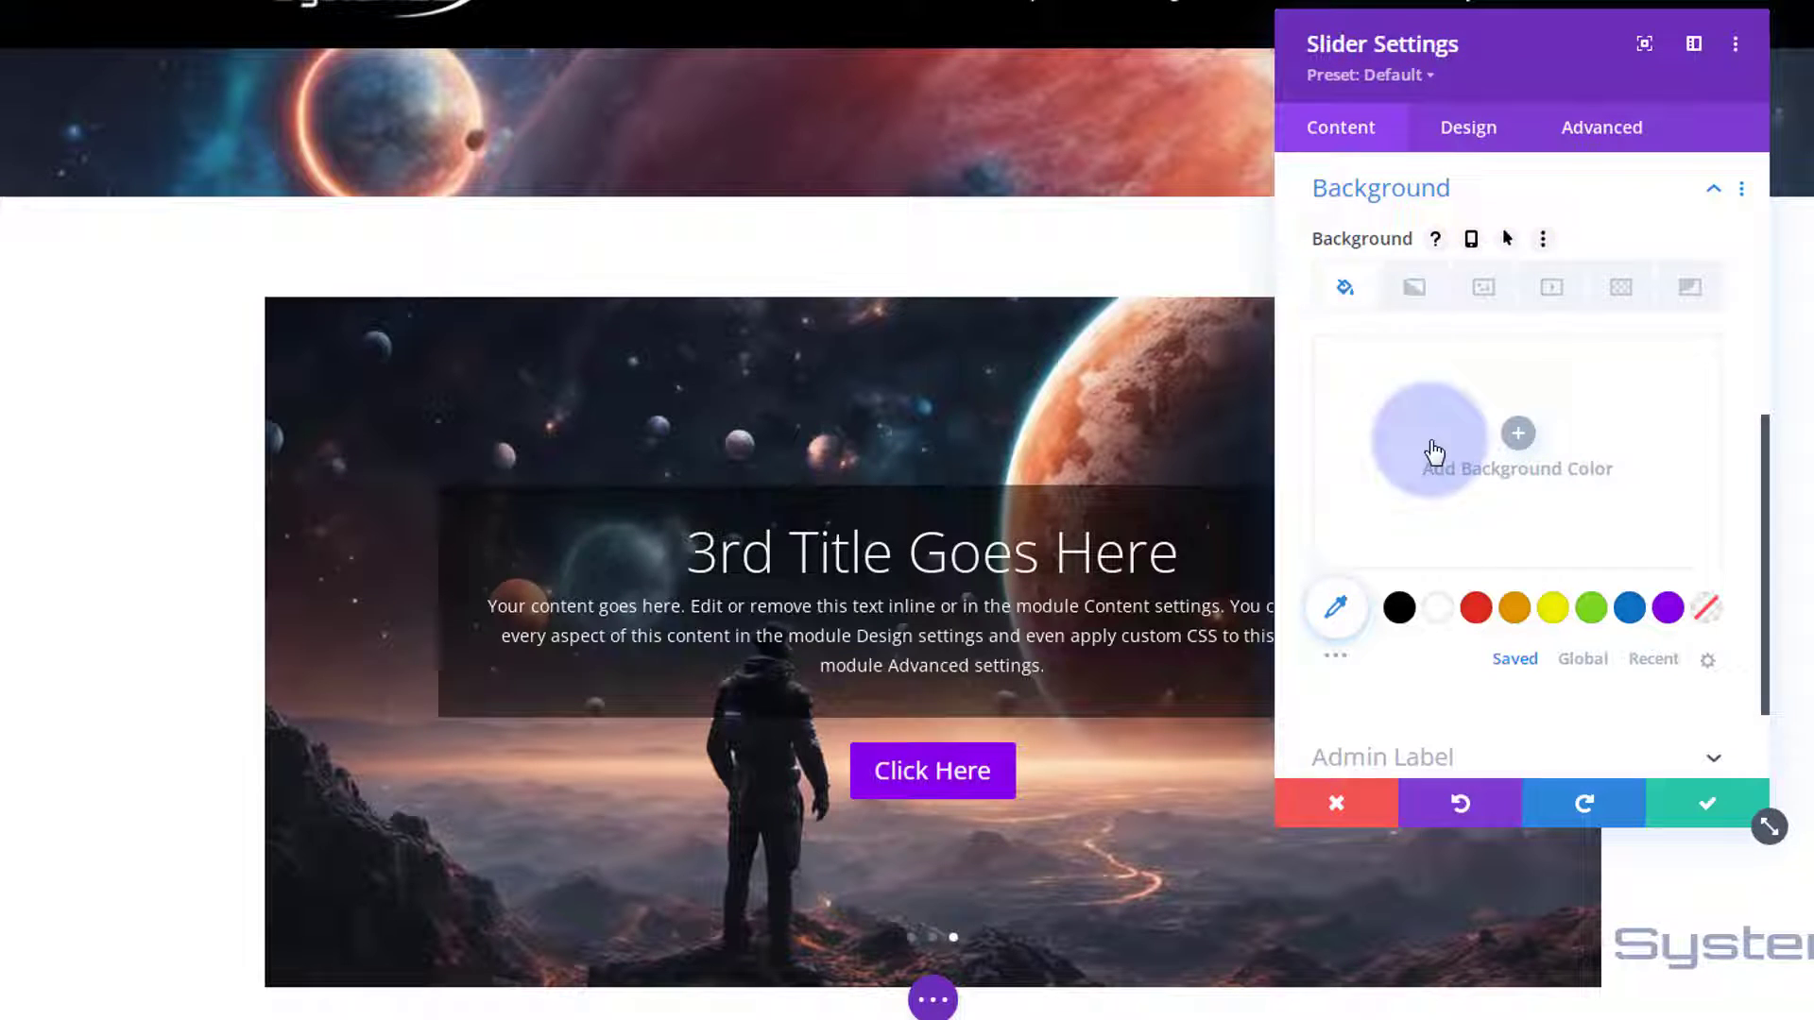
In Design > Animation, switch Automatic Animation on with a speed of 5000 ms
left_click(1467, 129)
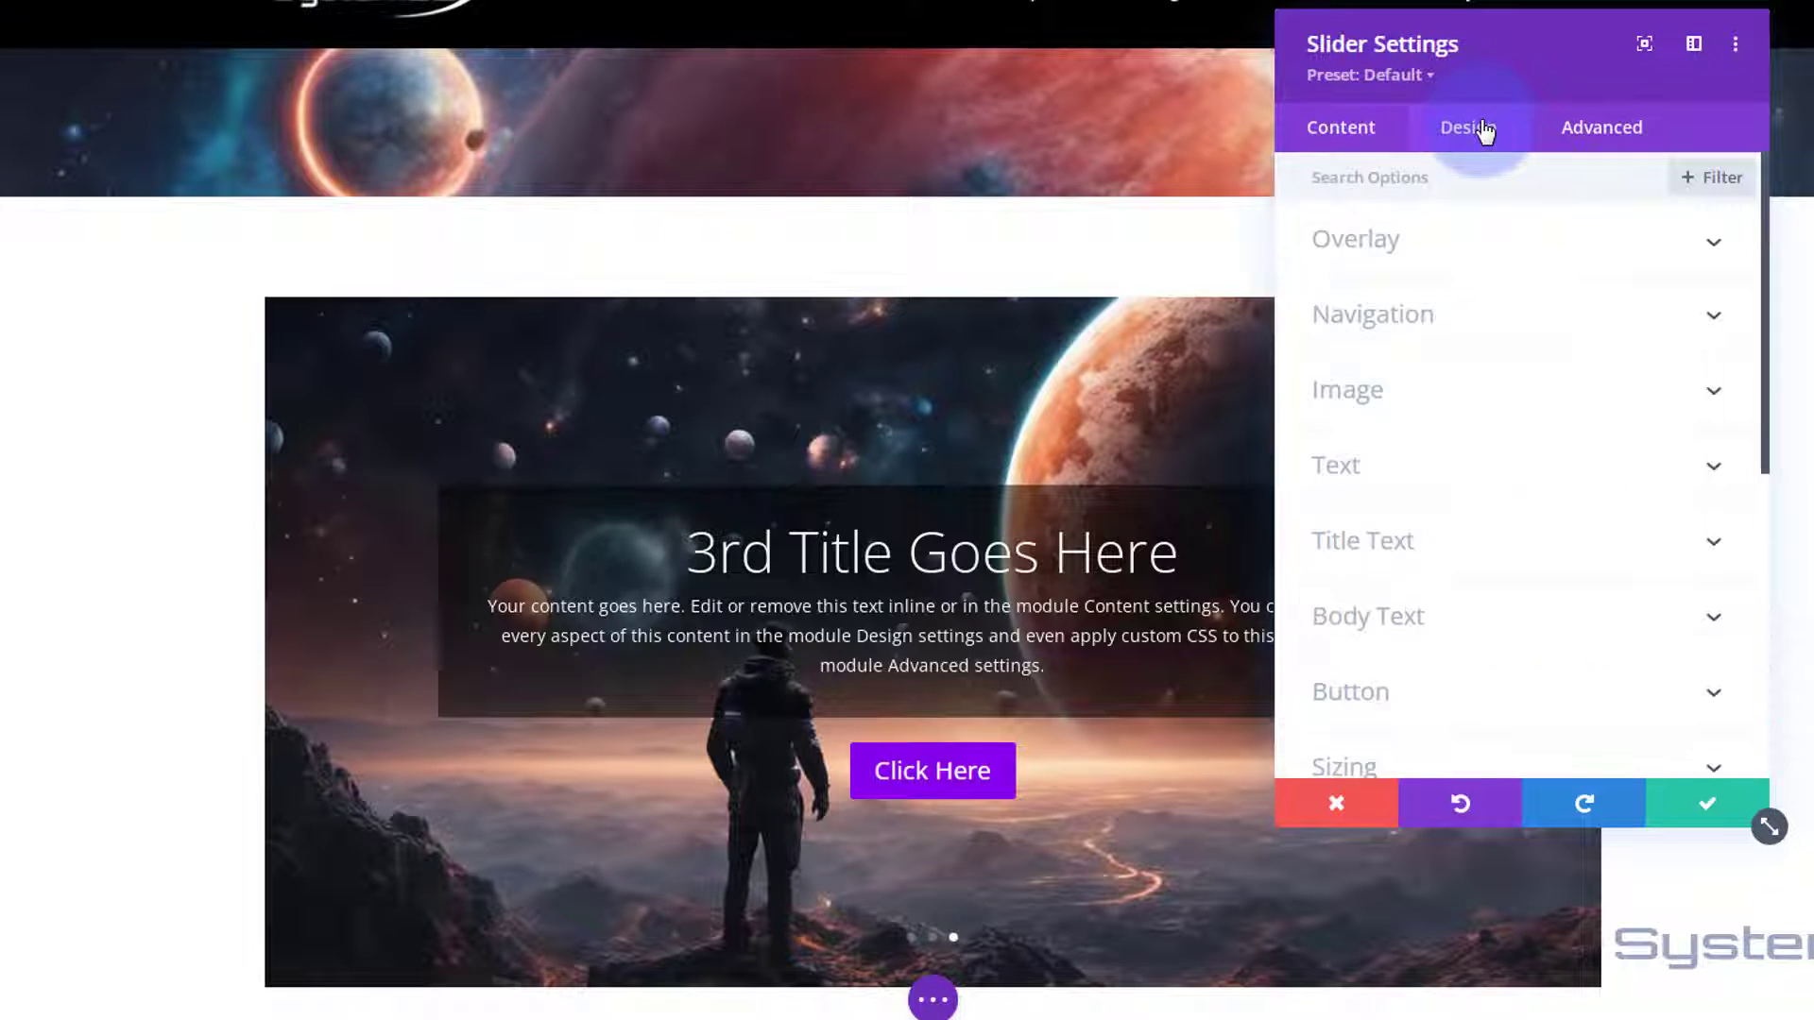
scroll("down", 3)
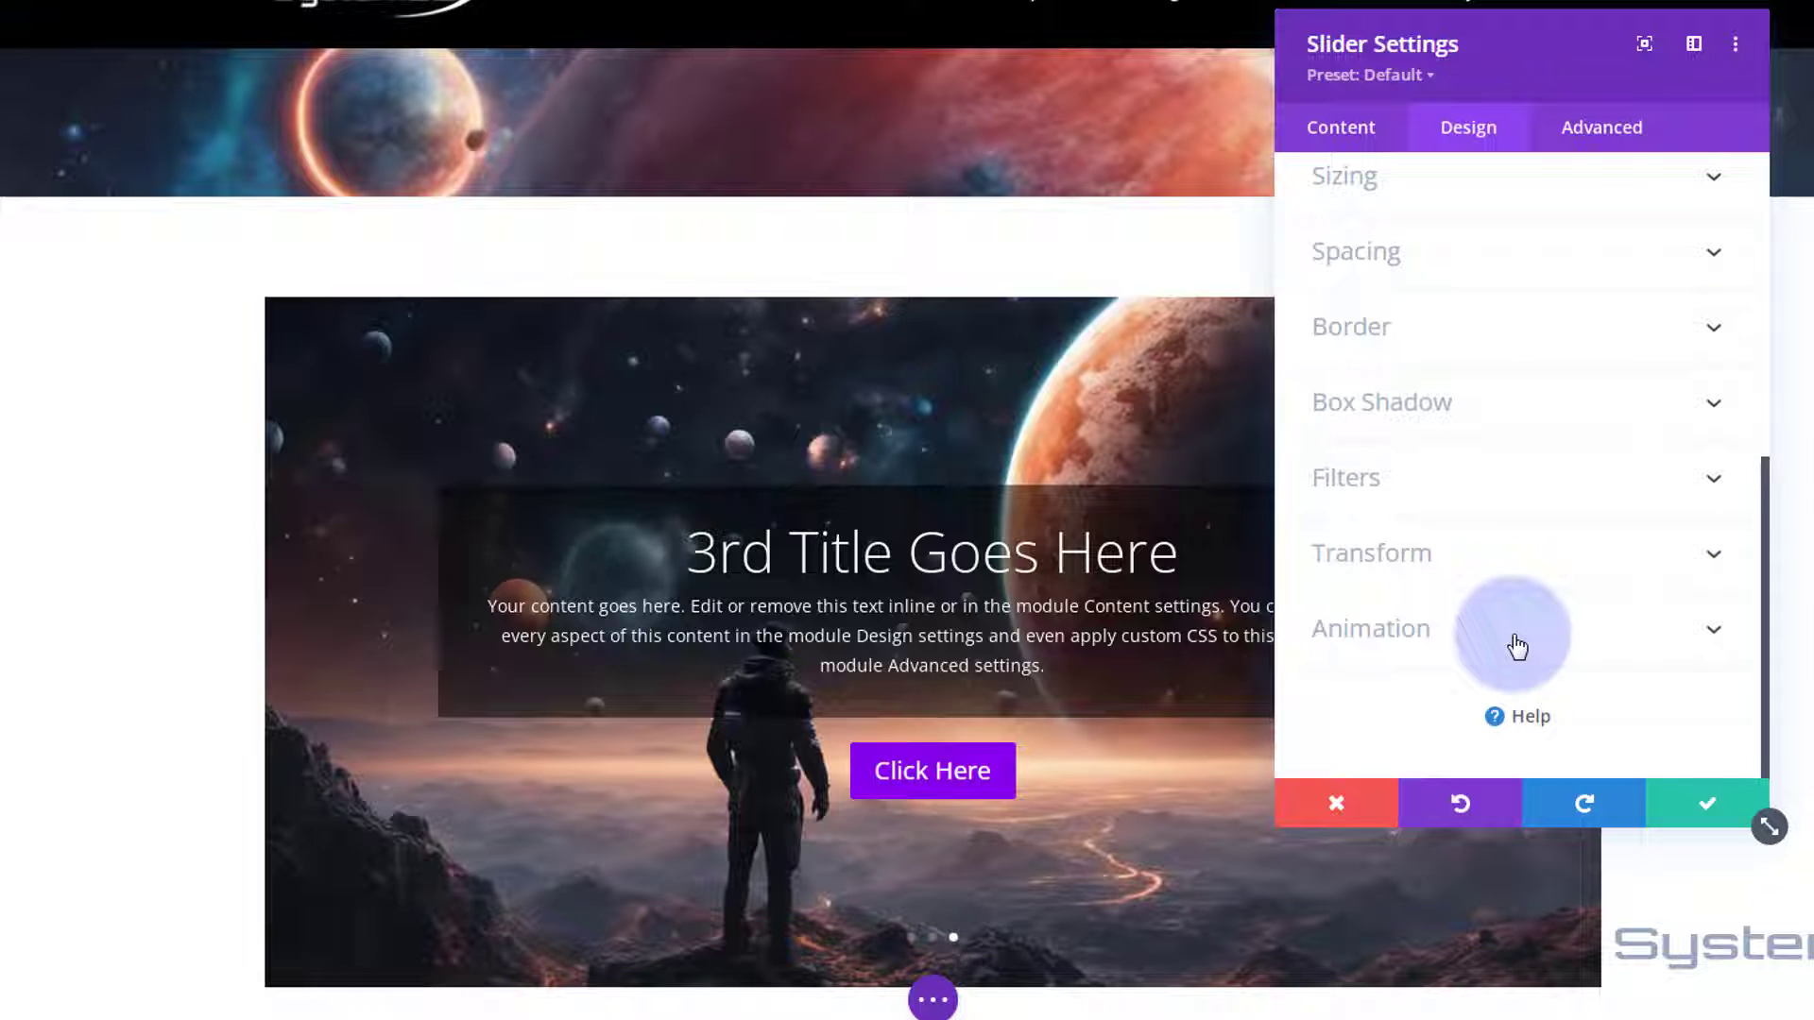
left_click(1372, 629)
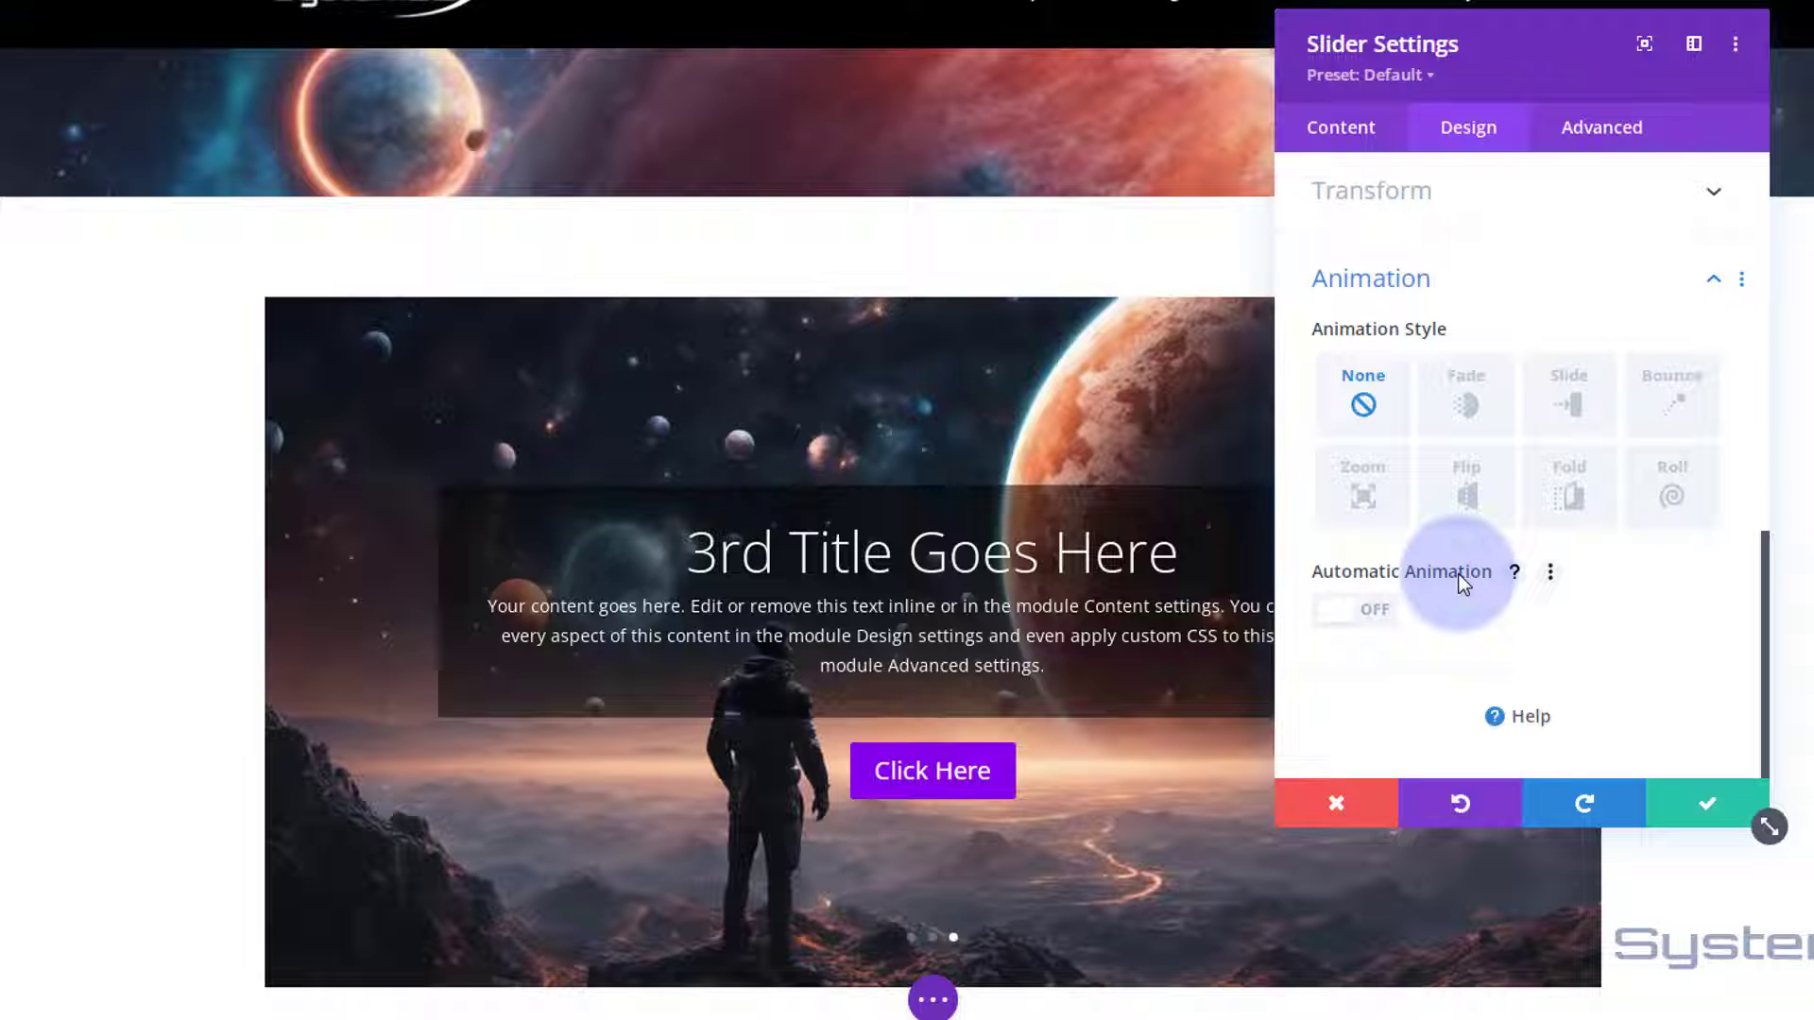
mouse_move(1357, 616)
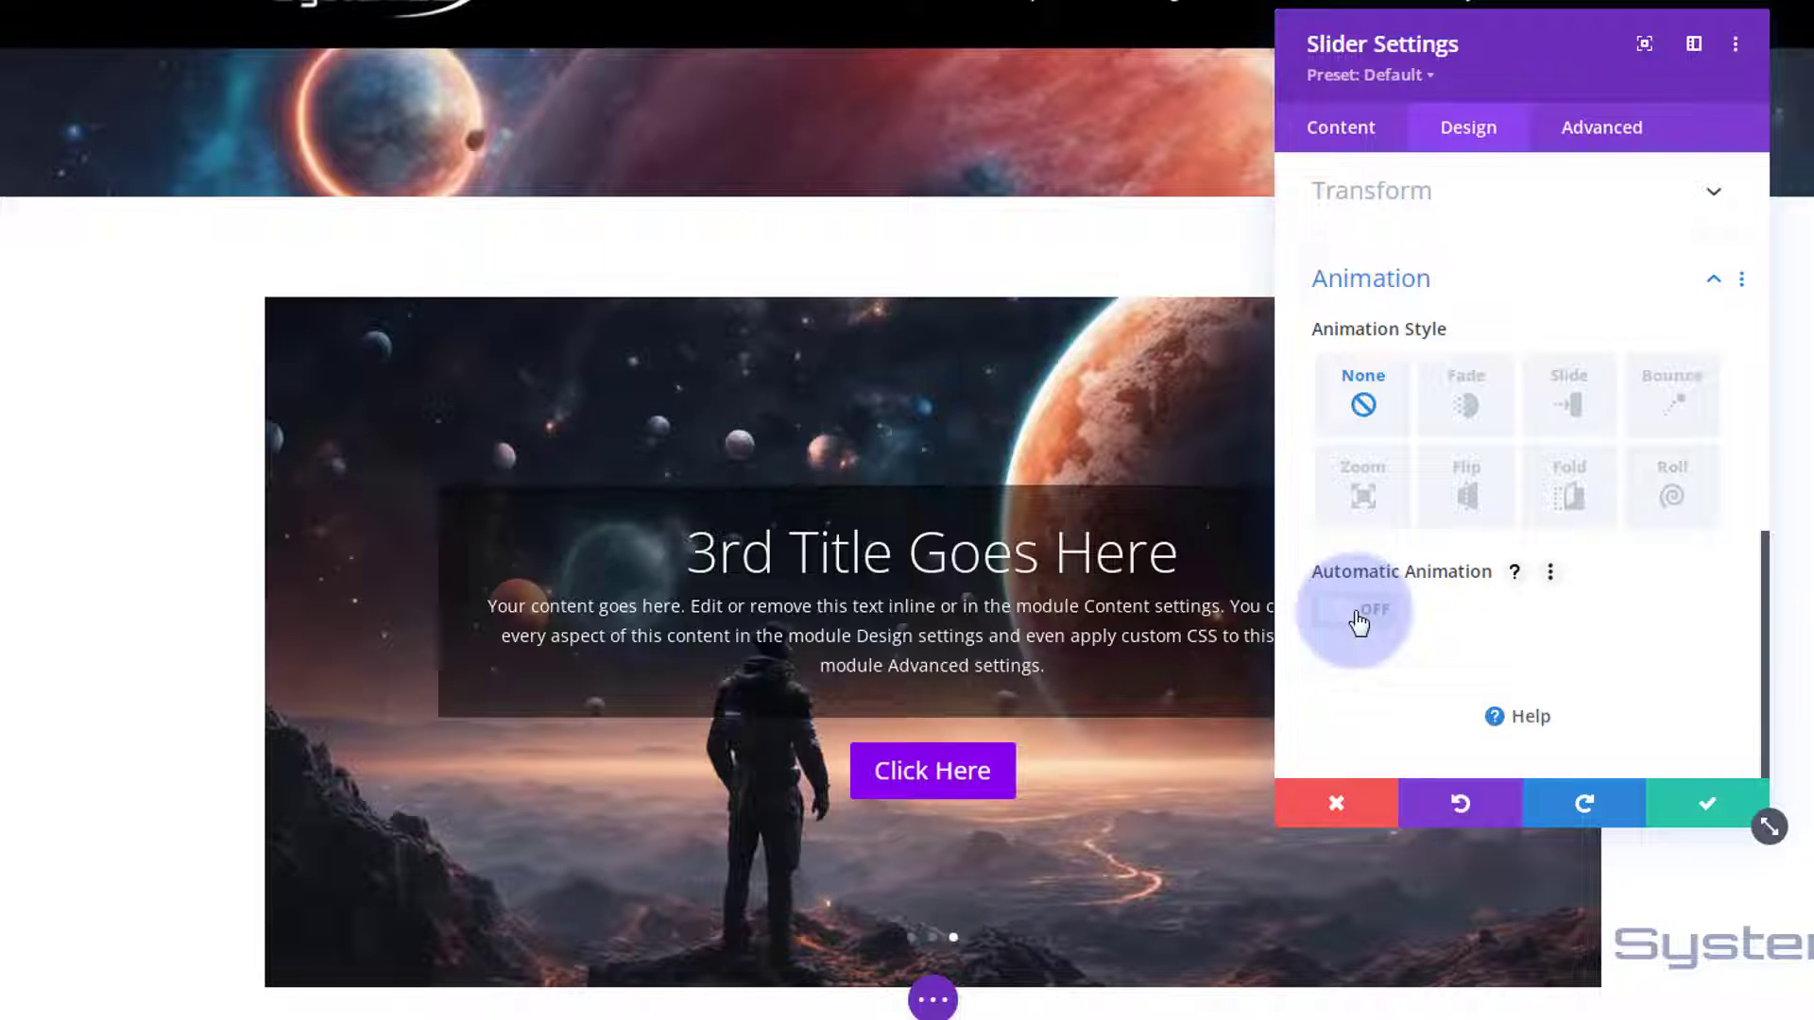
left_click(1354, 611)
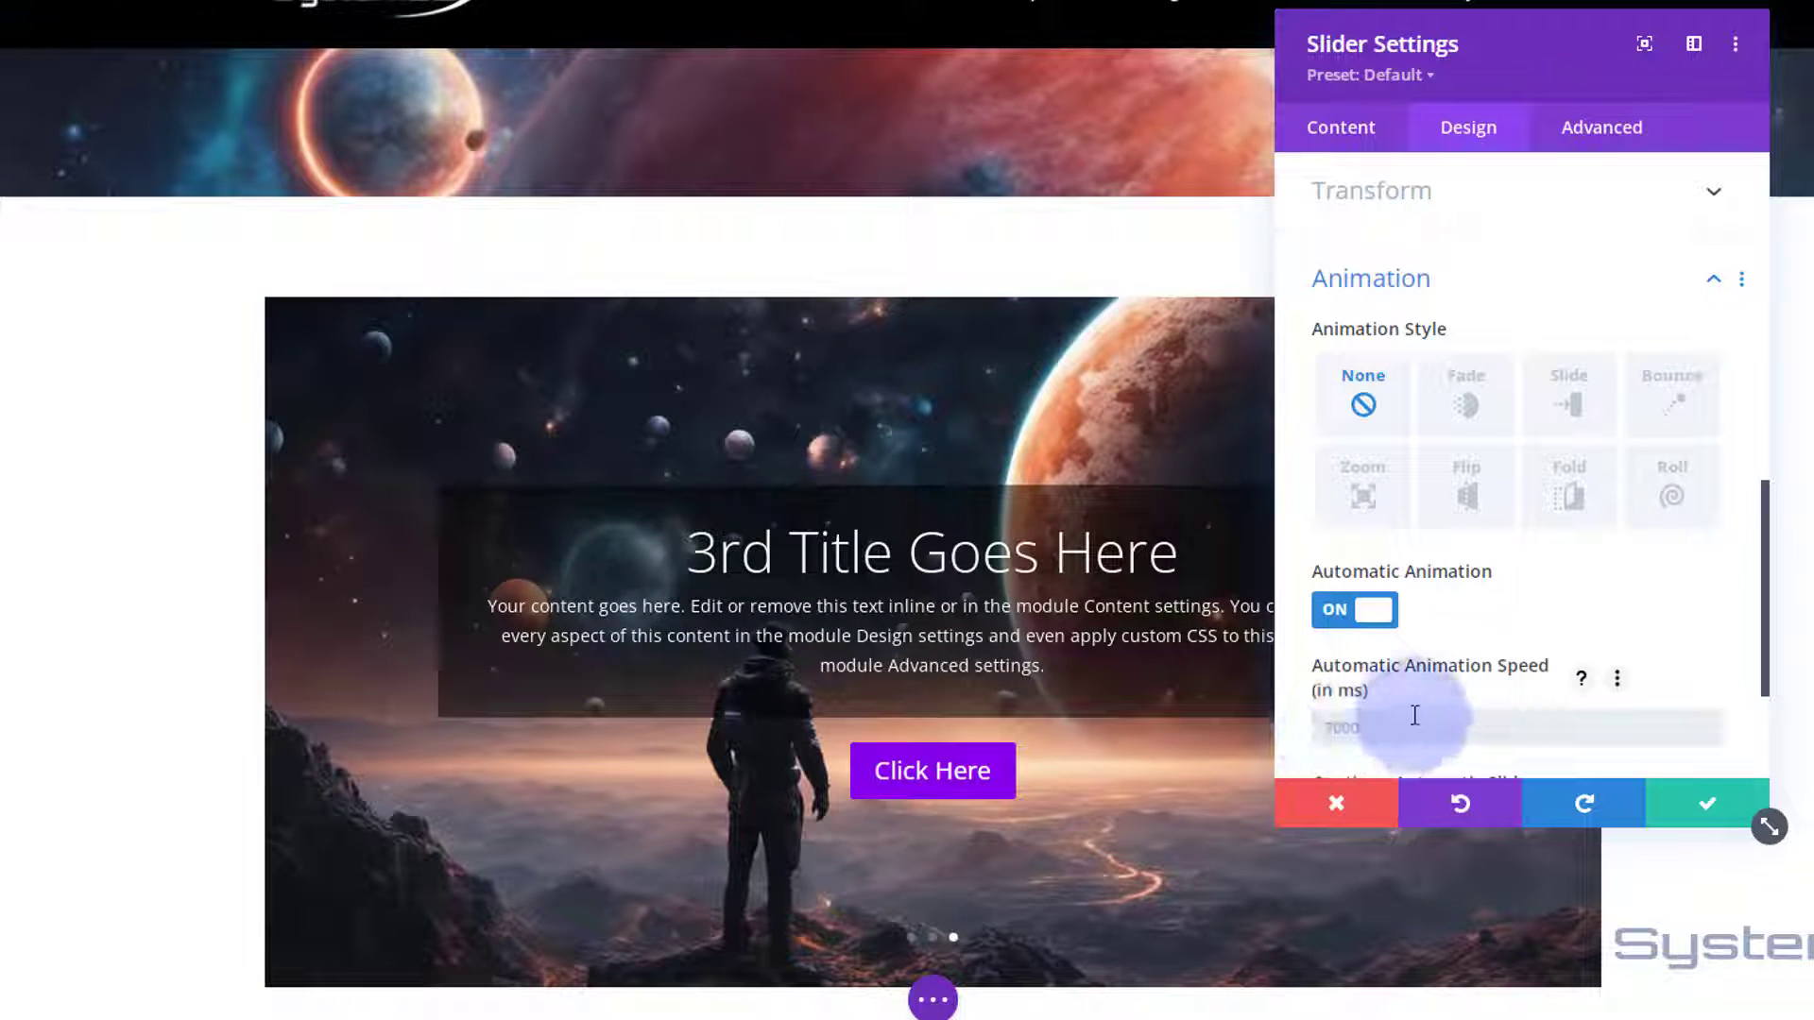
type("5000")
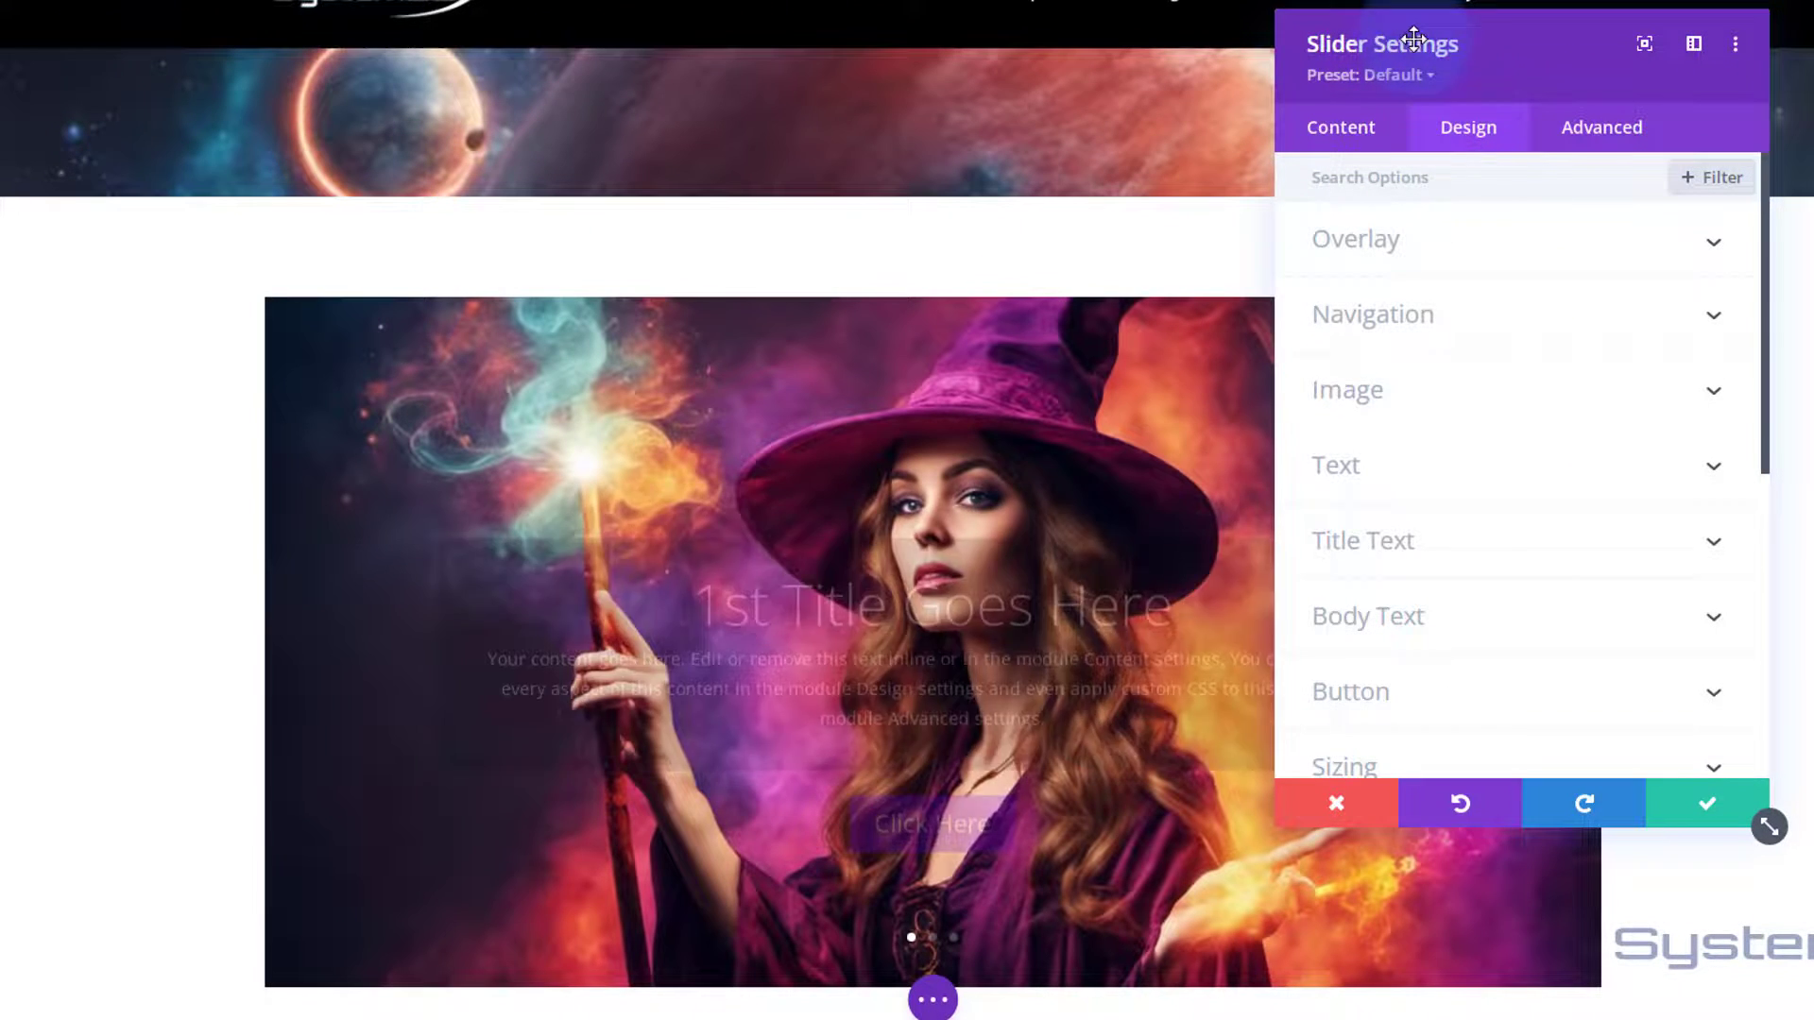
Review the third slide and the 5000 ms auto-rotation, then reach the slider's Advanced settings
scroll("down", 3)
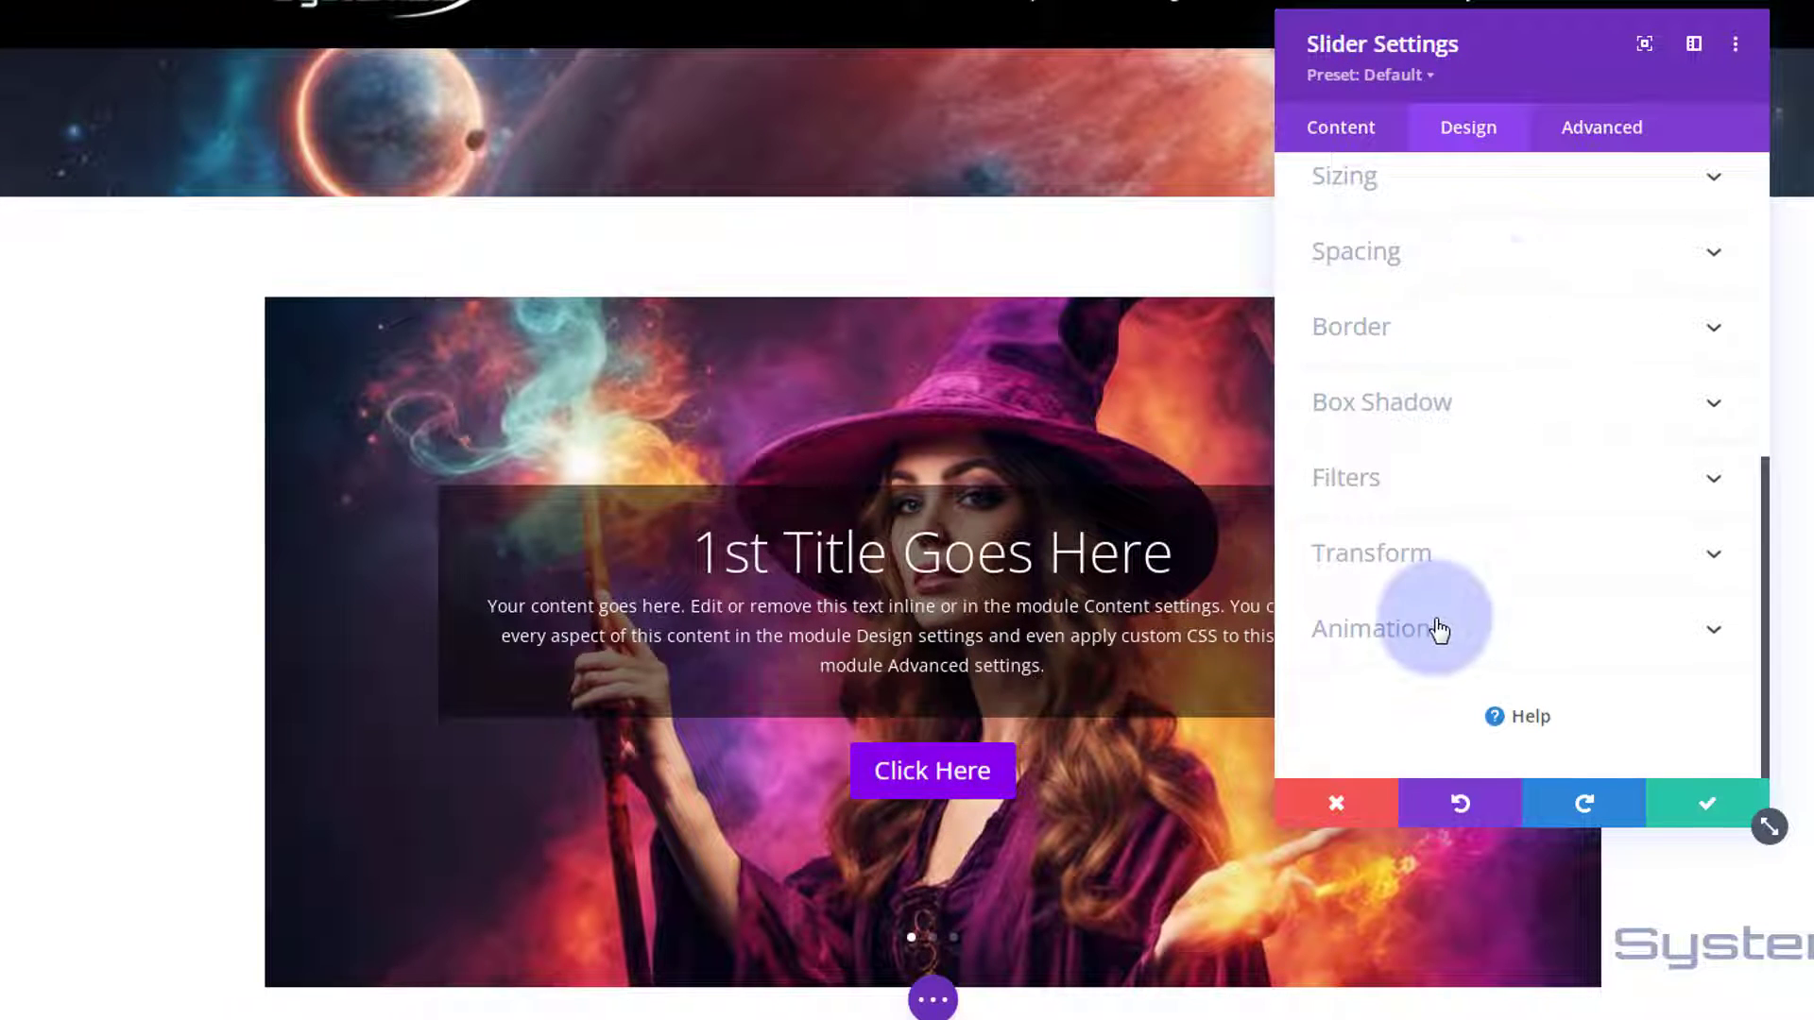
left_click(1340, 128)
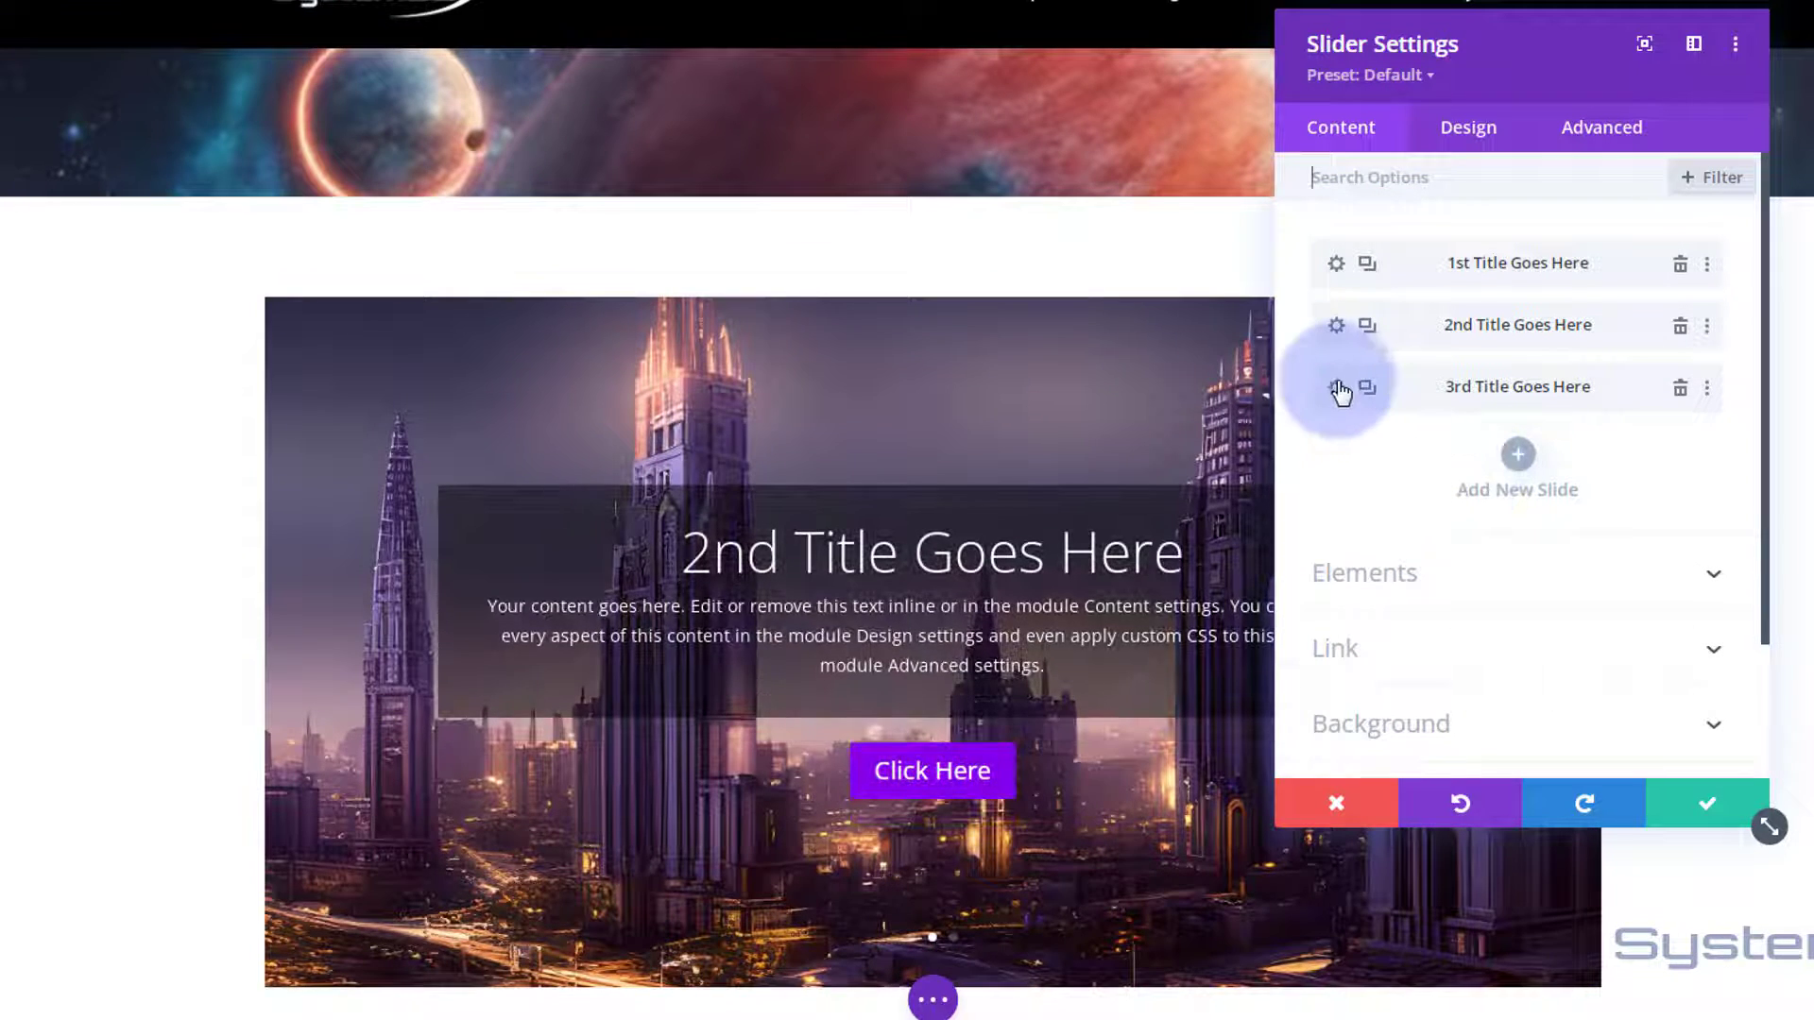
left_click(1336, 388)
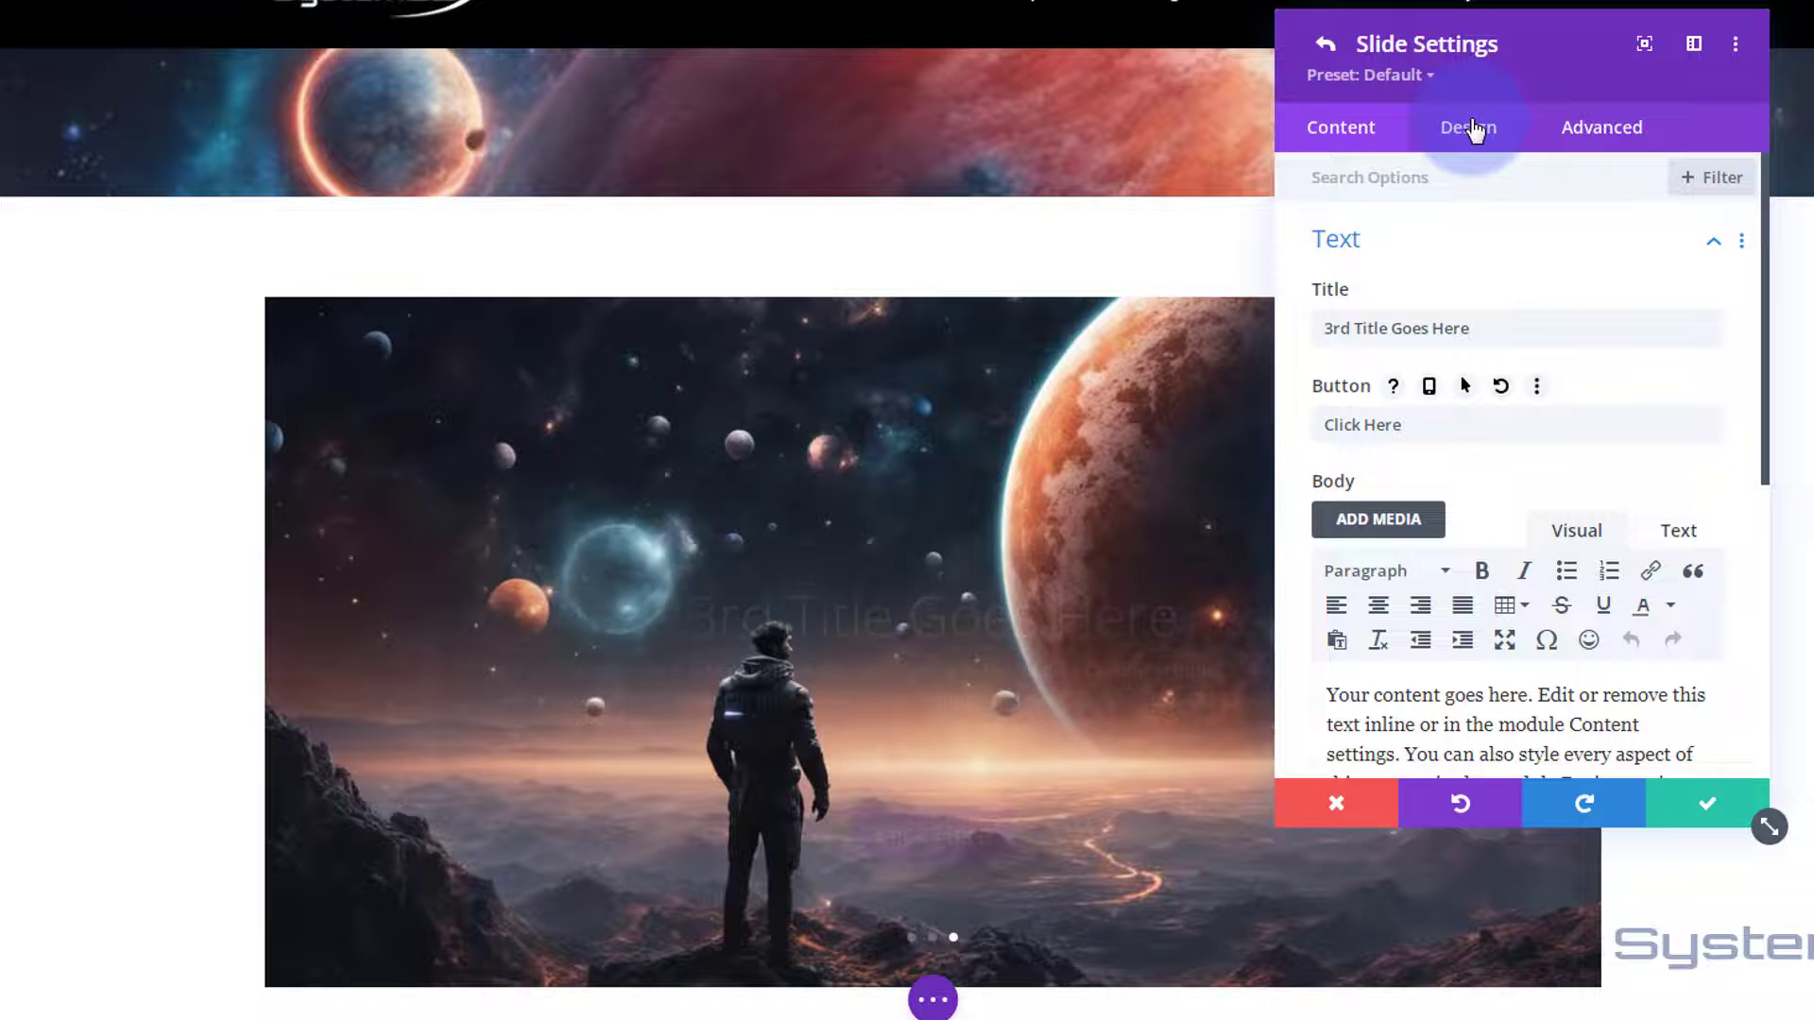
left_click(1468, 128)
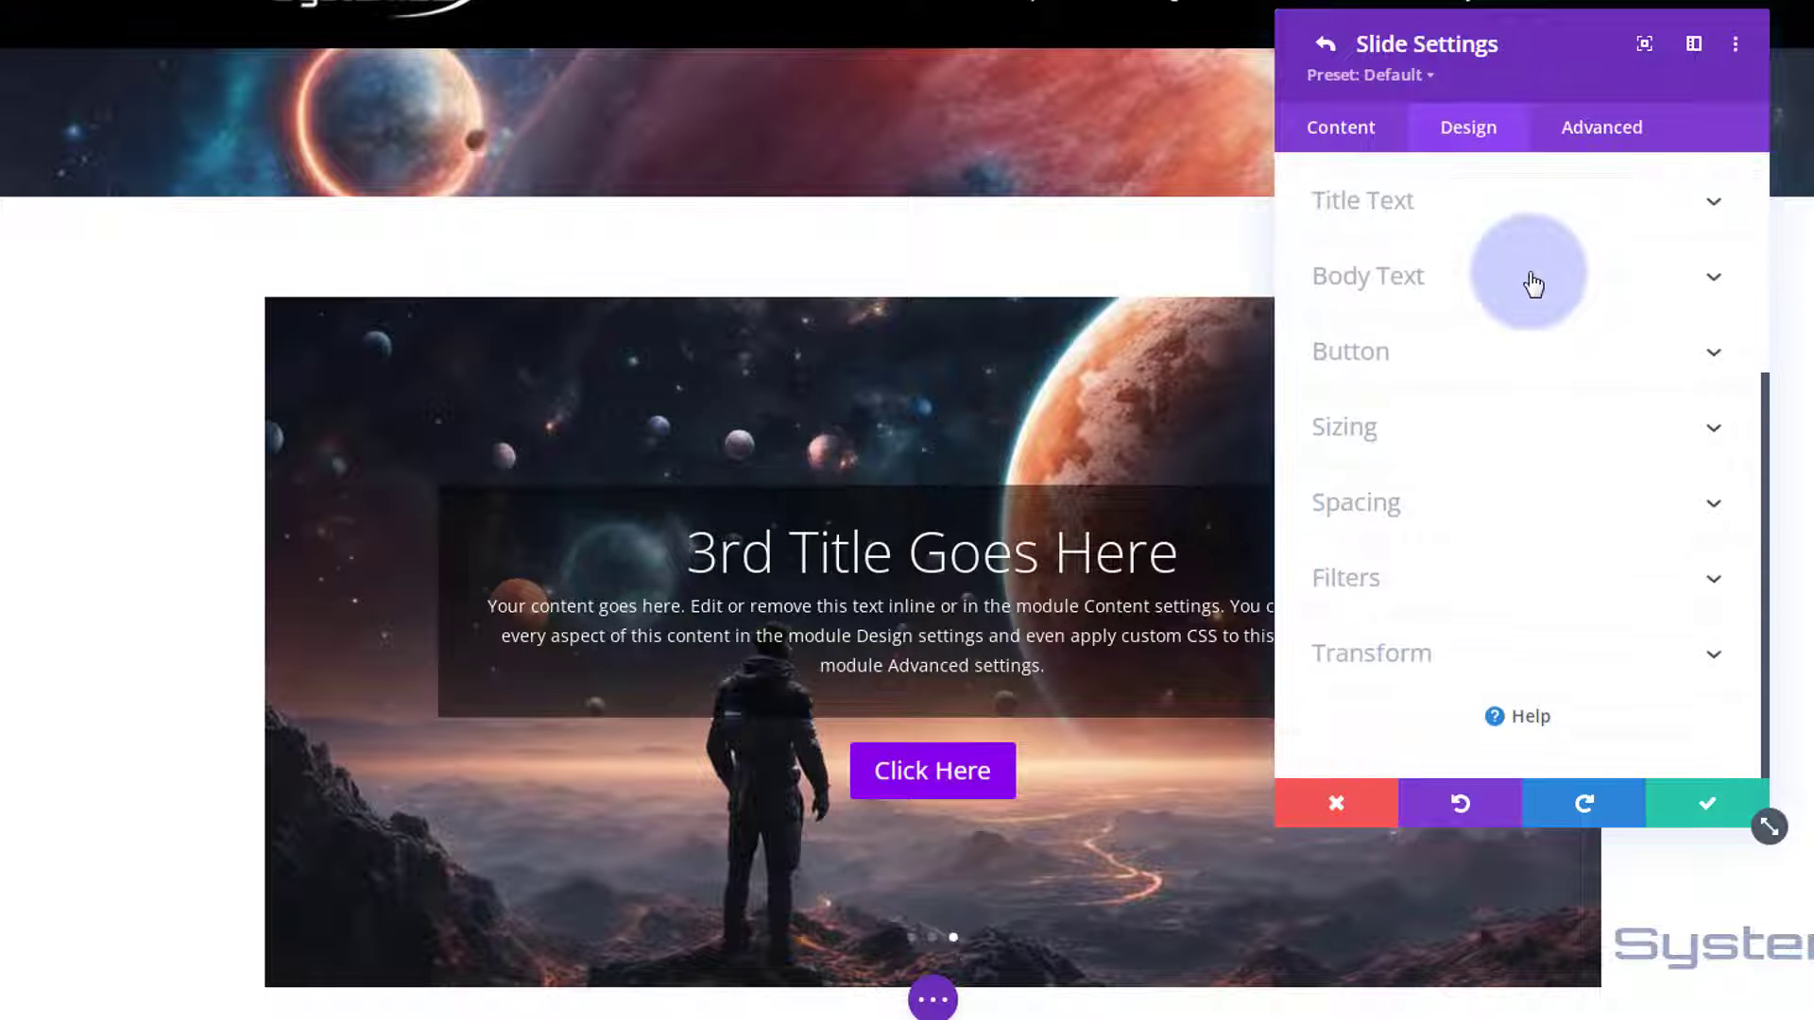
mouse_move(1389, 726)
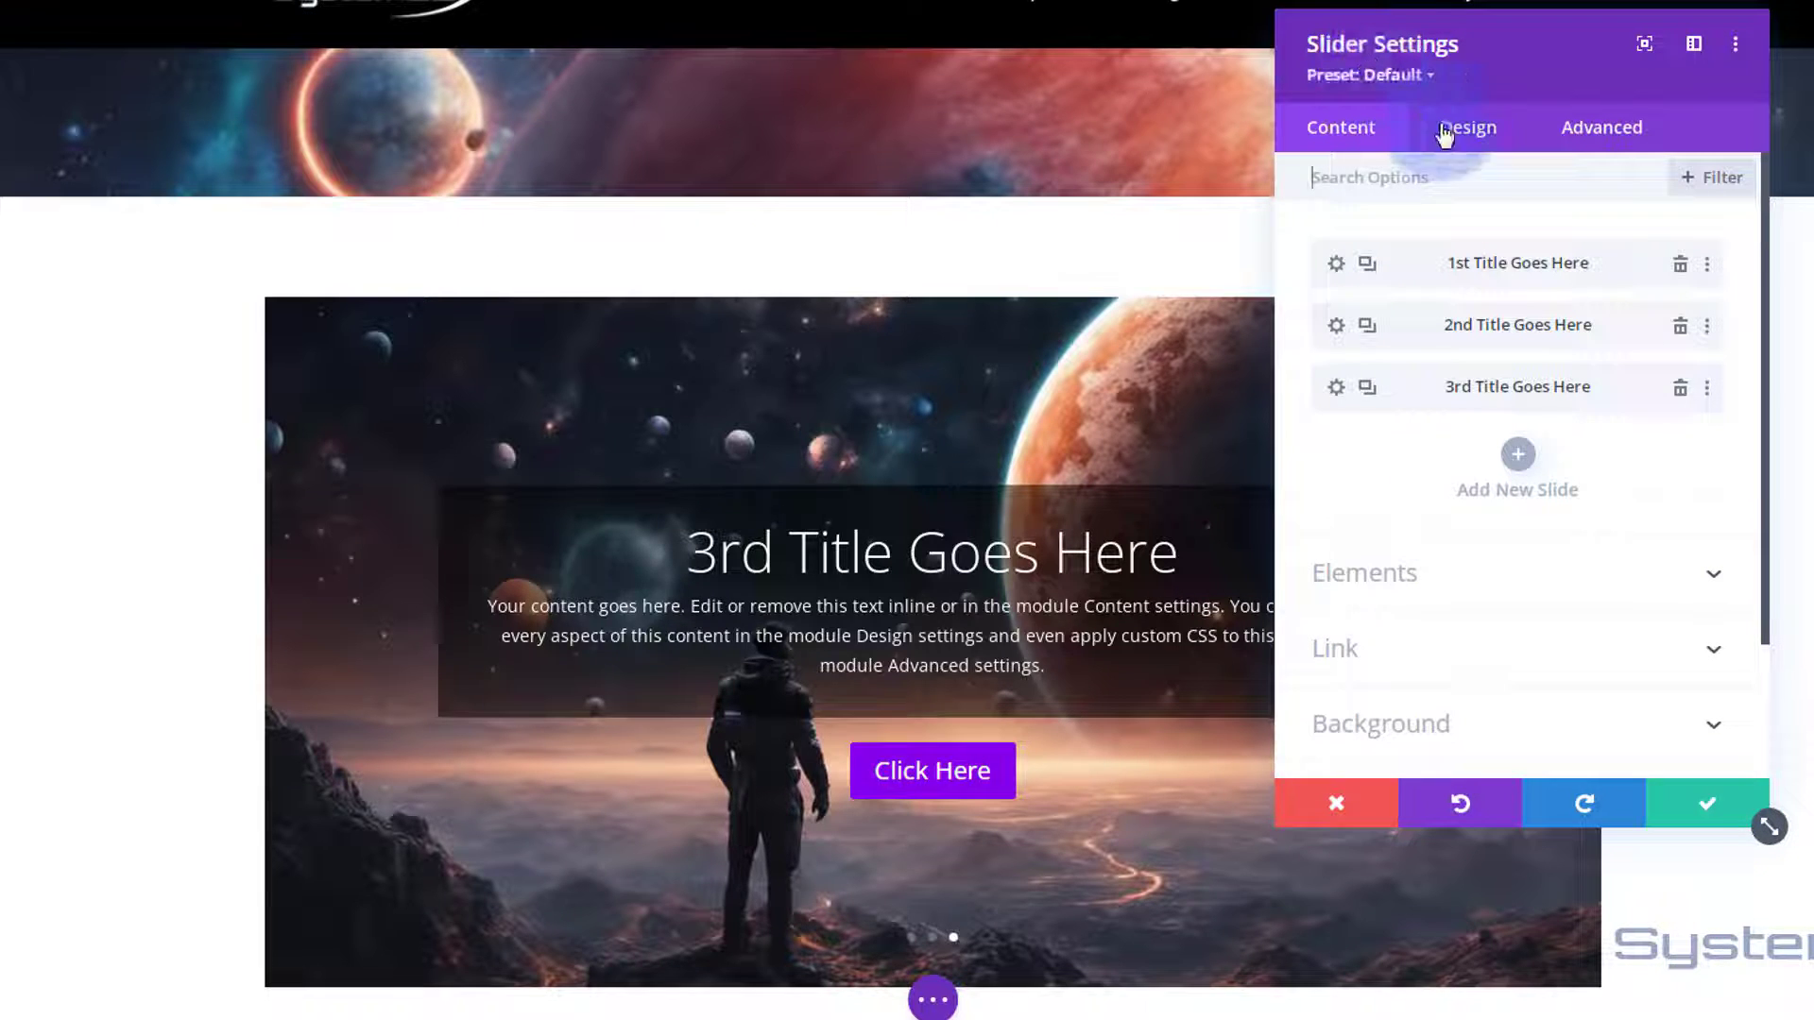
left_click(1468, 129)
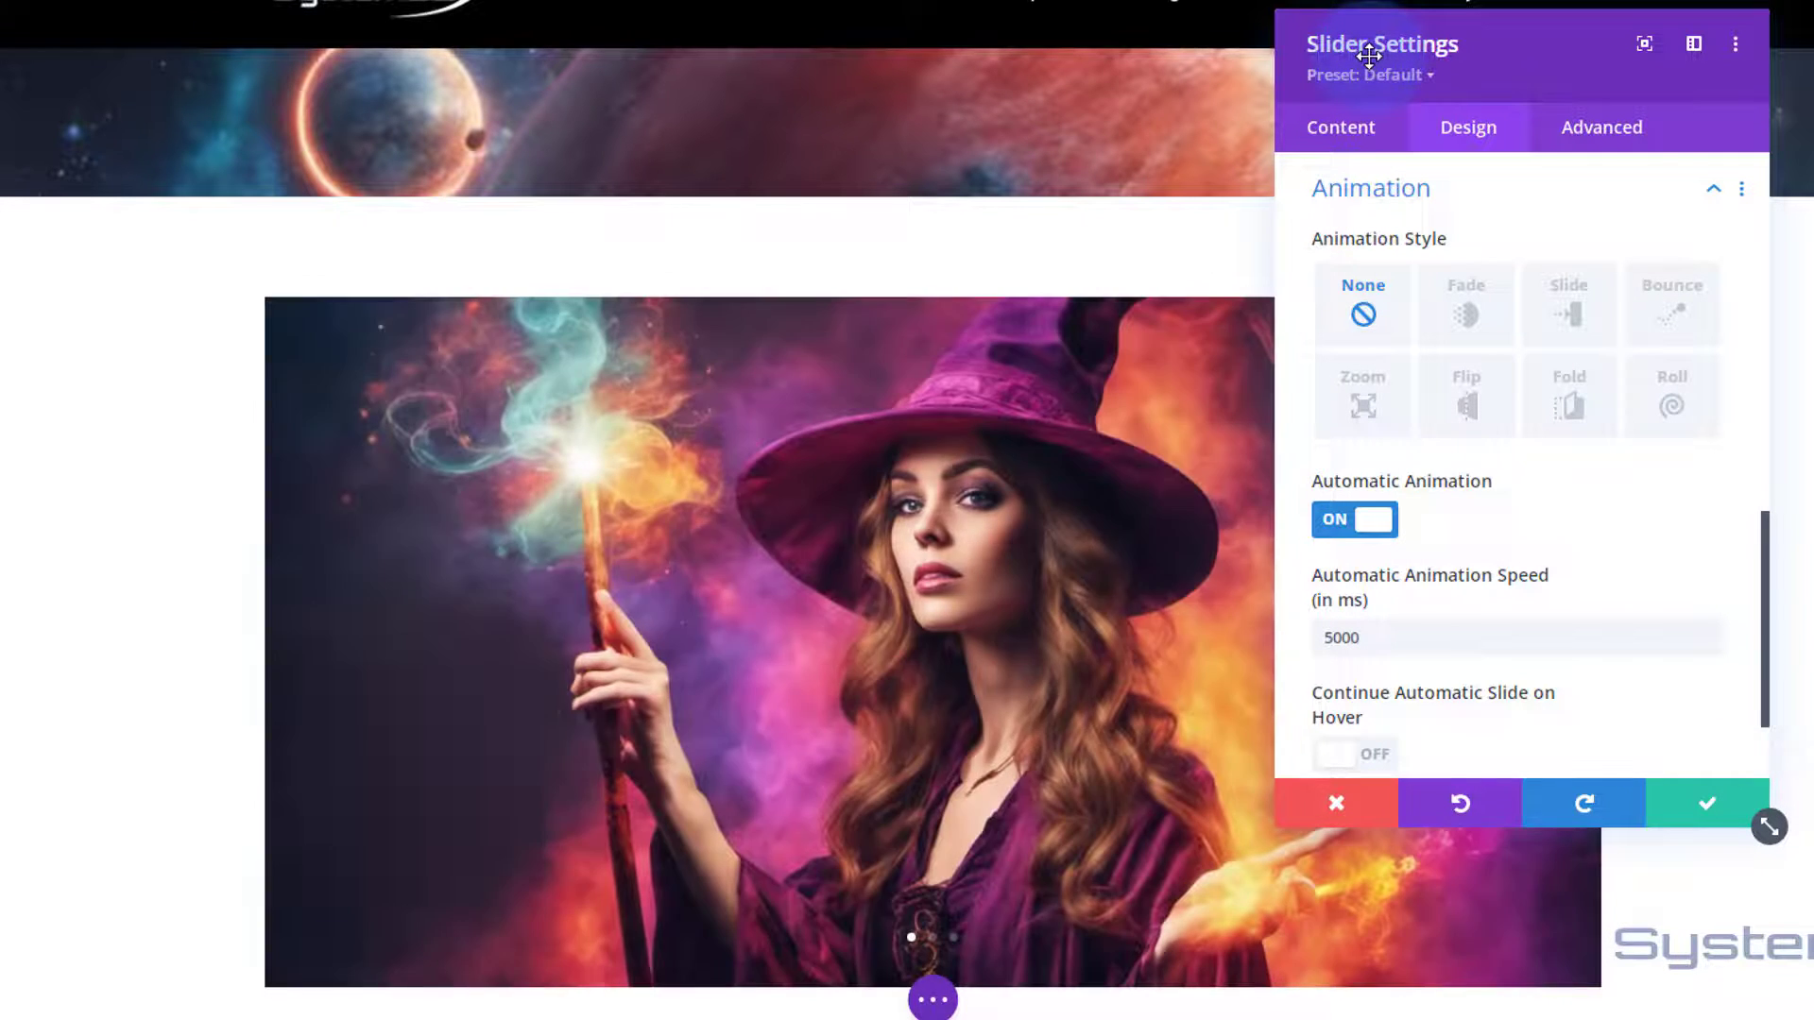
left_click(1602, 129)
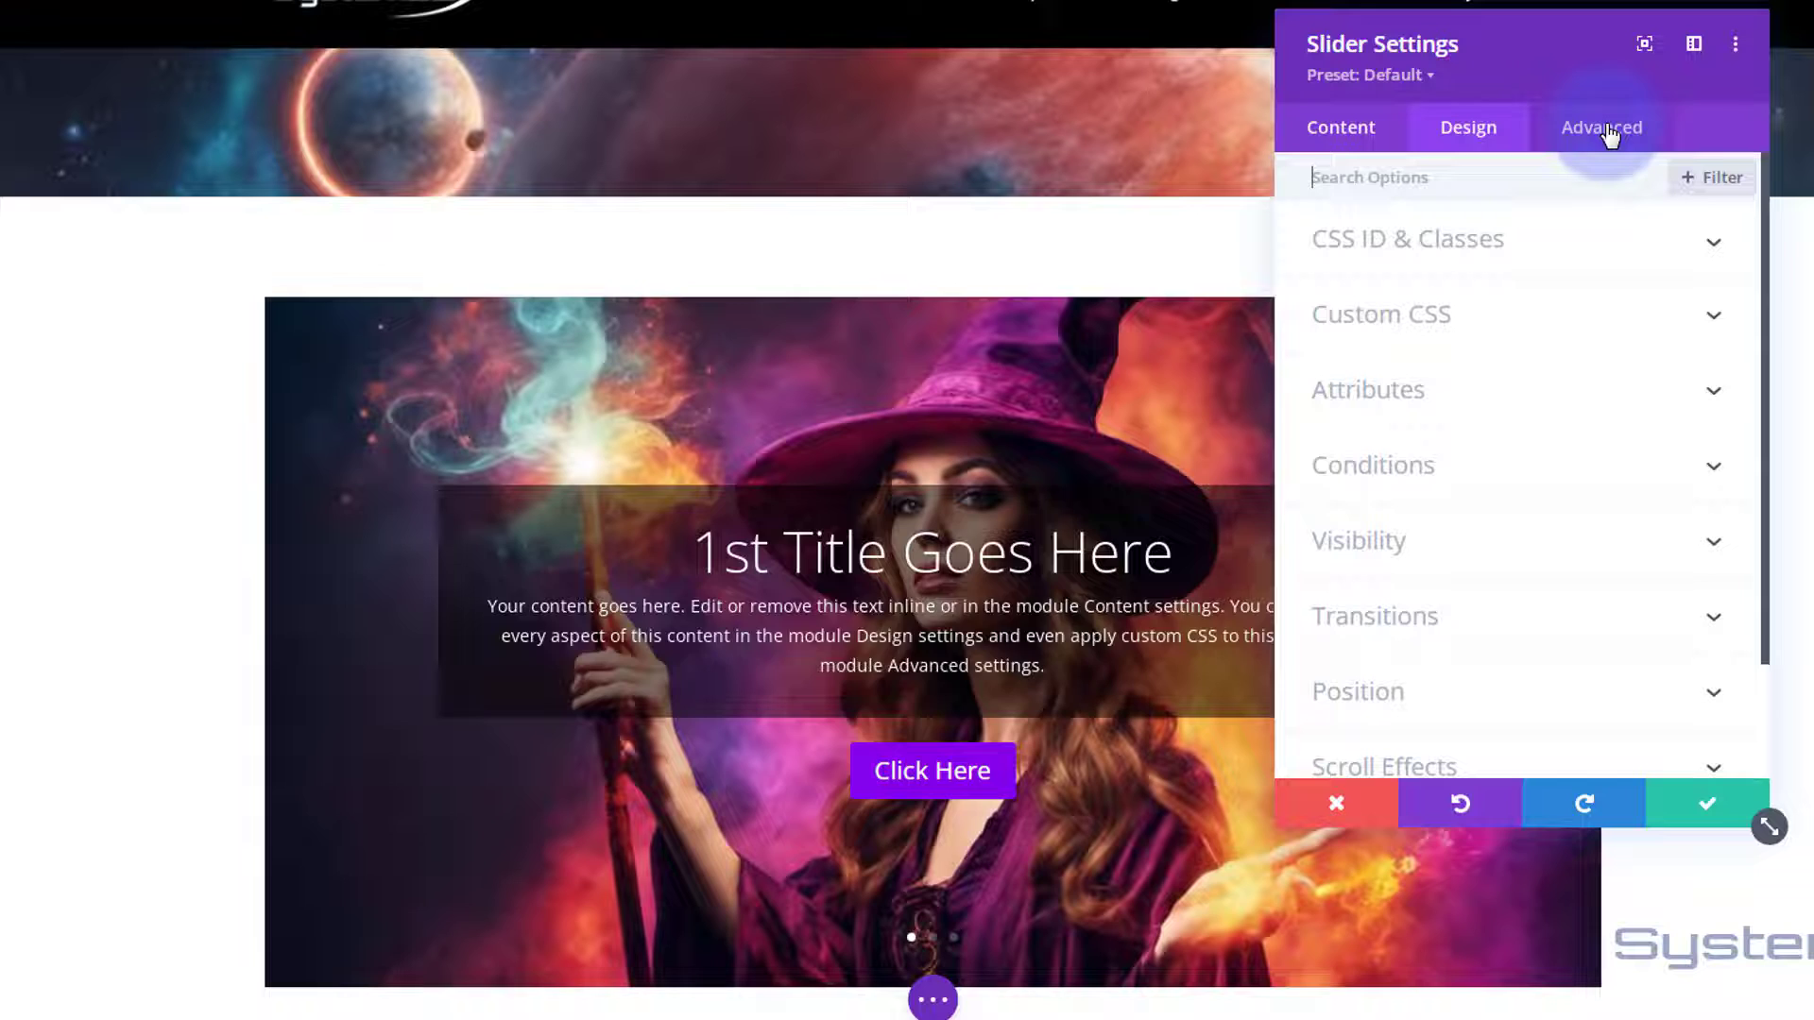
Enter transform:scale(1) in the slider's Main Element custom CSS
left_click(1382, 314)
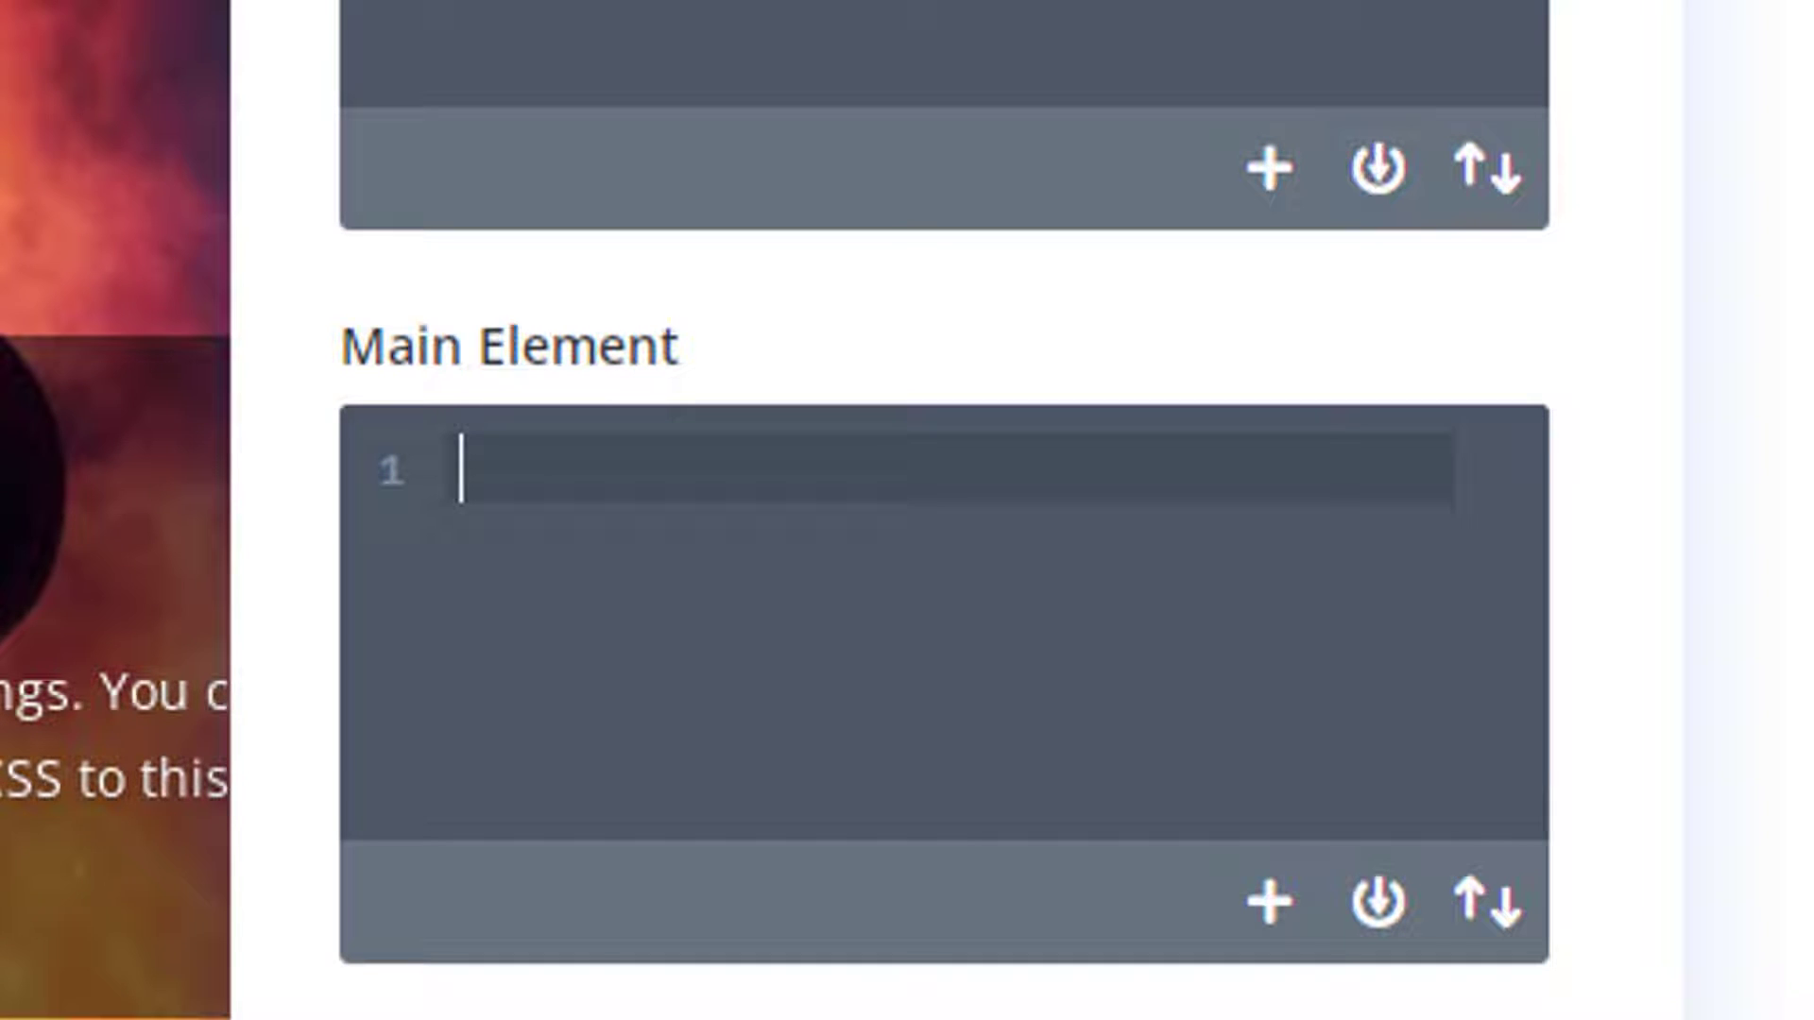
type("transform")
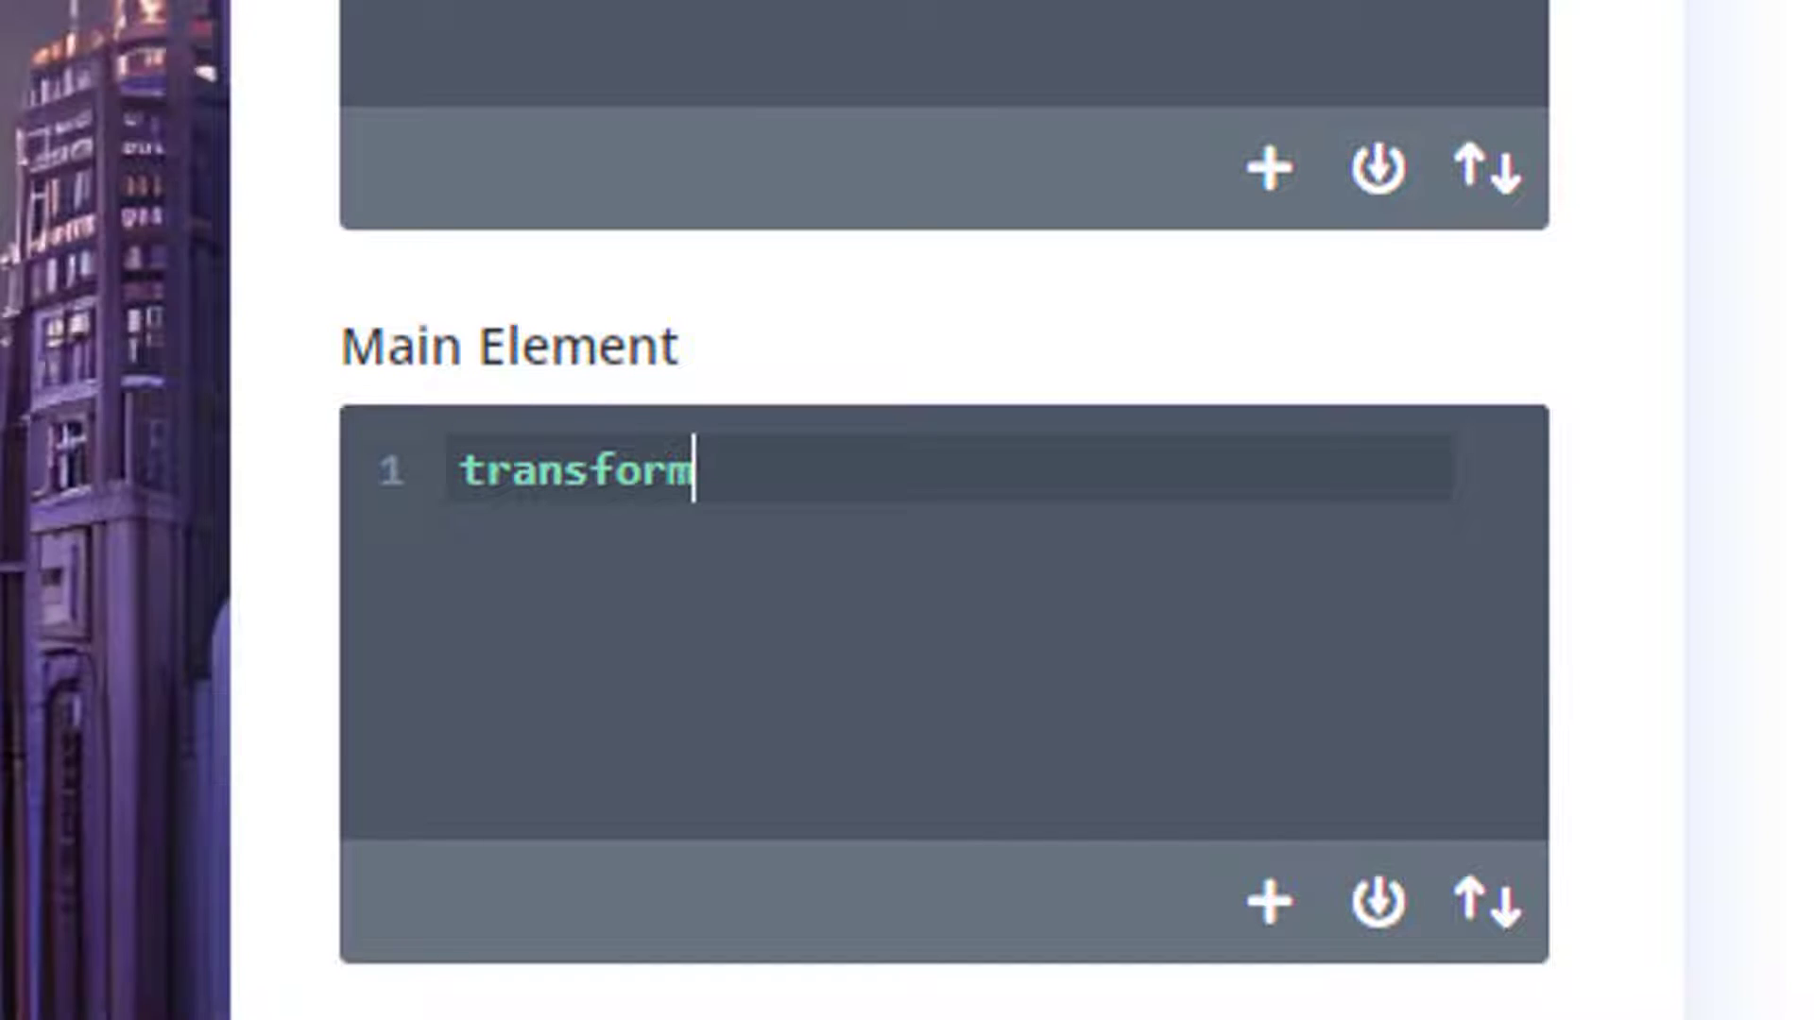
type(":sc")
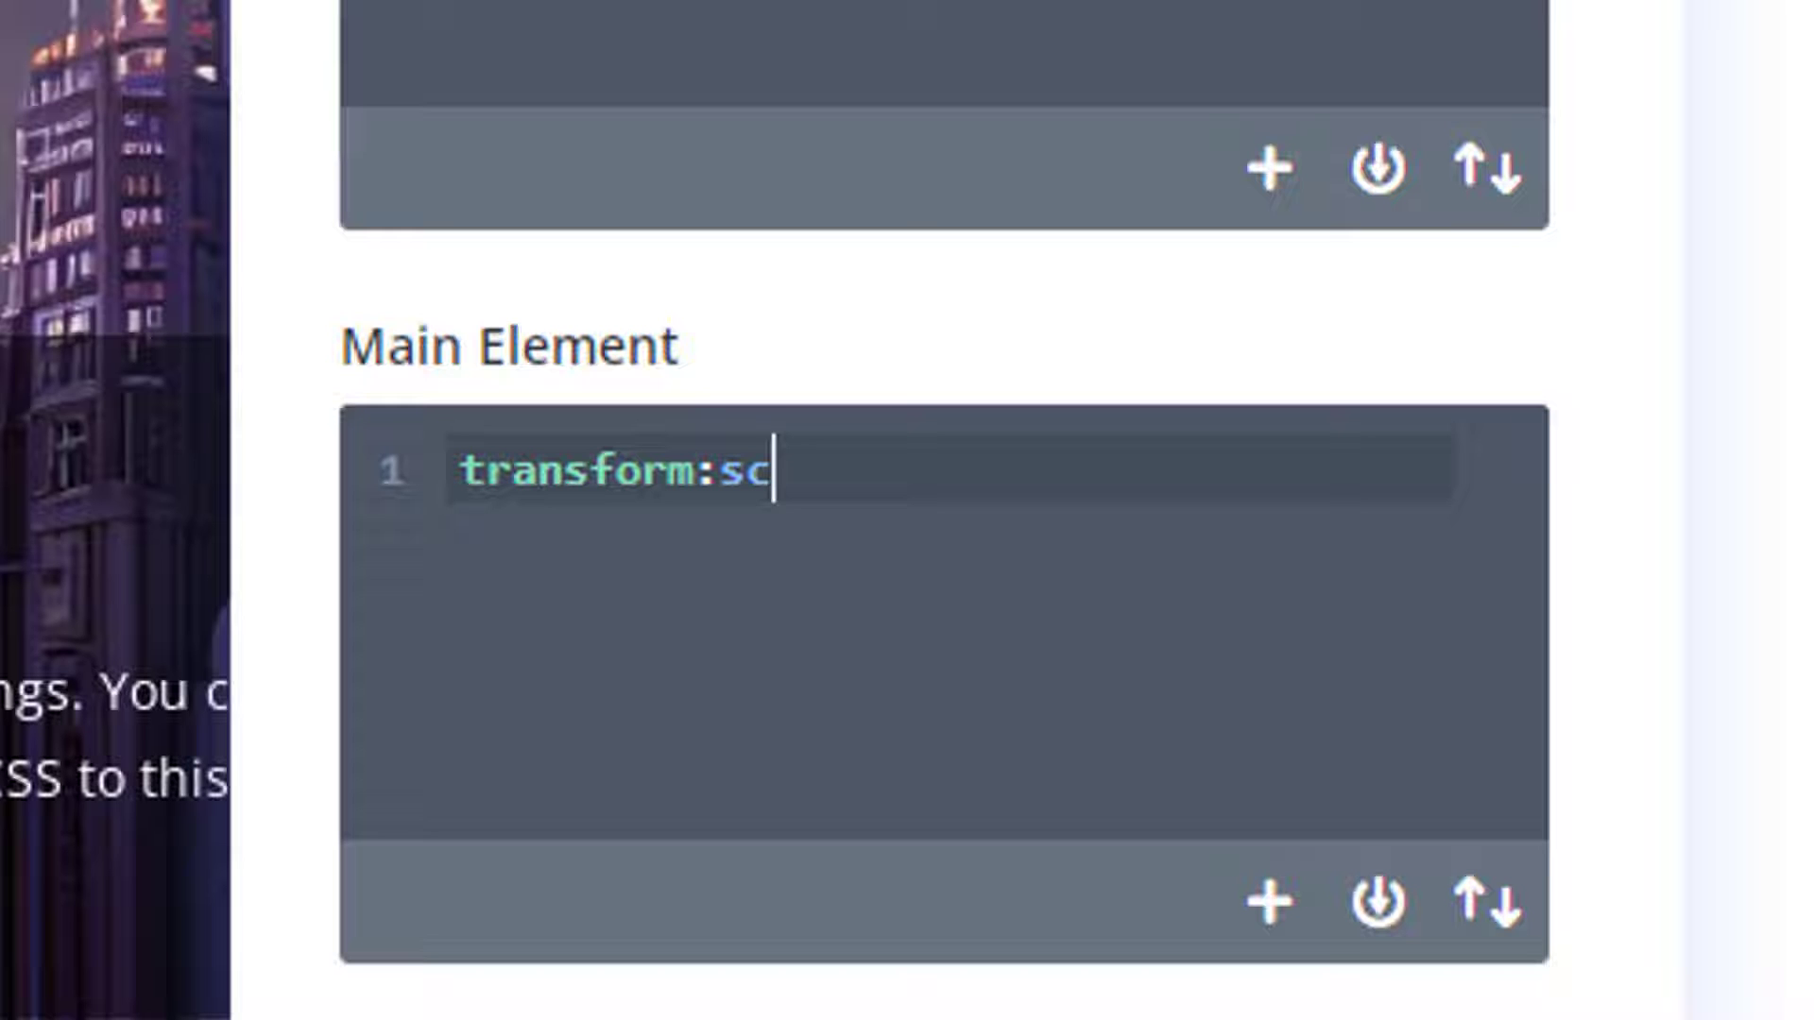
type("ale")
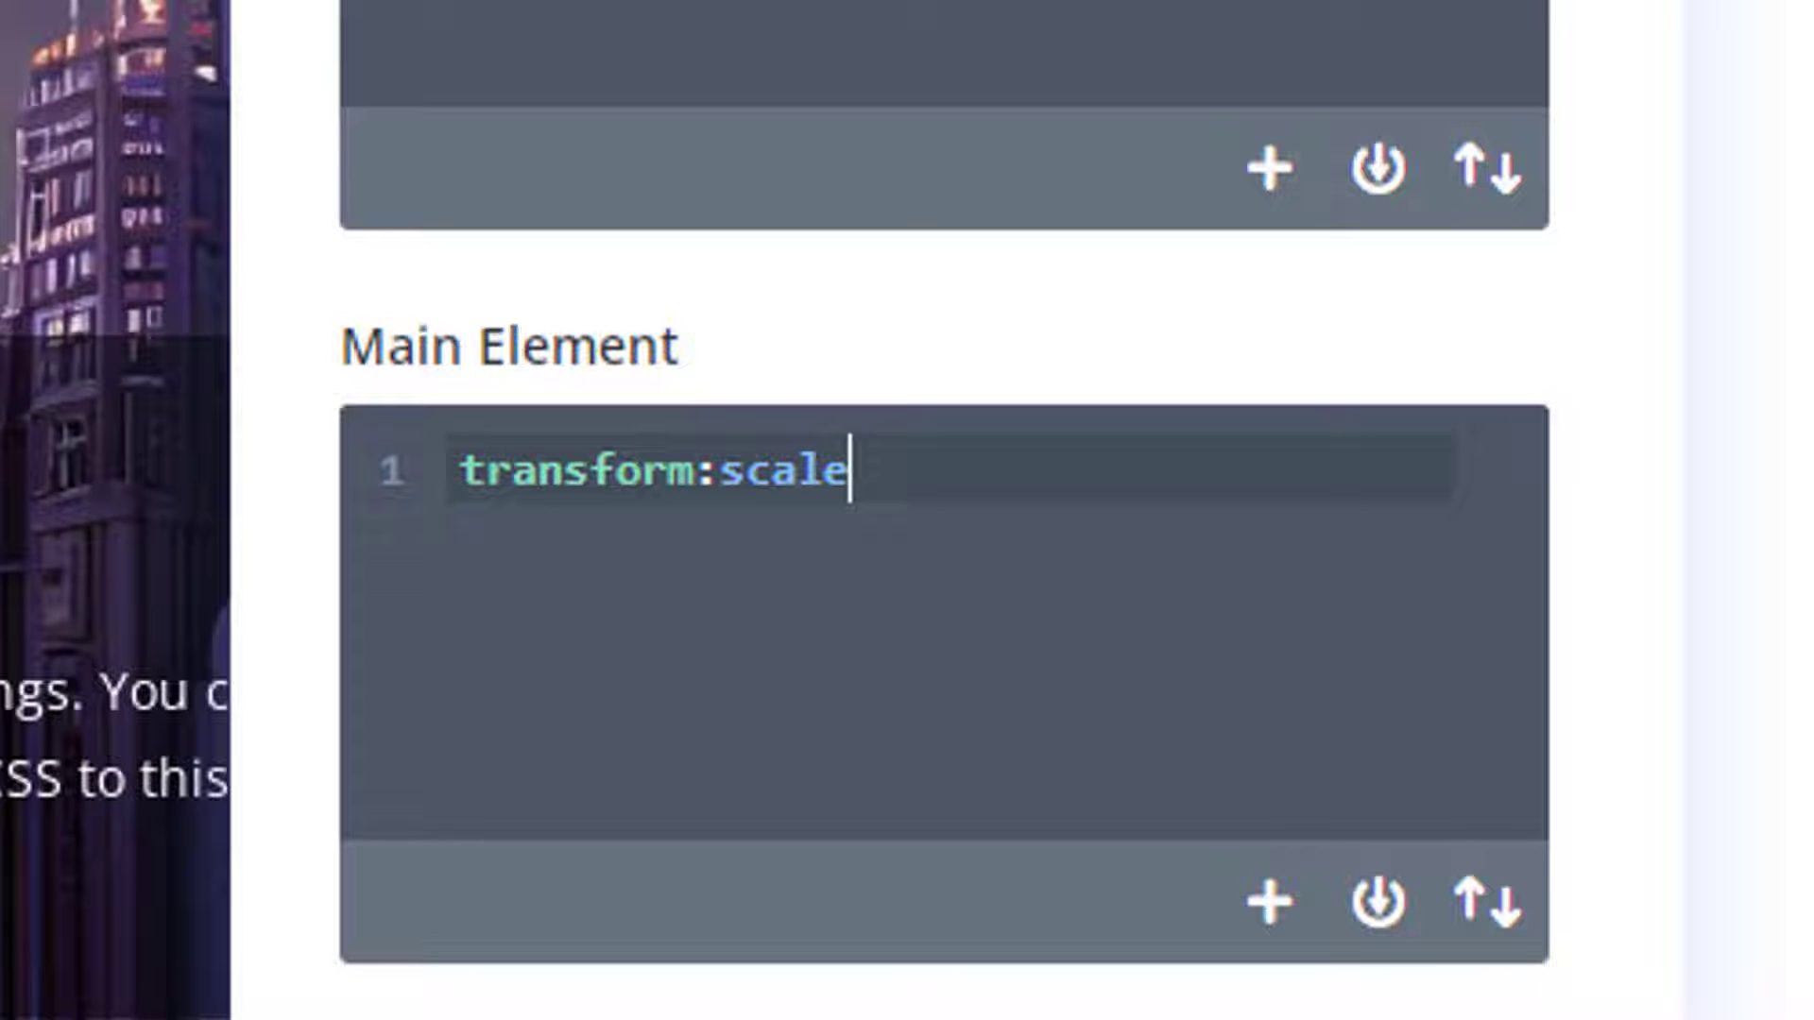
type("()")
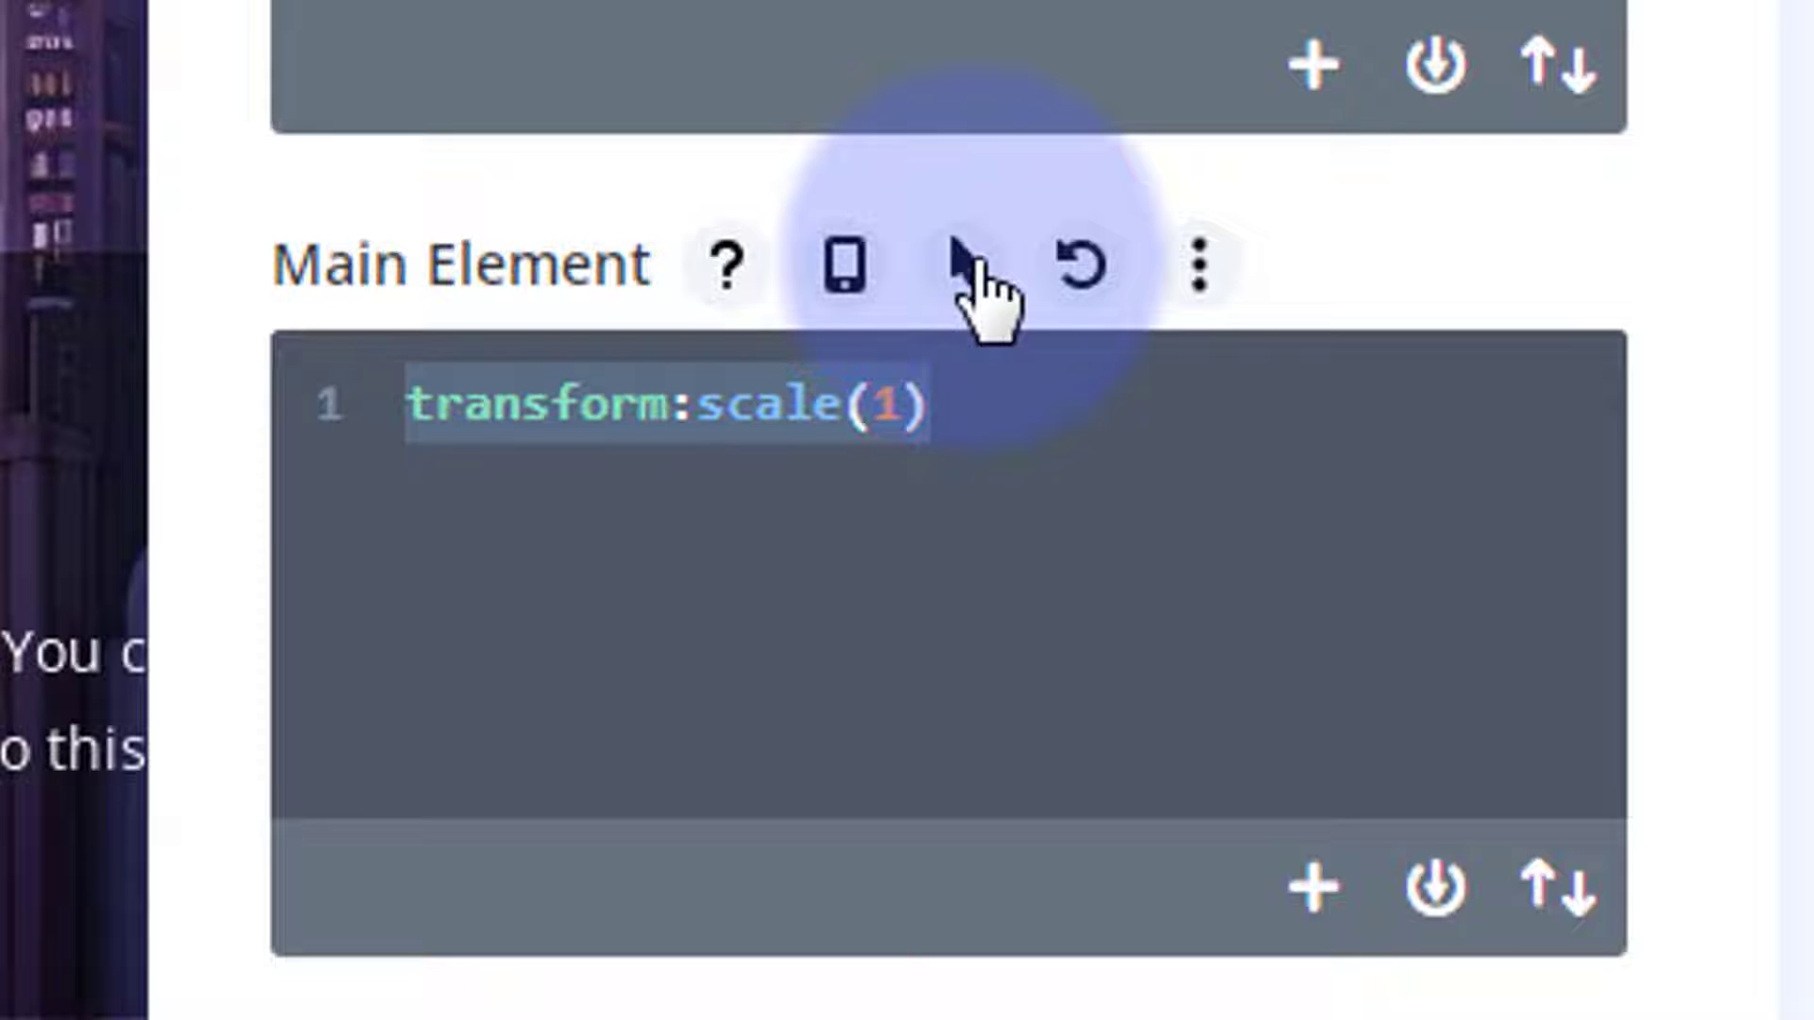
Add a hover state for Main Element CSS with transform:scale(1.3)
left_click(962, 268)
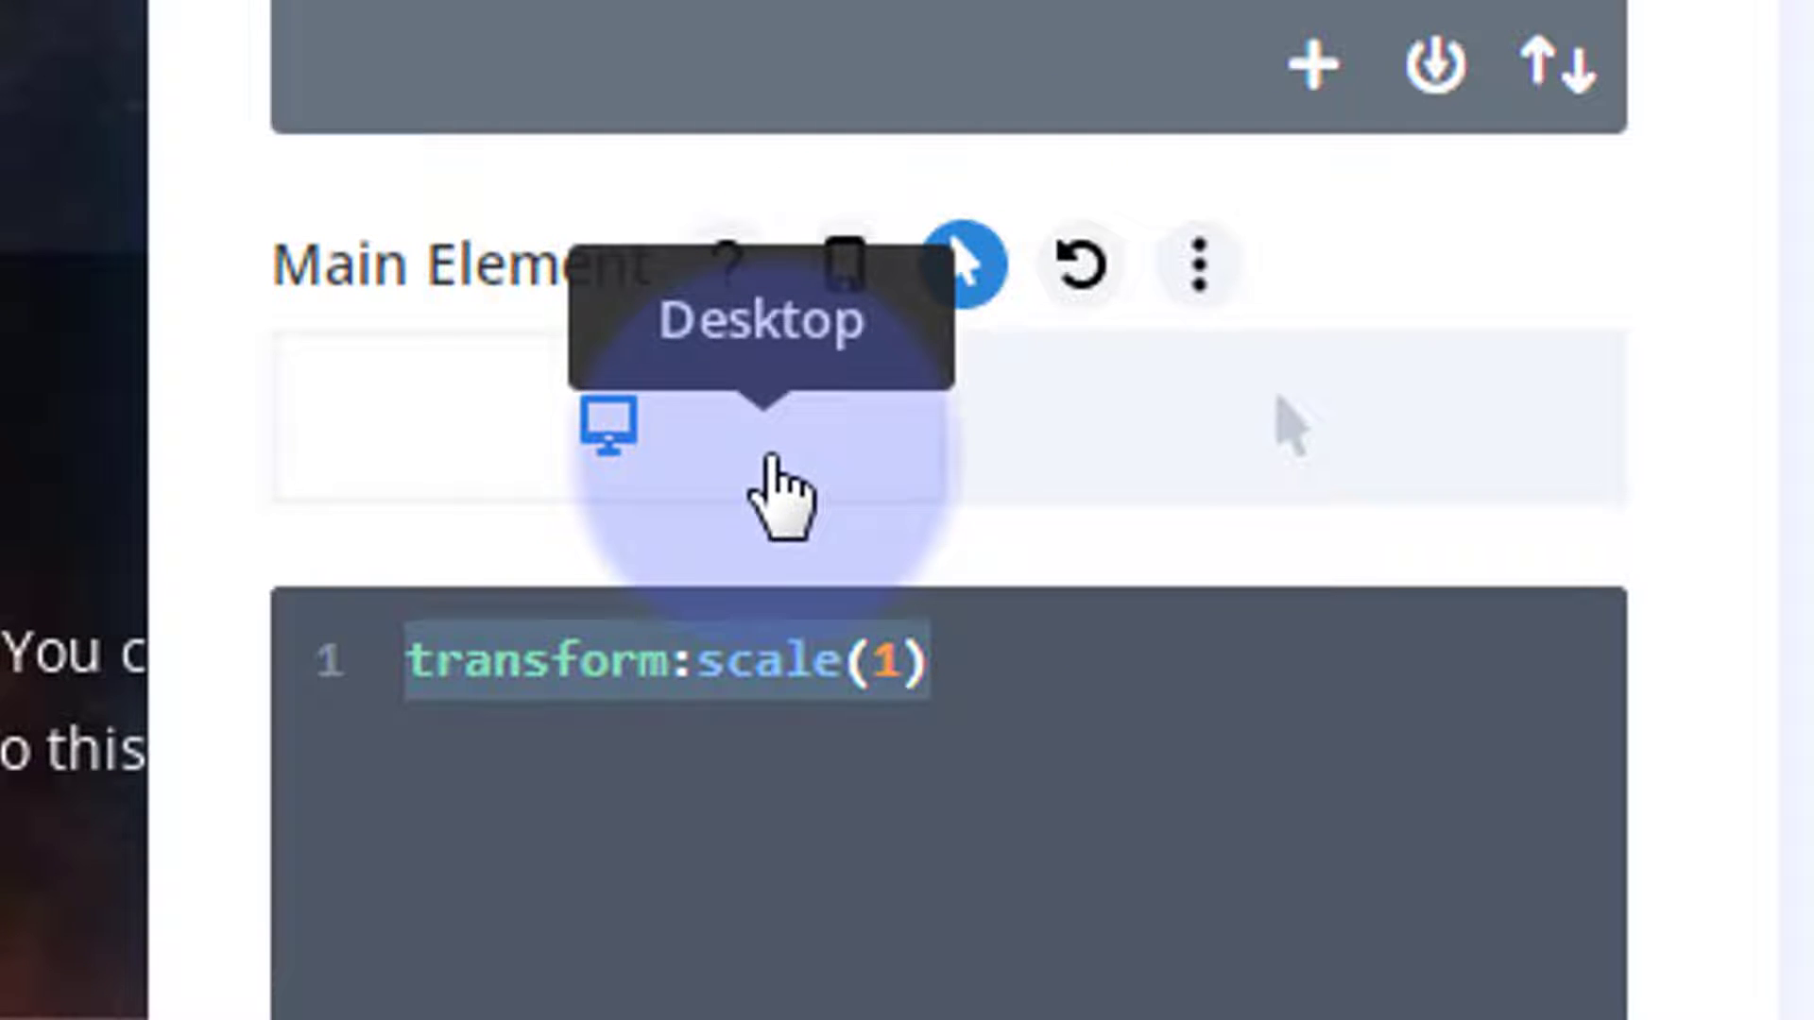
mouse_move(1279, 486)
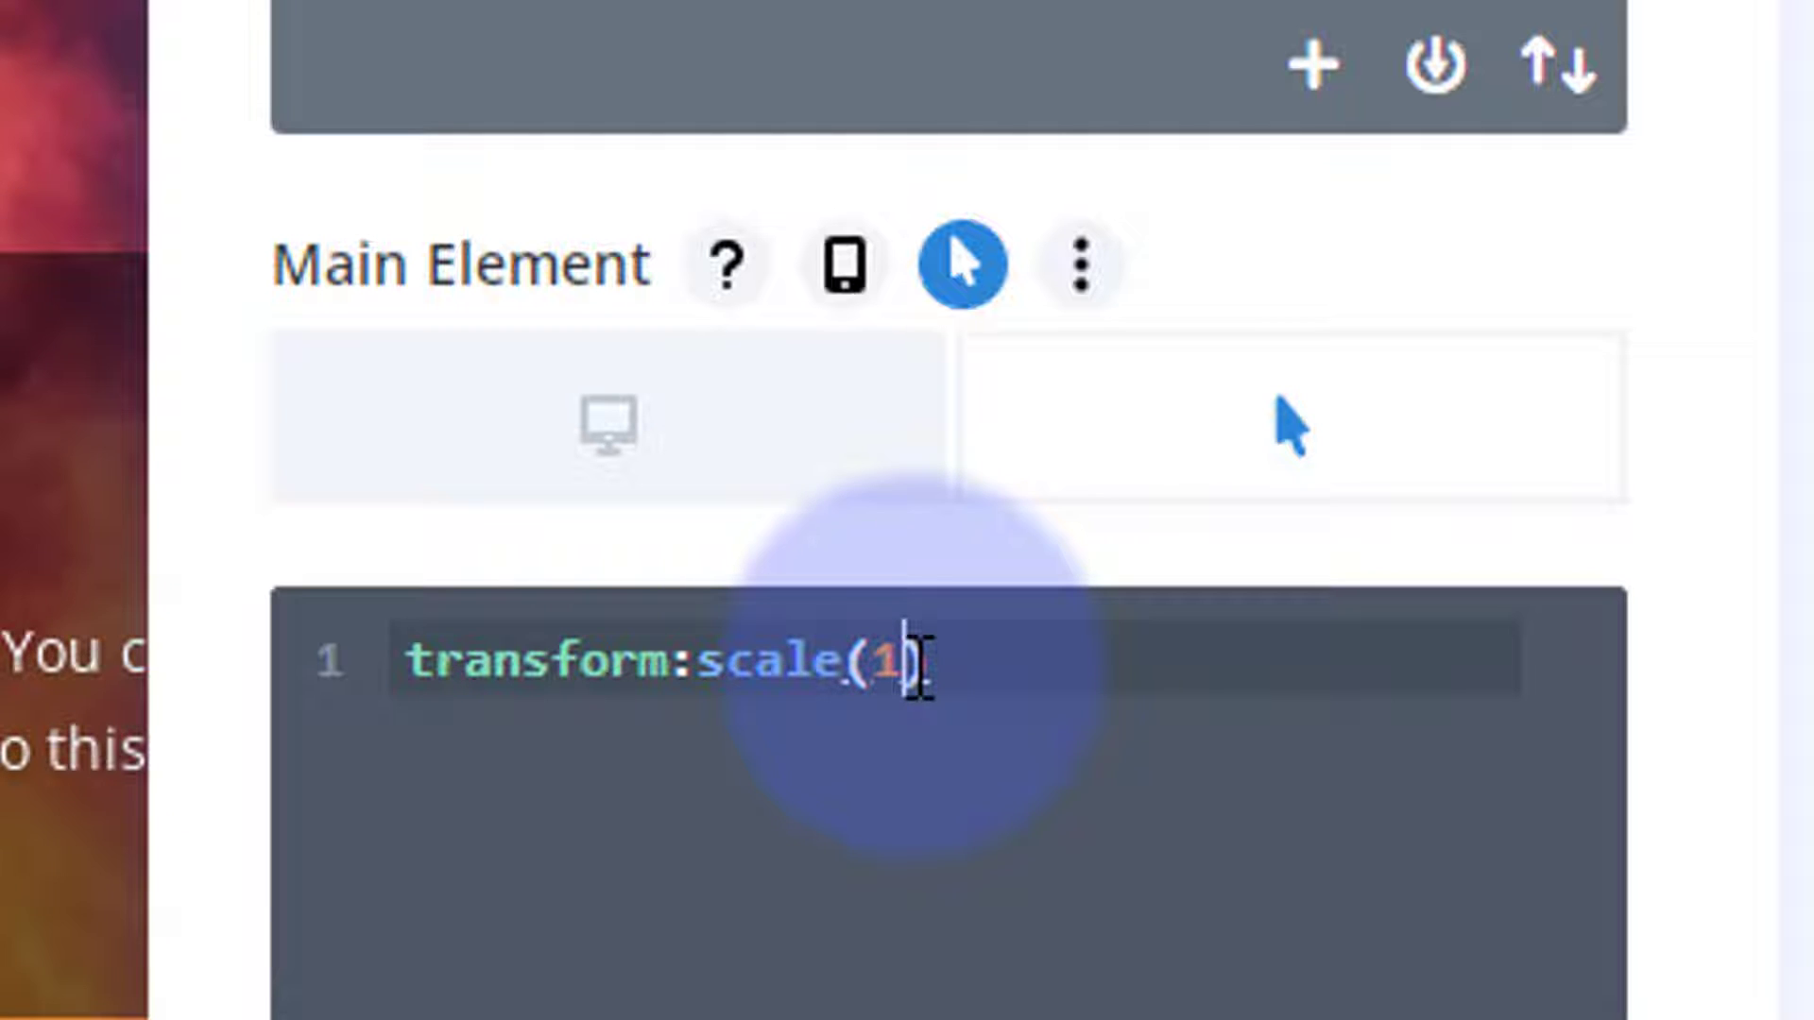
type(".3")
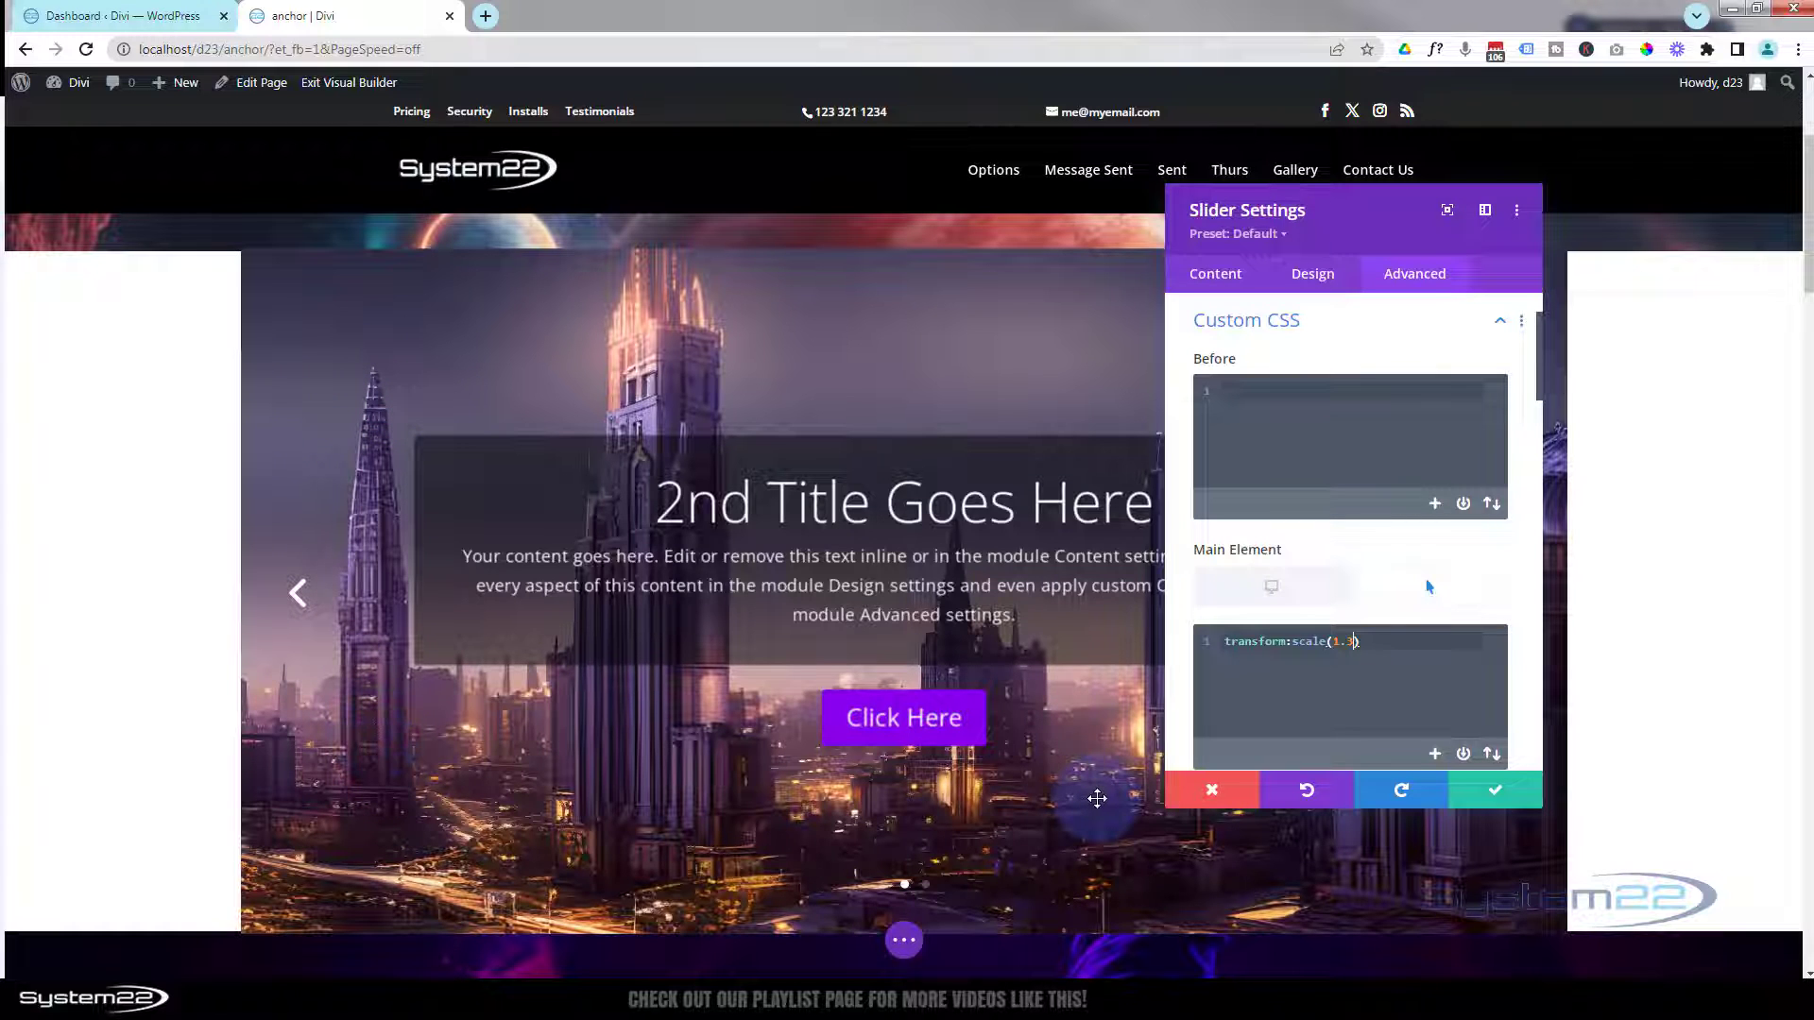
mouse_move(1118, 405)
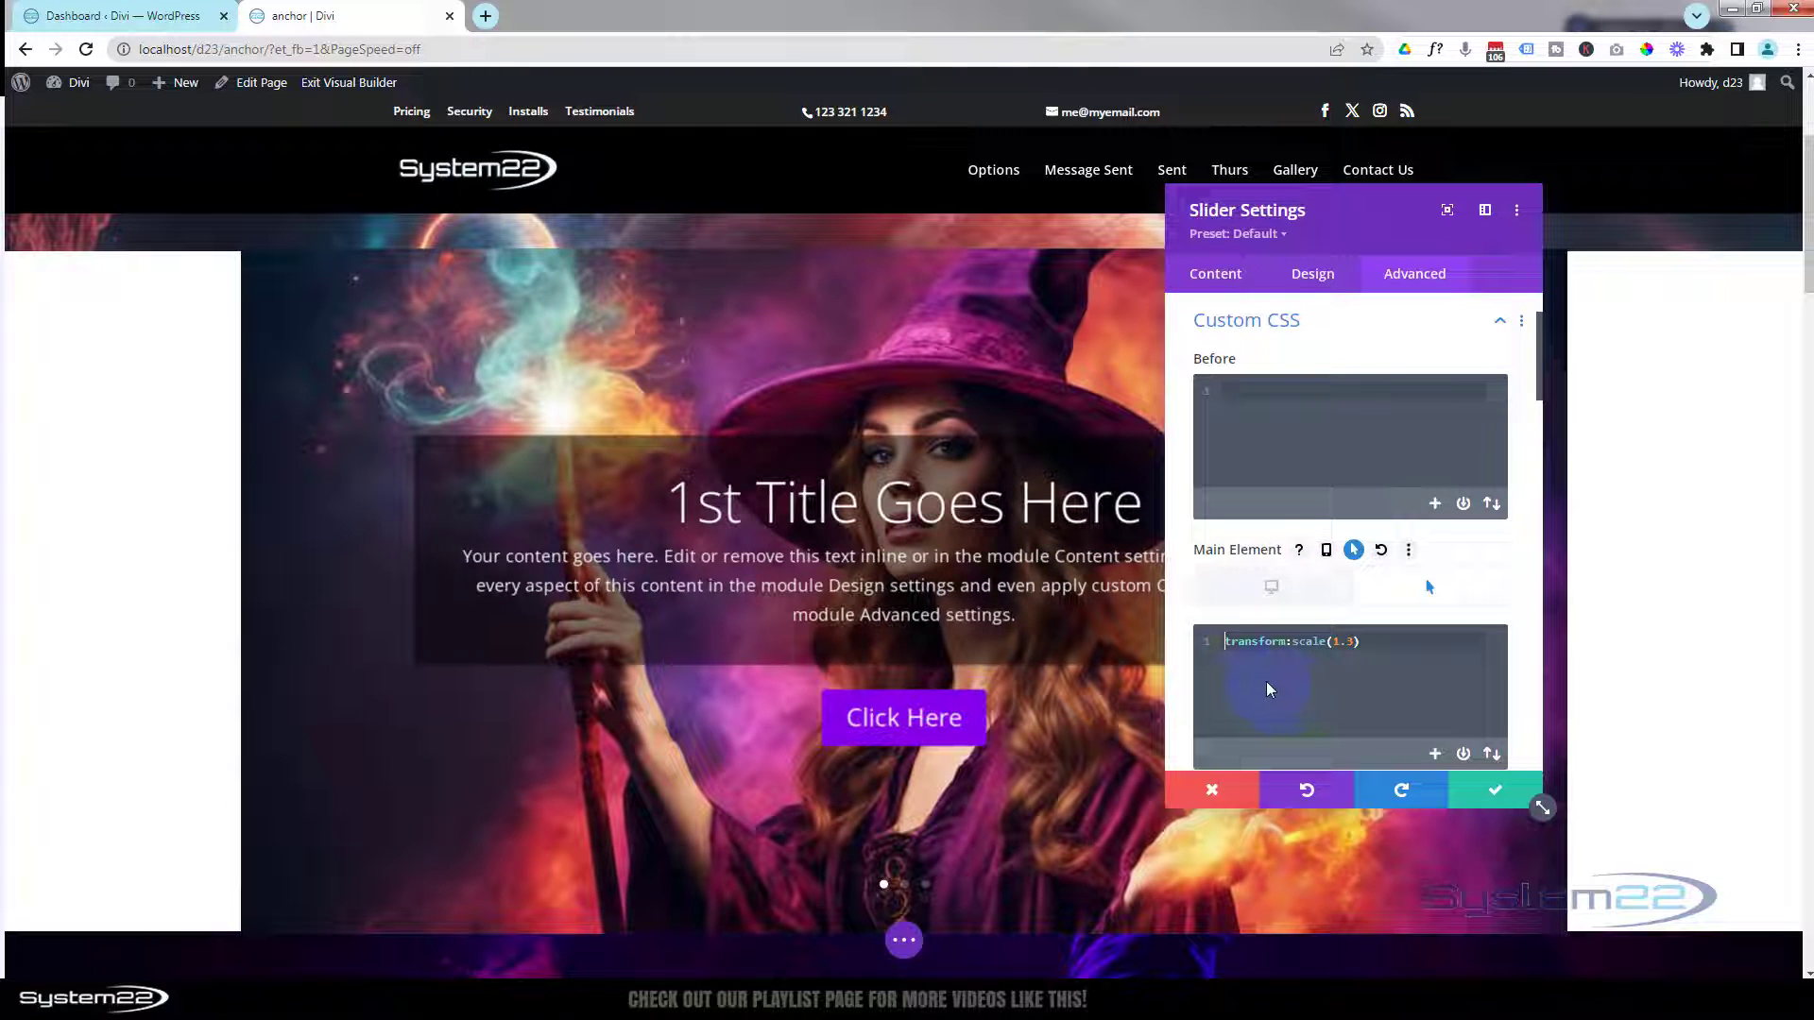
mouse_move(1270, 588)
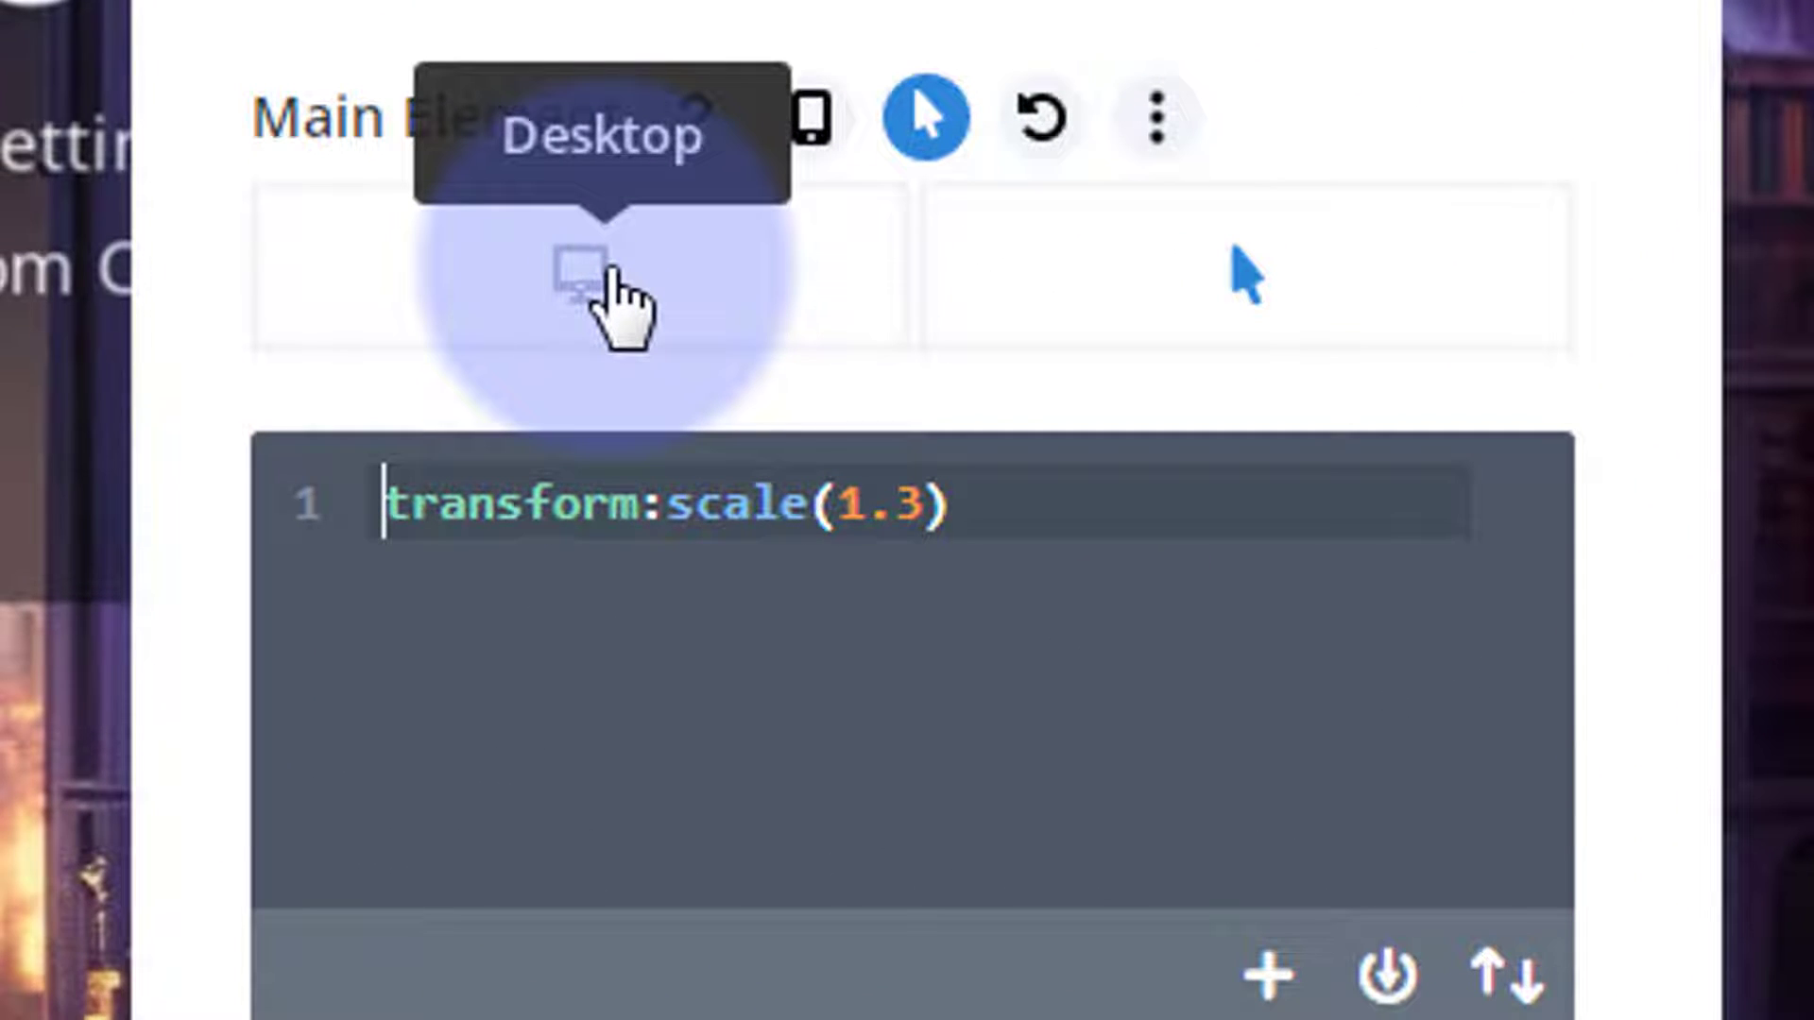
Append transition-duration: 5s; to the normal-state Main Element CSS after transform:scale(1)
left_click(574, 274)
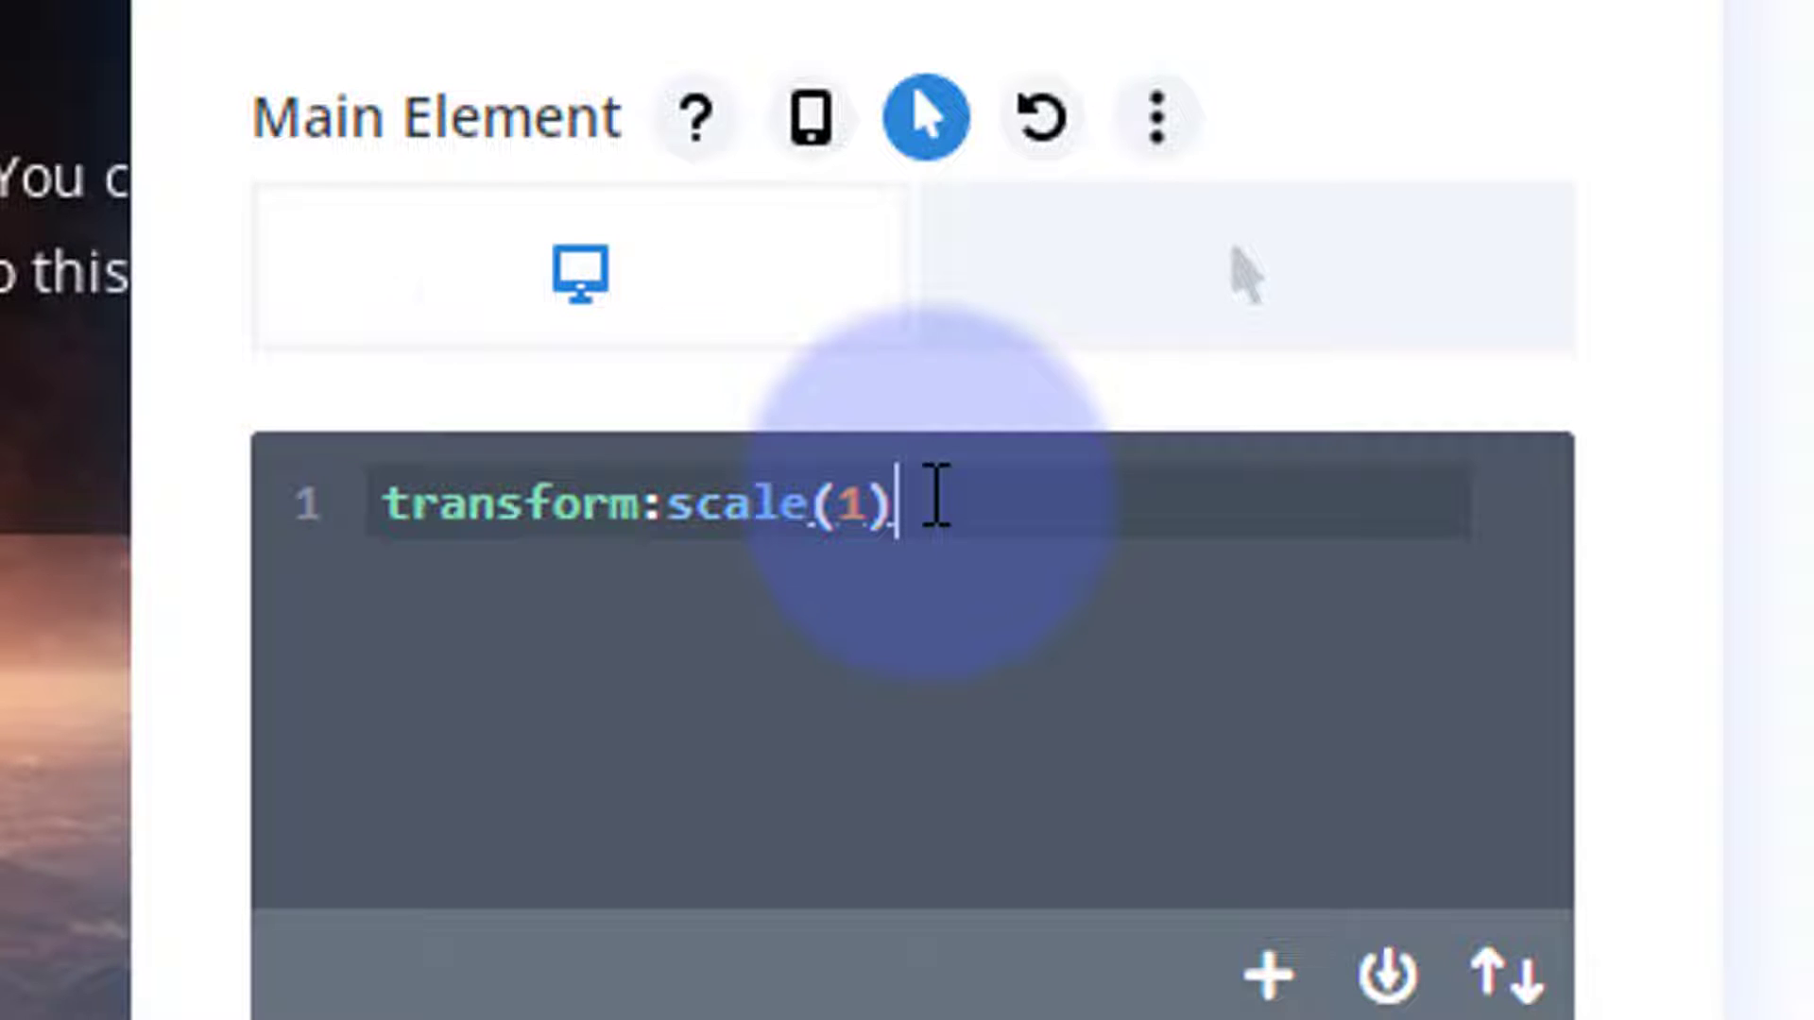
mouse_move(579, 276)
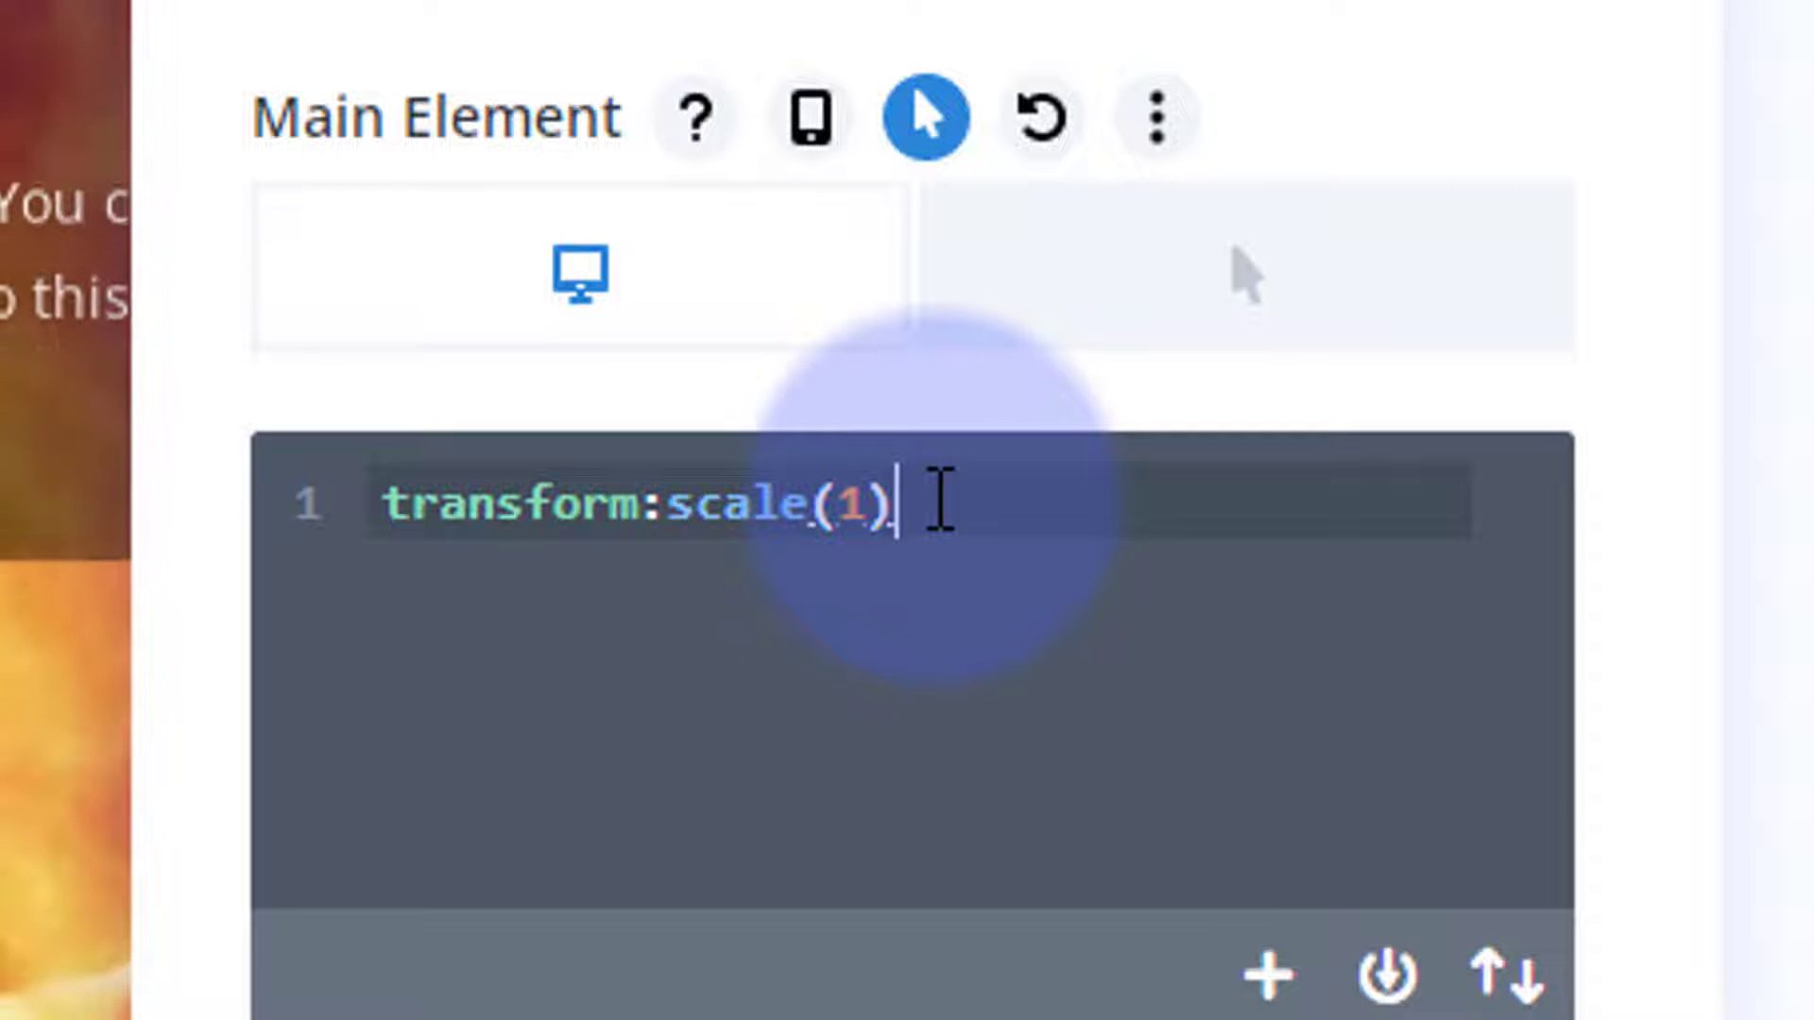
type(";")
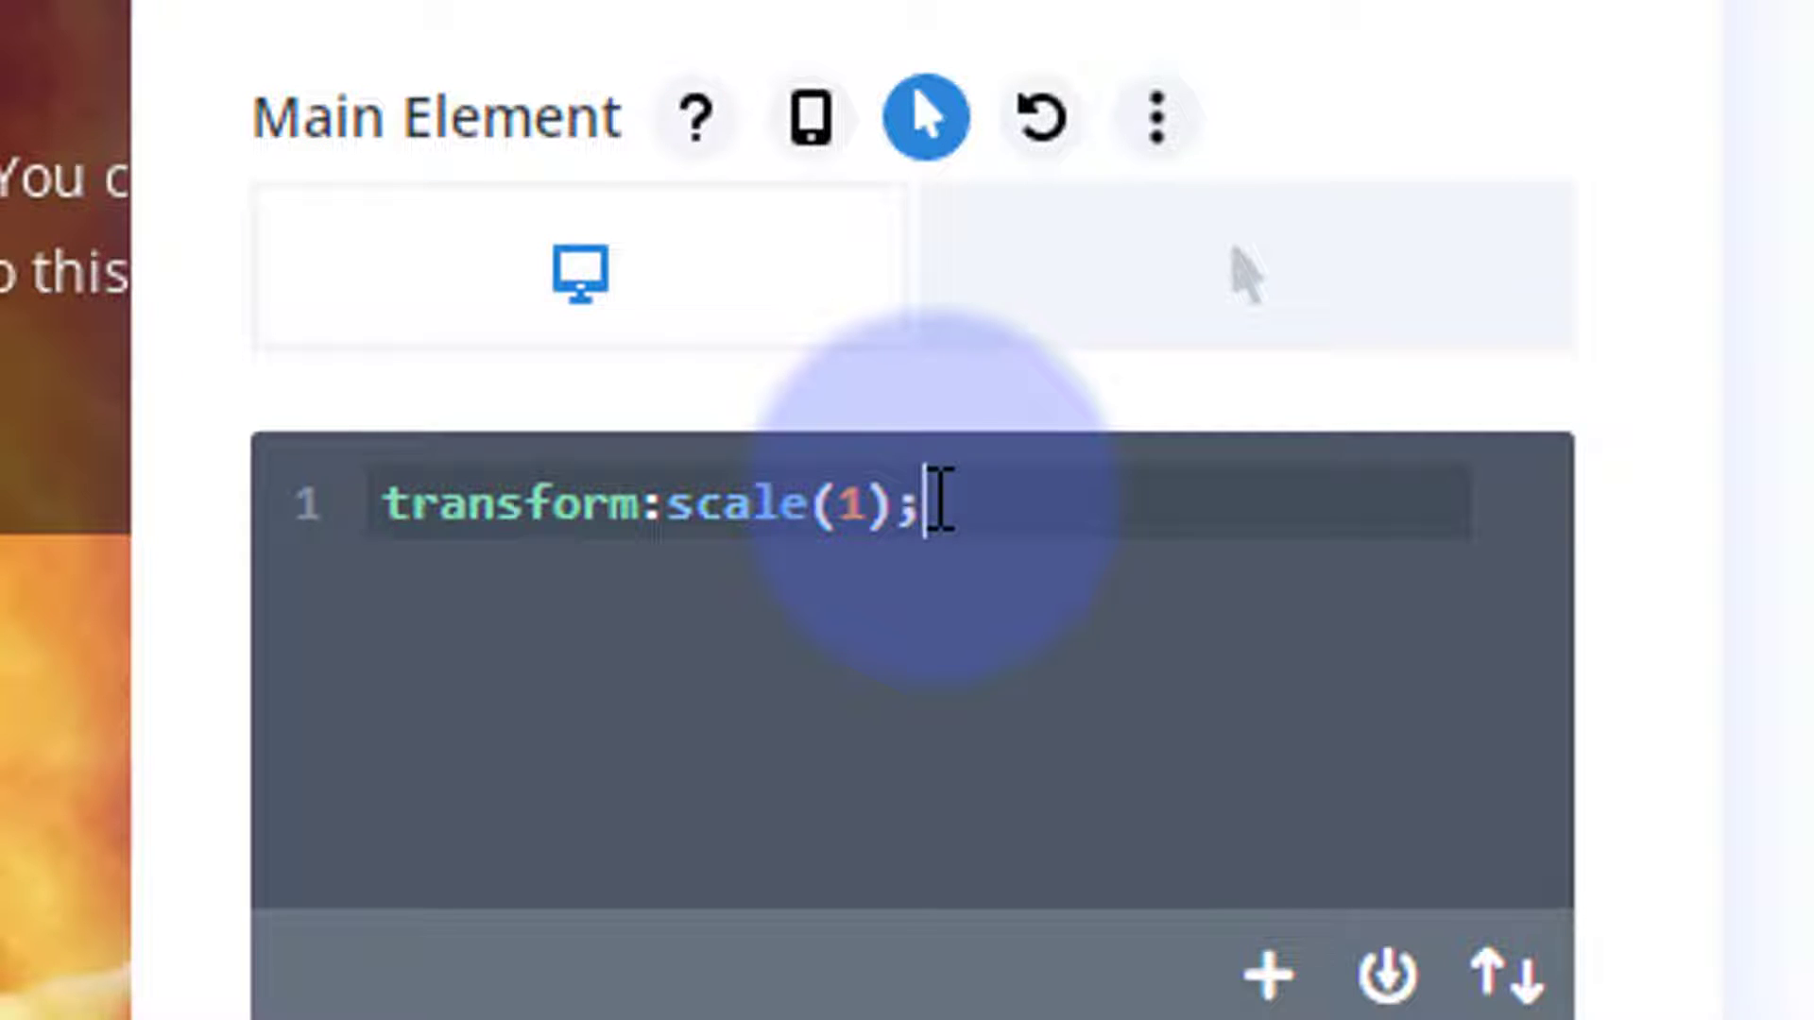
type("t")
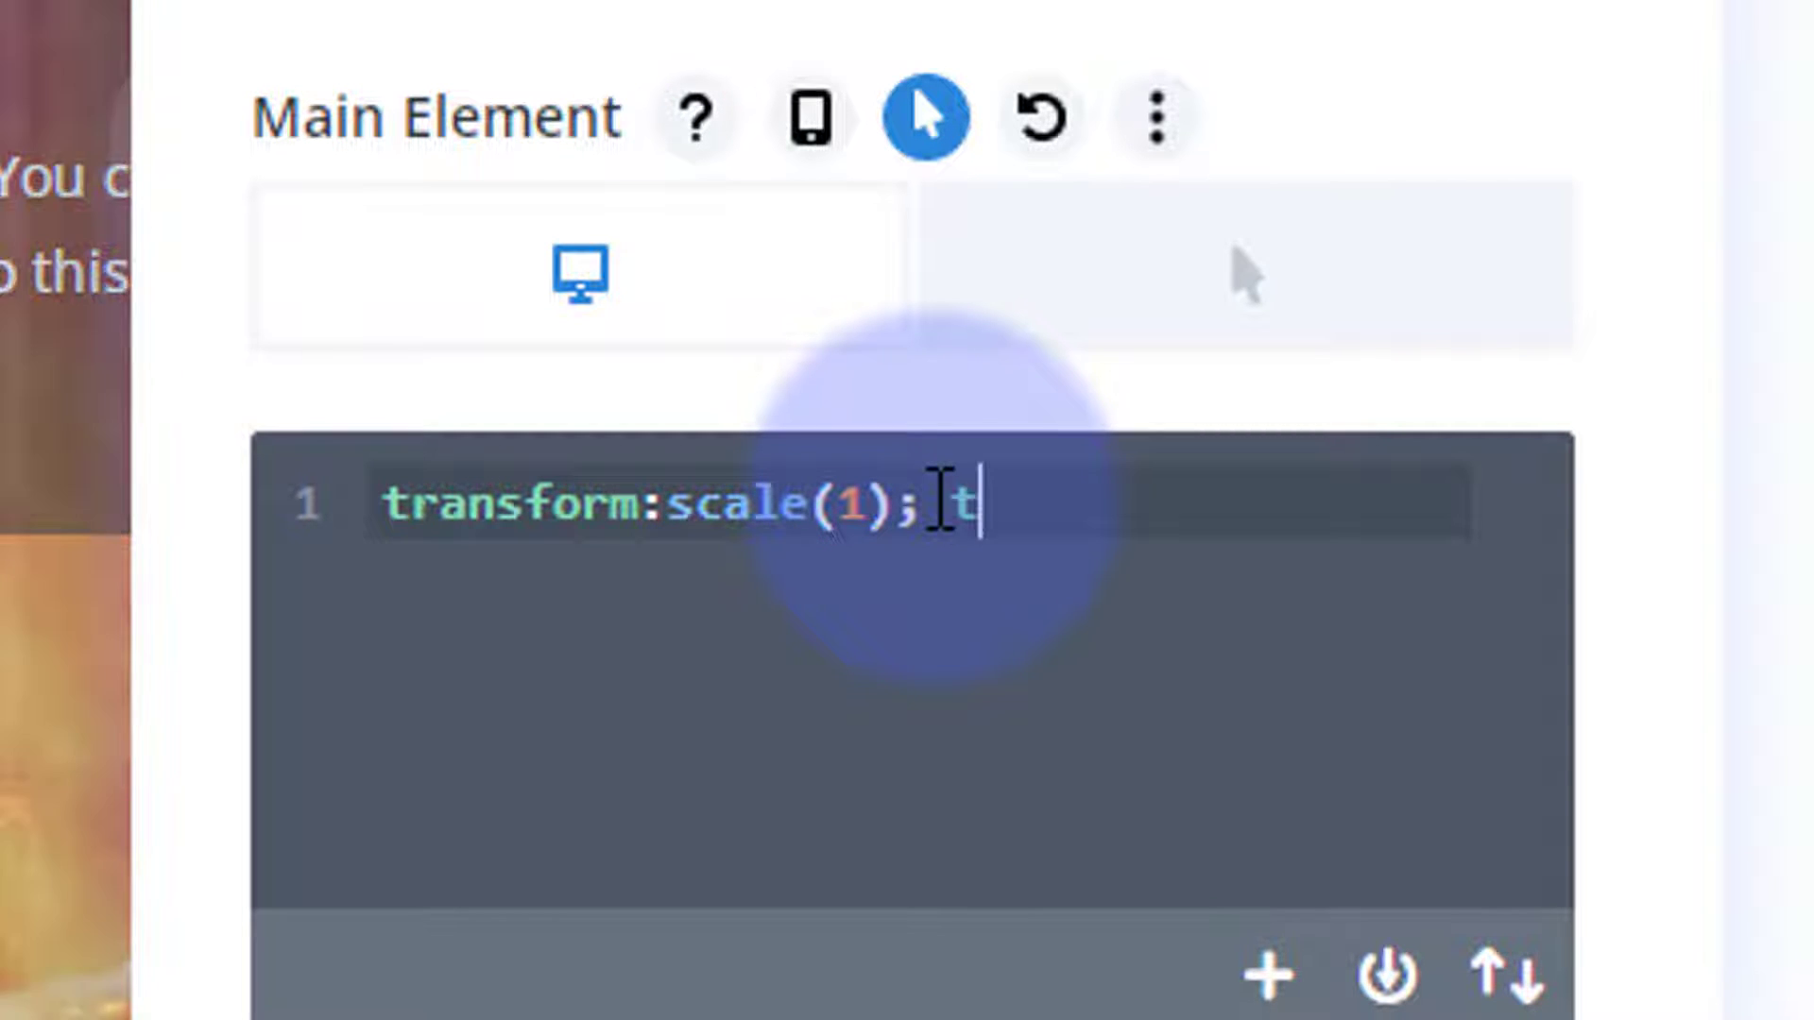
type("ransition")
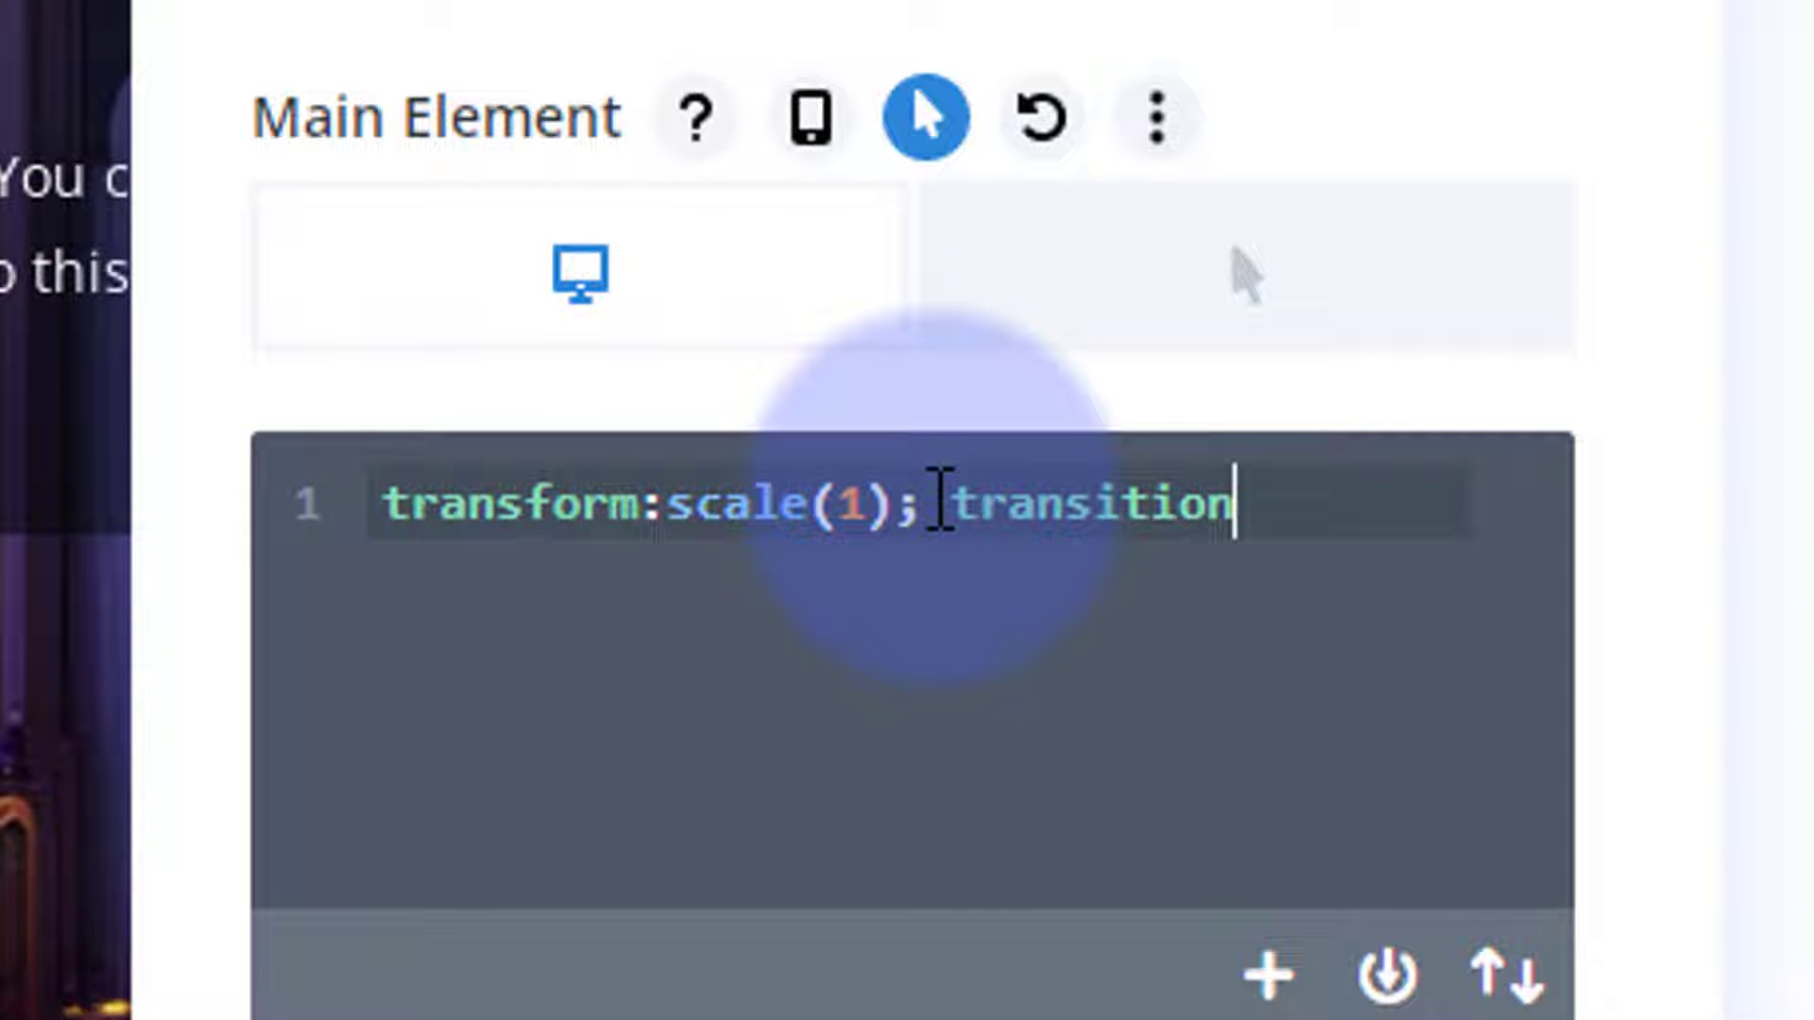
type("-duratio")
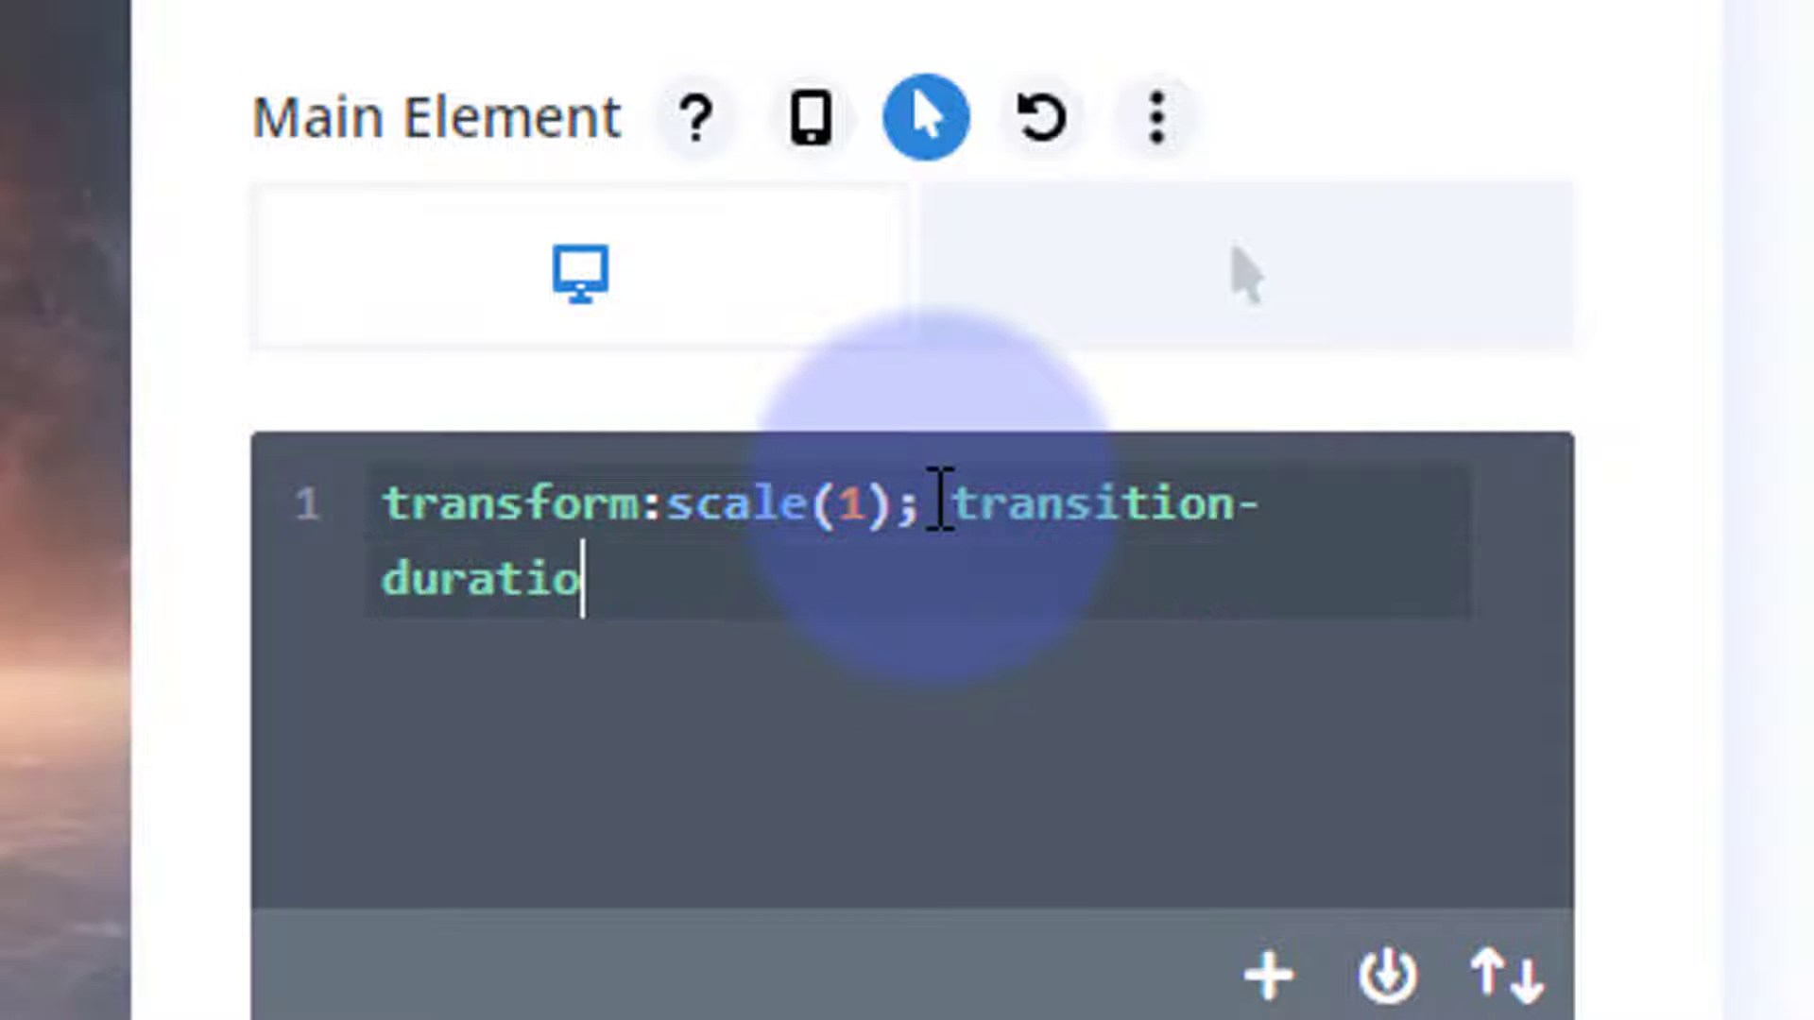
type("n:")
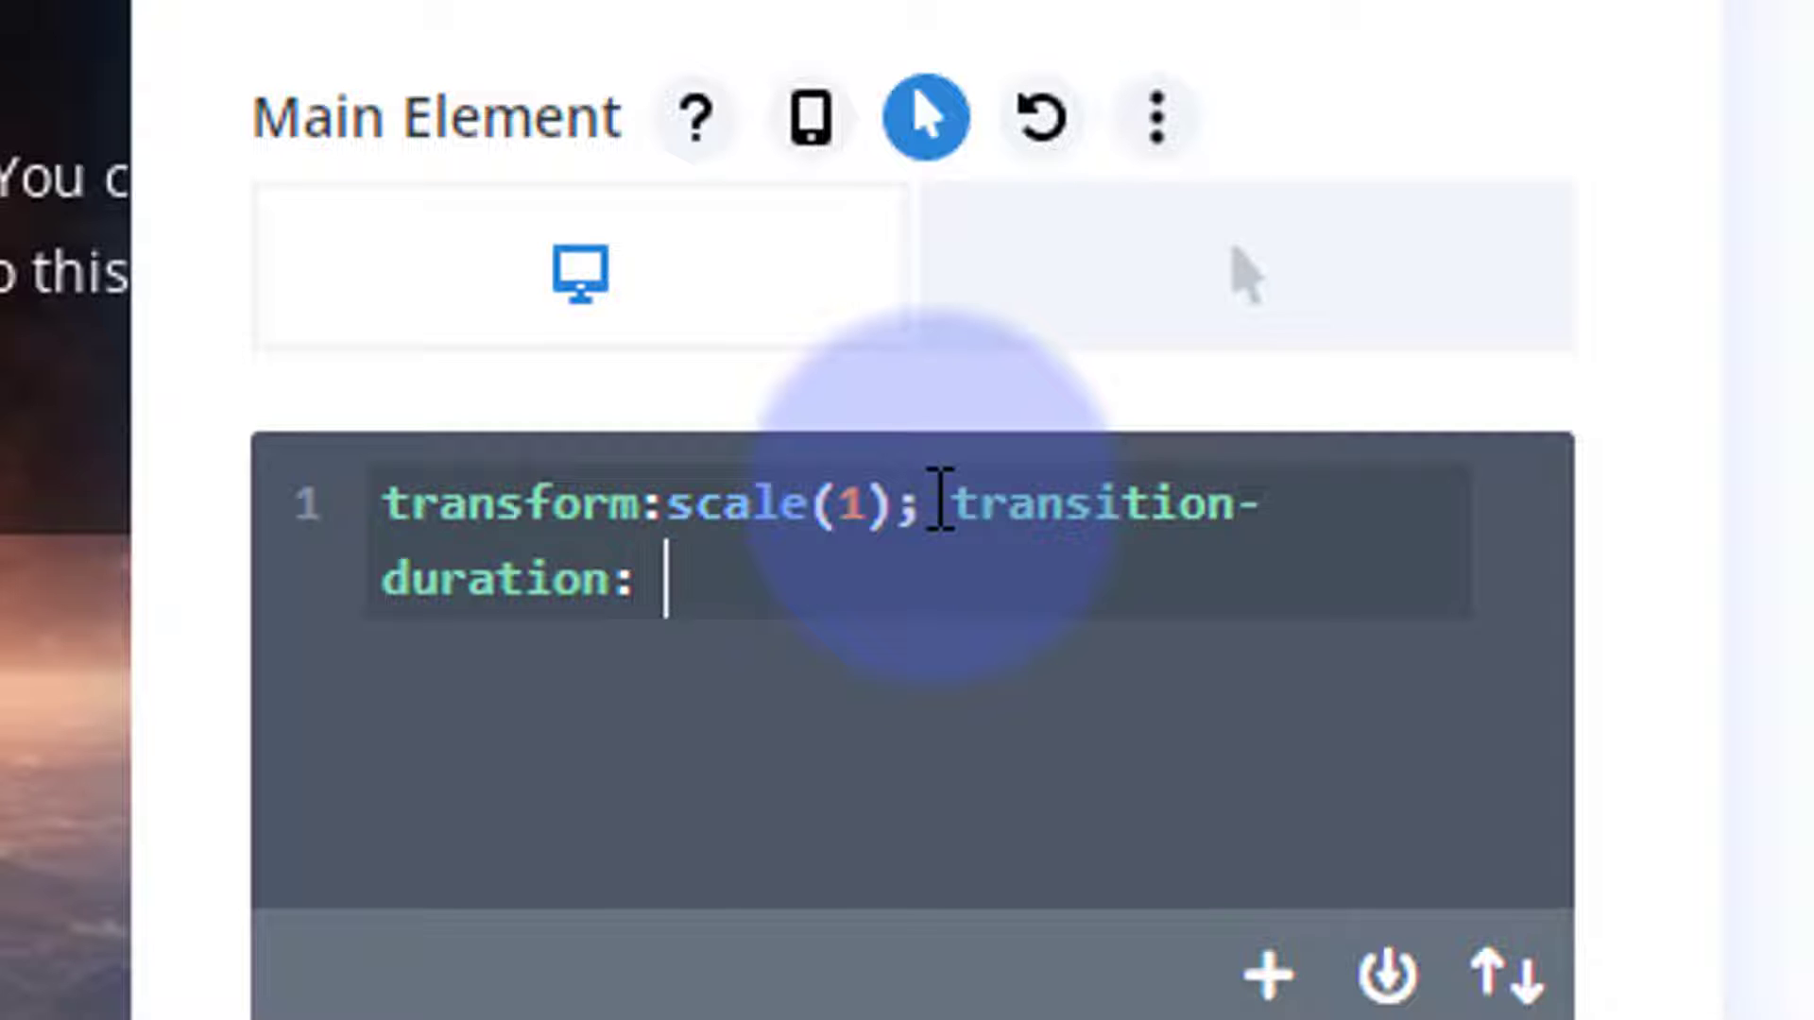
type("5")
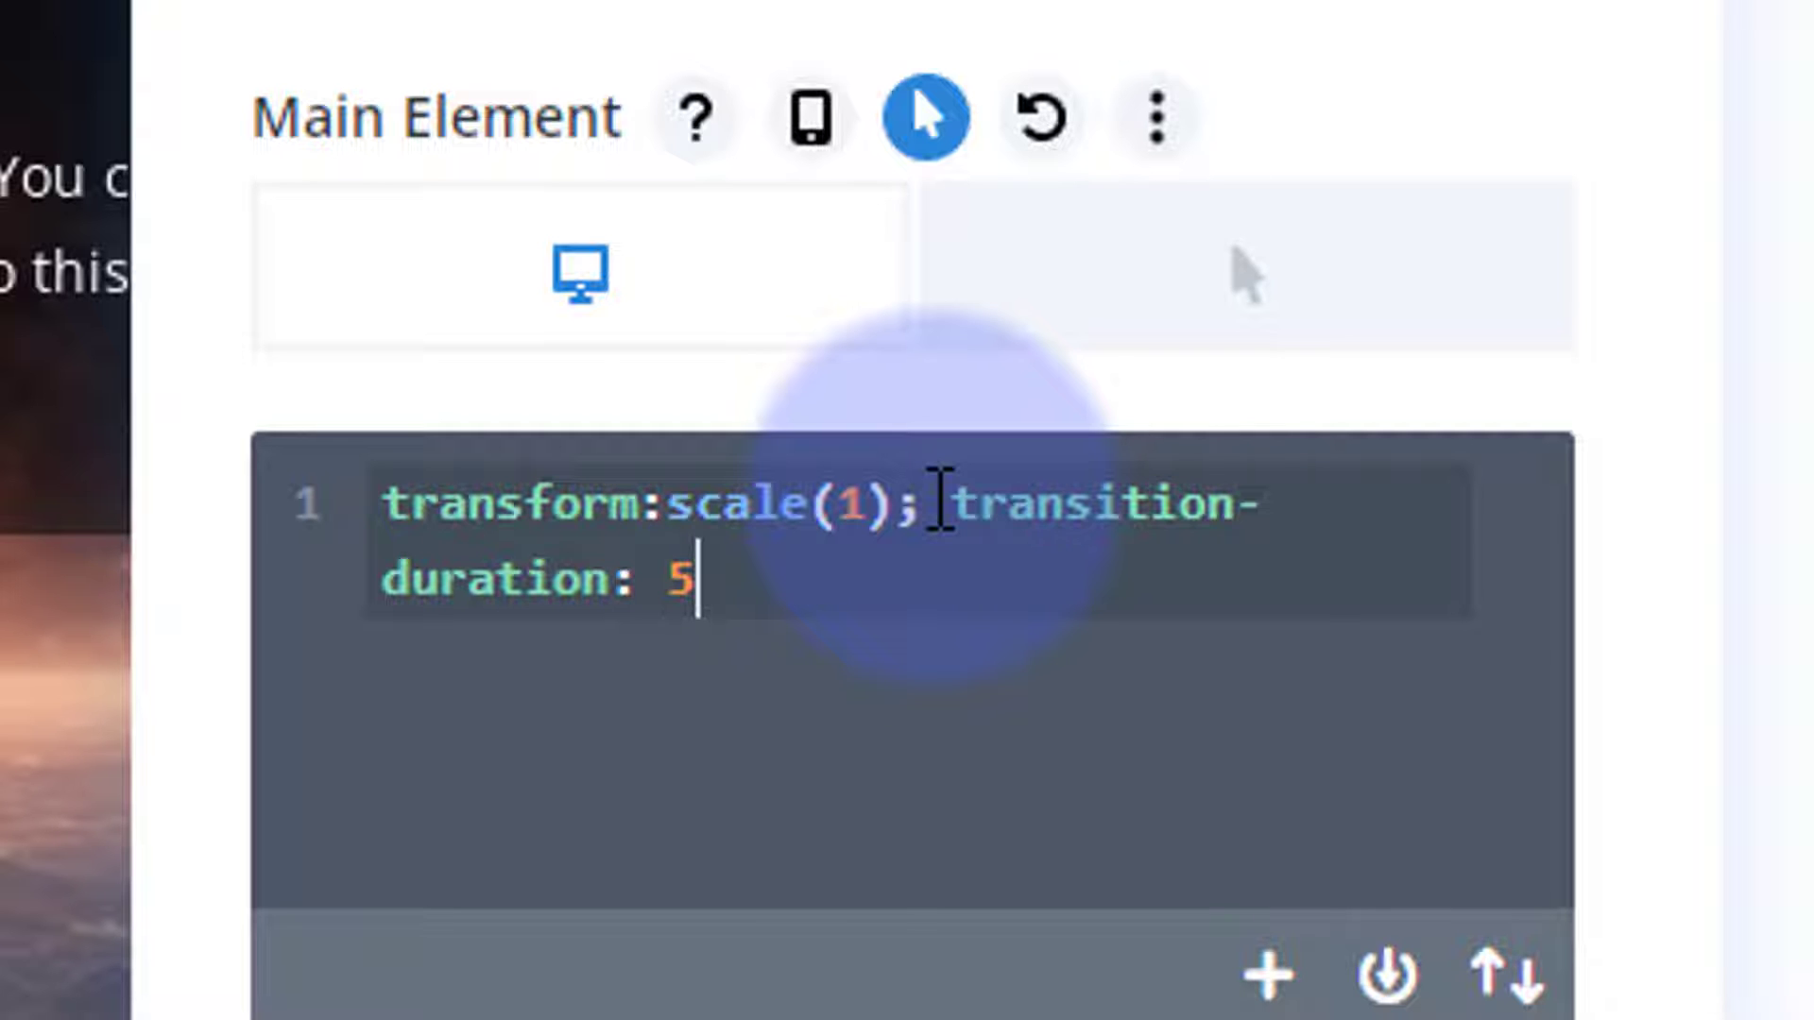
type("s")
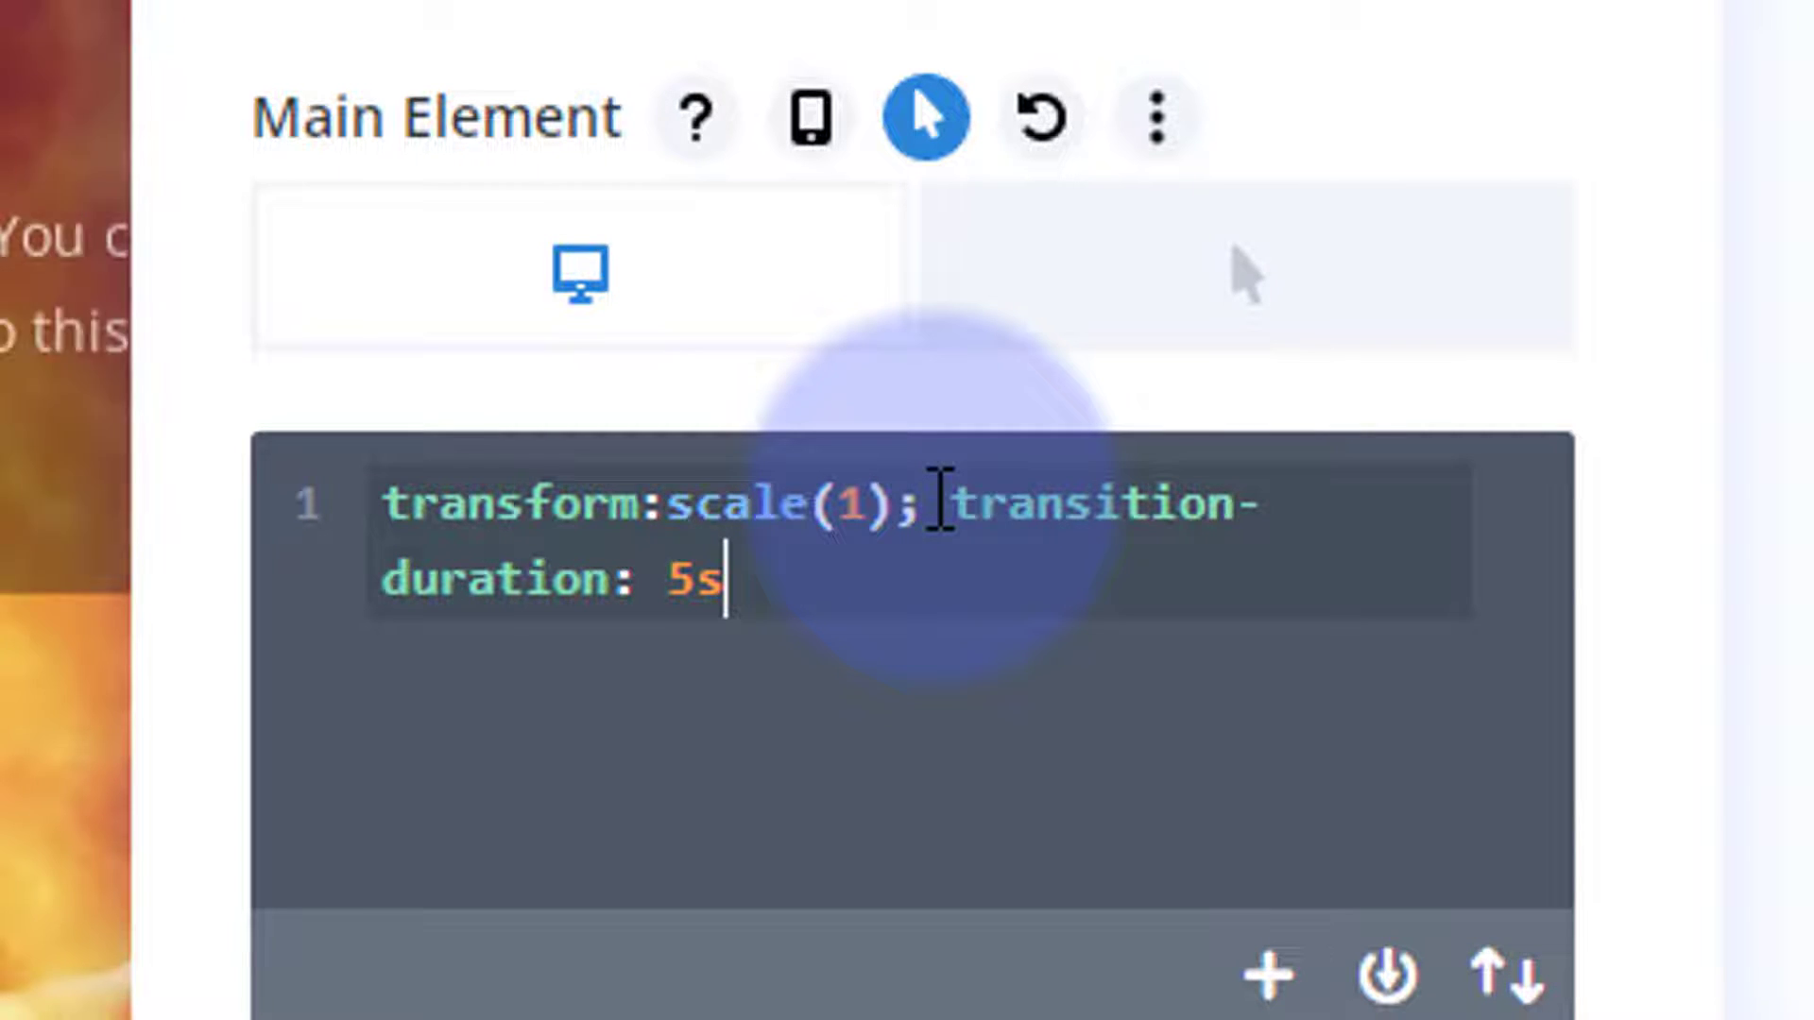
type(";")
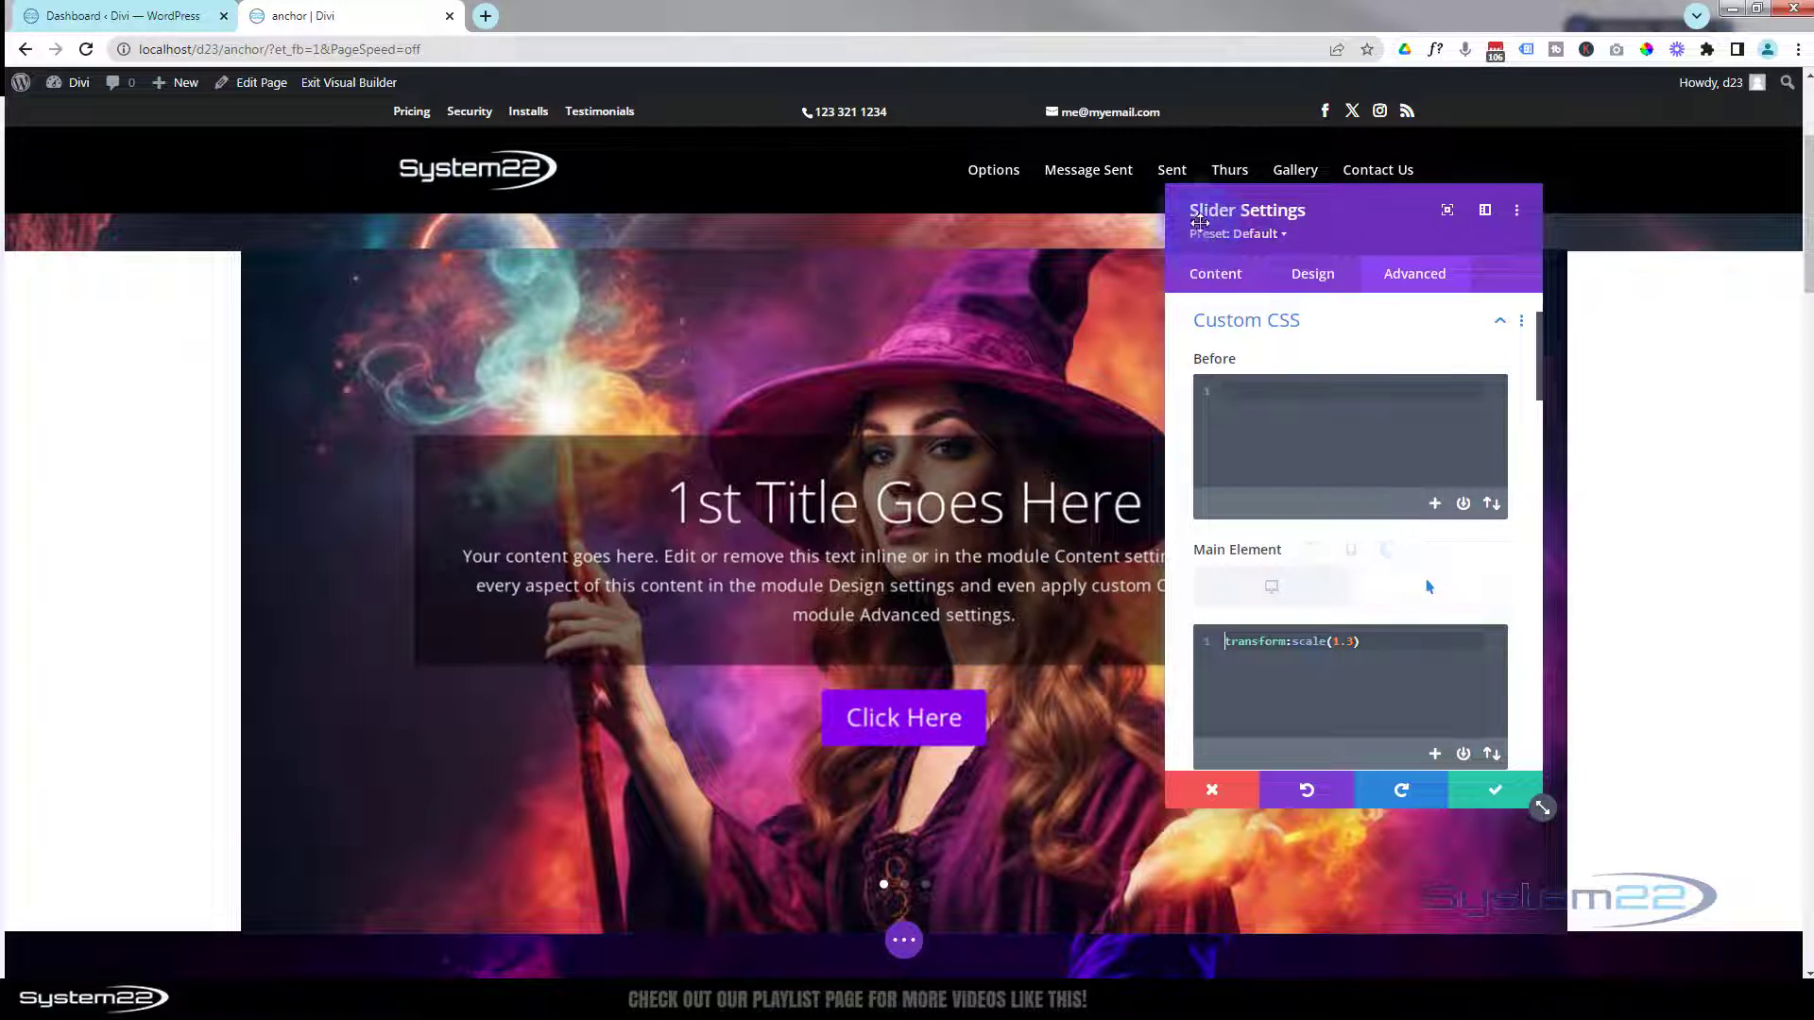
mouse_move(1271, 589)
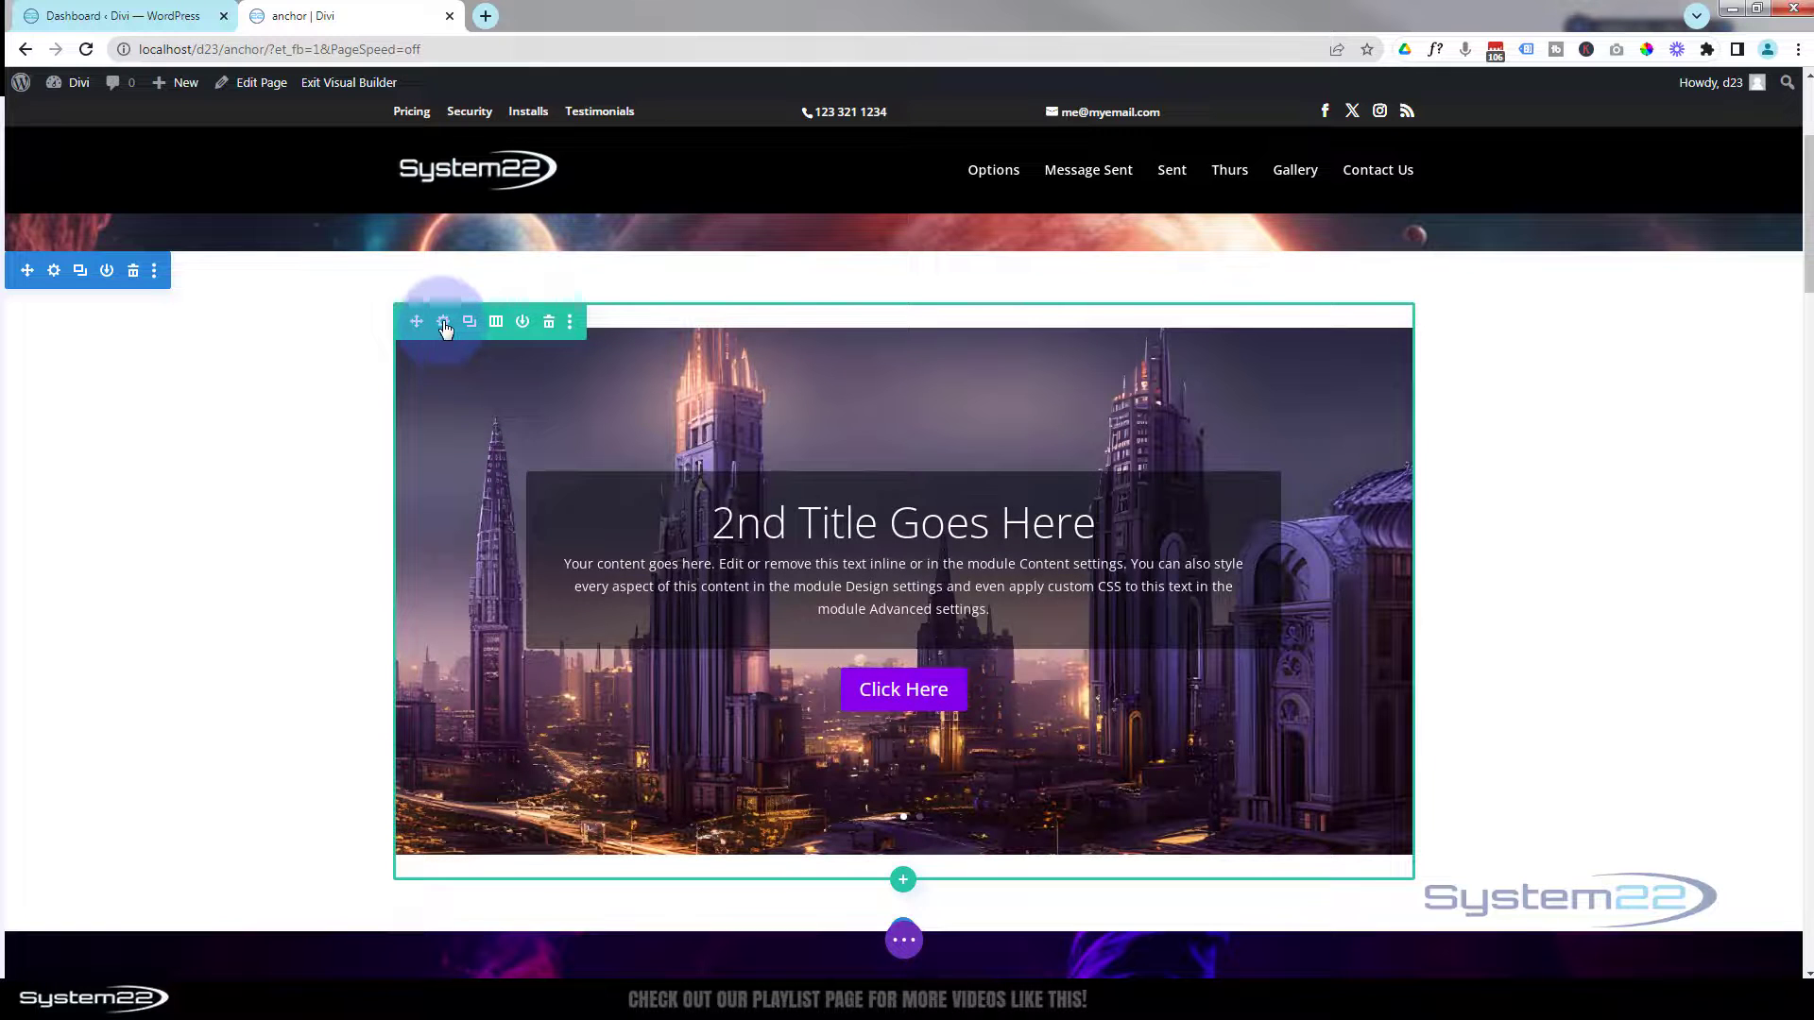
mouse_move(443, 322)
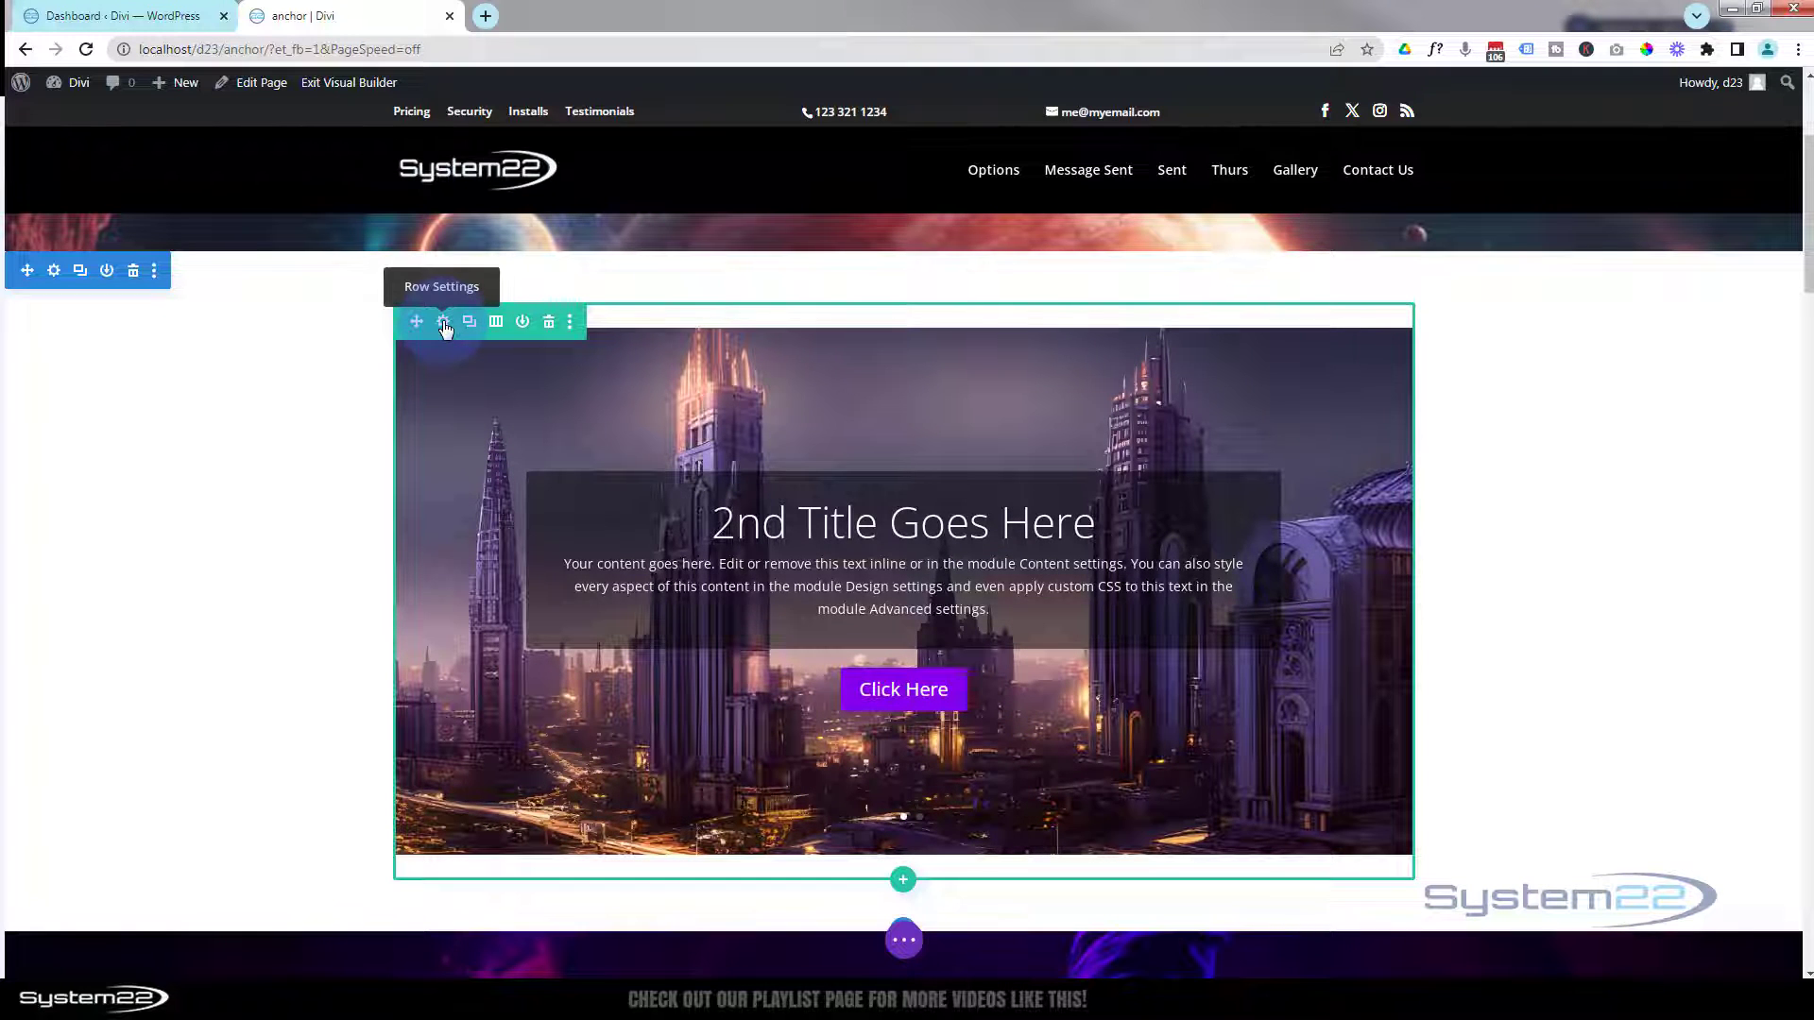
Set the slider row's Height to 600px in Row Settings > Design > Sizing
left_click(442, 321)
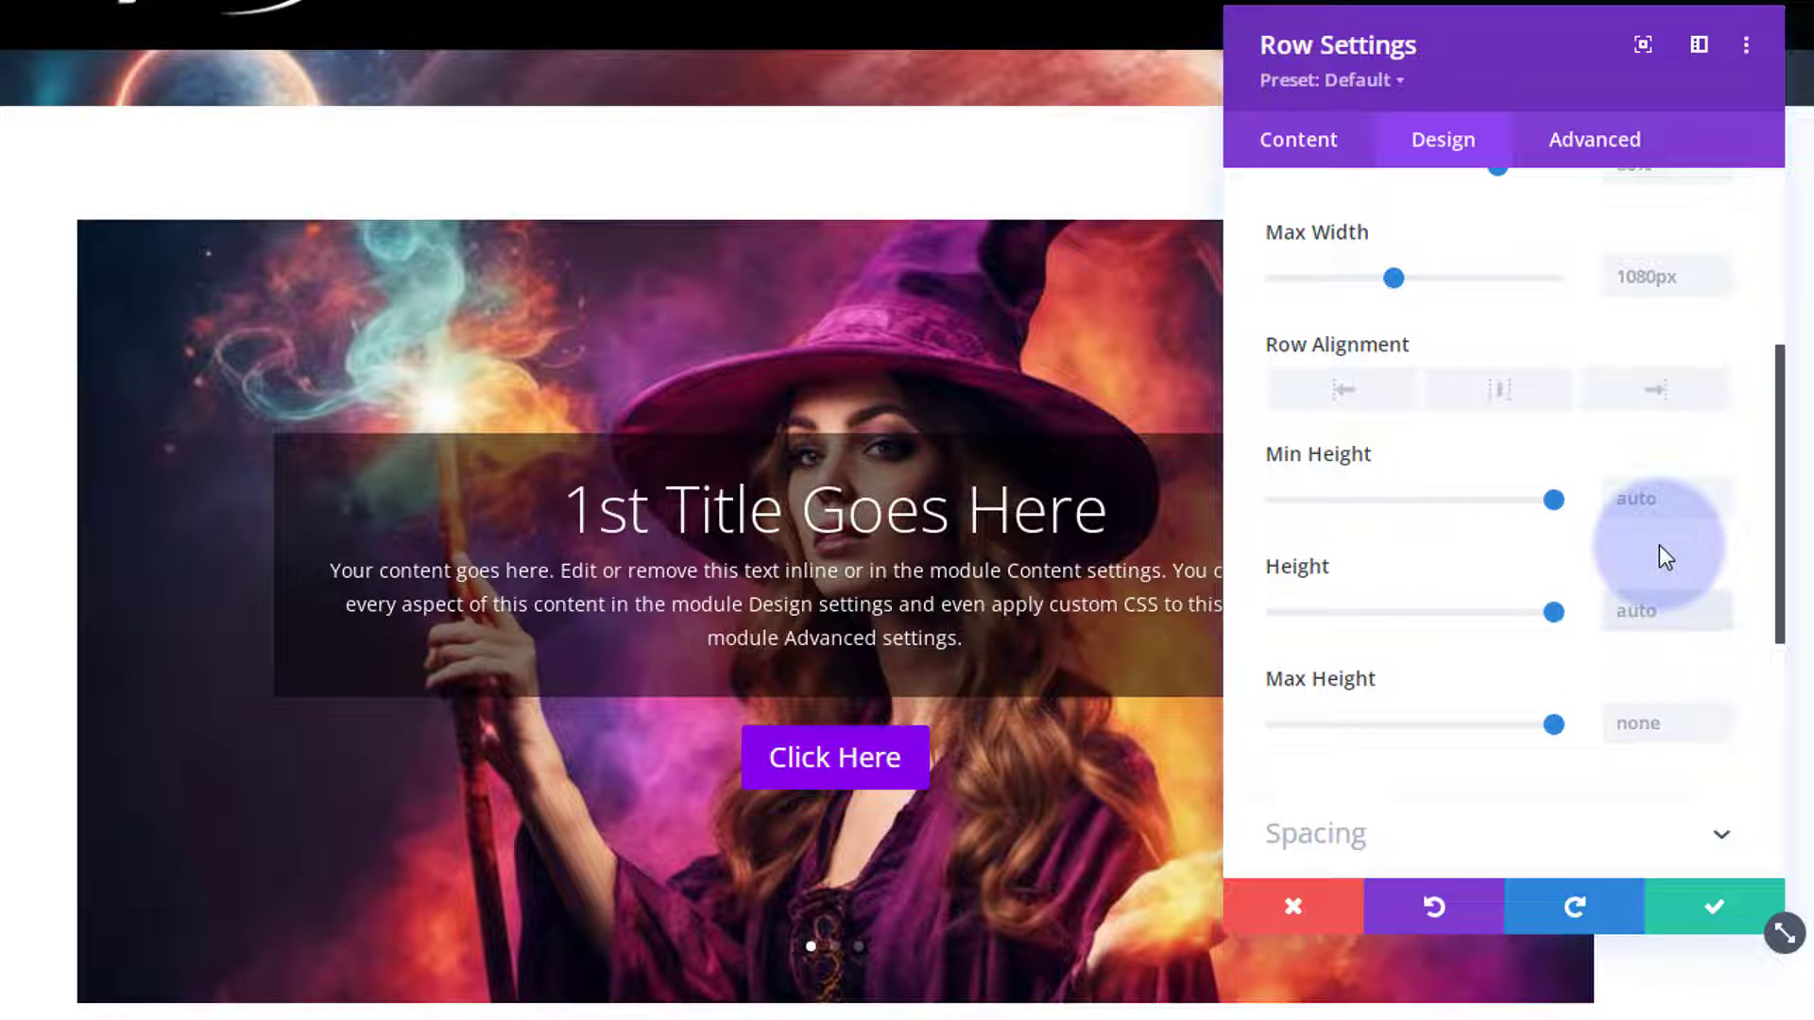
type("600px")
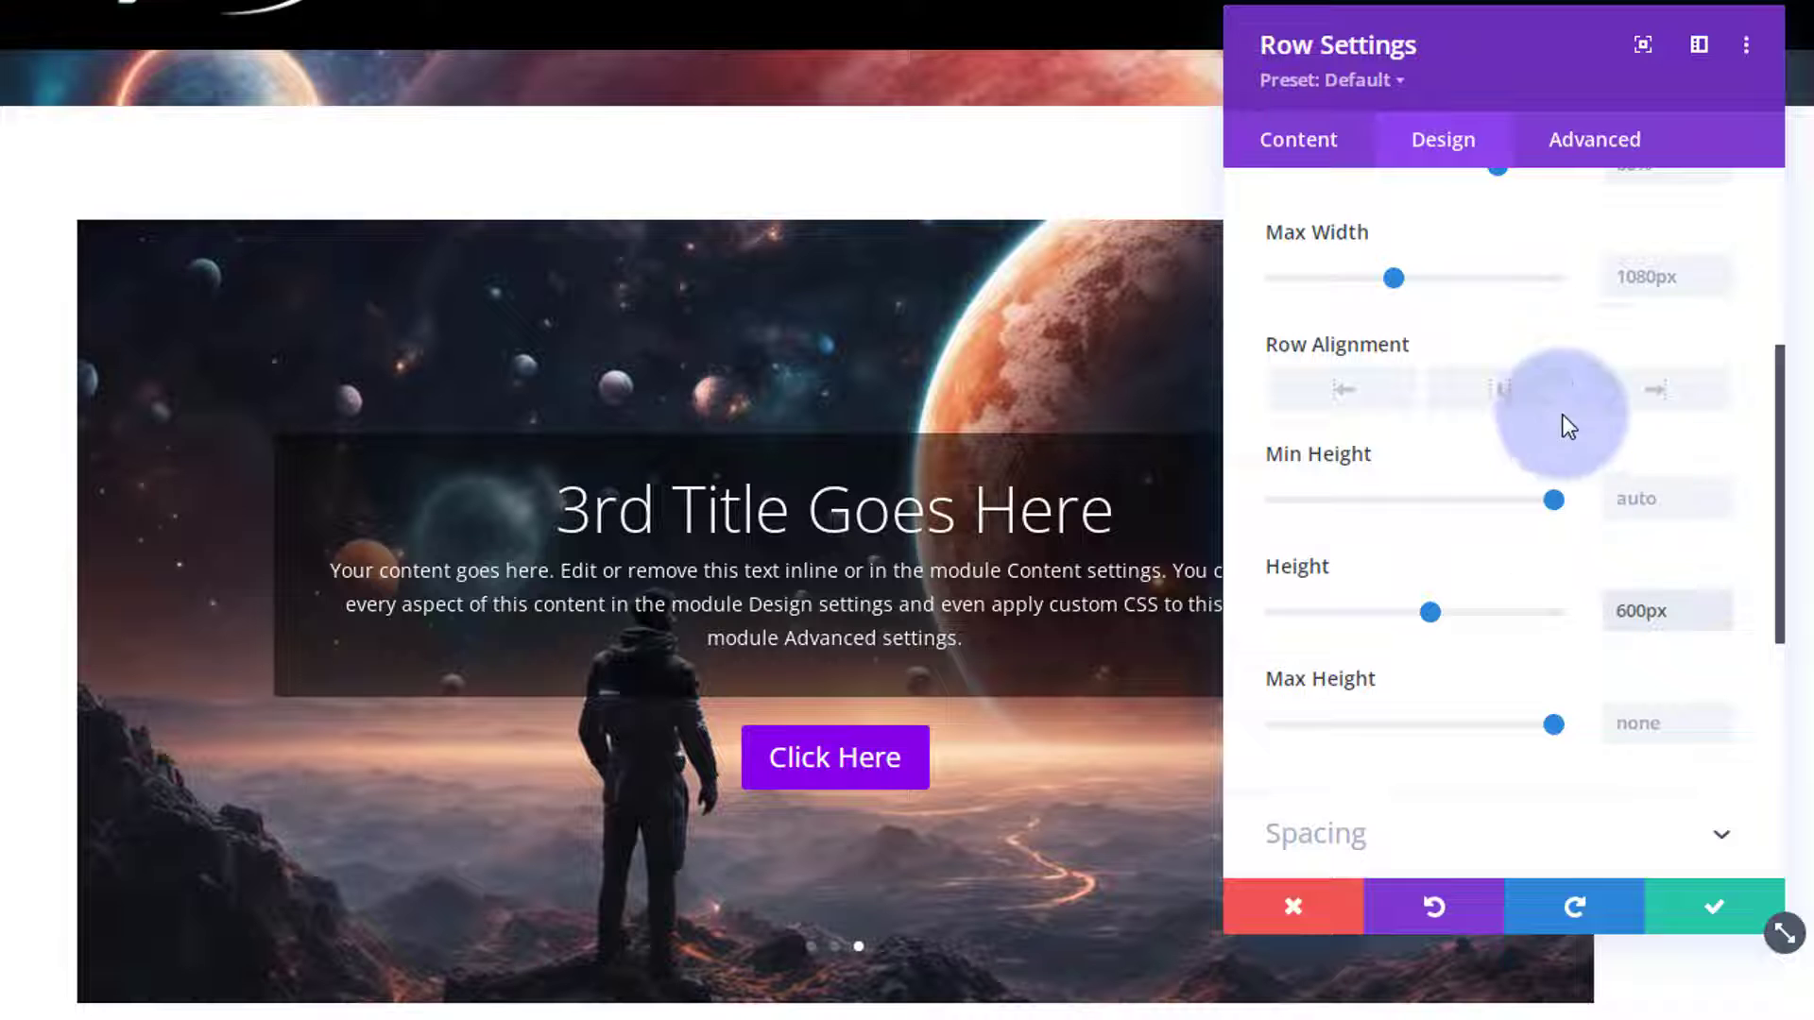
Set the row's Horizontal and Vertical Overflow to Hidden under Advanced > Visibility
left_click(1595, 140)
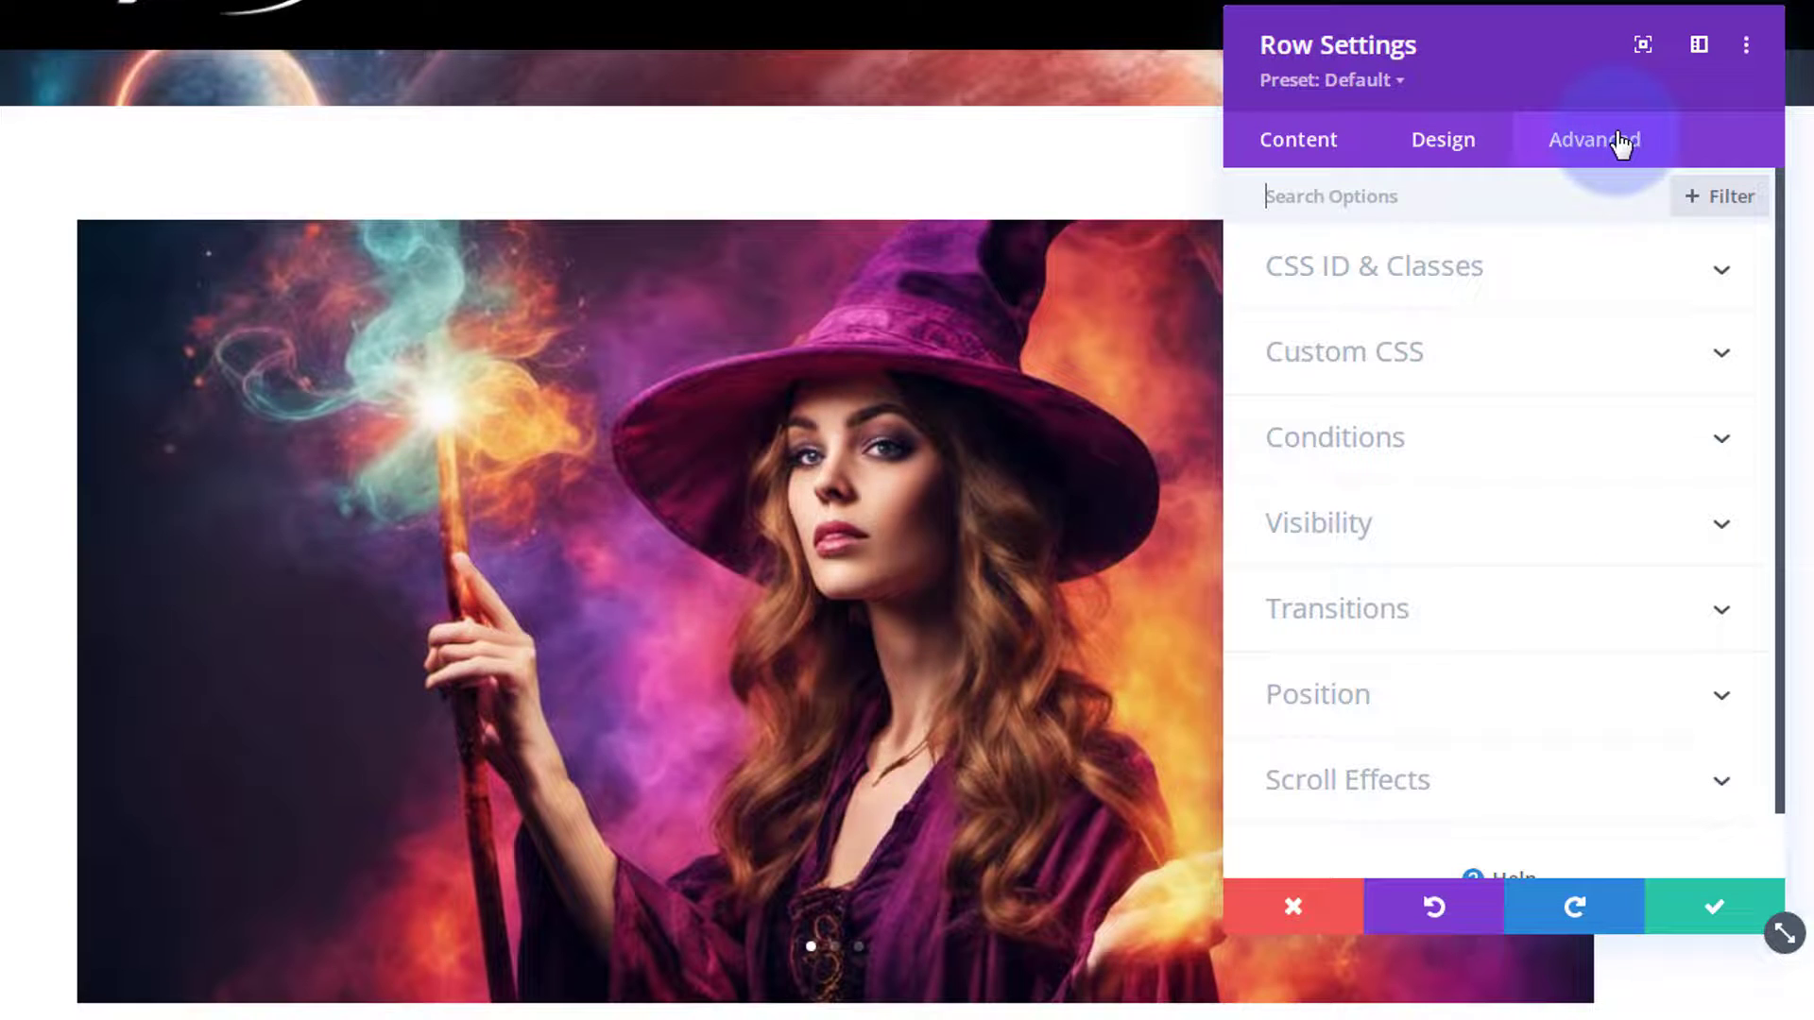
left_click(1319, 523)
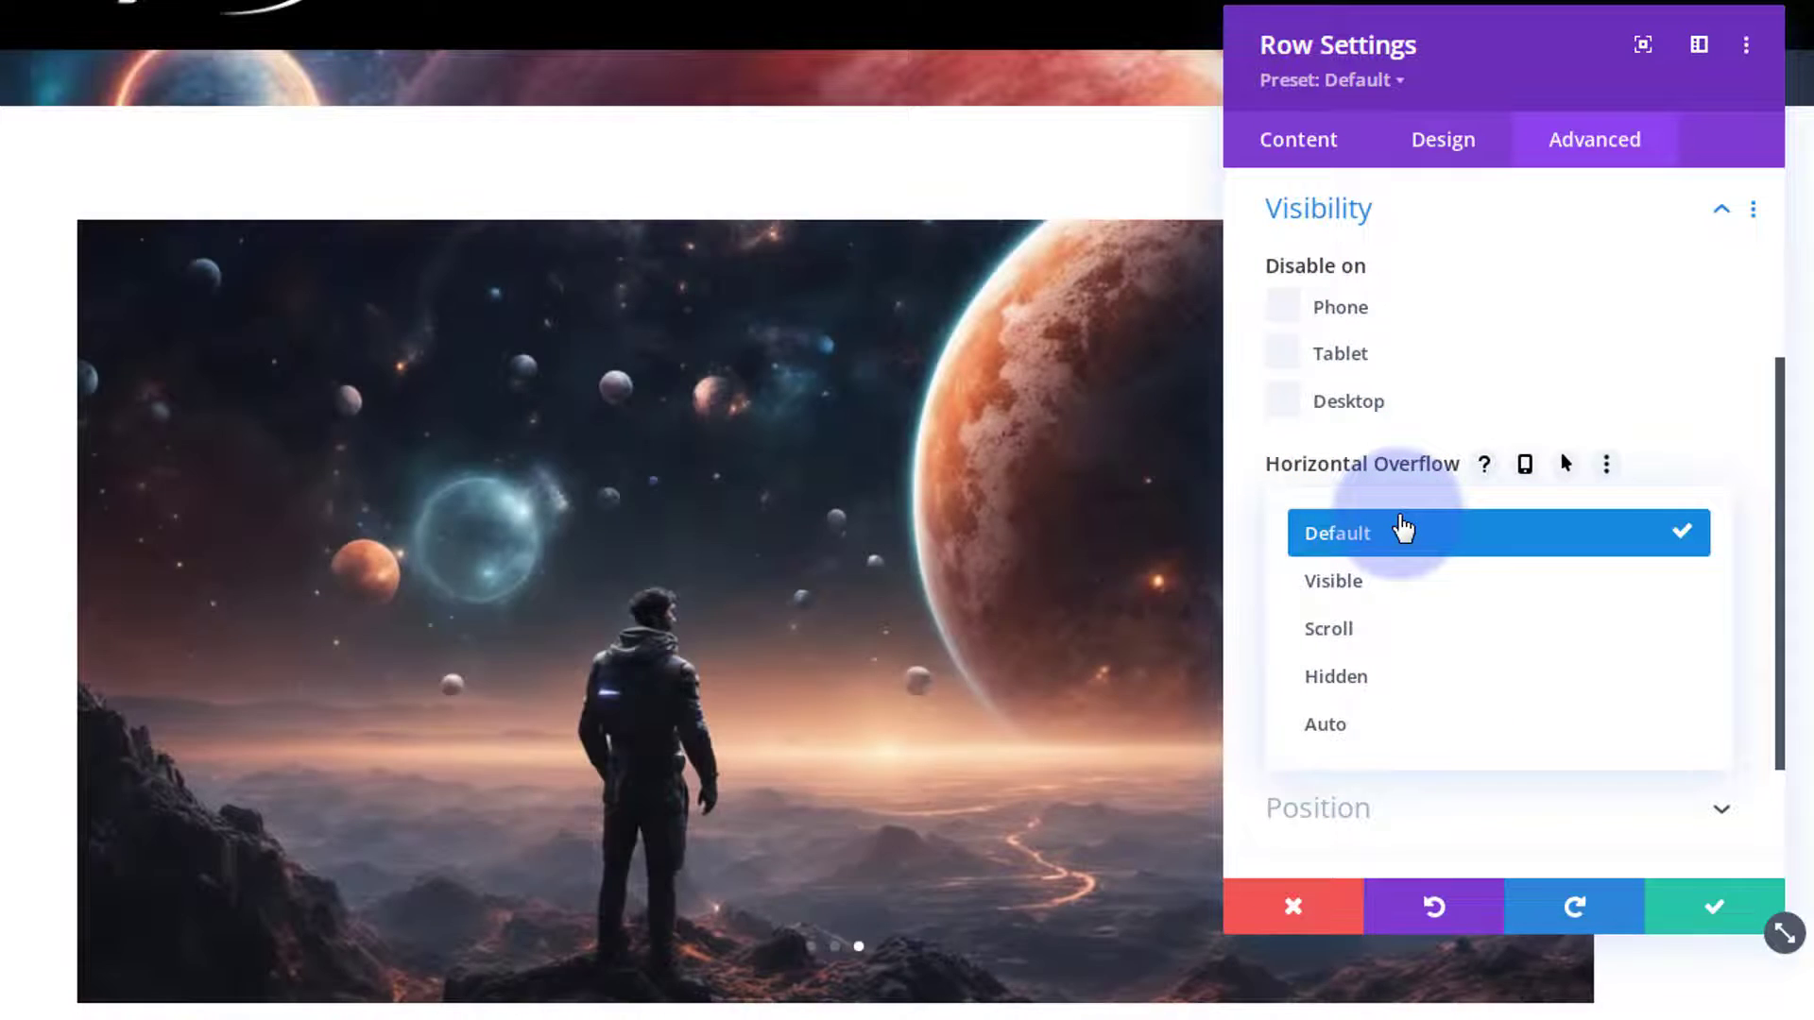
left_click(1336, 677)
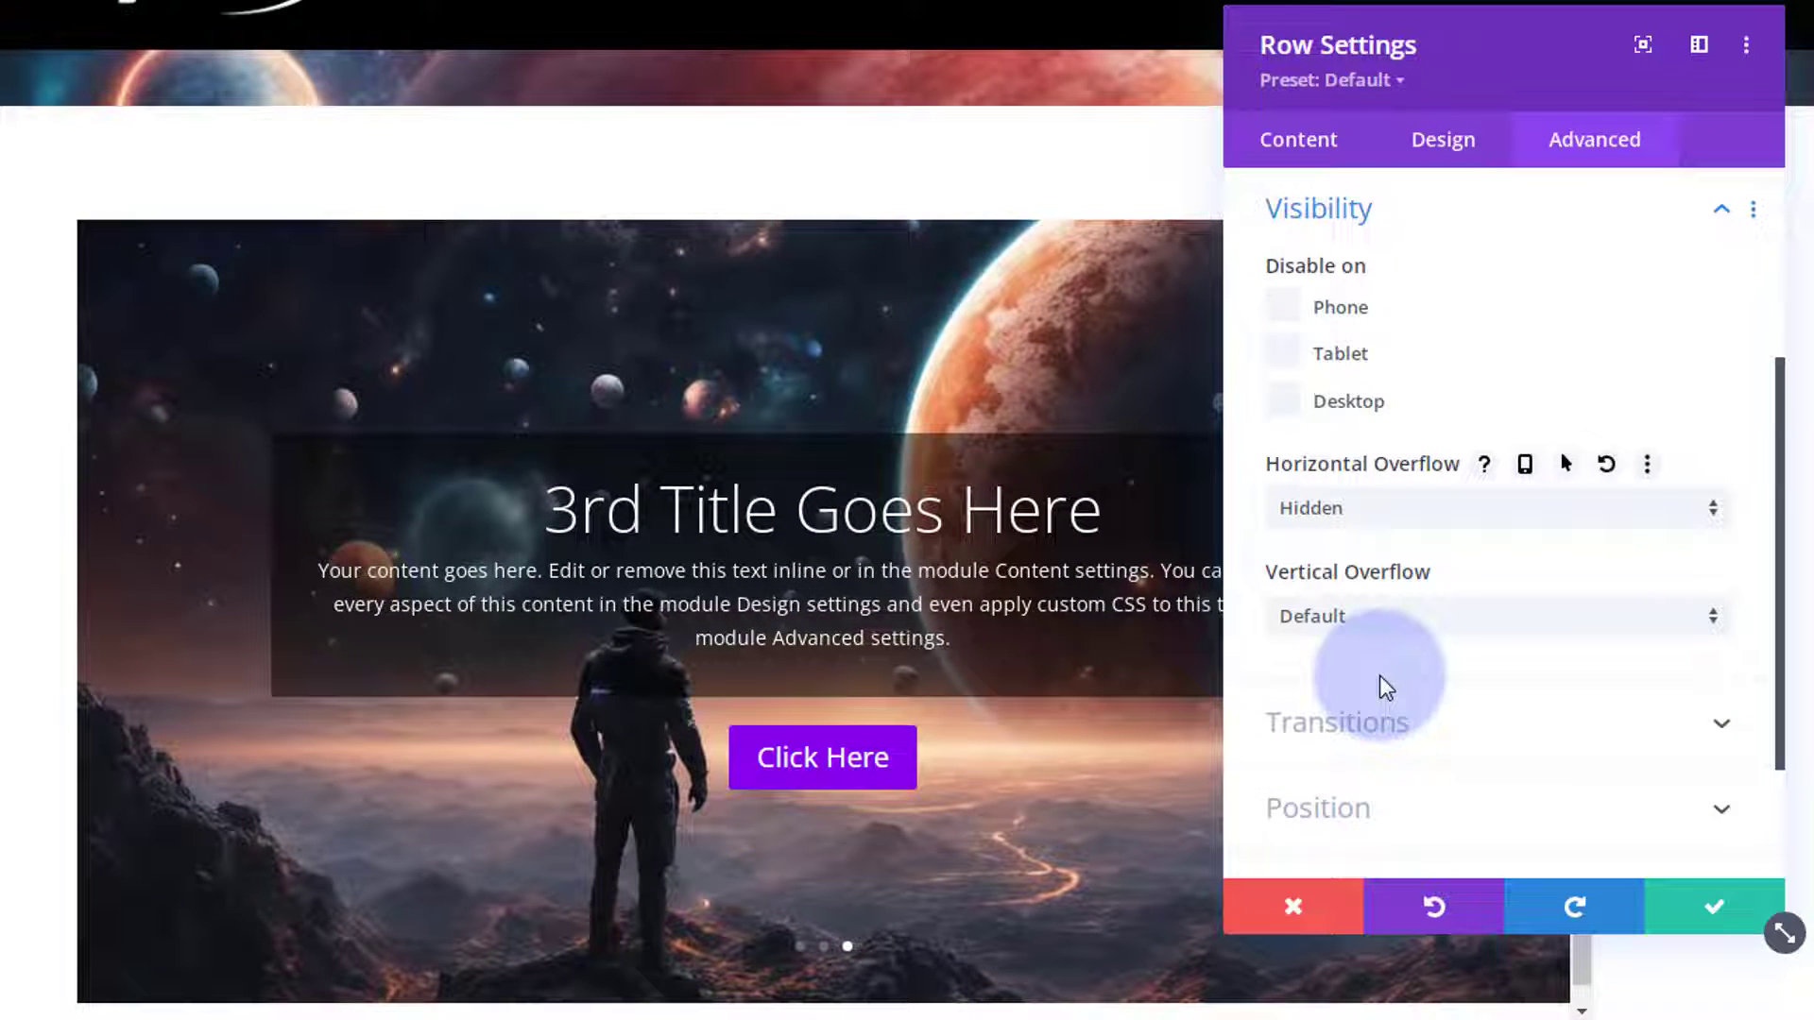
left_click(1497, 616)
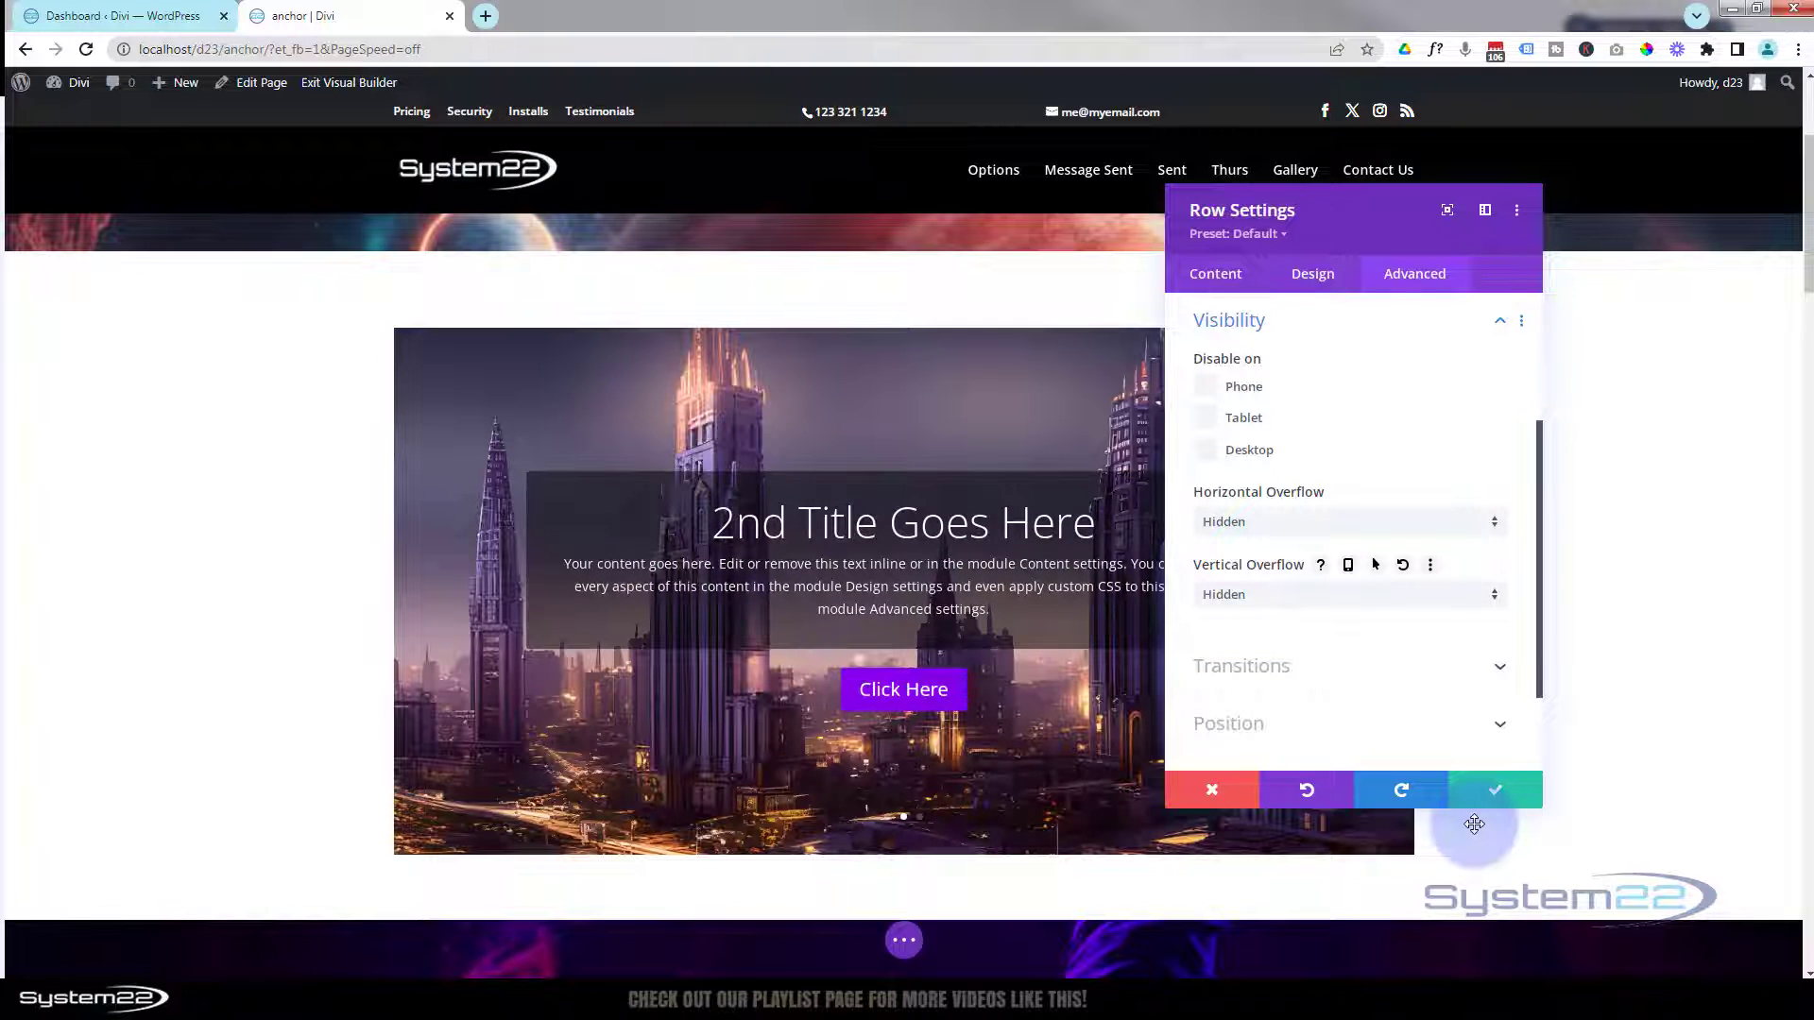
mouse_move(1313, 283)
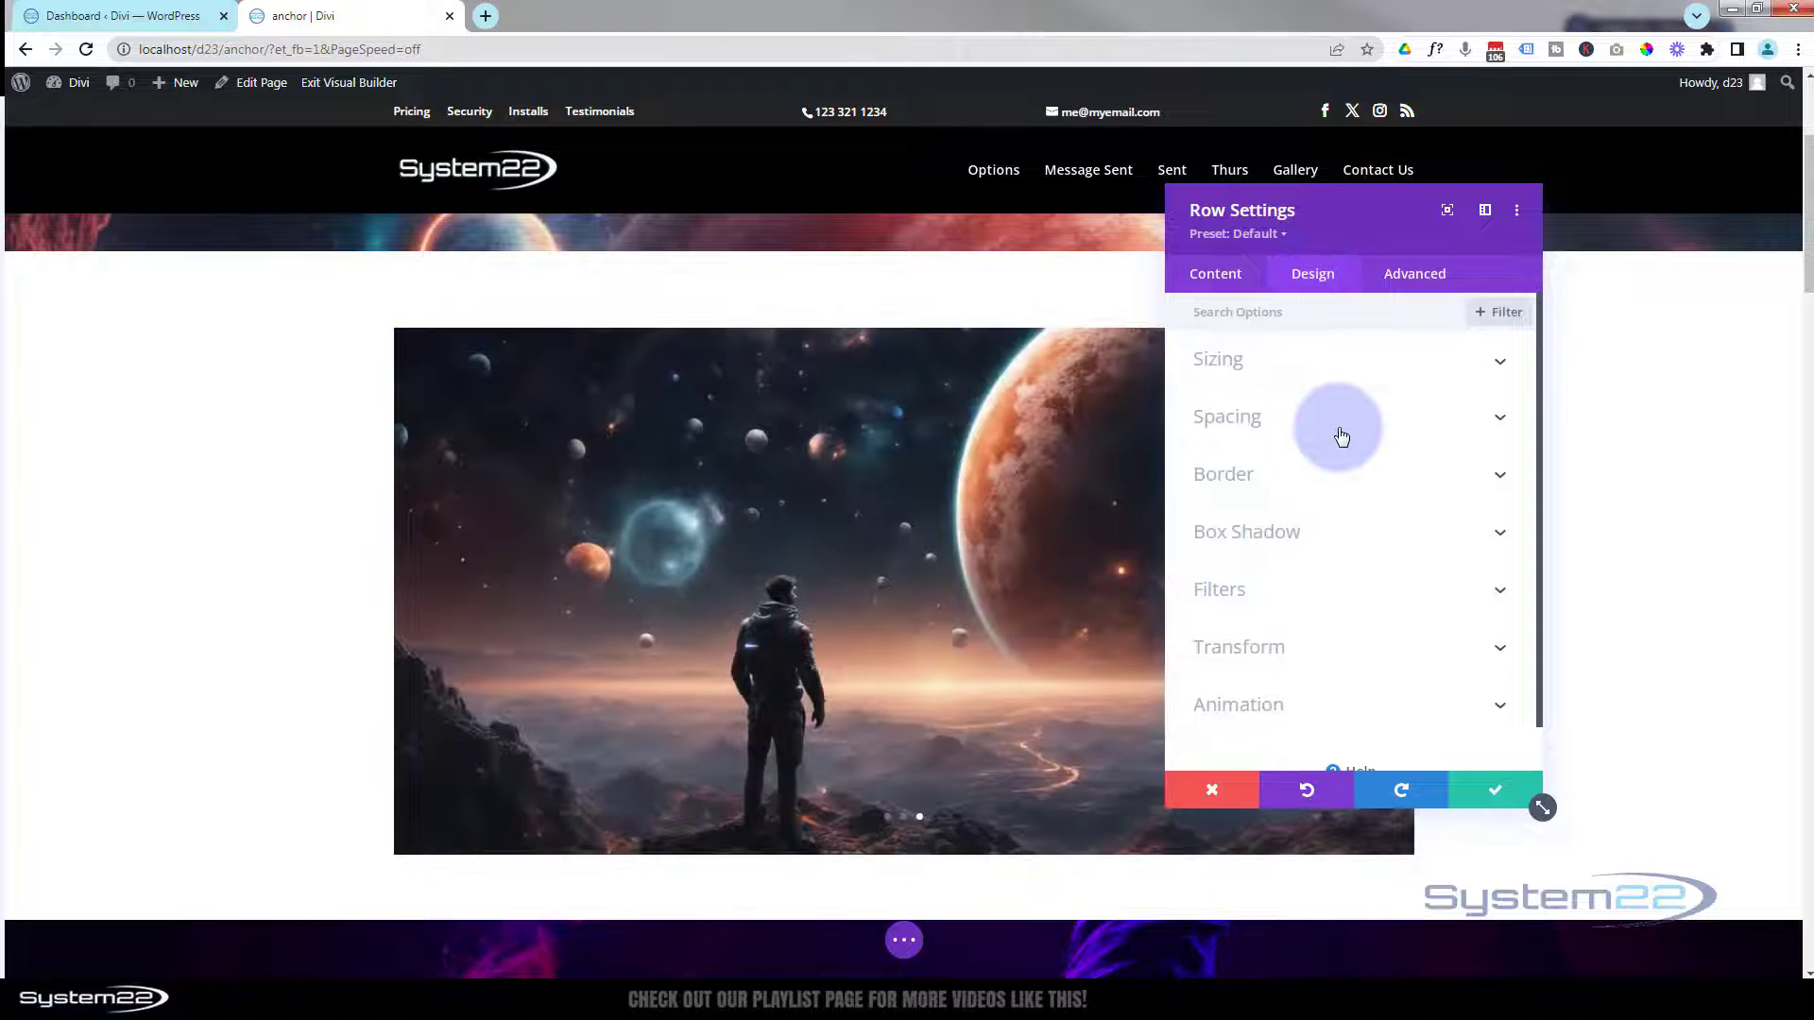
Show the row Height's per-device values, keeping 600px for desktop
left_click(1217, 359)
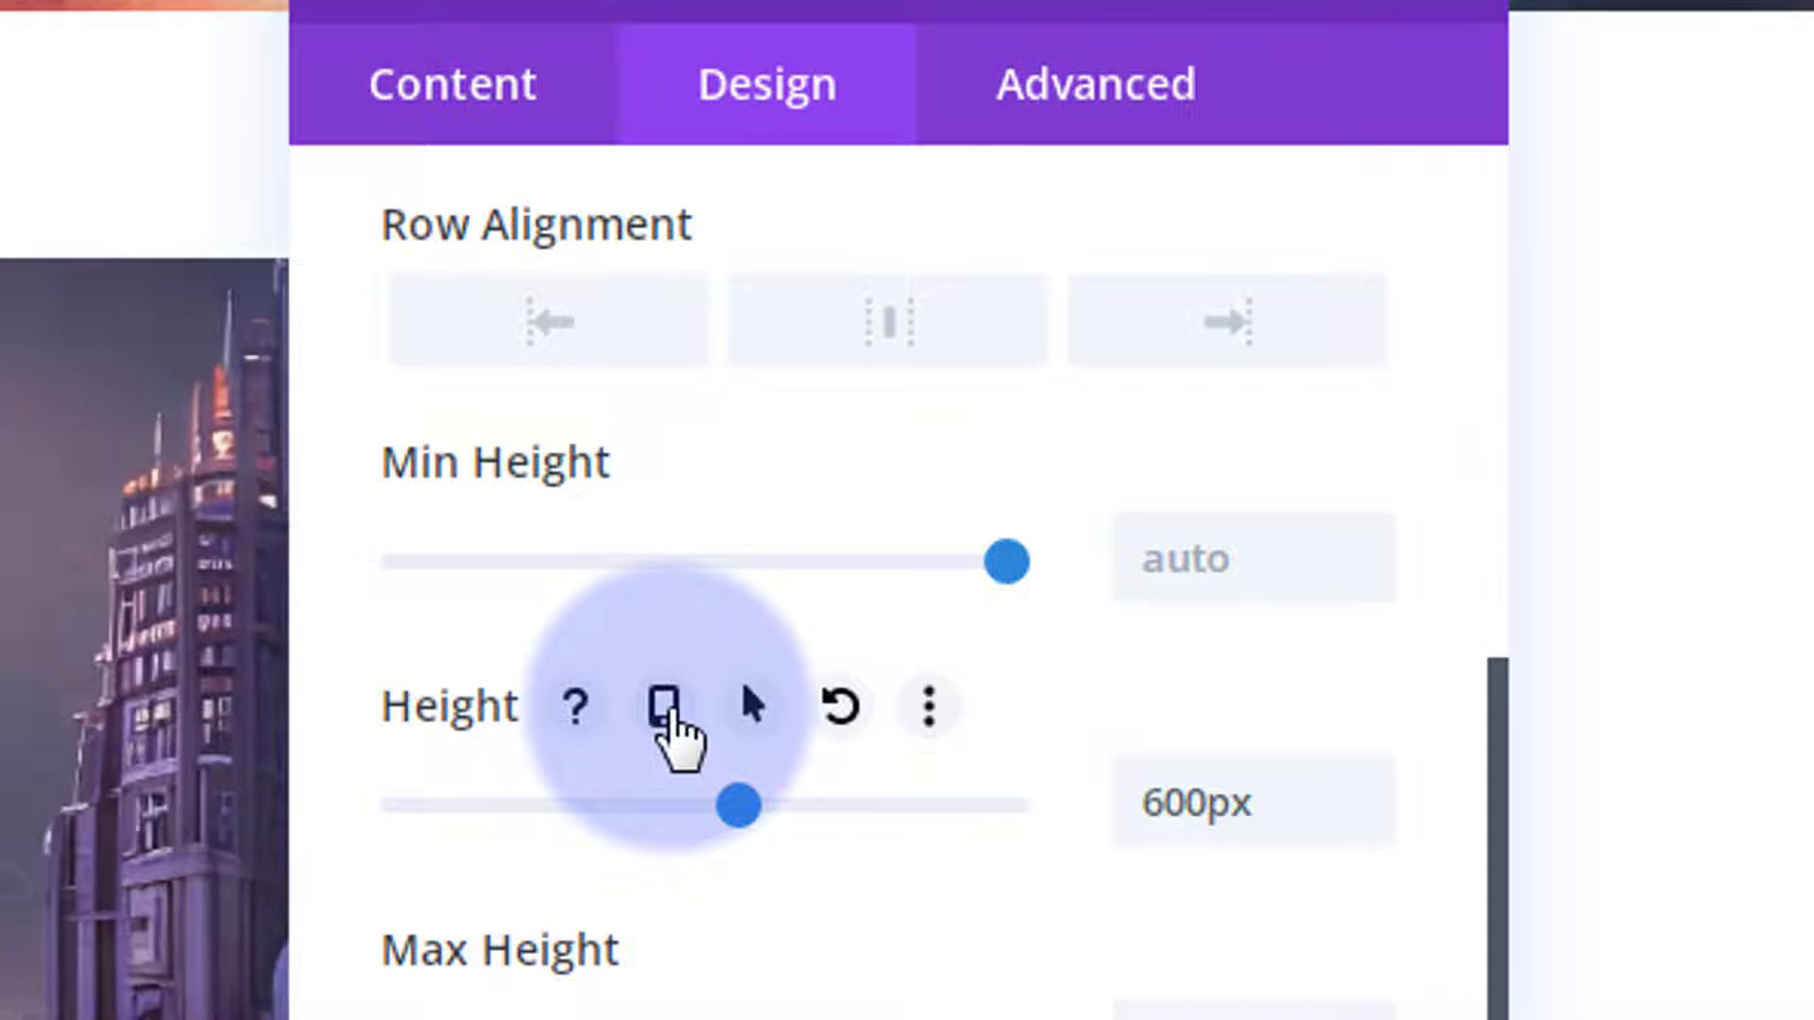
left_click(662, 705)
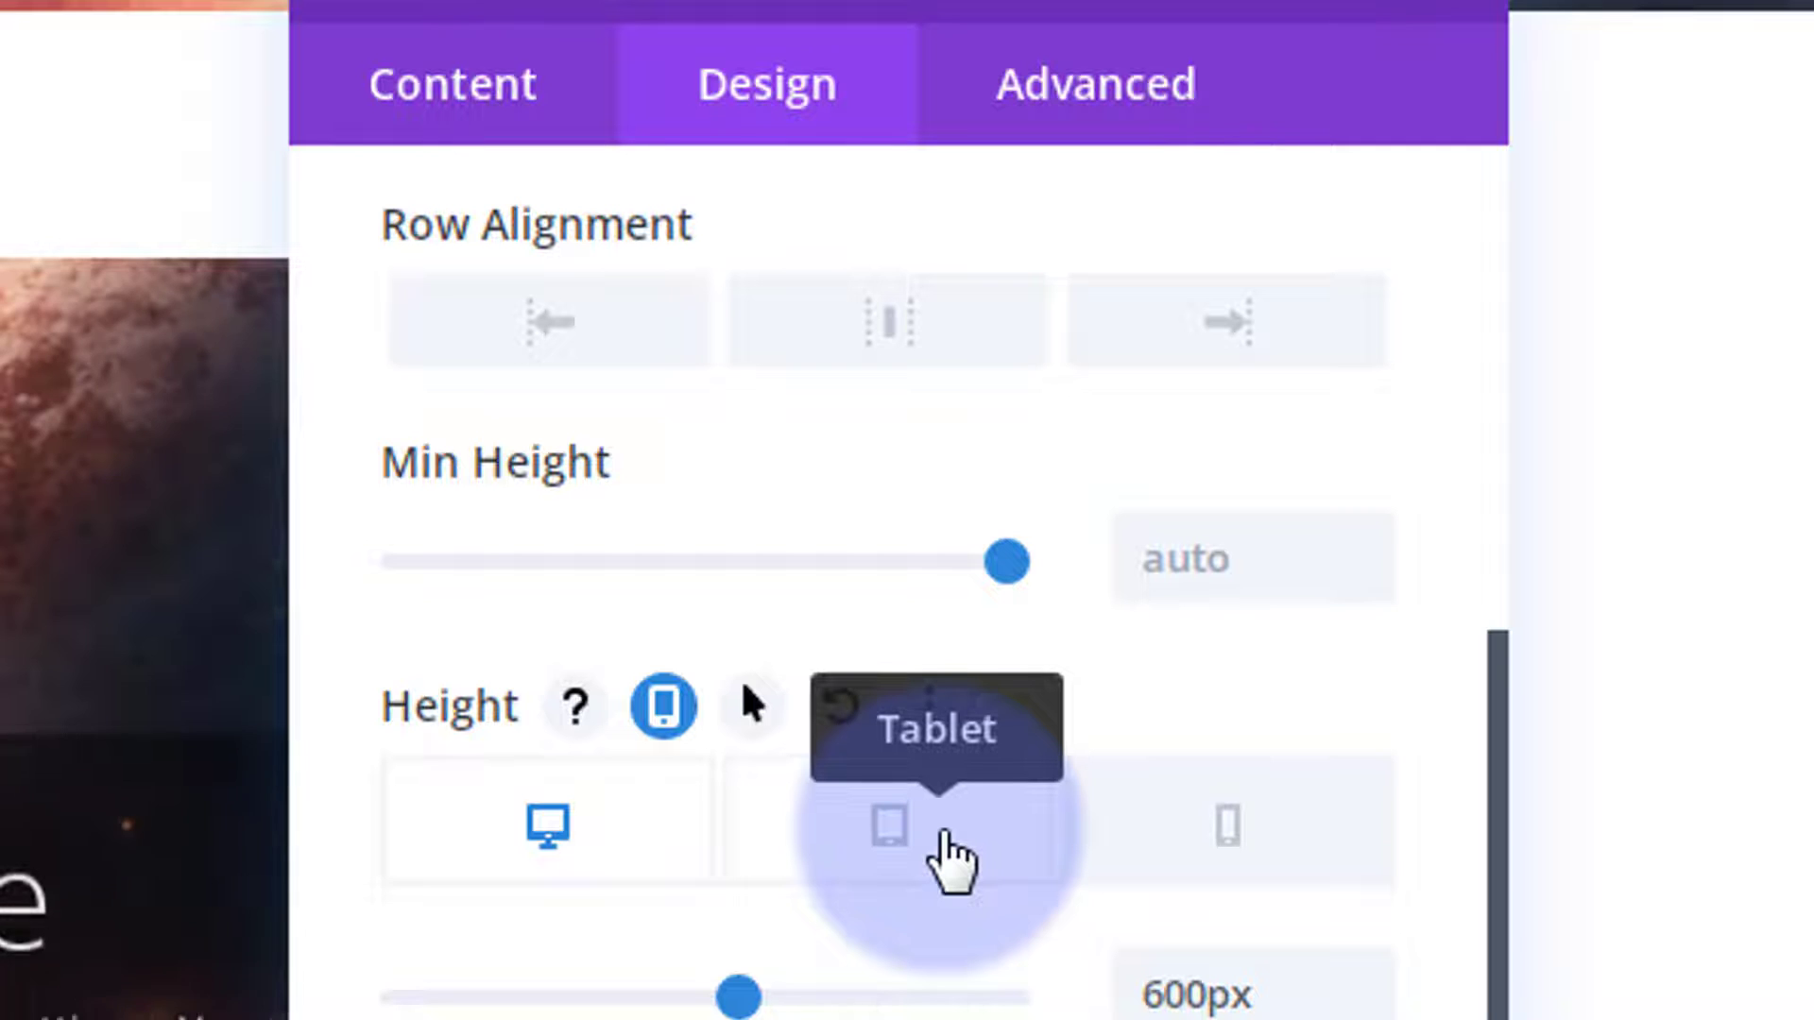
mouse_move(1224, 843)
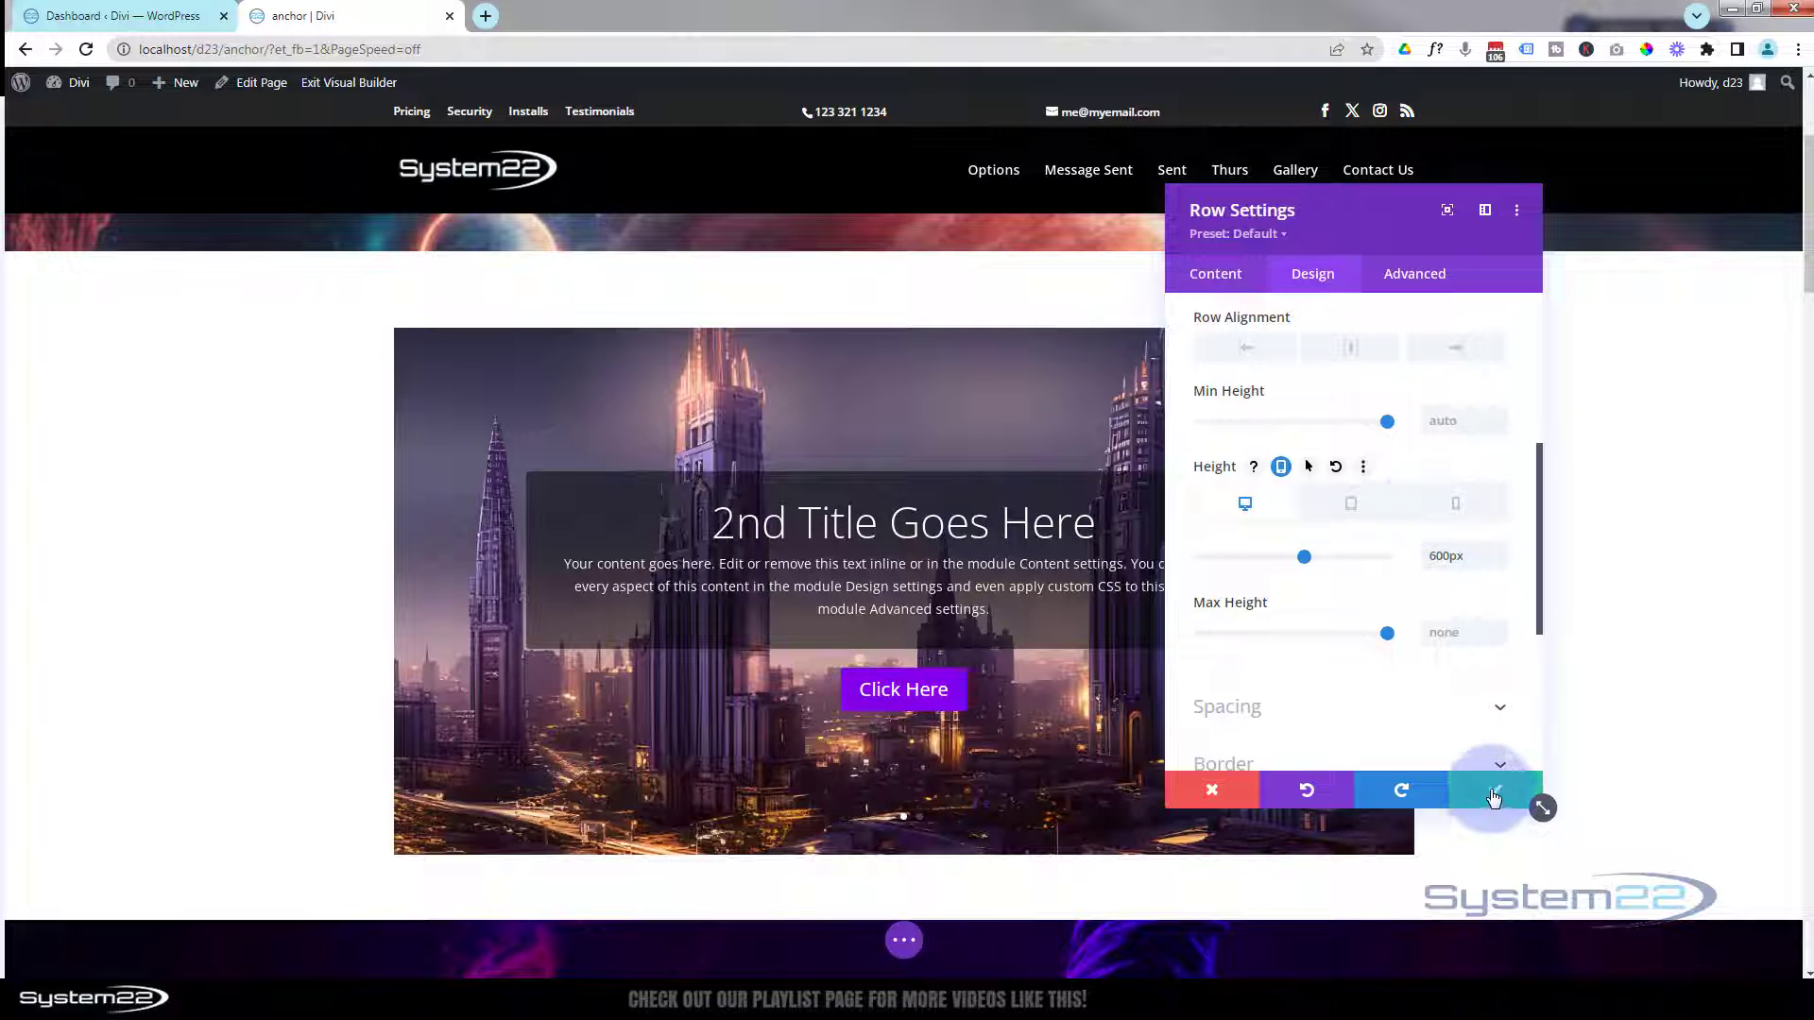
Save the row settings, exit the Visual Builder and scroll to the live slider
left_click(1497, 790)
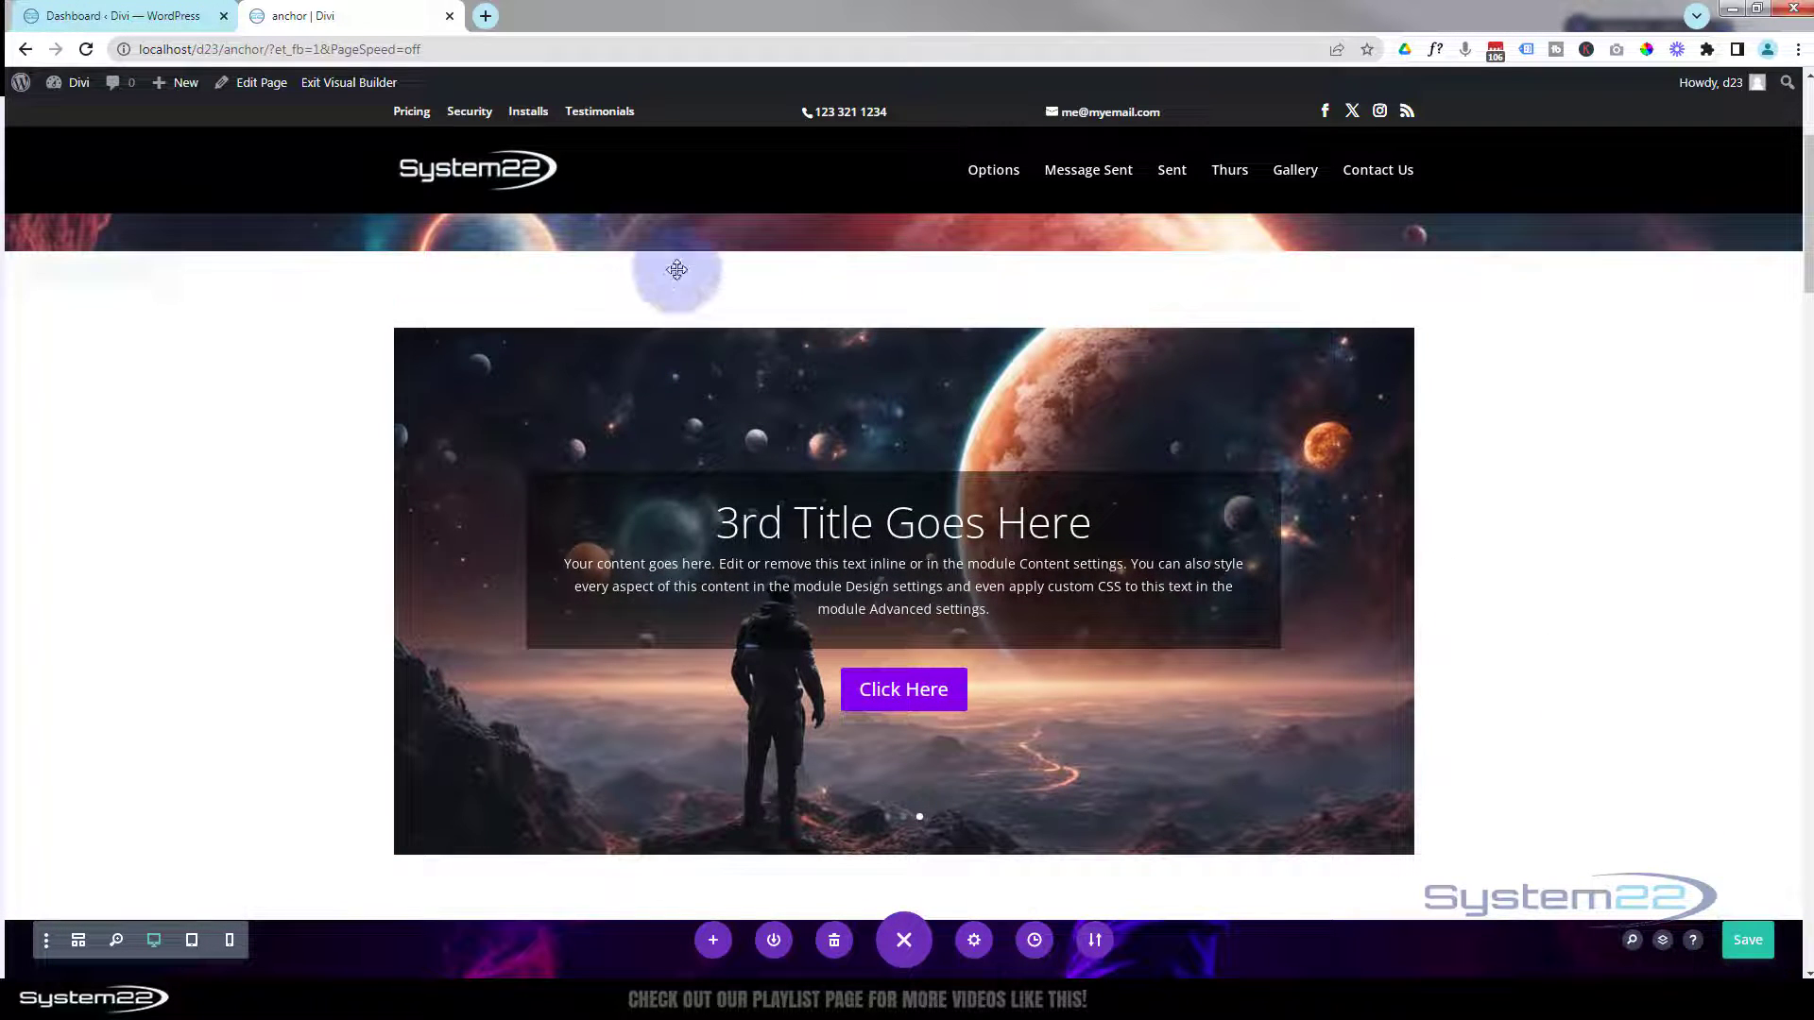
left_click(348, 82)
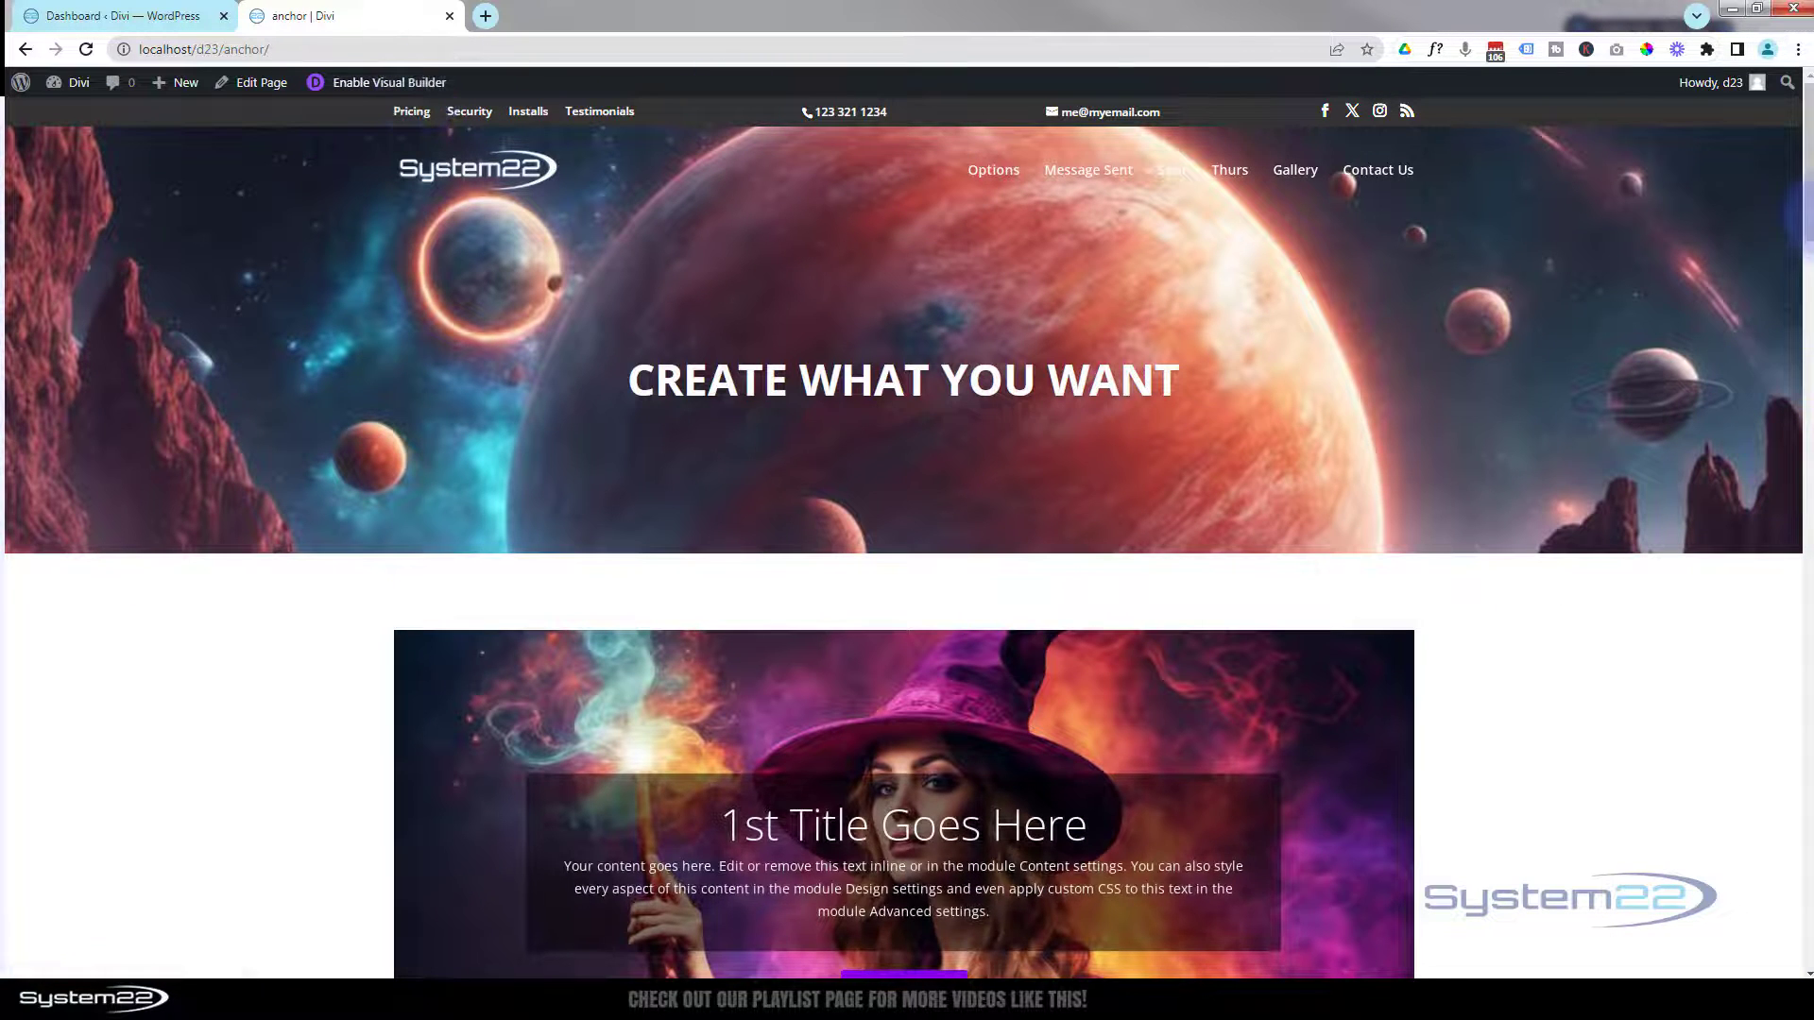
scroll("down", 3)
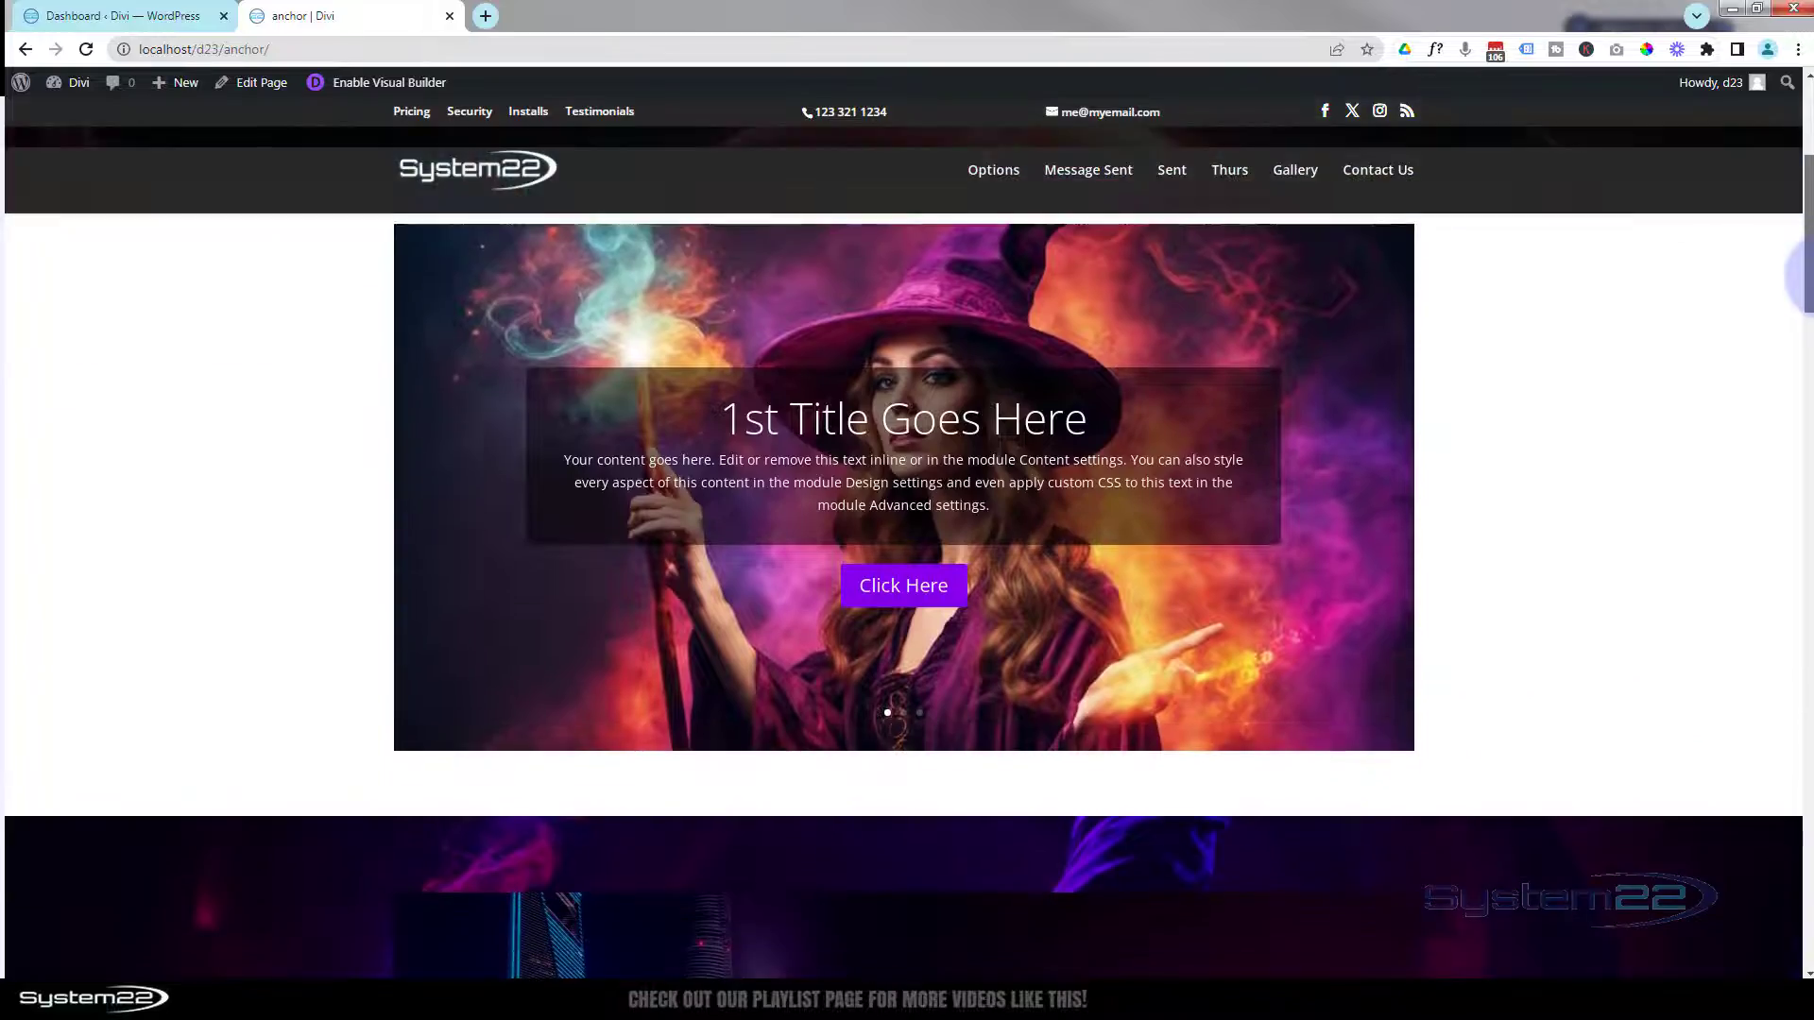